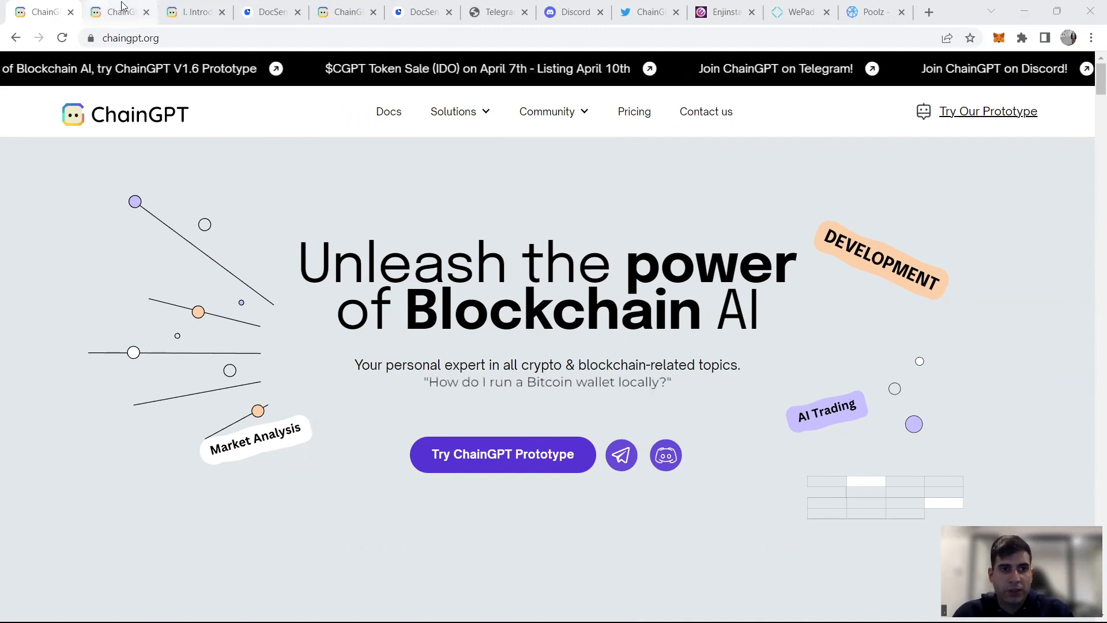
Step: Skim the ChainGPT documentation introduction page
{"action": "left_click", "coordinate": [196, 12]}
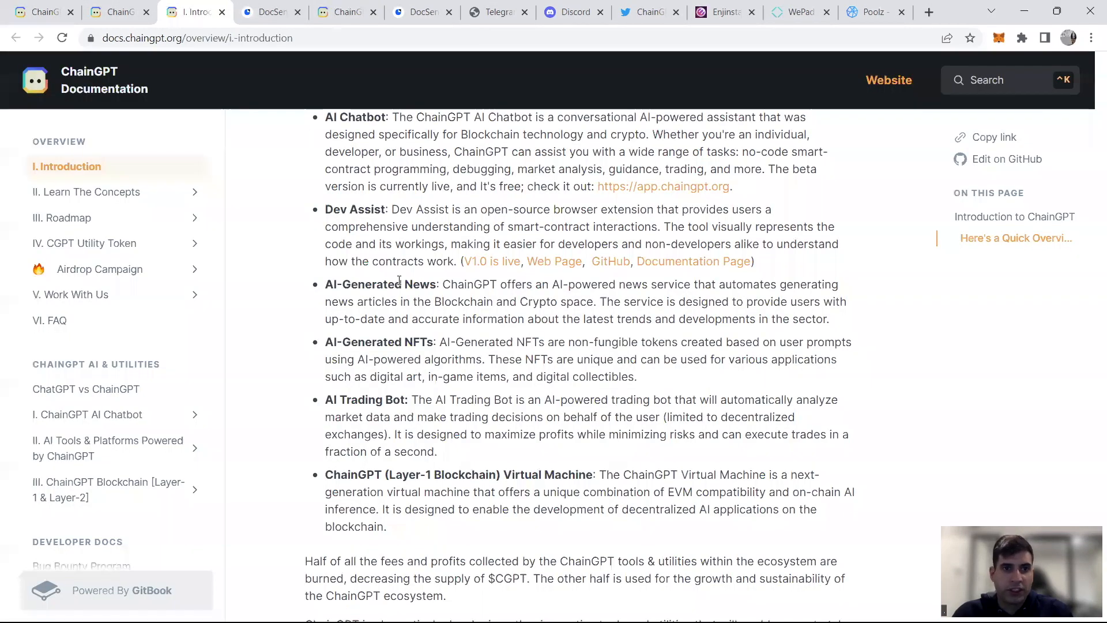
{"action": "scroll", "scroll_direction": "up", "scroll_amount": 3}
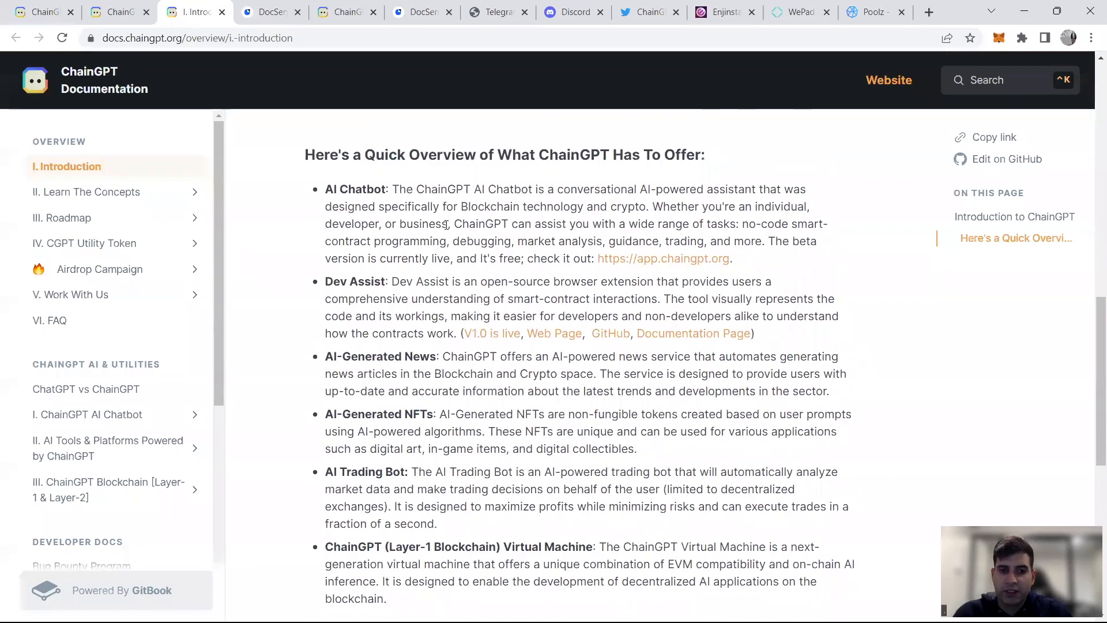
{"action": "scroll", "scroll_direction": "down", "scroll_amount": 3}
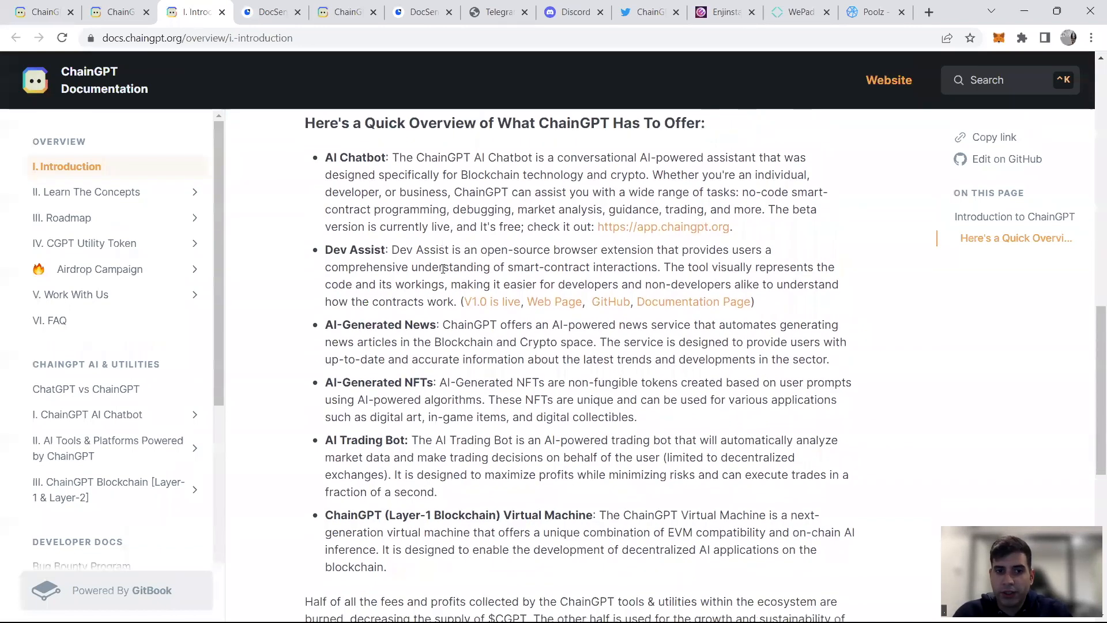
{"action": "scroll", "scroll_direction": "down", "scroll_amount": 3}
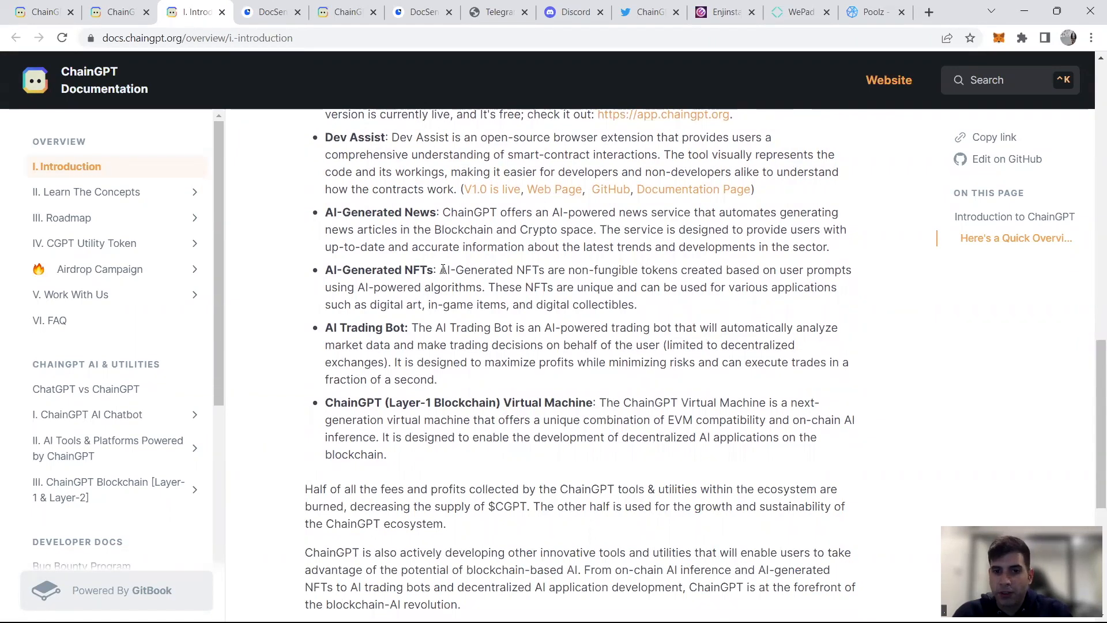
{"action": "scroll", "scroll_direction": "down", "scroll_amount": 3}
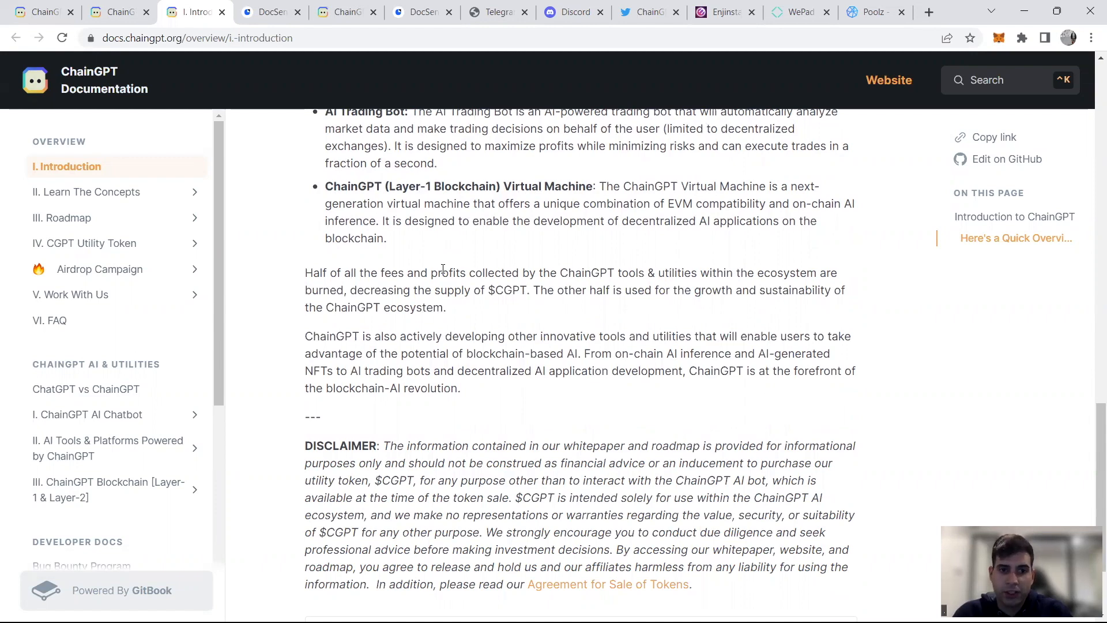
Step: Back on chaingpt.org, scroll past the Development, SDK & API, AI Trading and Blockchain Analytics cards
{"action": "left_click", "coordinate": [119, 12]}
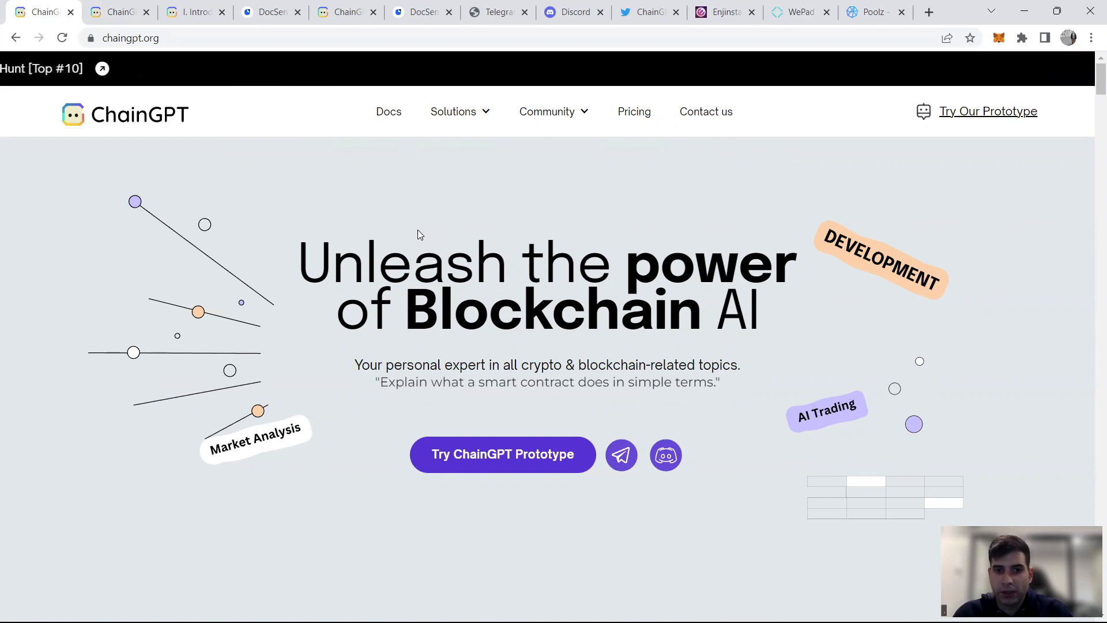
{"action": "scroll", "scroll_direction": "down", "scroll_amount": 3}
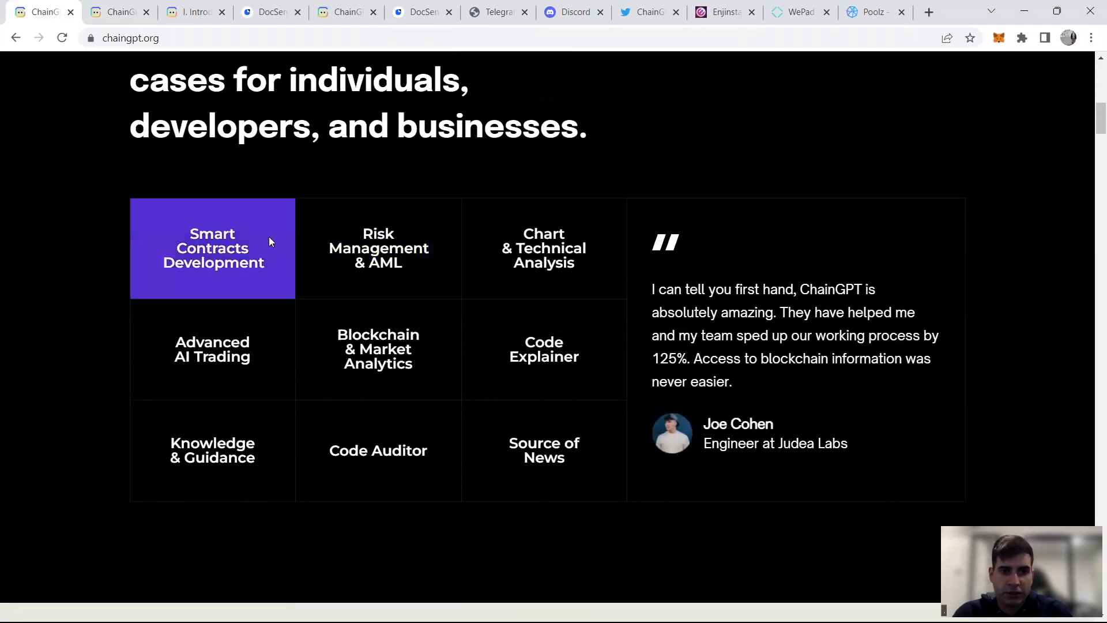
{"action": "mouse_move", "coordinate": [651, 173]}
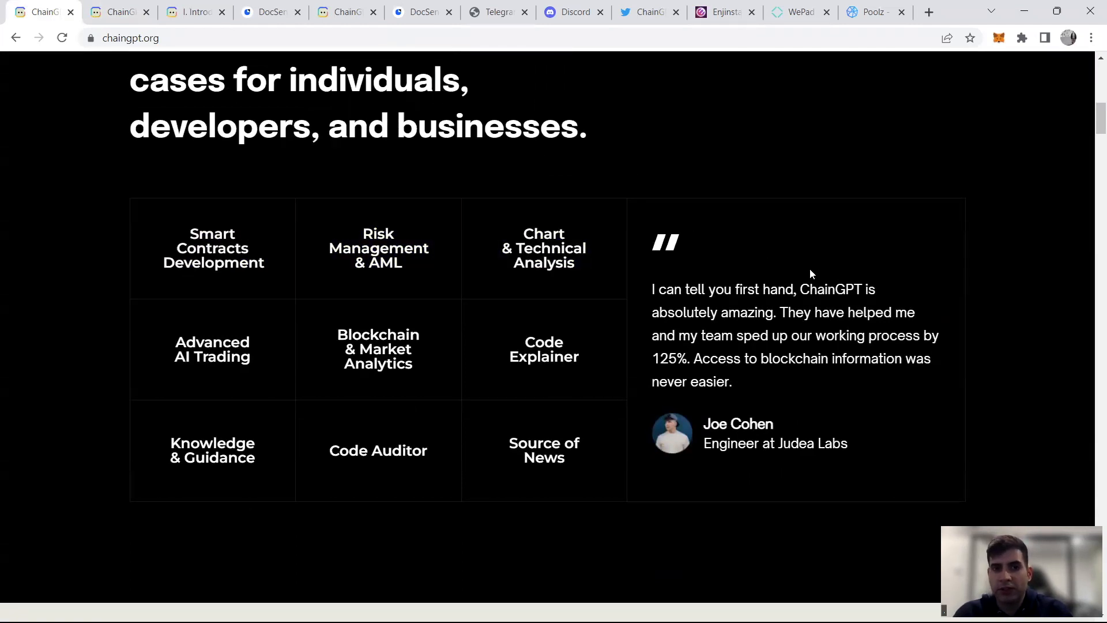
{"action": "mouse_move", "coordinate": [692, 305]}
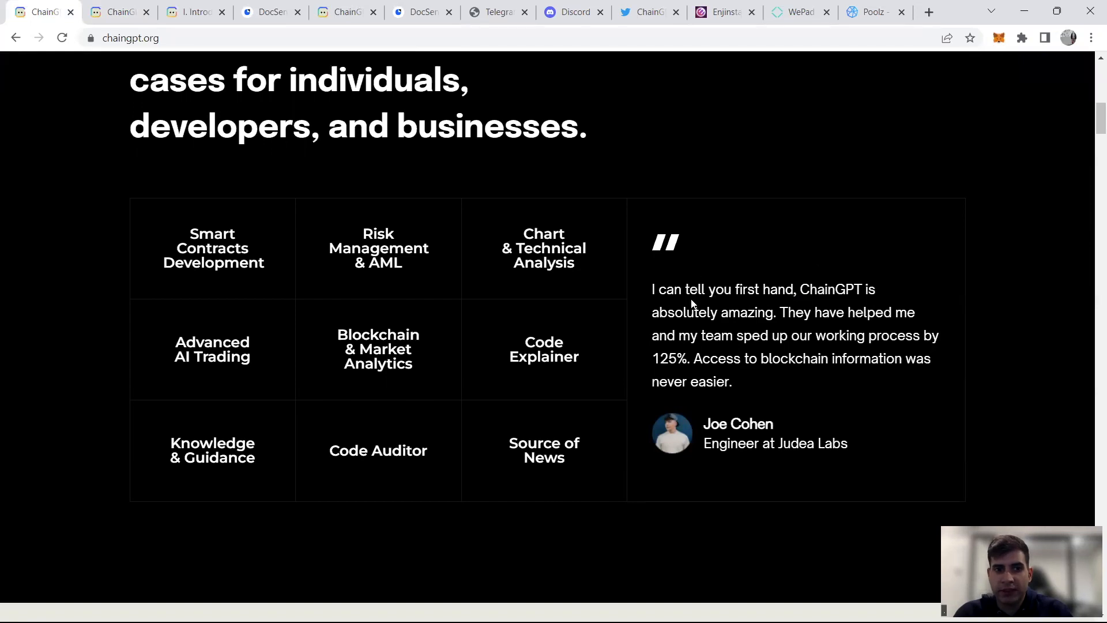
{"action": "scroll", "scroll_direction": "down", "scroll_amount": 3}
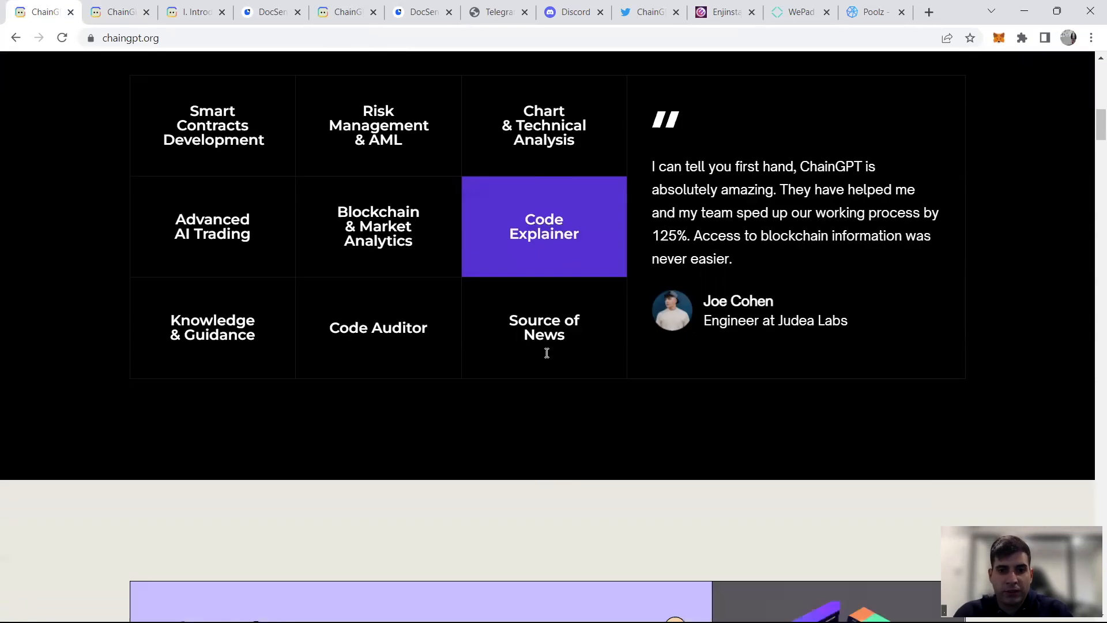
{"action": "scroll", "scroll_direction": "down", "scroll_amount": 3}
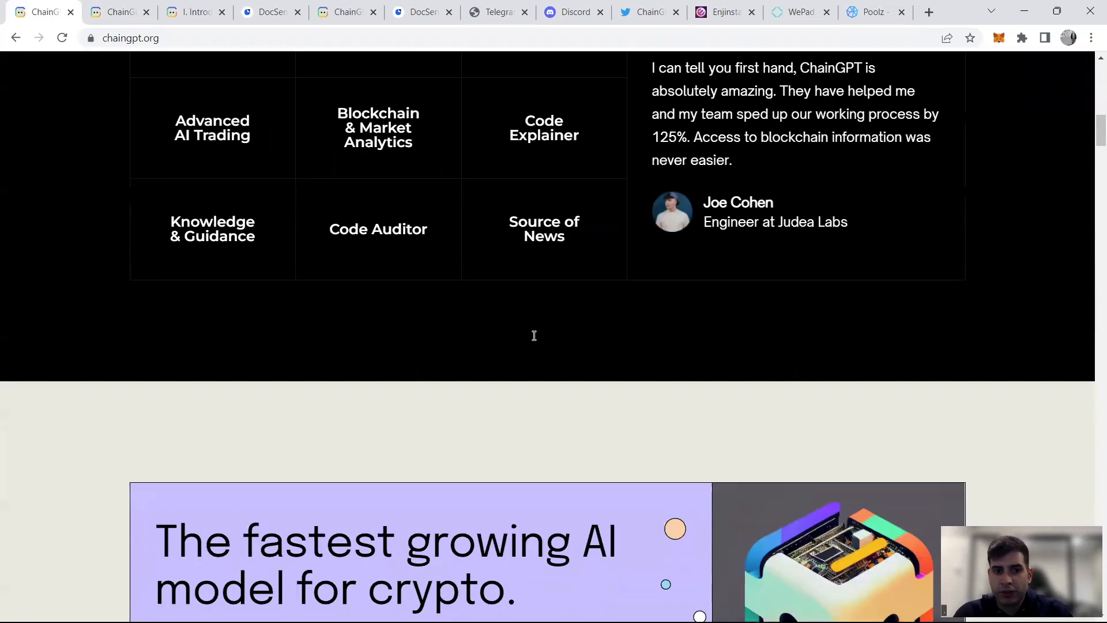
{"action": "scroll", "scroll_direction": "down", "scroll_amount": 3}
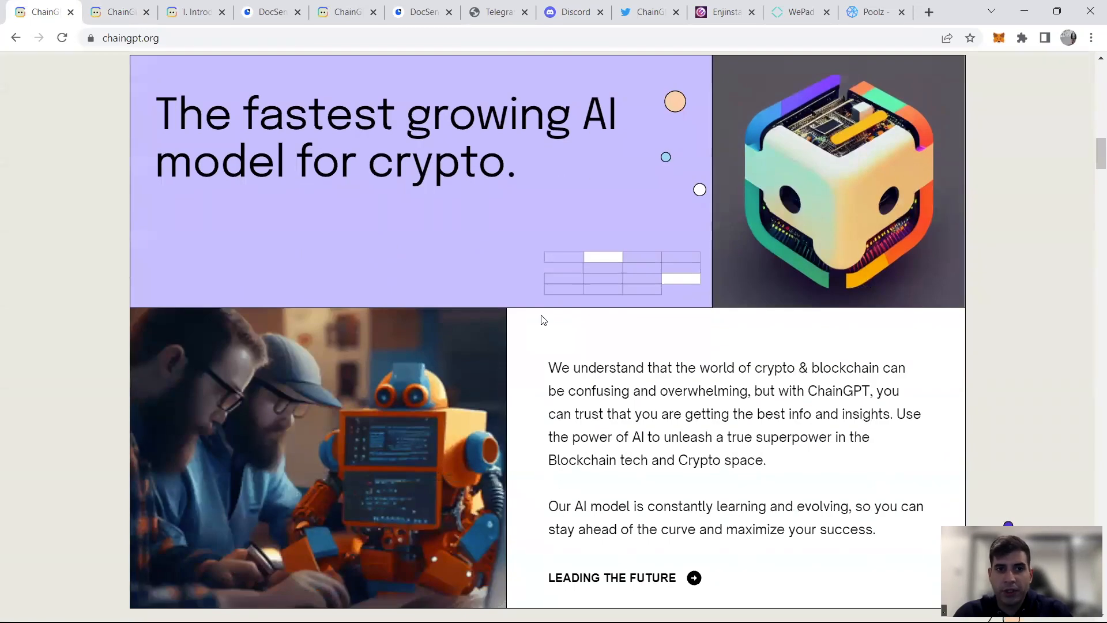
{"action": "scroll", "scroll_direction": "down", "scroll_amount": 3}
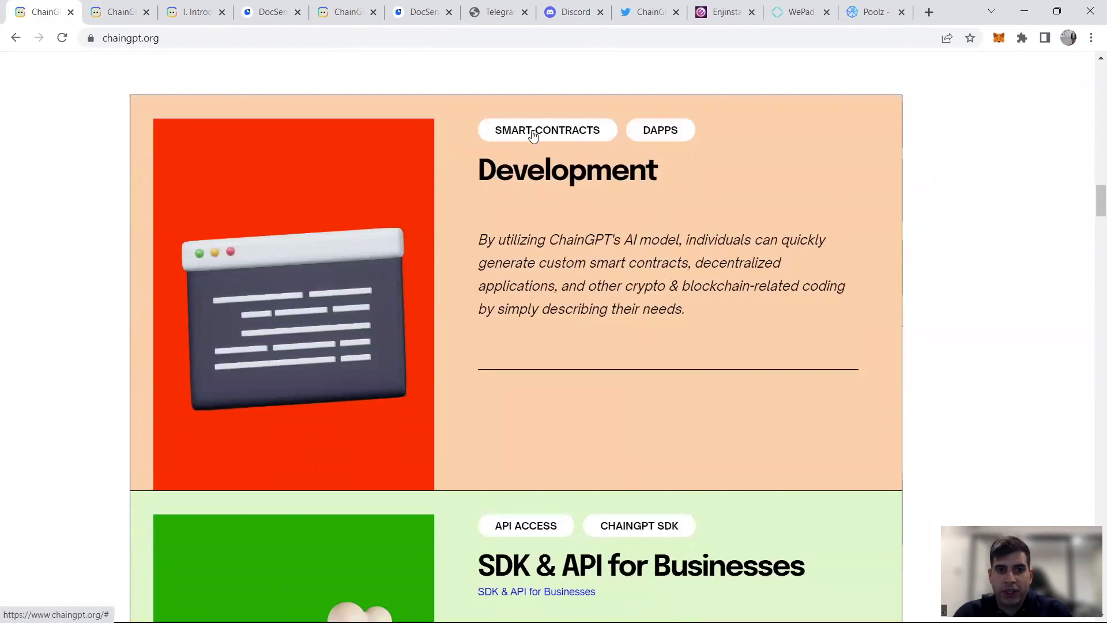
{"action": "mouse_move", "coordinate": [555, 210]}
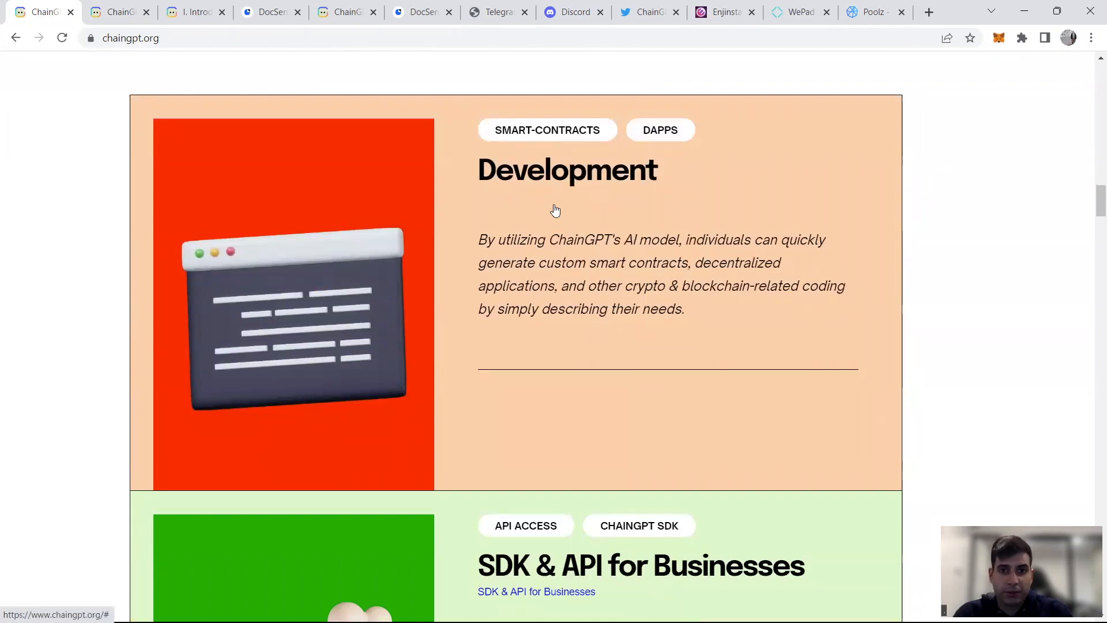
{"action": "scroll", "scroll_direction": "down", "scroll_amount": 3}
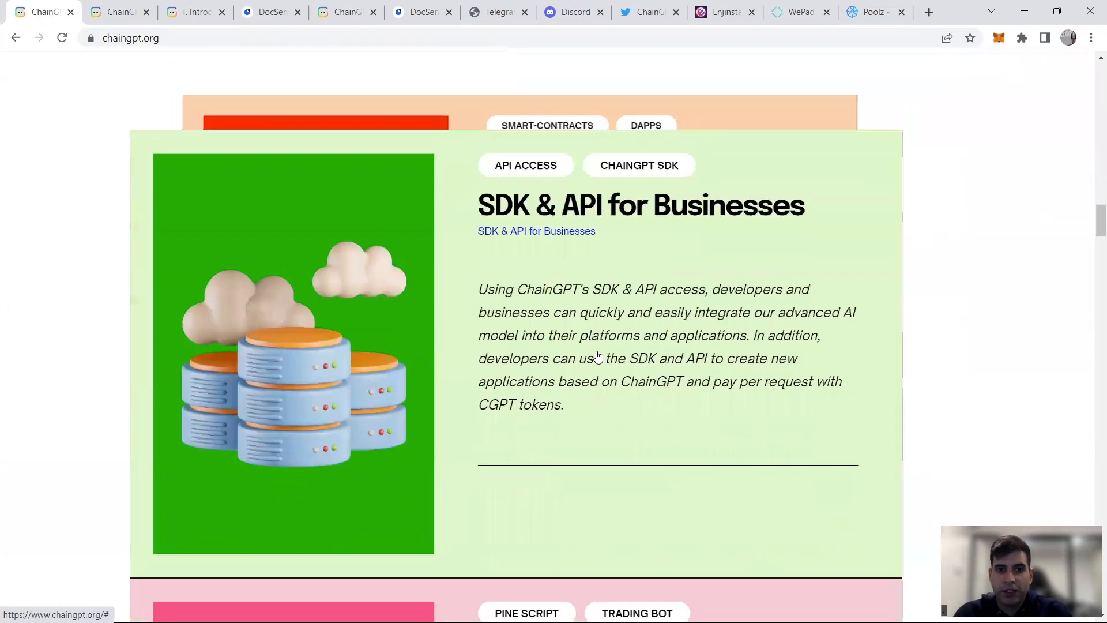
{"action": "mouse_move", "coordinate": [576, 244]}
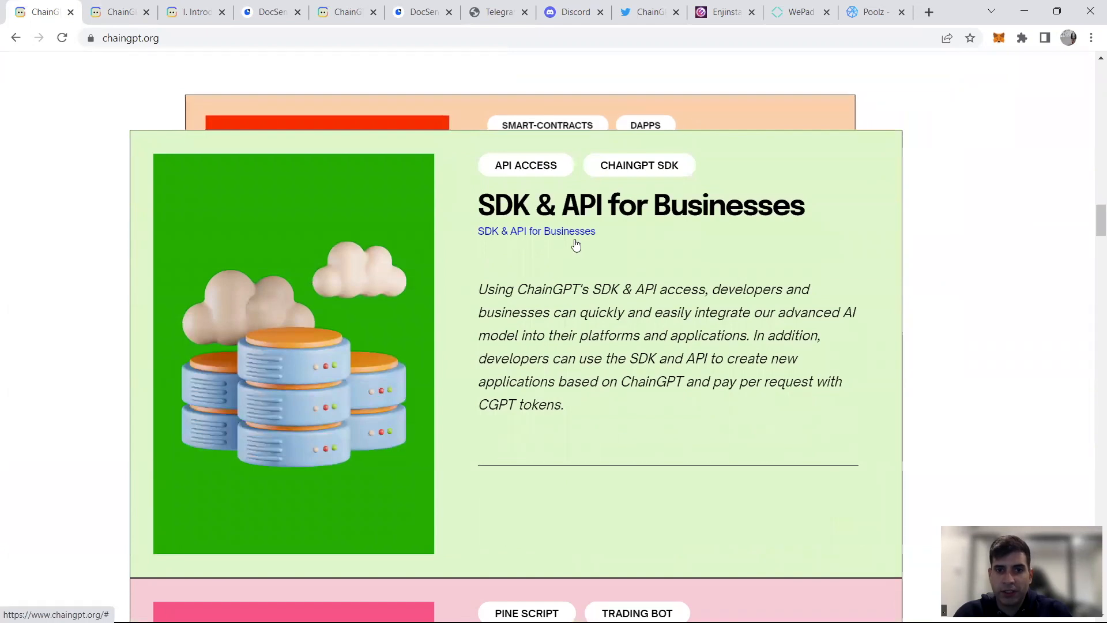
{"action": "scroll", "scroll_direction": "down", "scroll_amount": 3}
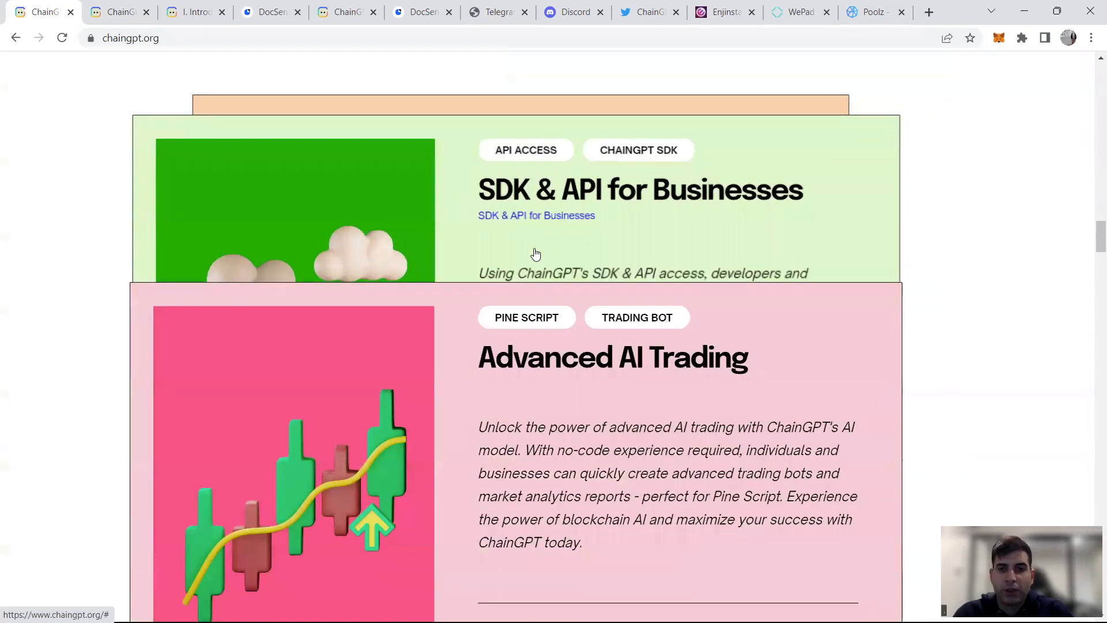
{"action": "scroll", "scroll_direction": "down", "scroll_amount": 3}
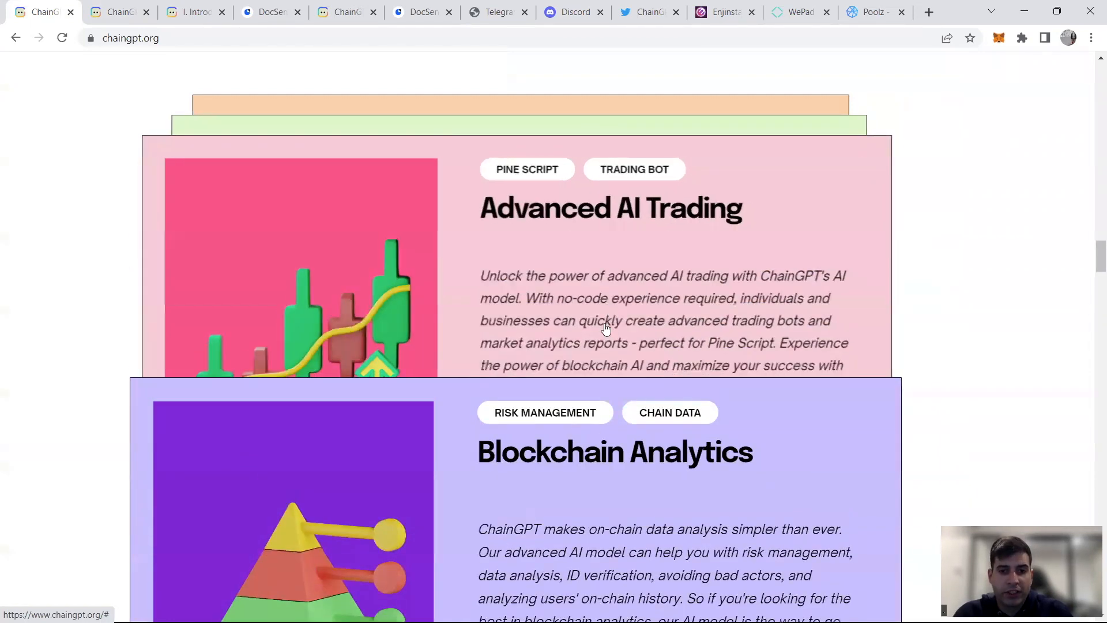
{"action": "scroll", "scroll_direction": "down", "scroll_amount": 3}
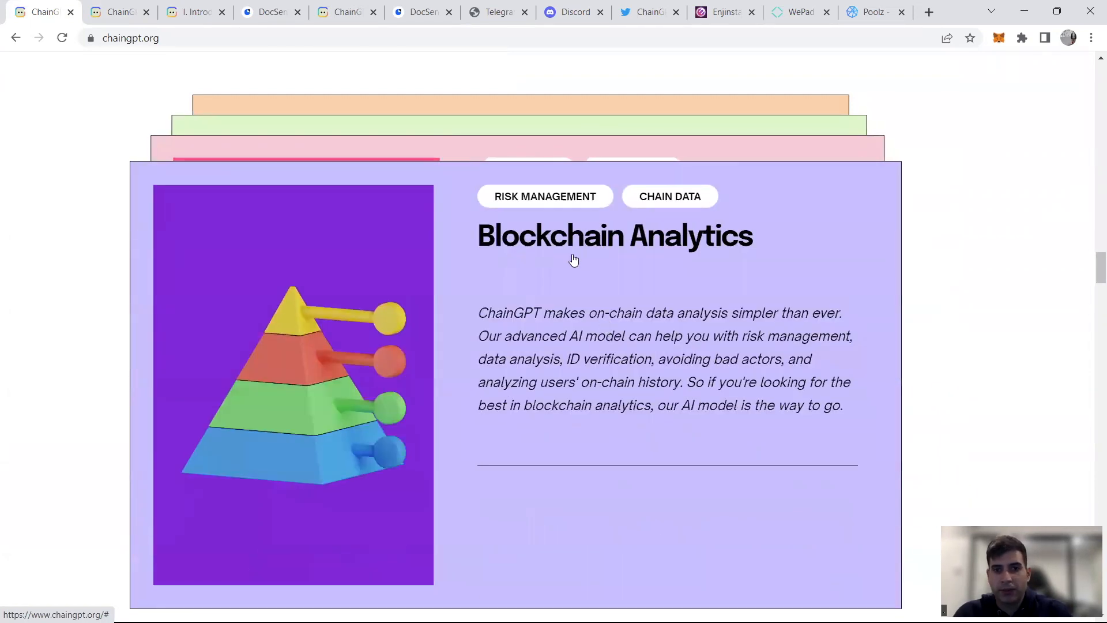
{"action": "scroll", "scroll_direction": "down", "scroll_amount": 3}
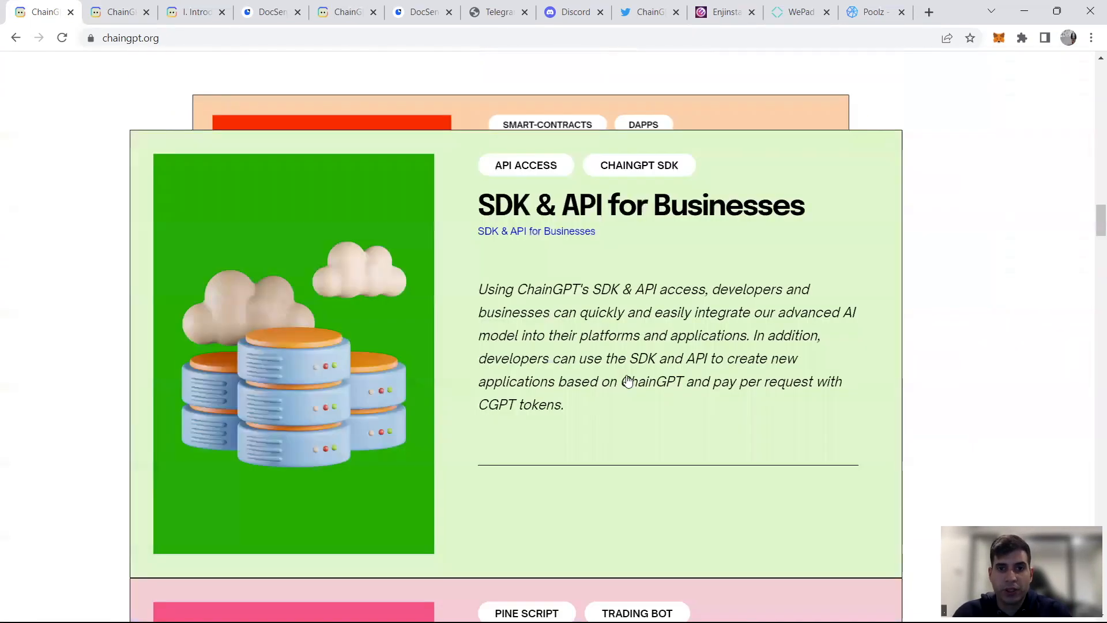
{"action": "scroll", "scroll_direction": "down", "scroll_amount": 3}
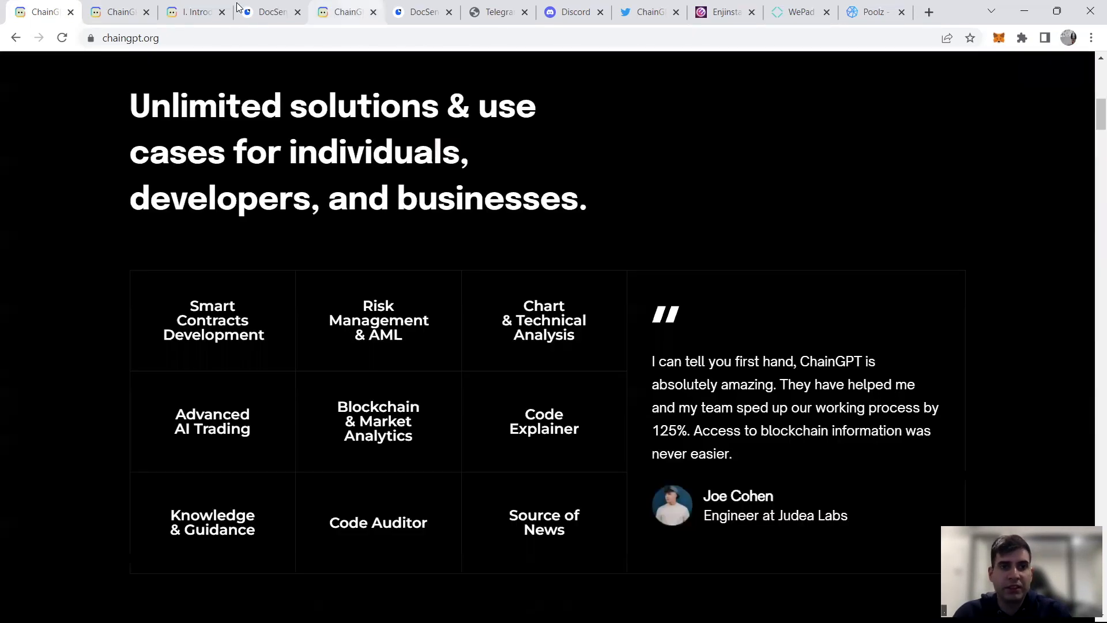
{"action": "left_click", "coordinate": [193, 13]}
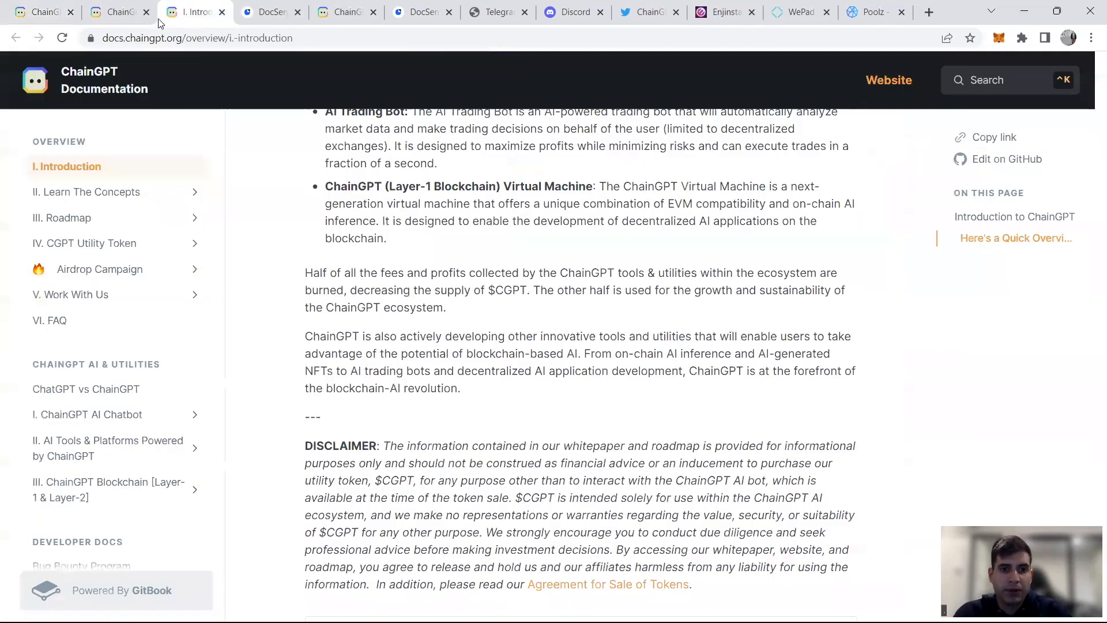
{"action": "left_click", "coordinate": [267, 12]}
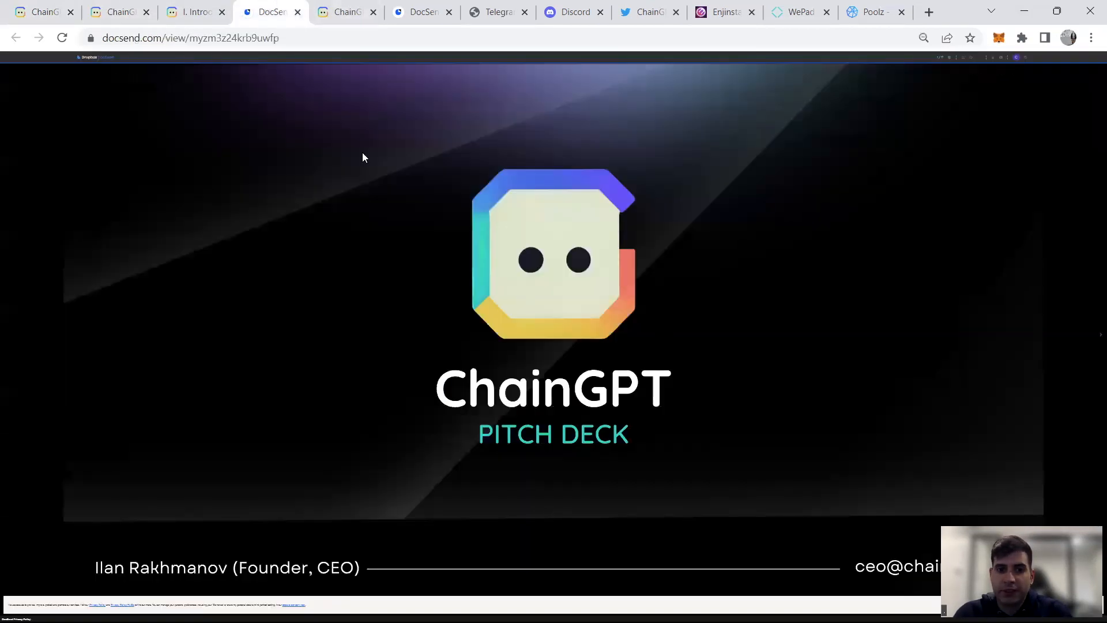
{"action": "left_click", "coordinate": [344, 12]}
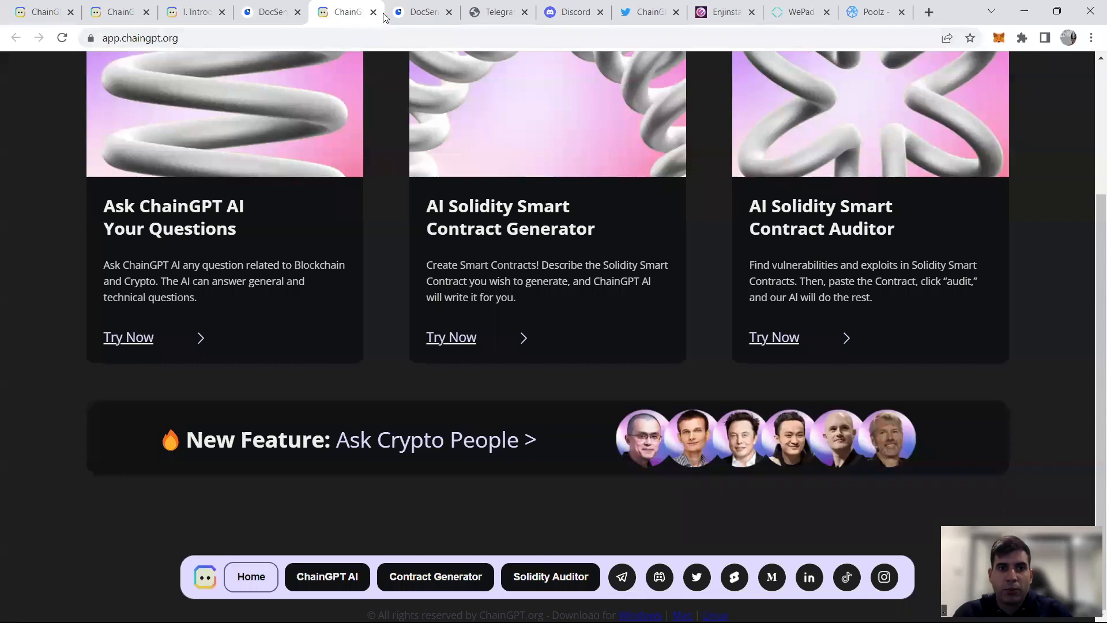
{"action": "scroll", "scroll_direction": "up", "scroll_amount": 3}
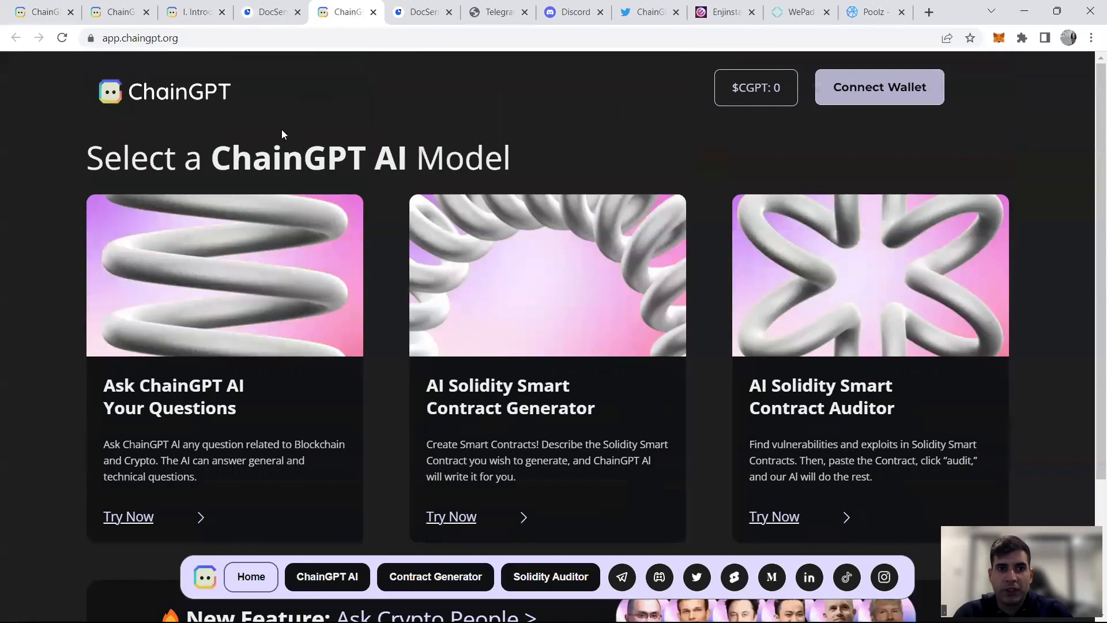
{"action": "mouse_move", "coordinate": [170, 123]}
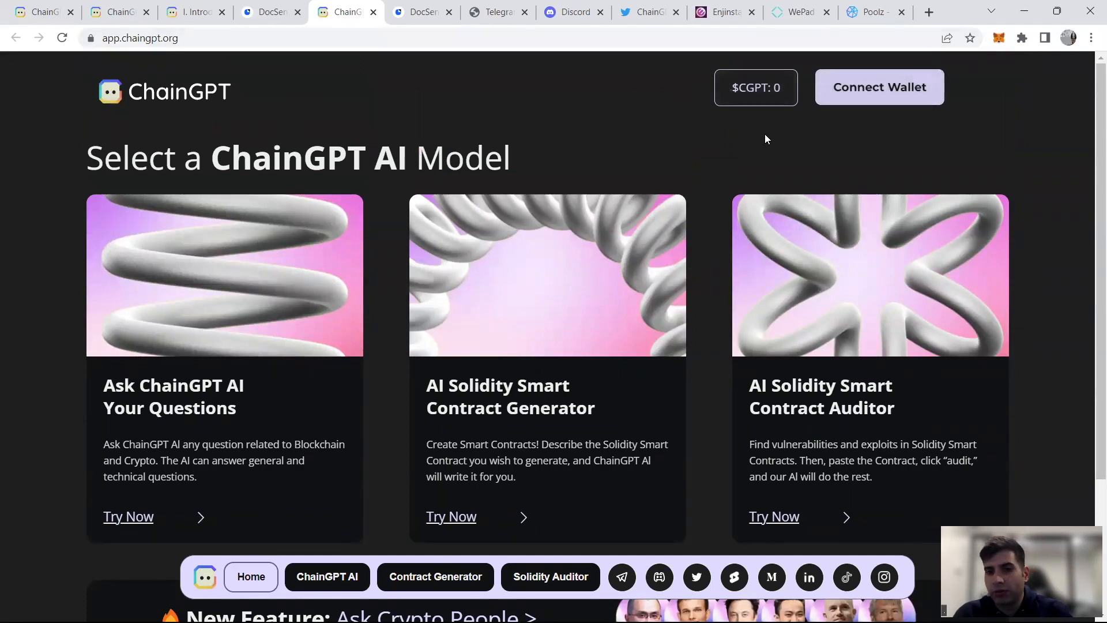
{"action": "scroll", "scroll_direction": "down", "scroll_amount": 3}
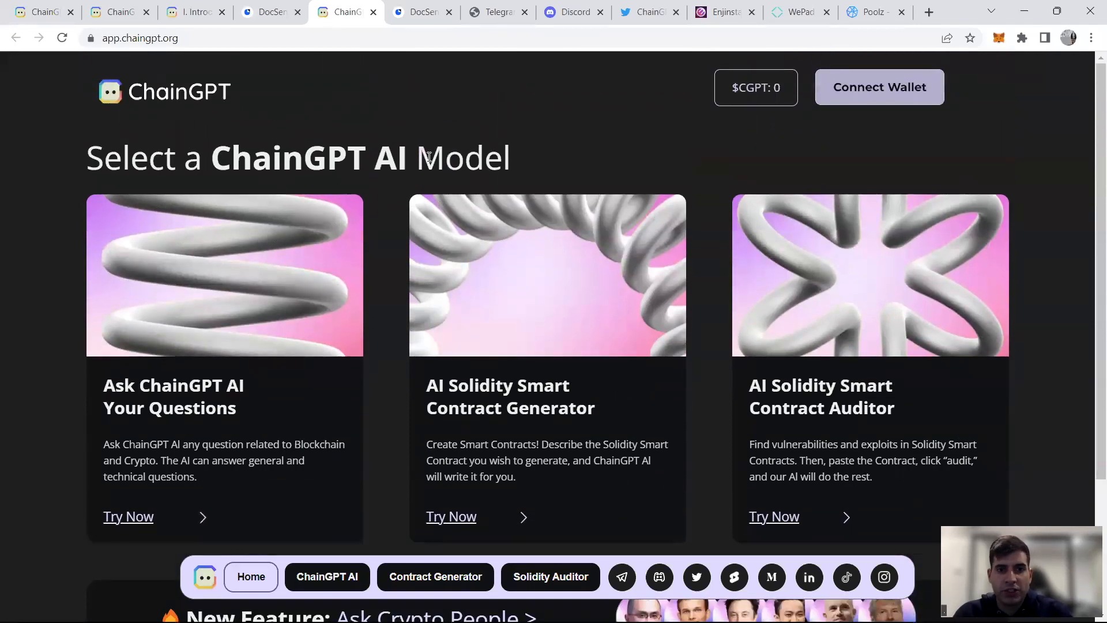
{"action": "scroll", "scroll_direction": "down", "scroll_amount": 3}
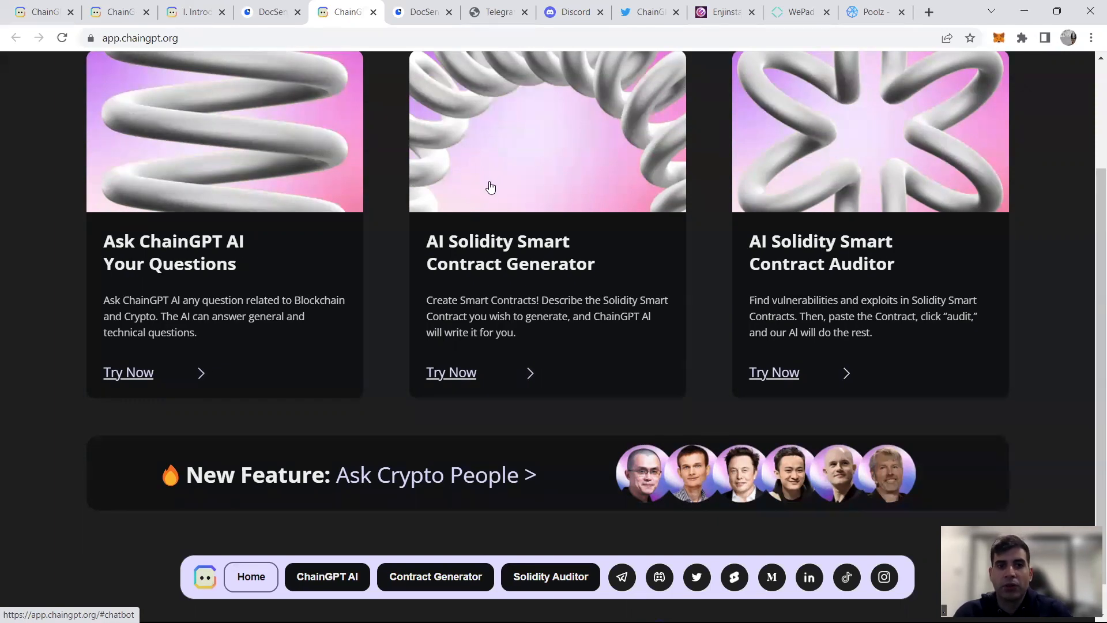
{"action": "mouse_move", "coordinate": [565, 181]}
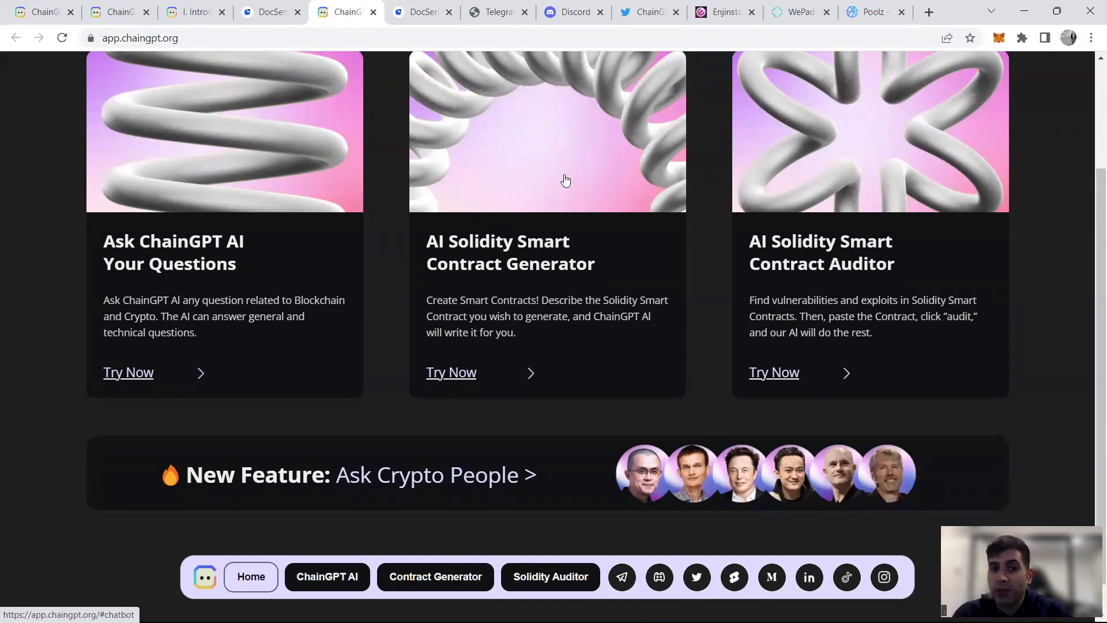
{"action": "mouse_move", "coordinate": [591, 343]}
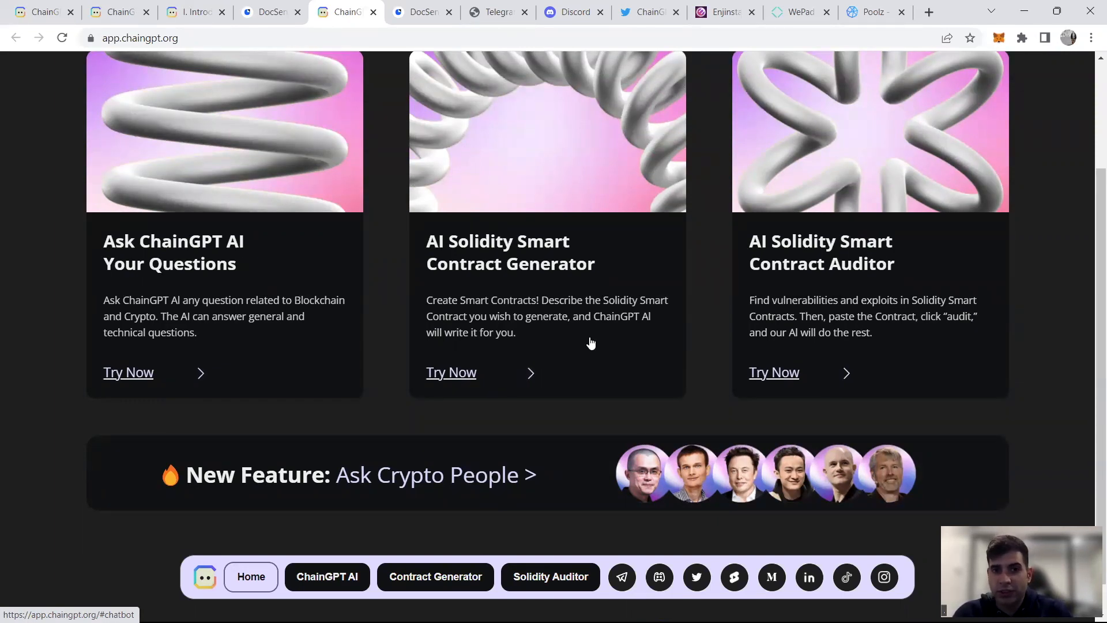
{"action": "mouse_move", "coordinate": [656, 260]}
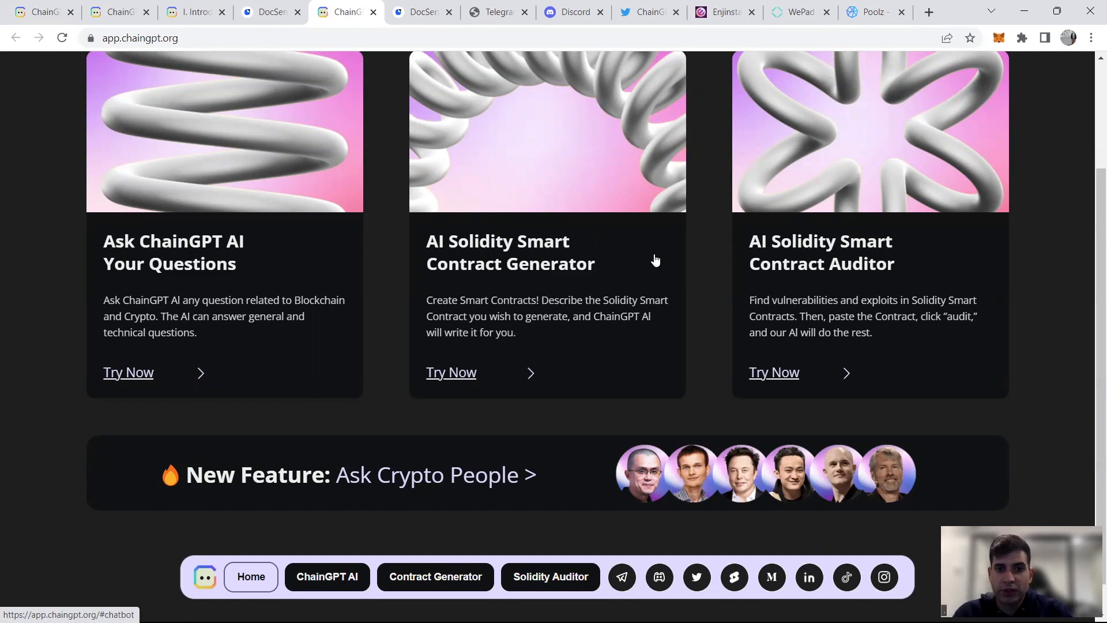
{"action": "mouse_move", "coordinate": [653, 259]}
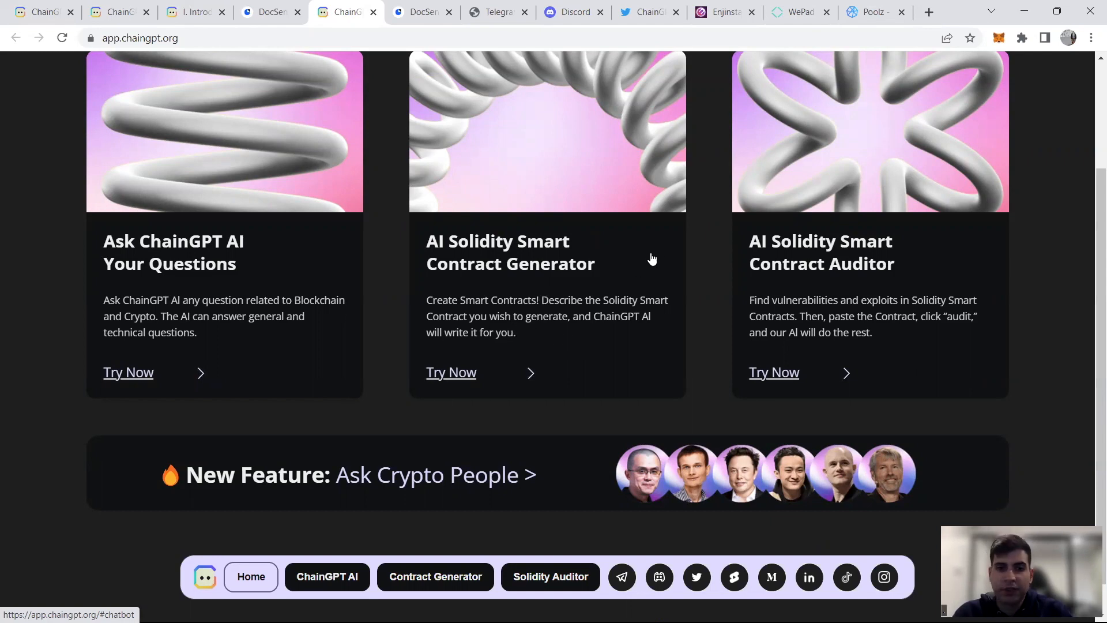
{"action": "mouse_move", "coordinate": [630, 198]}
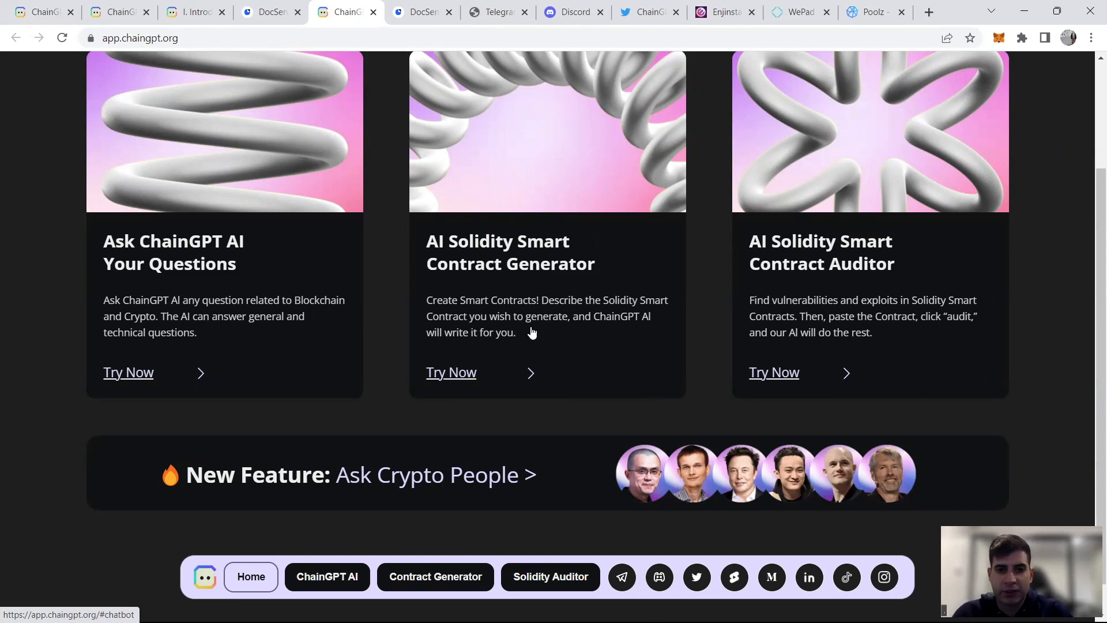
{"action": "mouse_move", "coordinate": [486, 336]}
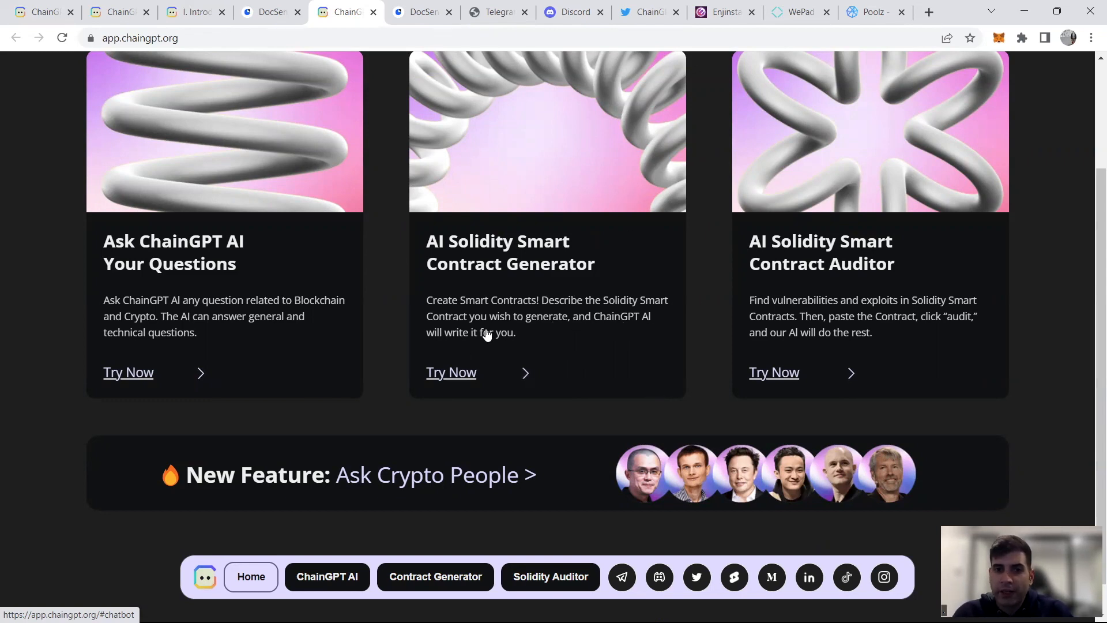
{"action": "mouse_move", "coordinate": [763, 288]}
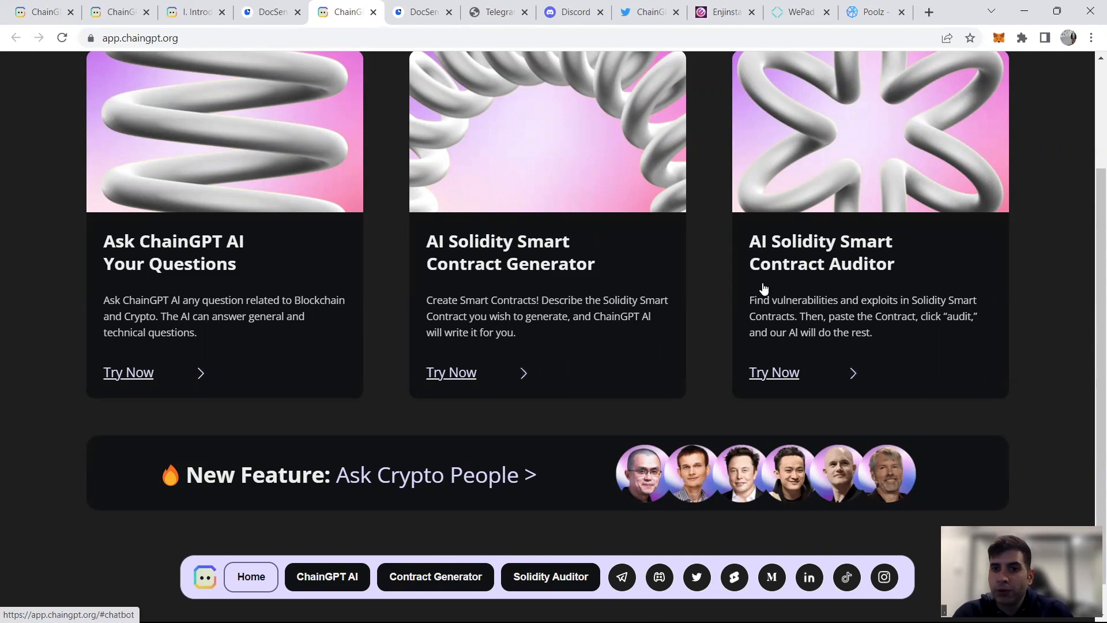
{"action": "mouse_move", "coordinate": [790, 287]}
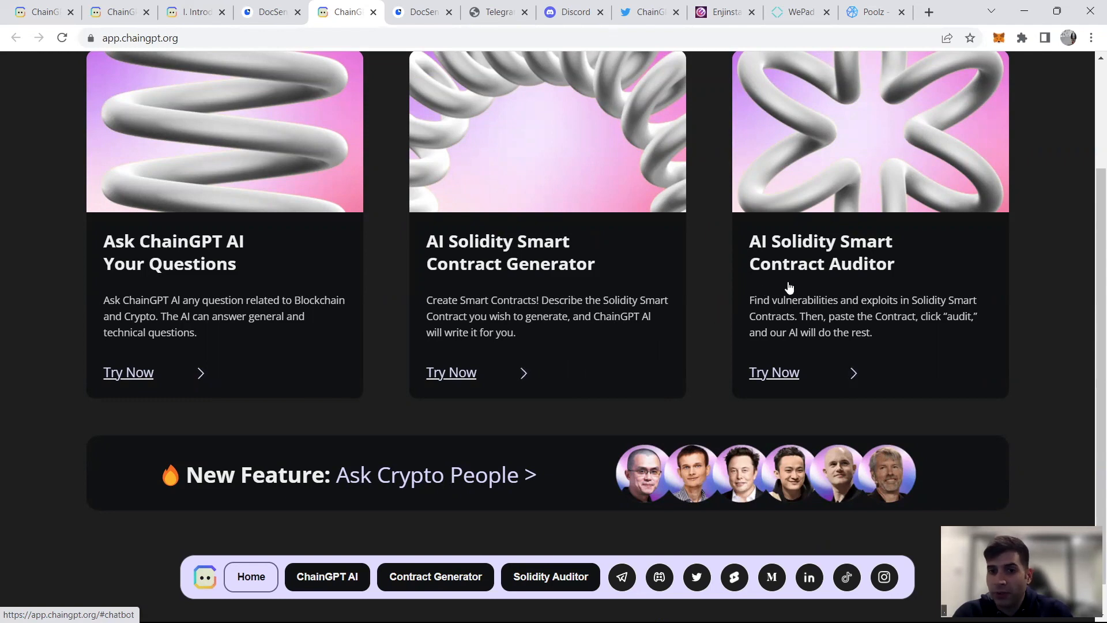
{"action": "scroll", "scroll_direction": "down", "scroll_amount": 3}
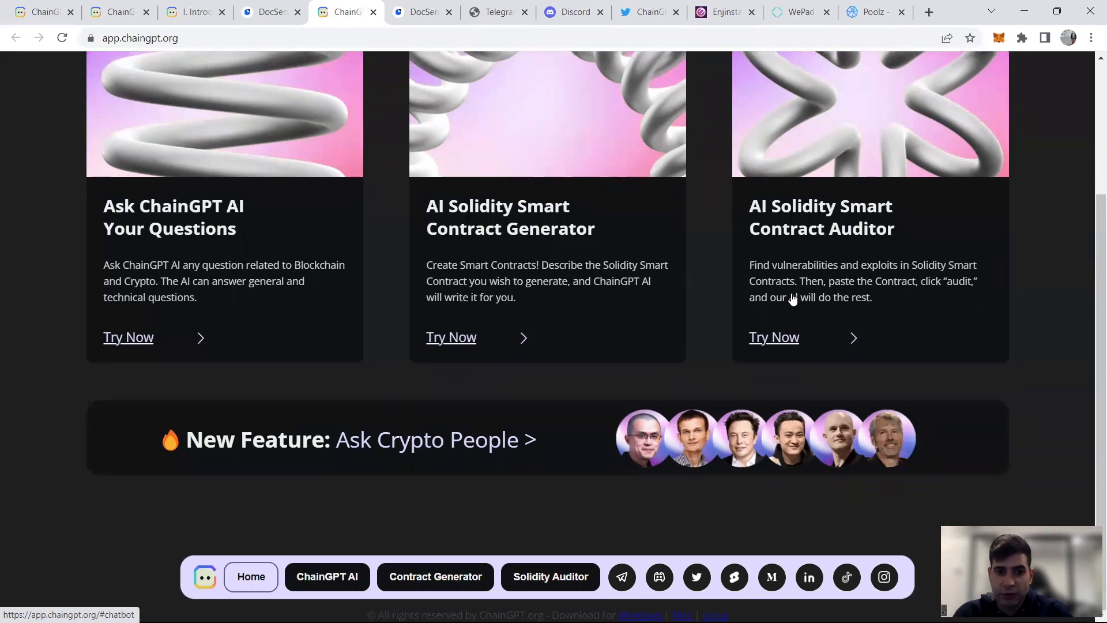
{"action": "mouse_move", "coordinate": [679, 438]}
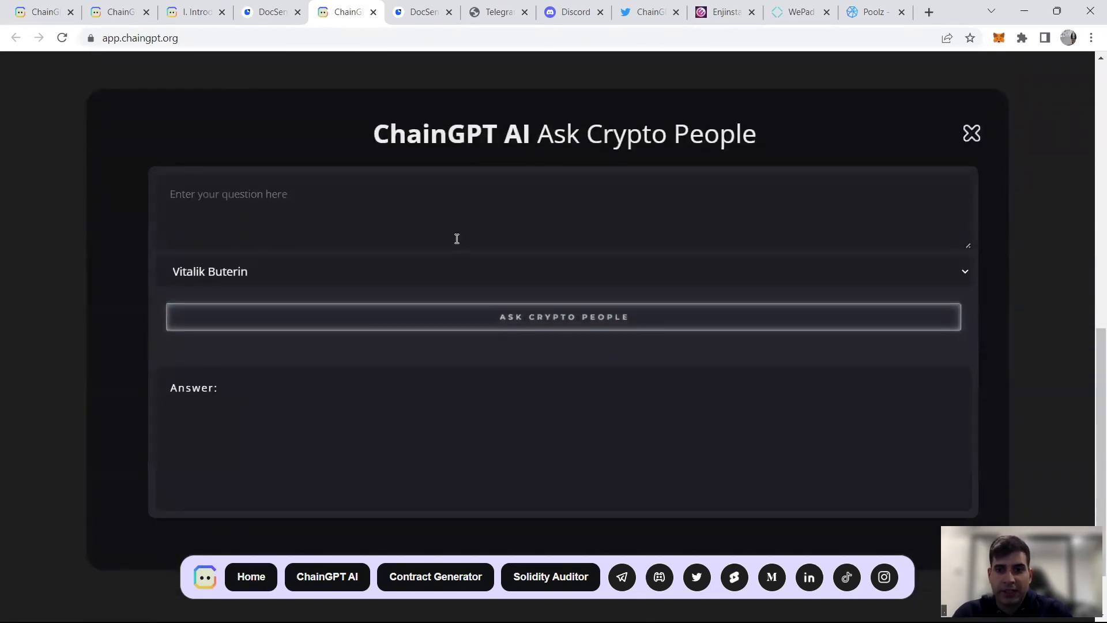
{"action": "mouse_move", "coordinate": [305, 288]}
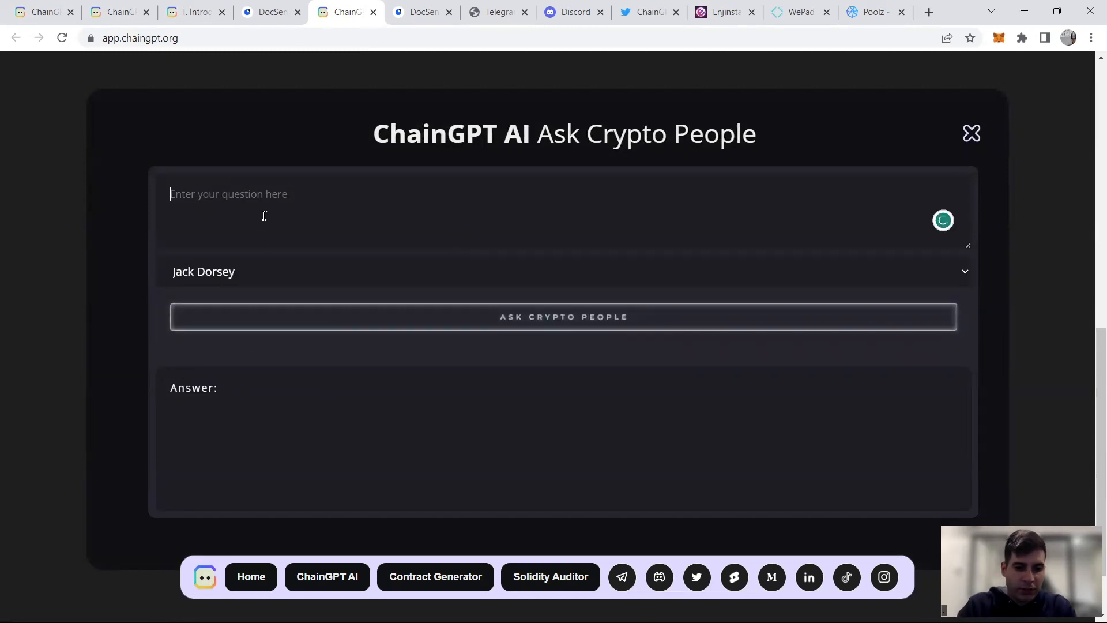
Step: Submit the ChatGPT question to Jack Dorsey, then view the pitch deck's Competitive Analysis slide
{"action": "type", "text": "what do you think about c"}
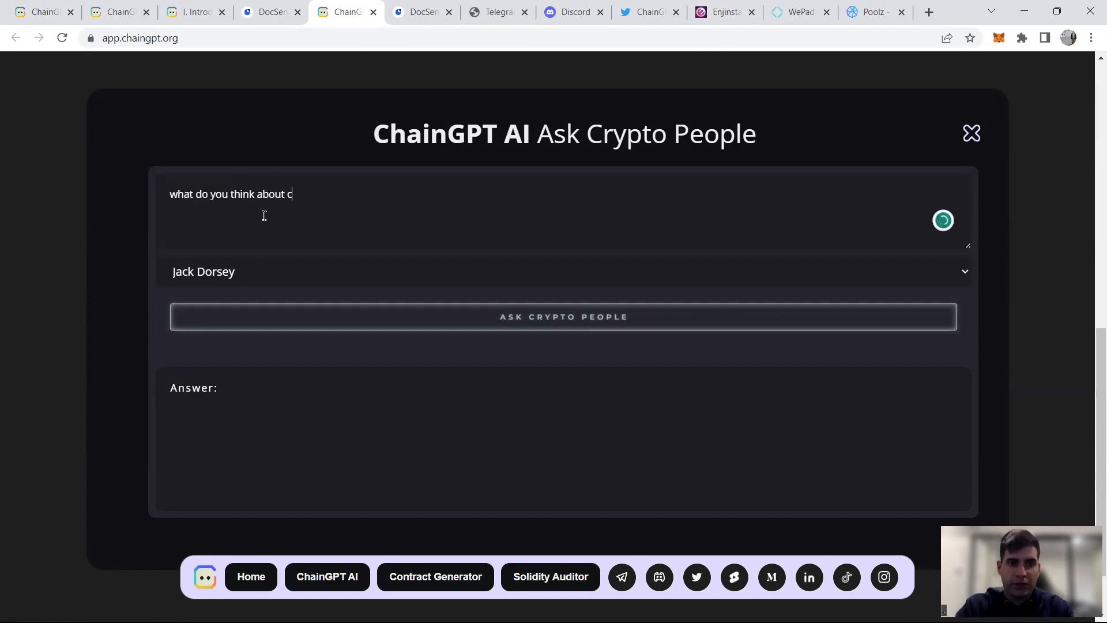
{"action": "left_click", "coordinate": [564, 316]}
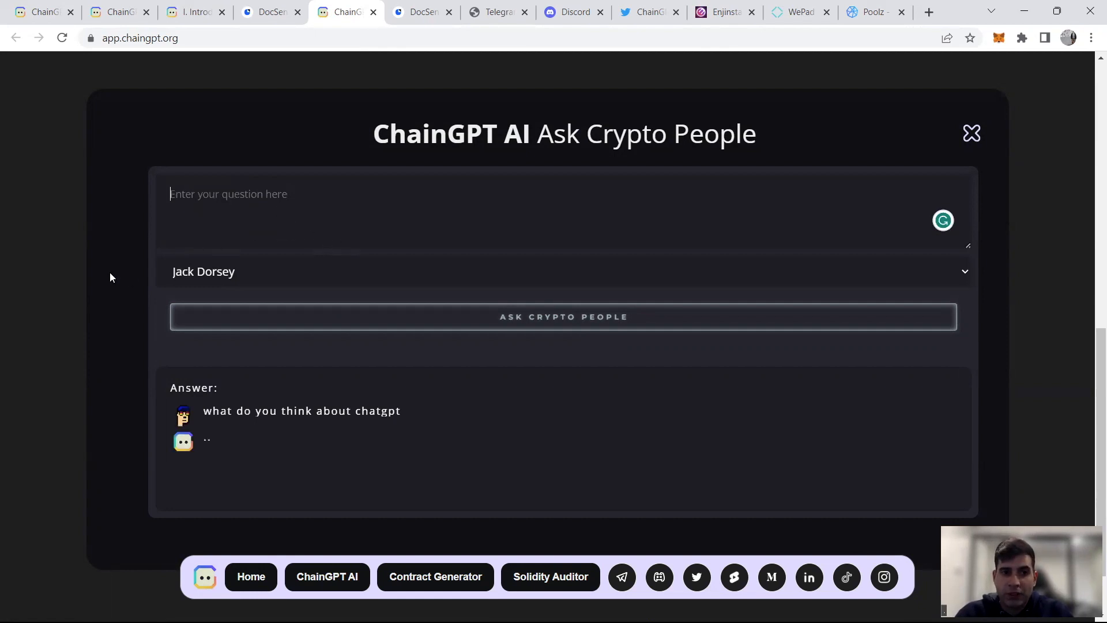
{"action": "scroll", "scroll_direction": "down", "scroll_amount": 3}
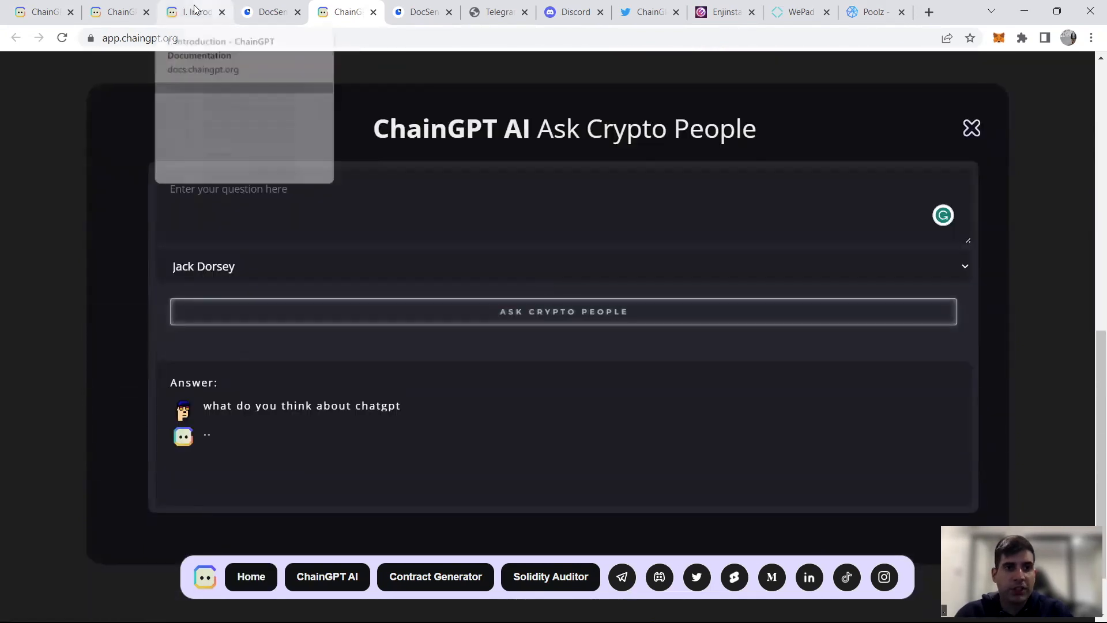
{"action": "left_click", "coordinate": [268, 12]}
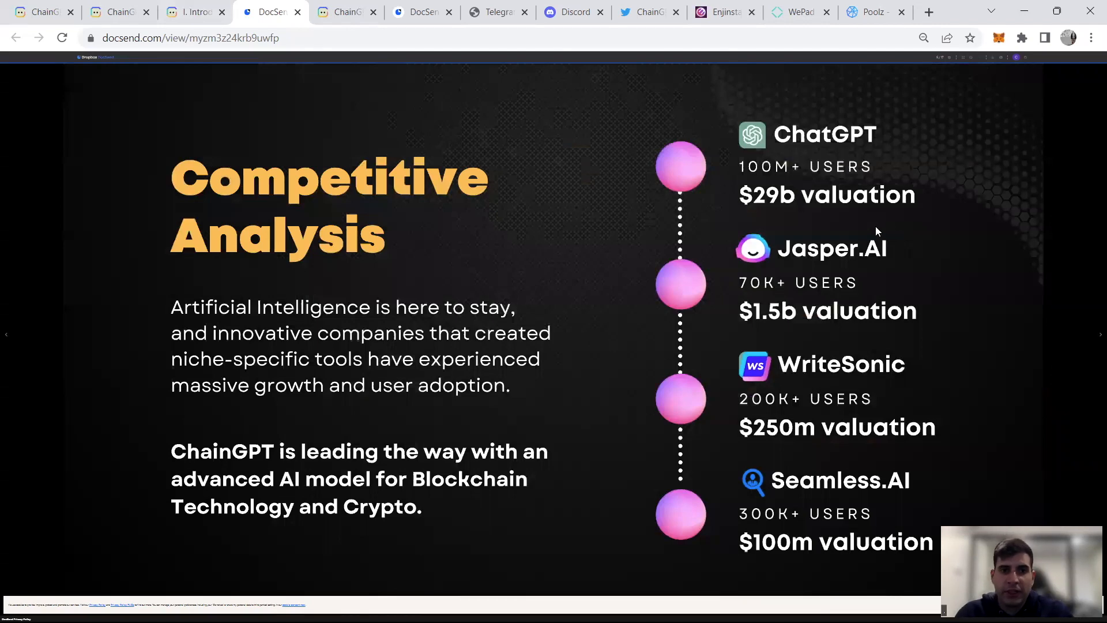
{"action": "mouse_move", "coordinate": [711, 207]}
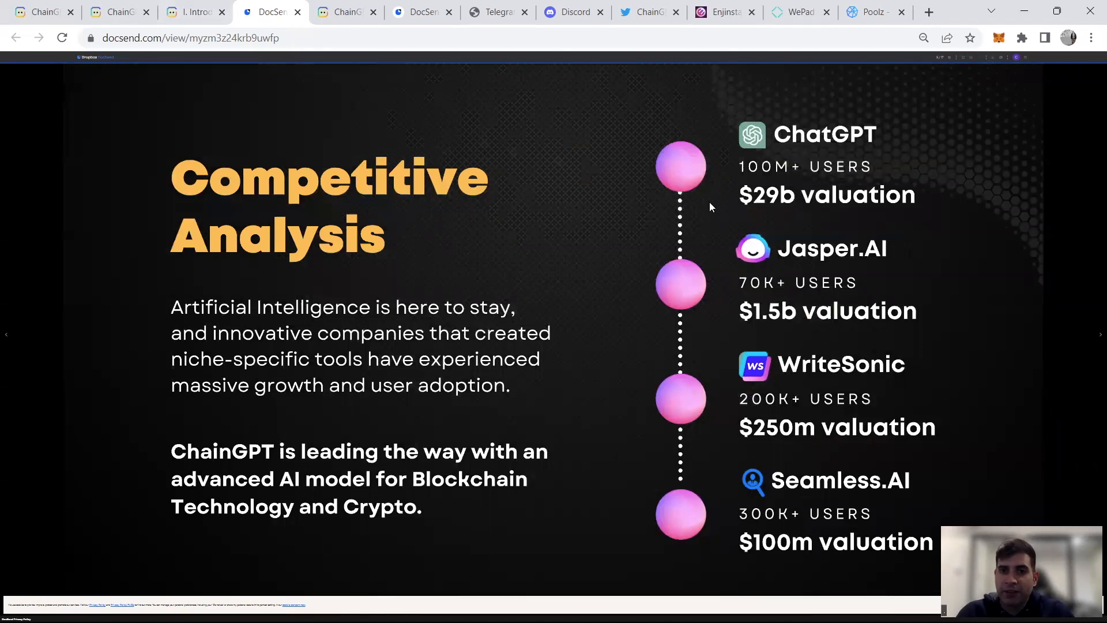
{"action": "mouse_move", "coordinate": [615, 293]}
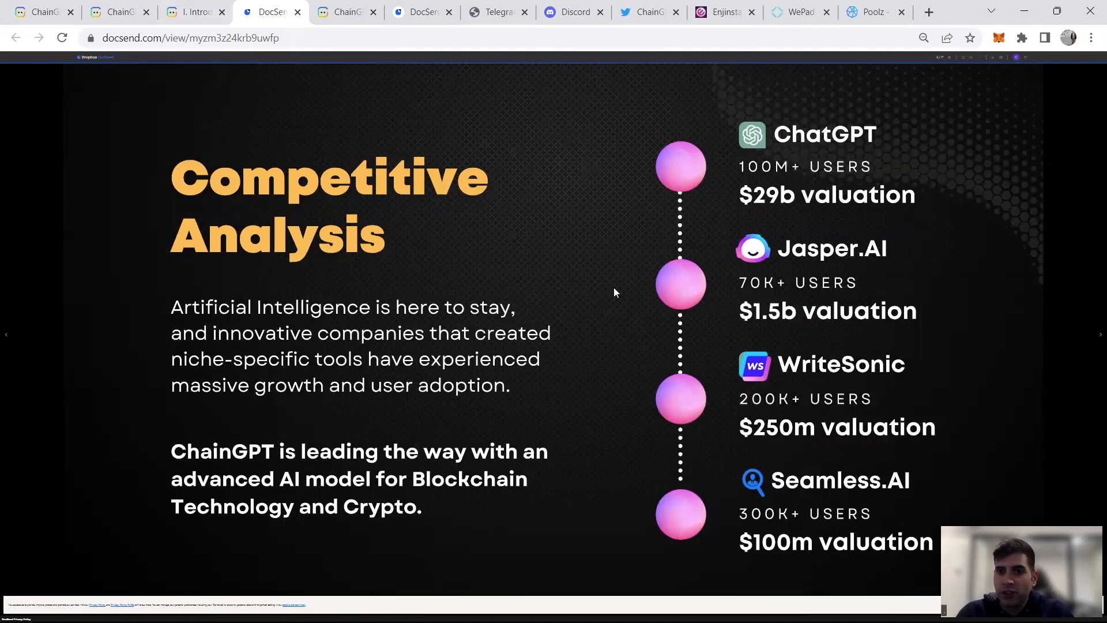
{"action": "mouse_move", "coordinate": [427, 178]}
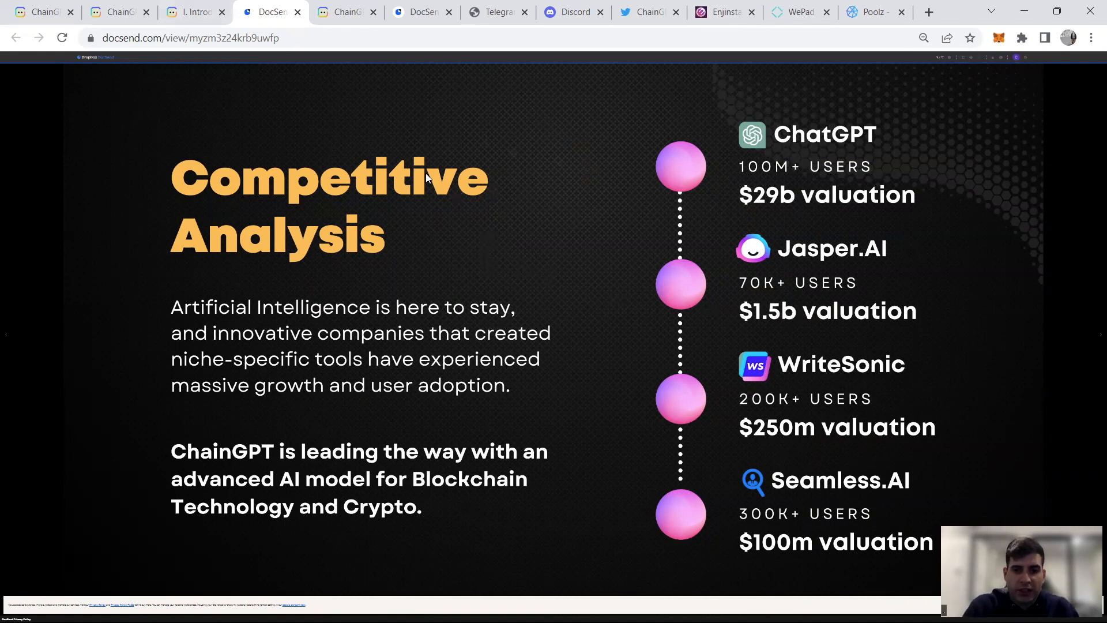
{"action": "mouse_move", "coordinate": [799, 532]}
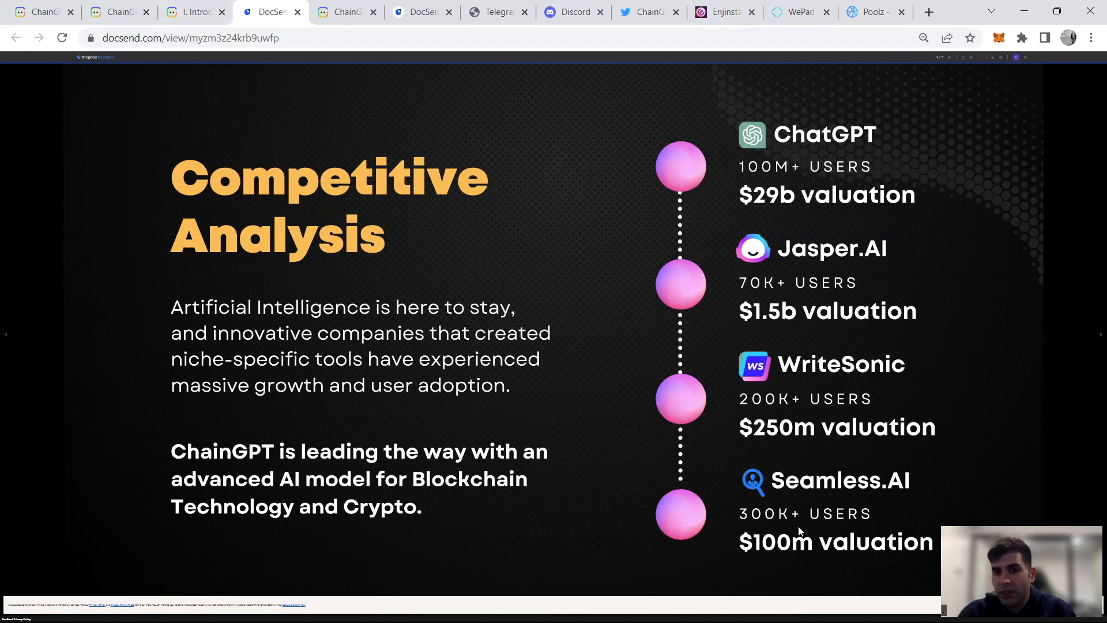
{"action": "mouse_move", "coordinate": [559, 216]}
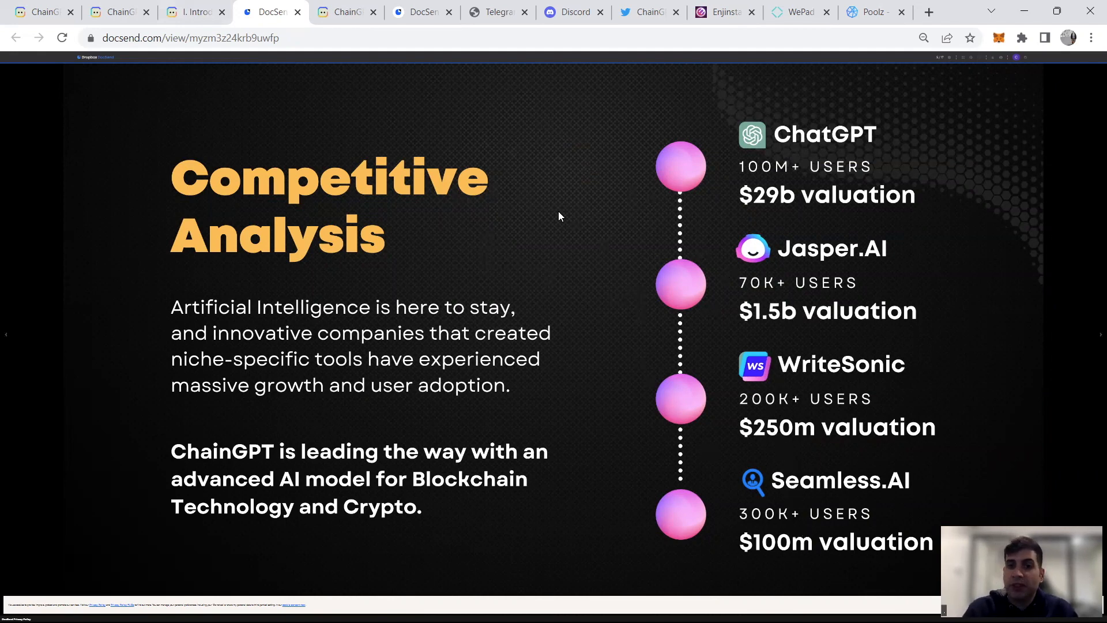
{"action": "mouse_move", "coordinate": [486, 71]}
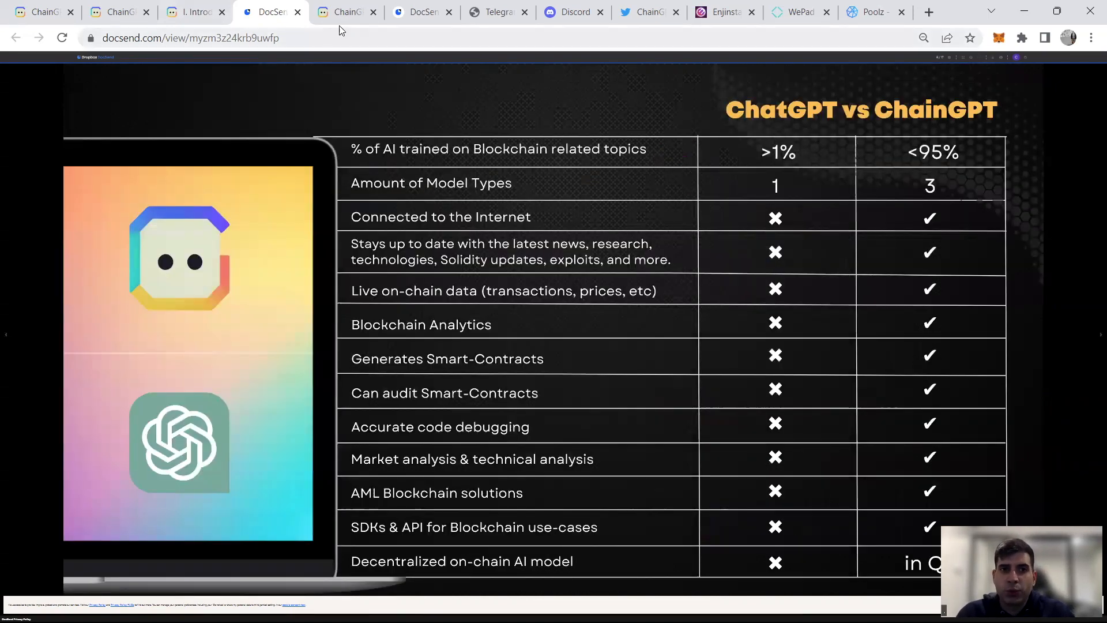
Step: Return to the ChainGPT app tab and read Jack Dorsey's completed answer
{"action": "left_click", "coordinate": [344, 12]}
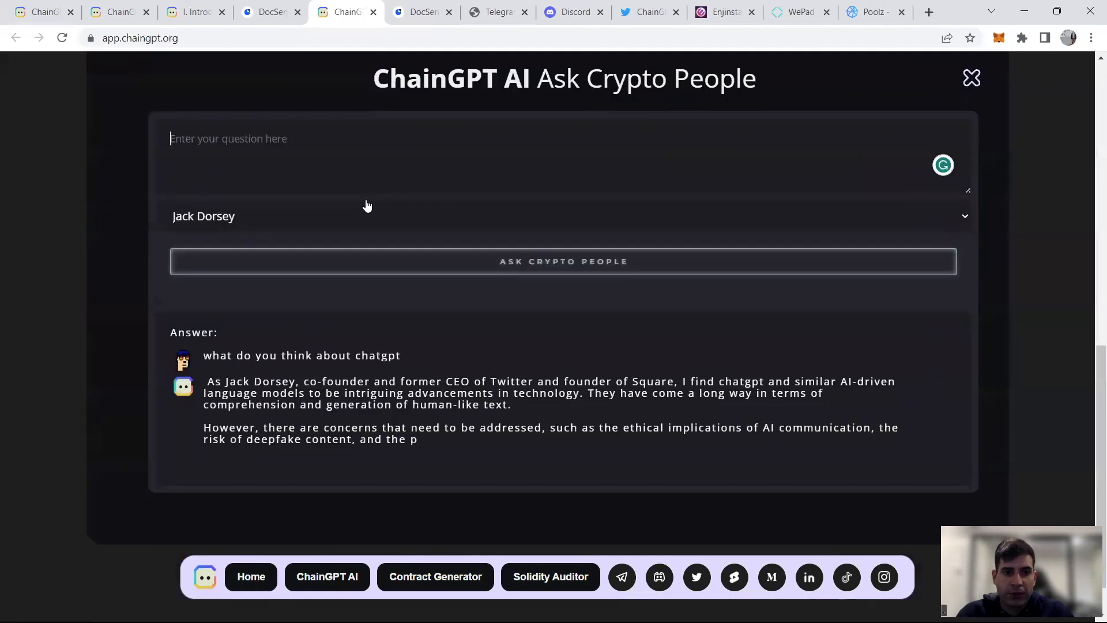
{"action": "scroll", "scroll_direction": "down", "scroll_amount": 3}
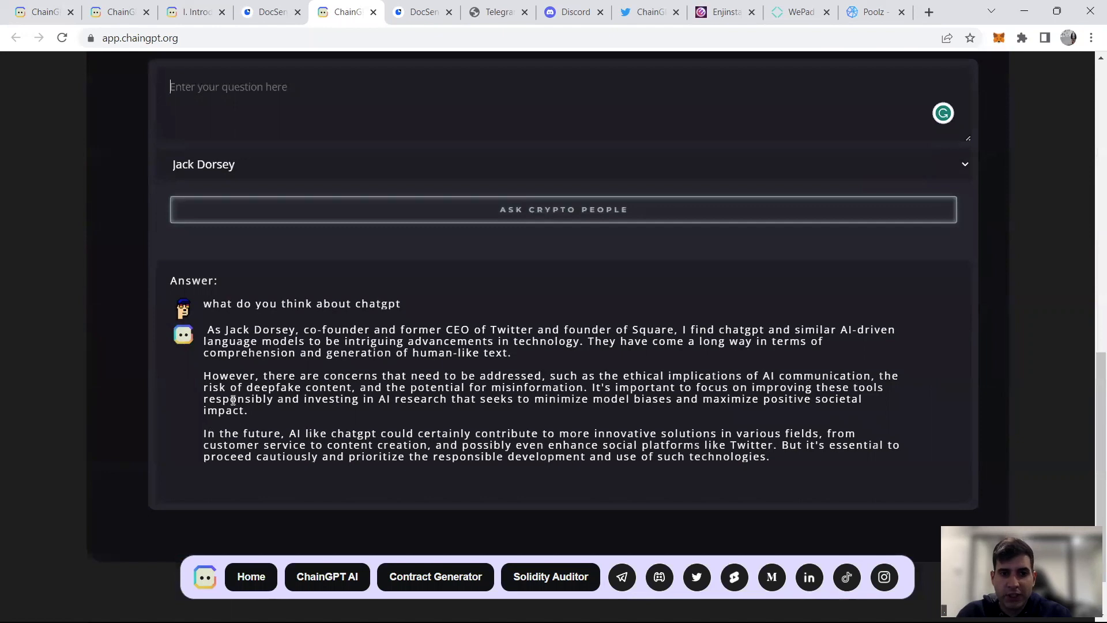
{"action": "mouse_move", "coordinate": [582, 268]}
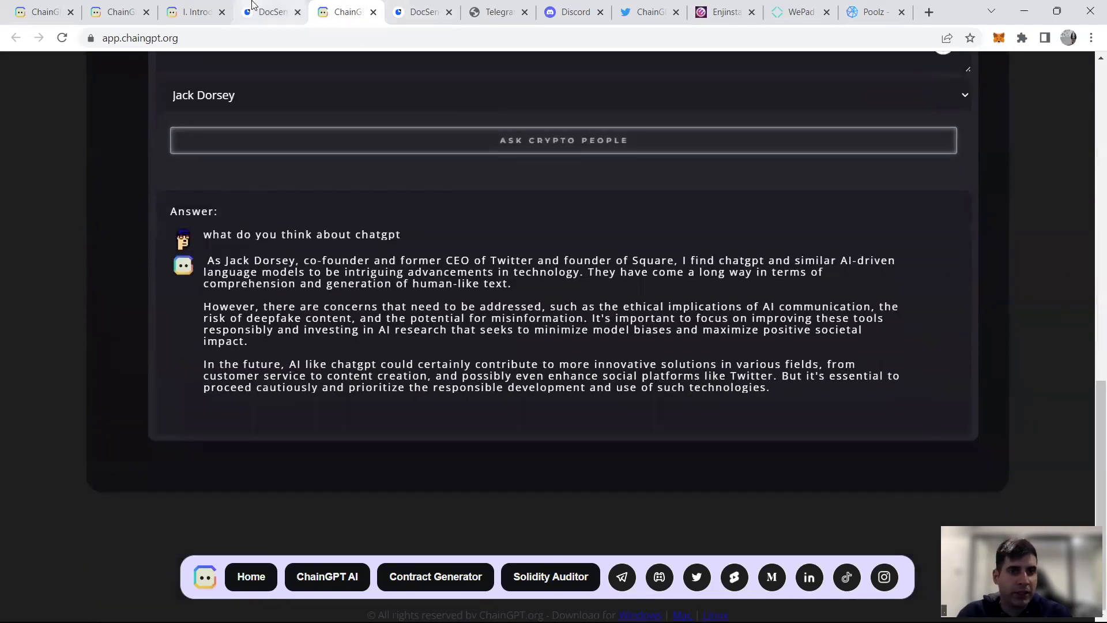
Step: Return to the DocSend tab's ChatGPT vs ChainGPT comparison slide
{"action": "left_click", "coordinate": [271, 12]}
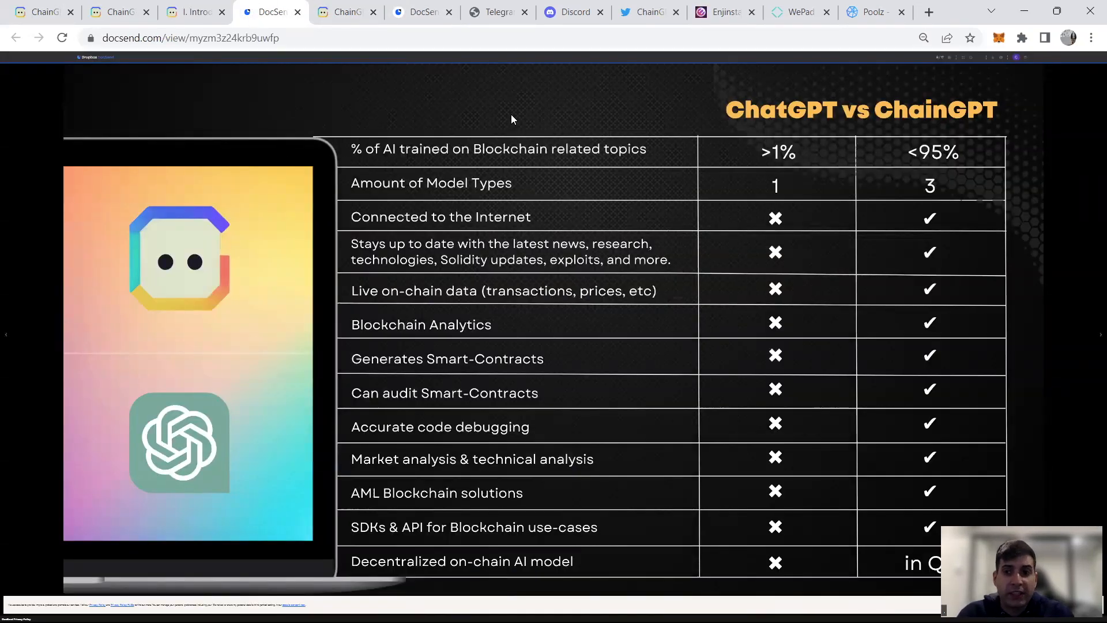
{"action": "mouse_move", "coordinate": [570, 116]}
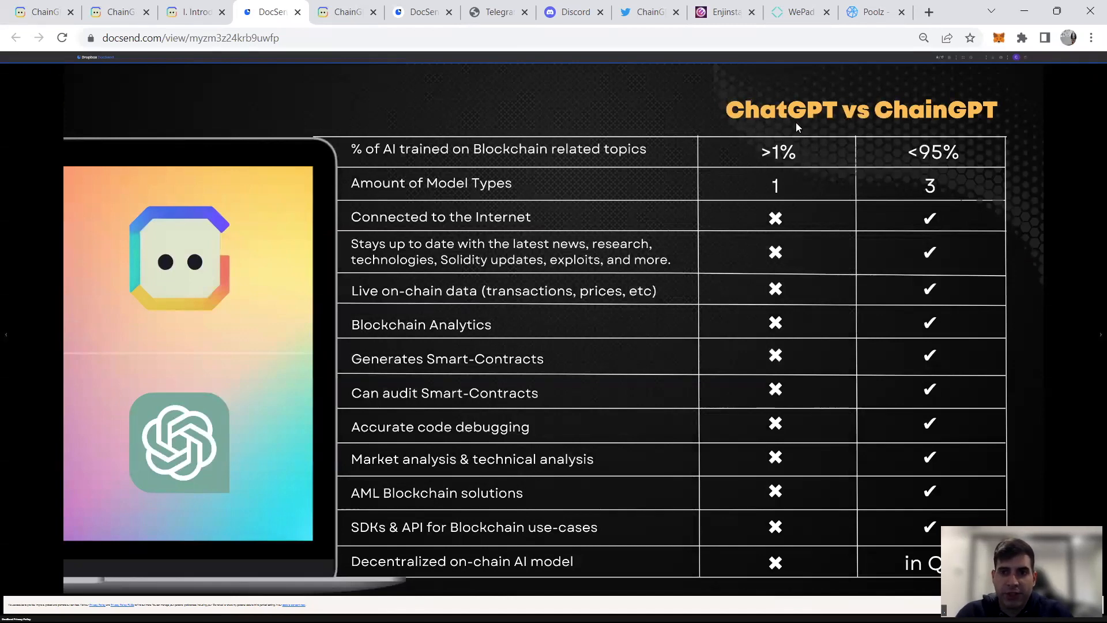
{"action": "mouse_move", "coordinate": [602, 168]}
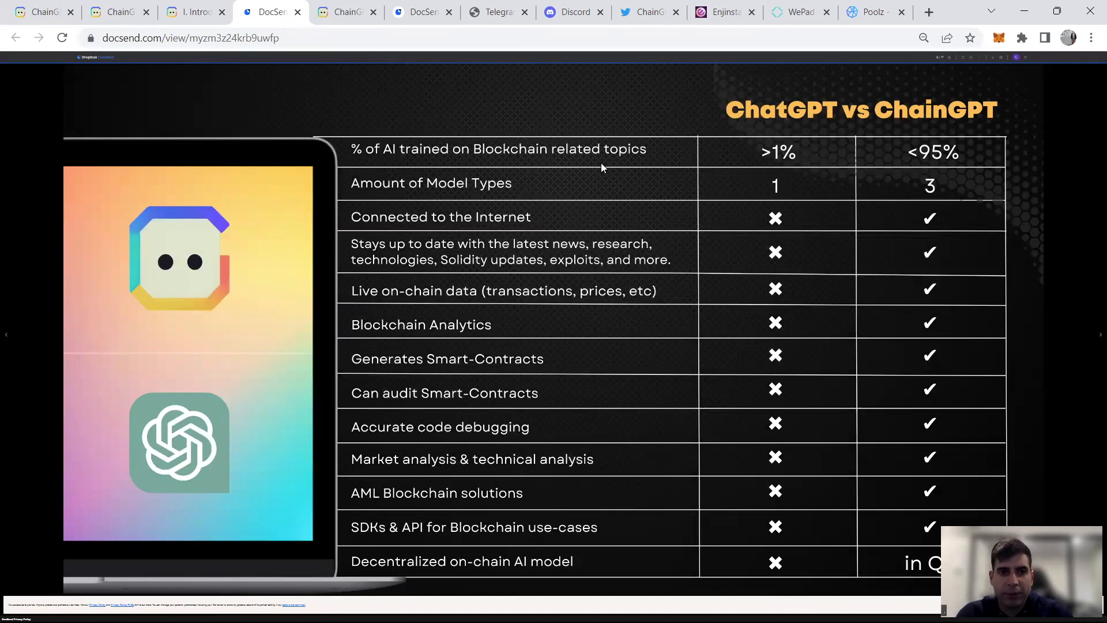
{"action": "mouse_move", "coordinate": [637, 154]}
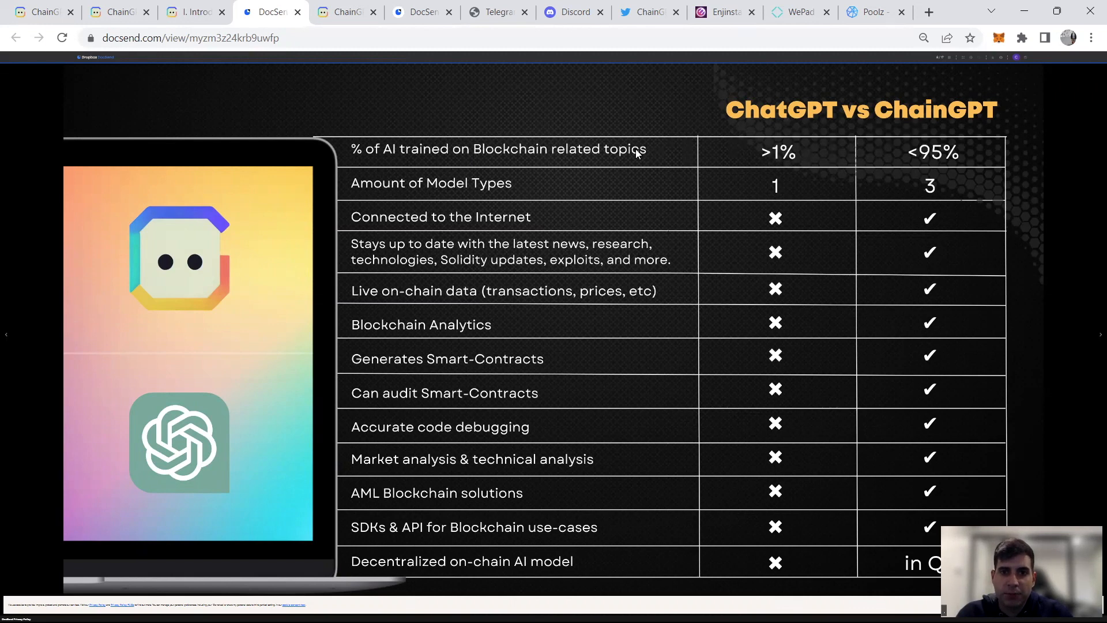
{"action": "mouse_move", "coordinate": [505, 172]}
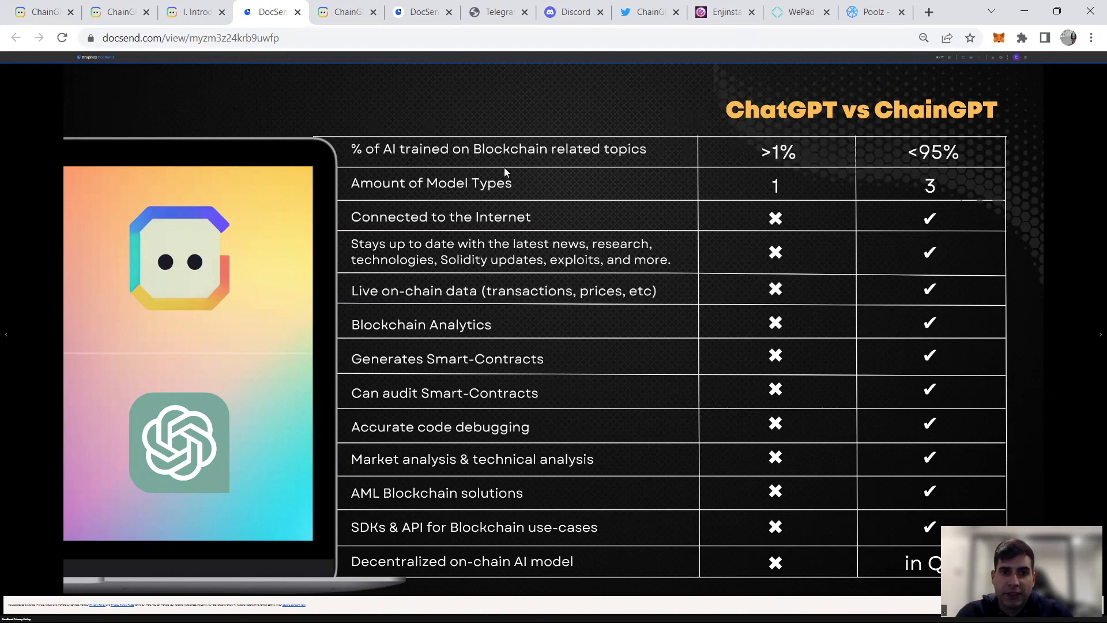
{"action": "mouse_move", "coordinate": [583, 161]}
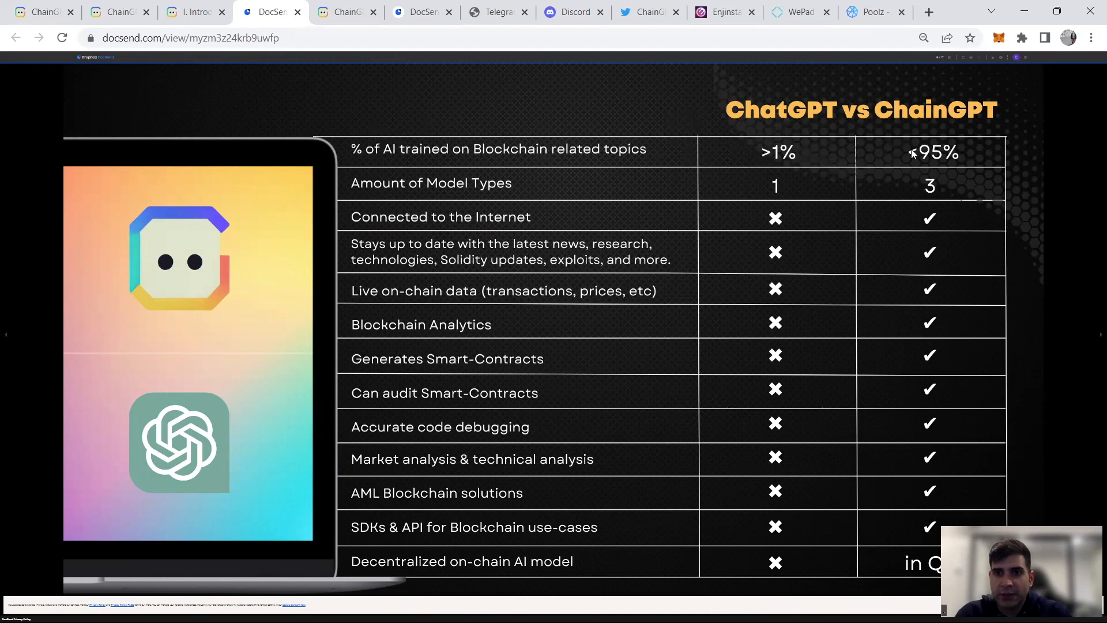
{"action": "mouse_move", "coordinate": [981, 155]}
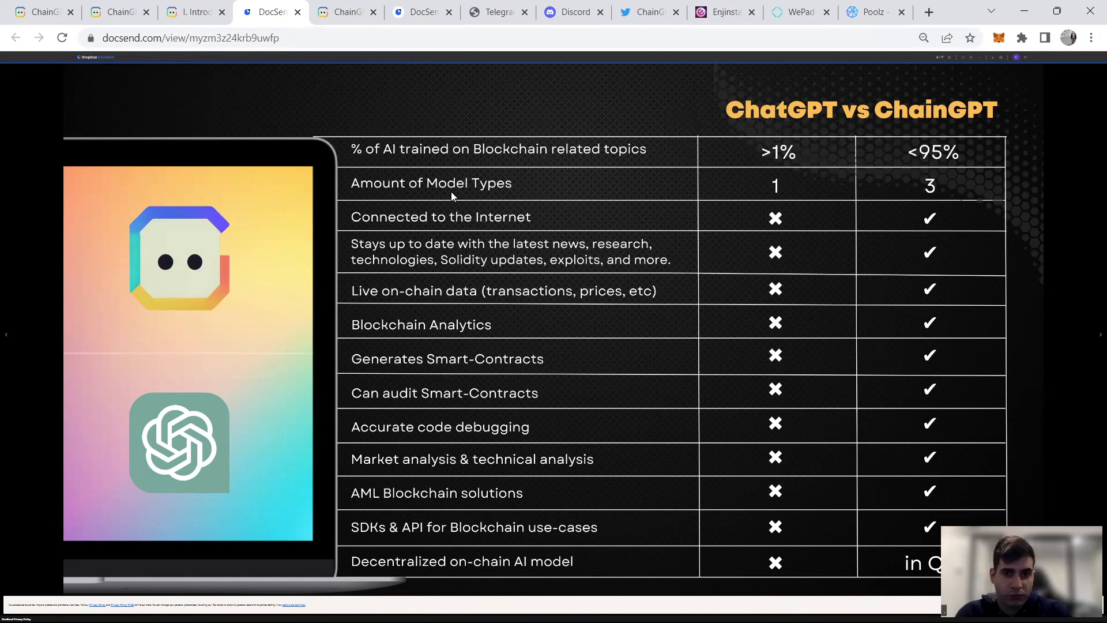
{"action": "mouse_move", "coordinate": [429, 171]}
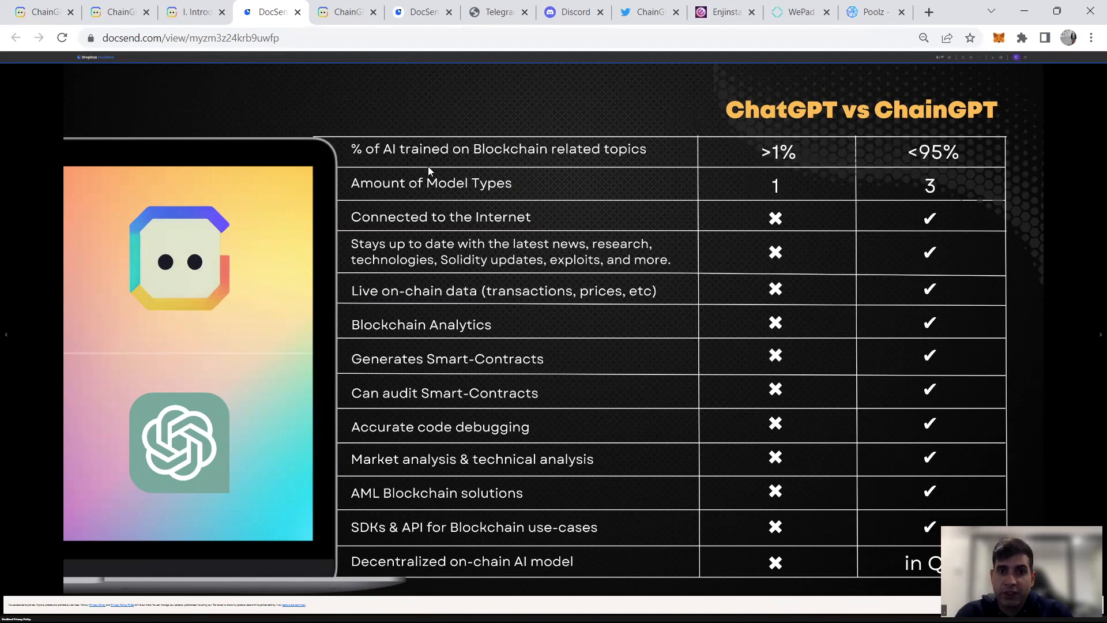
{"action": "mouse_move", "coordinate": [503, 242]}
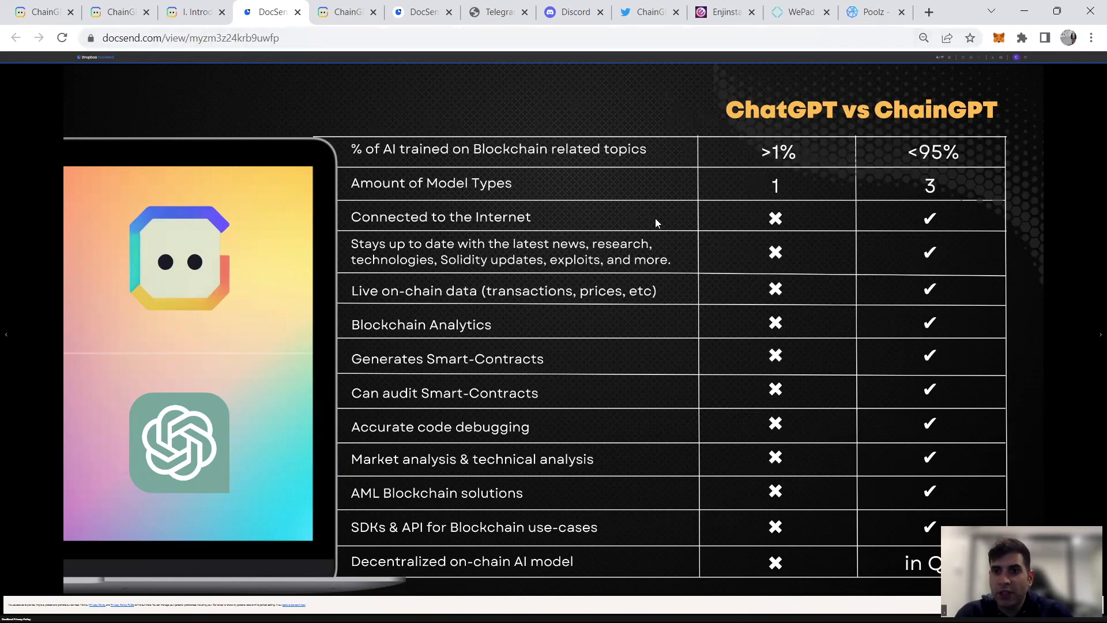
{"action": "mouse_move", "coordinate": [897, 224]}
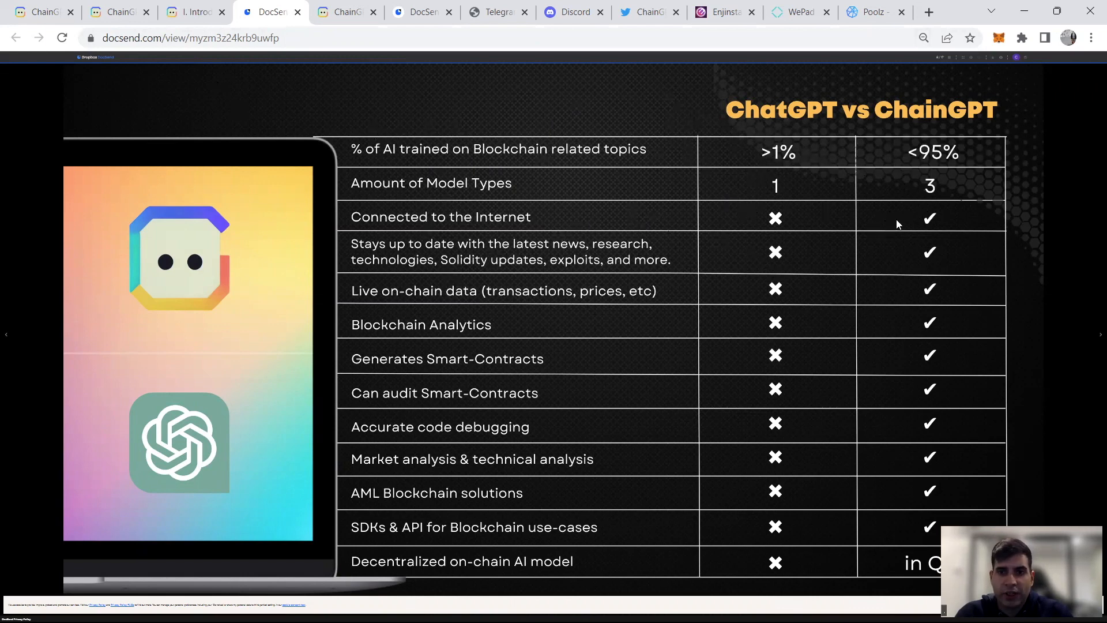
{"action": "mouse_move", "coordinate": [458, 277]}
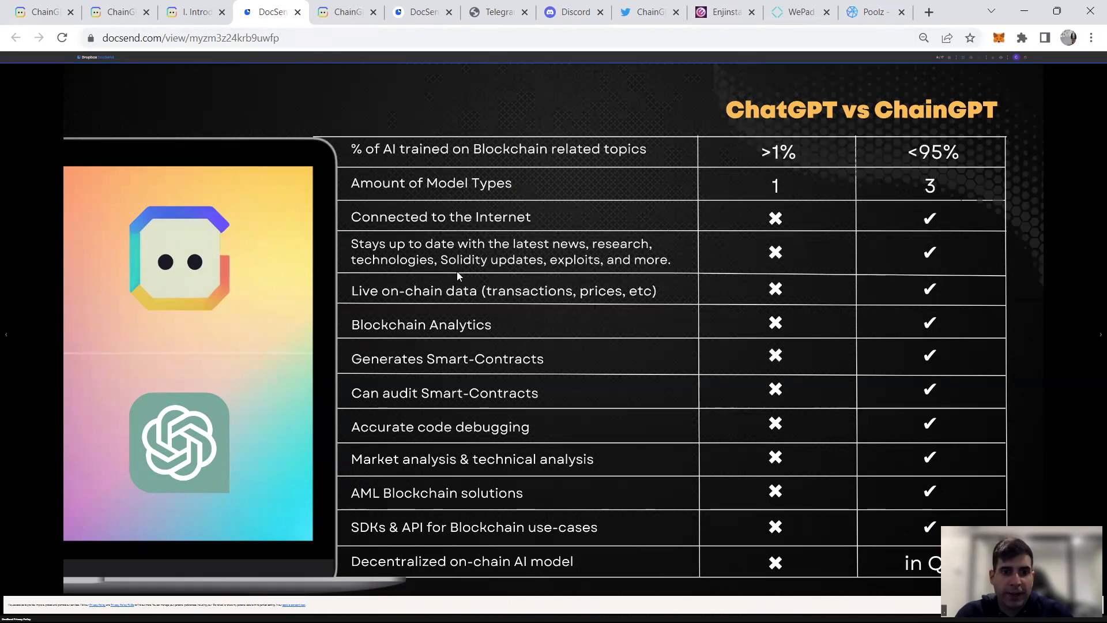
{"action": "mouse_move", "coordinate": [556, 332]}
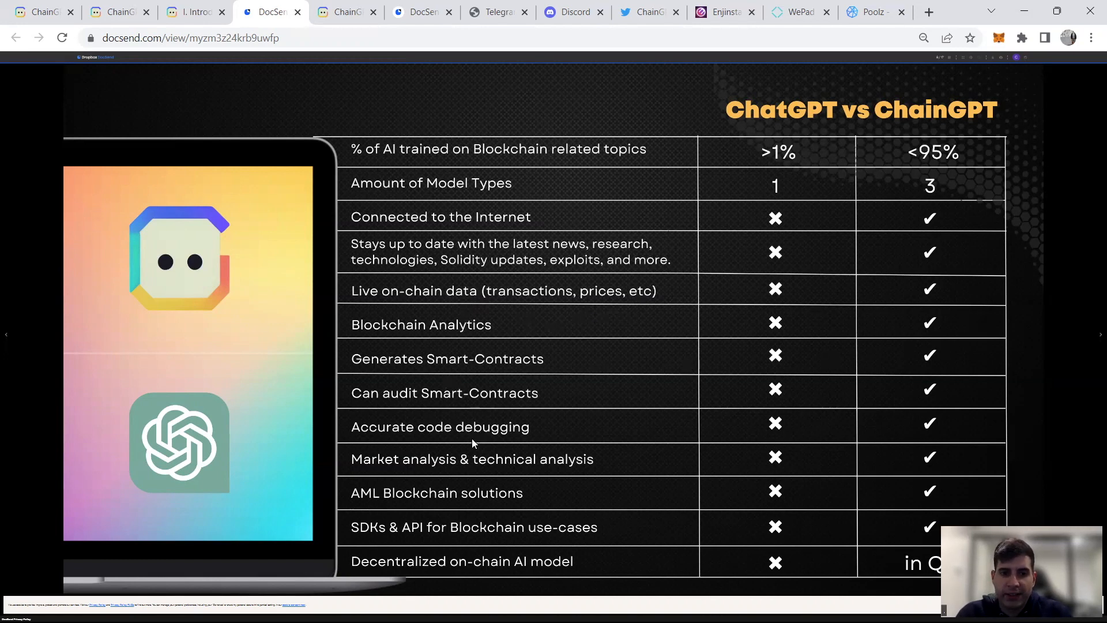
{"action": "mouse_move", "coordinate": [448, 303]}
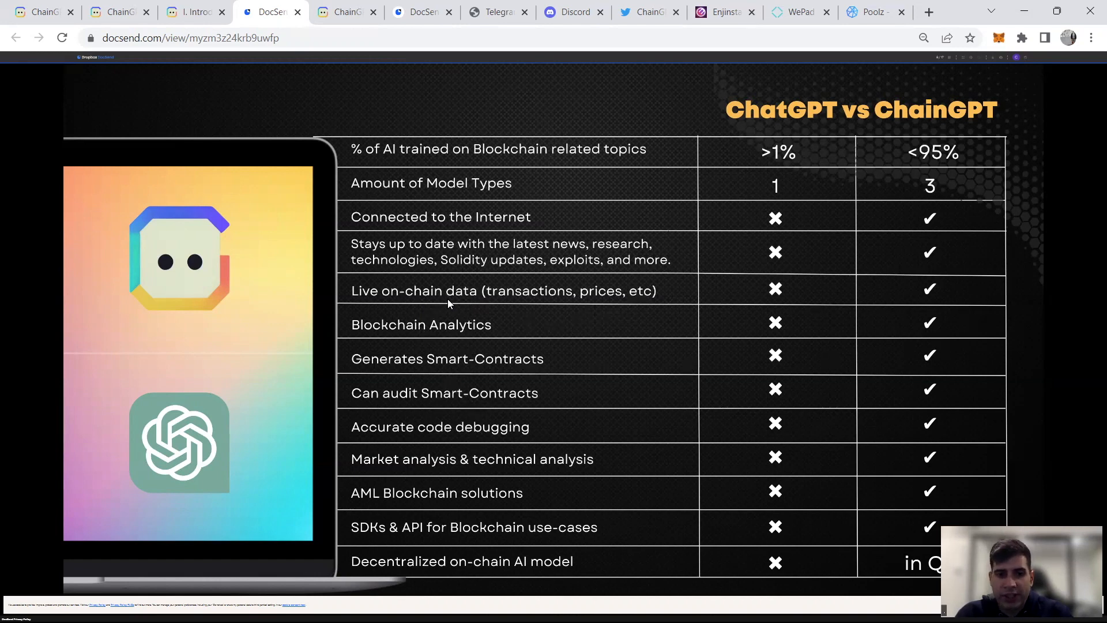
{"action": "mouse_move", "coordinate": [806, 164]}
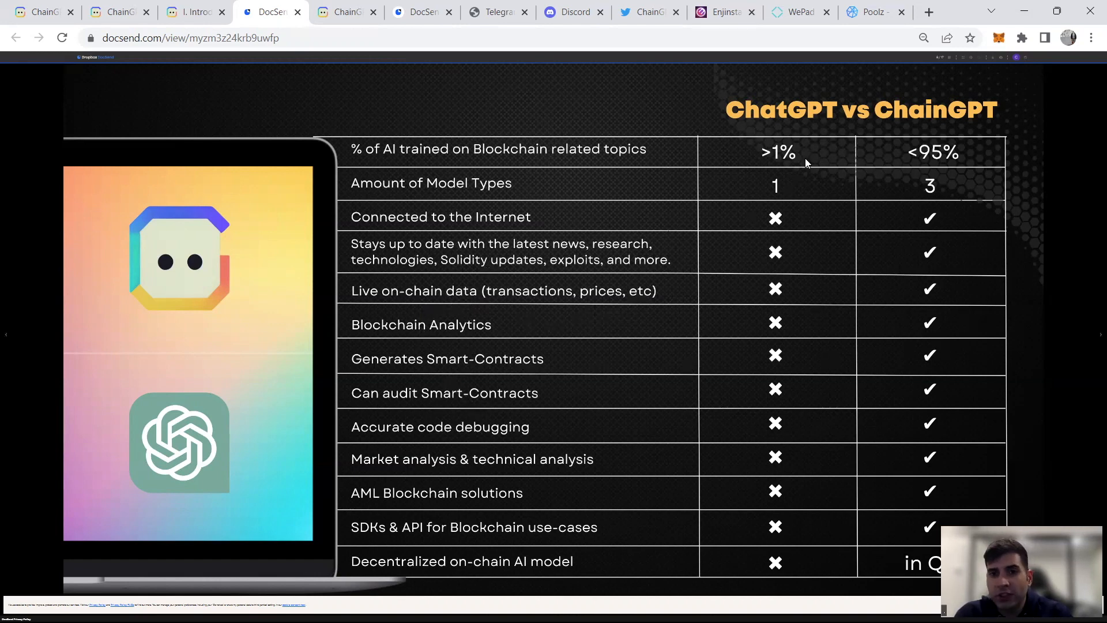
{"action": "mouse_move", "coordinate": [846, 140]}
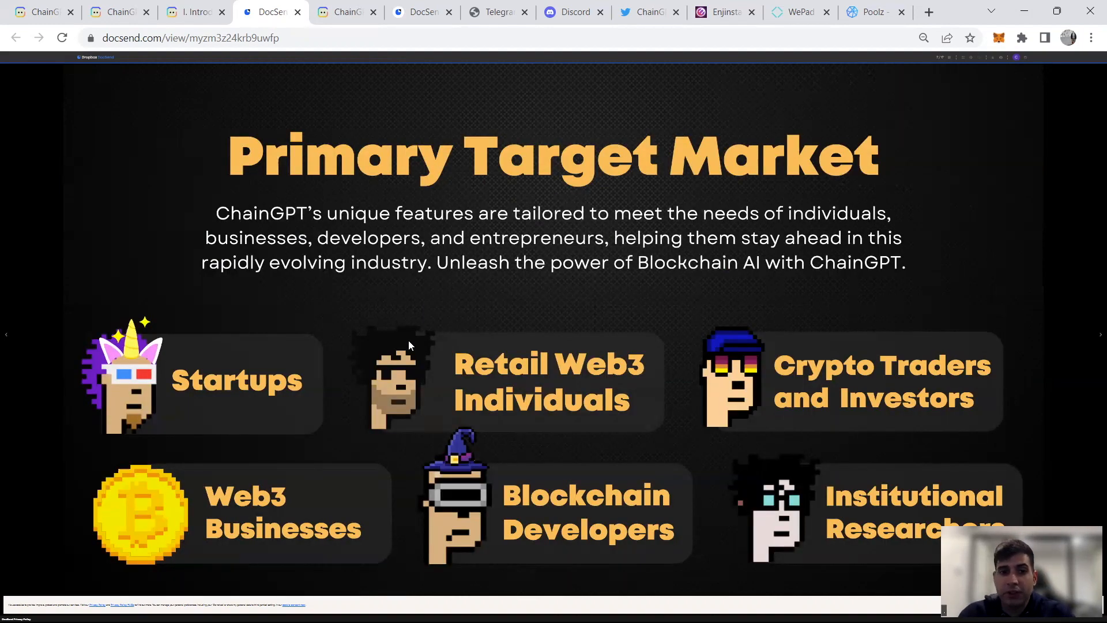
{"action": "mouse_move", "coordinate": [679, 320]}
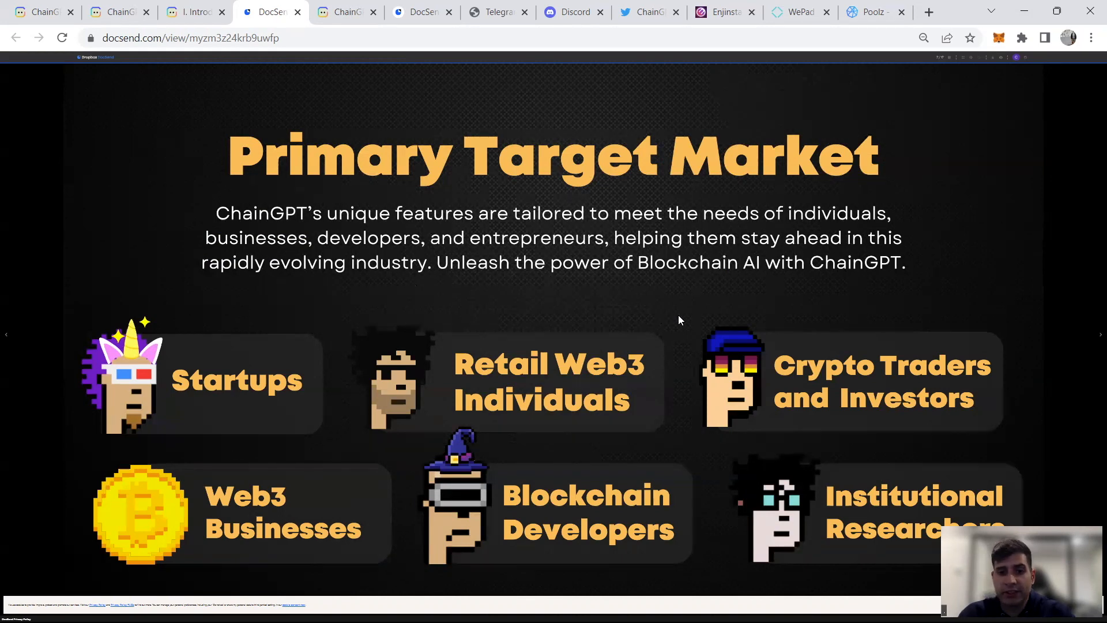
{"action": "mouse_move", "coordinate": [585, 279]}
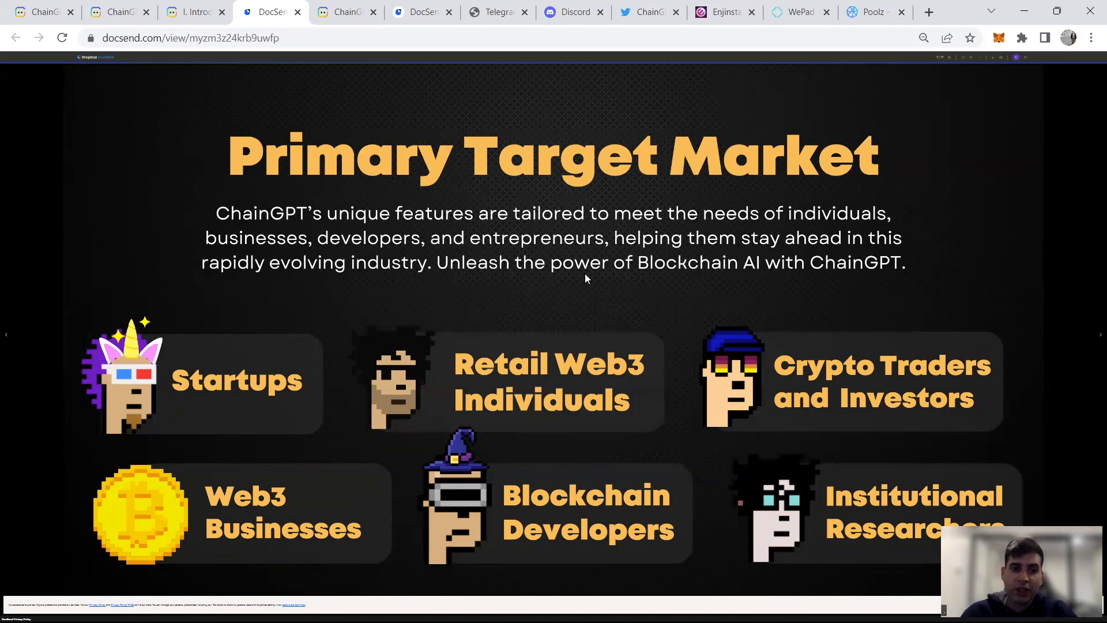
{"action": "mouse_move", "coordinate": [176, 206]}
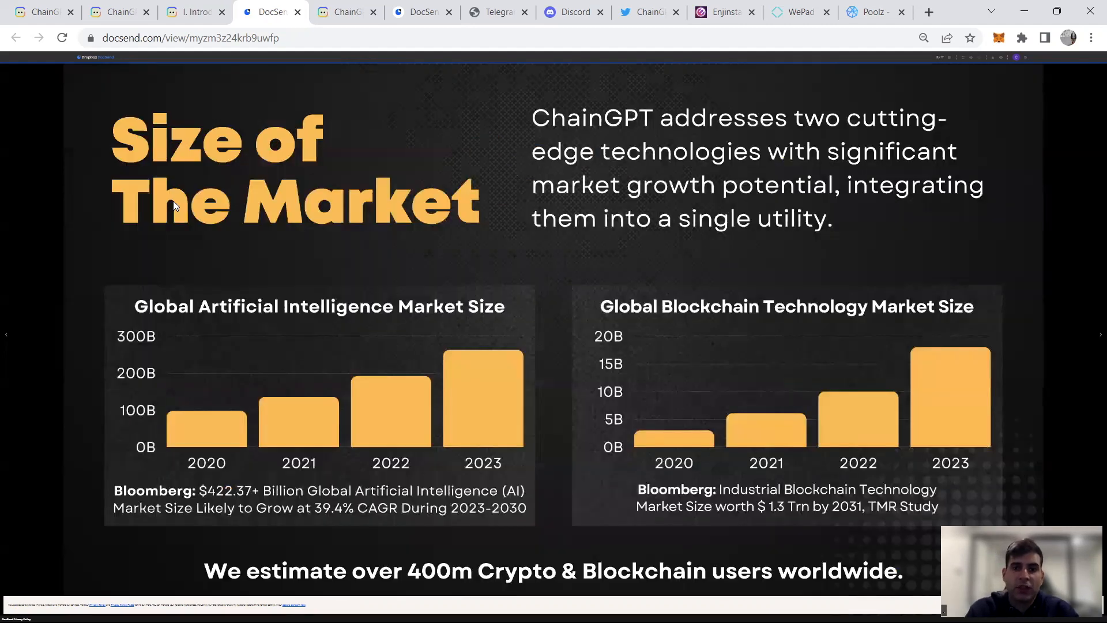
{"action": "mouse_move", "coordinate": [526, 302]}
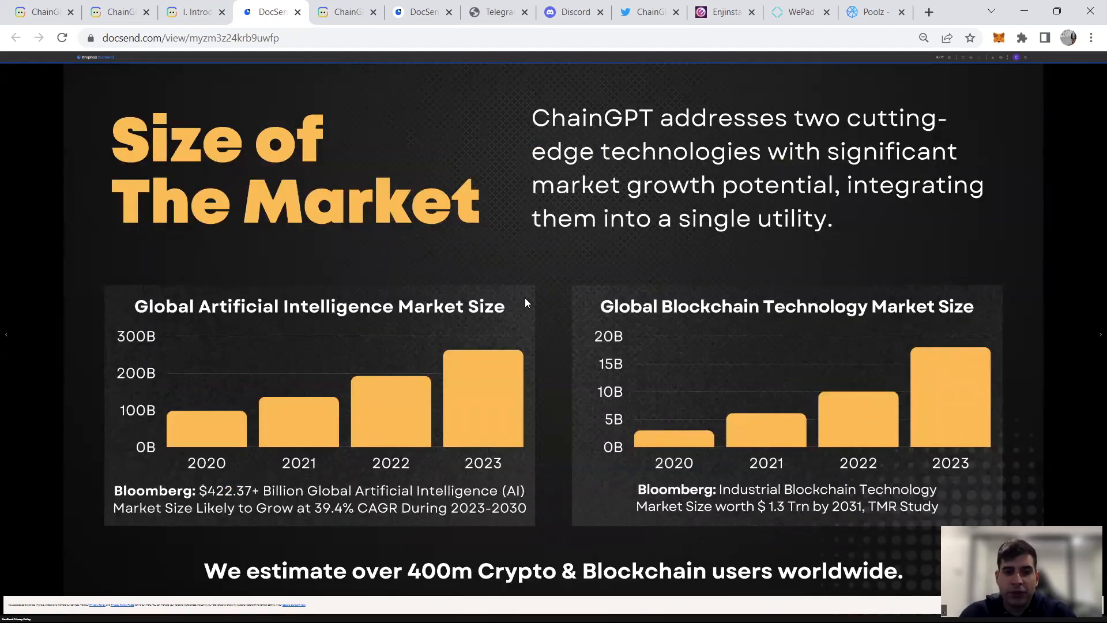
{"action": "mouse_move", "coordinate": [441, 242]}
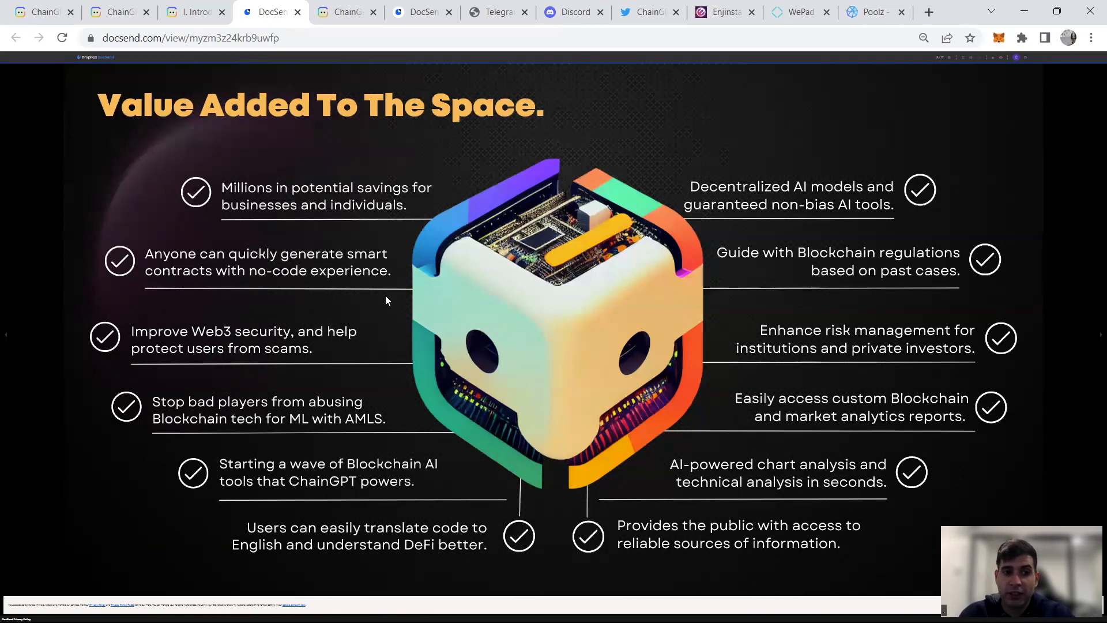
{"action": "mouse_move", "coordinate": [676, 290]}
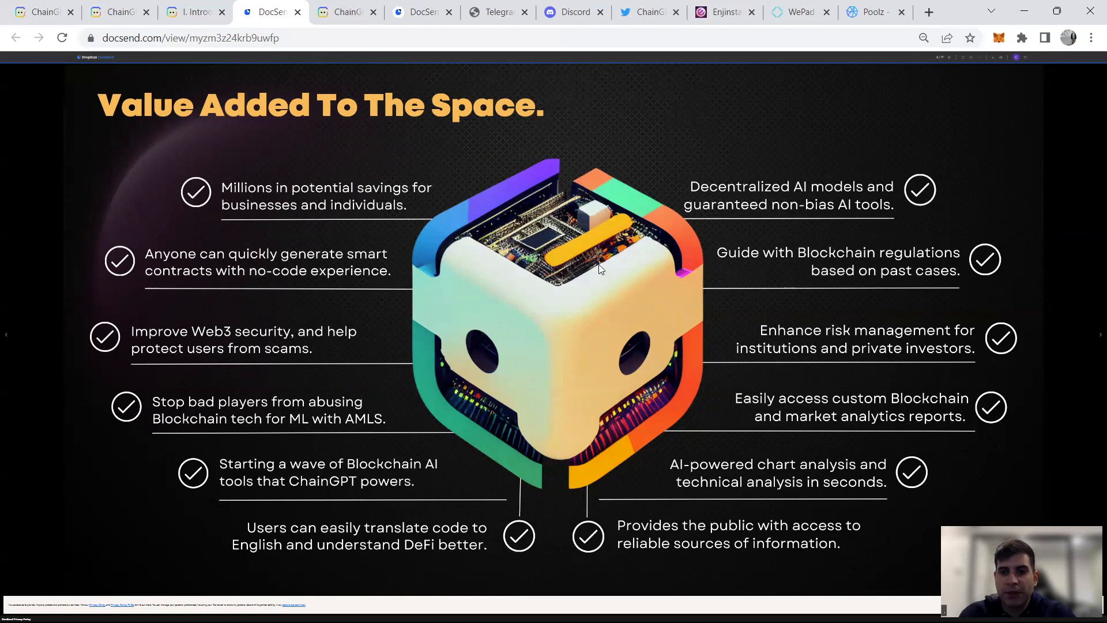
{"action": "mouse_move", "coordinate": [596, 263]}
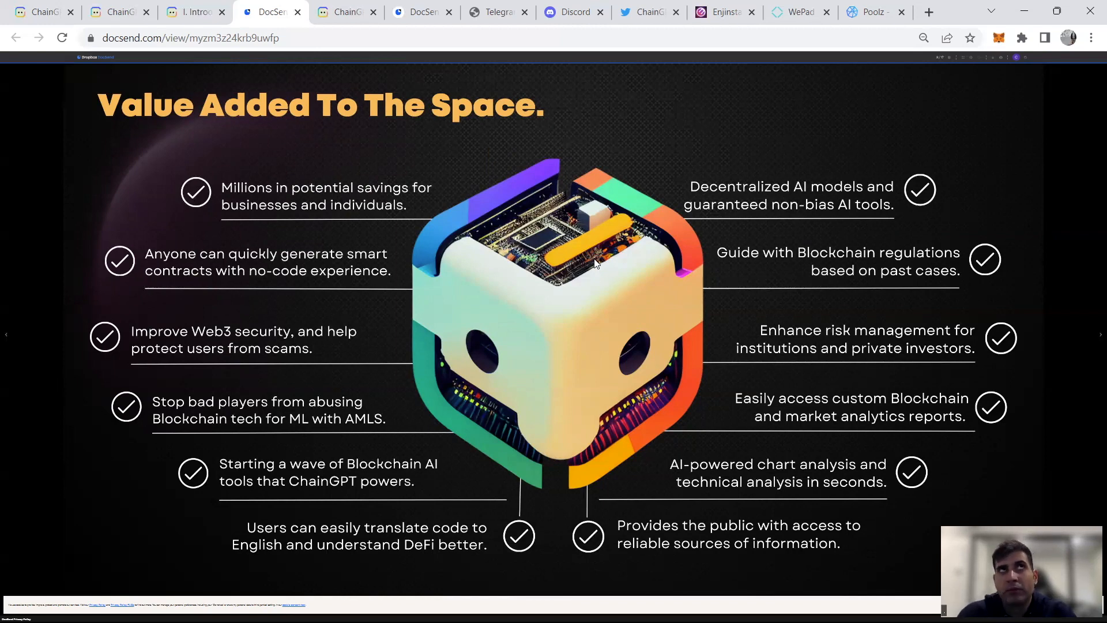
{"action": "mouse_move", "coordinate": [591, 263]}
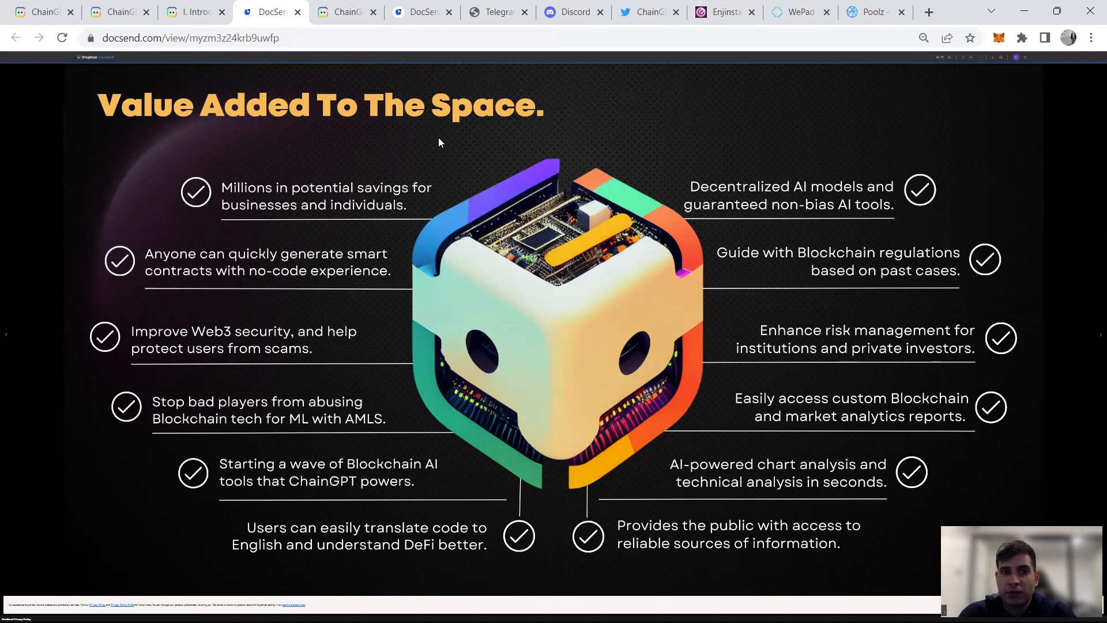
Step: Glance at the Jack Dorsey answer, then return to the docs 'I. Introduction' page
{"action": "left_click", "coordinate": [190, 12]}
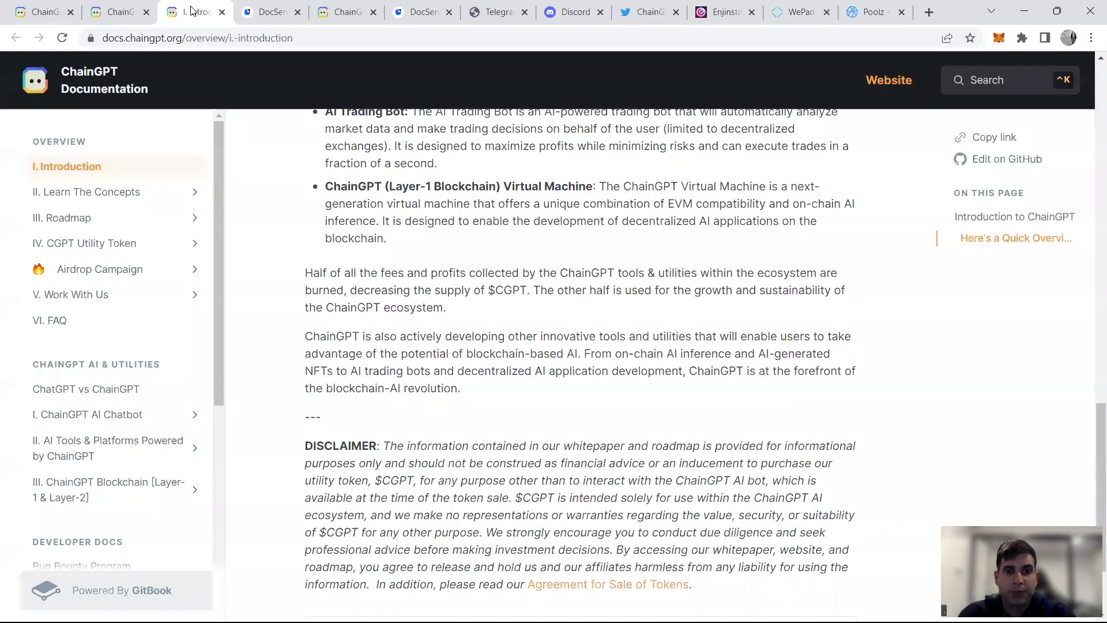
{"action": "left_click", "coordinate": [345, 12]}
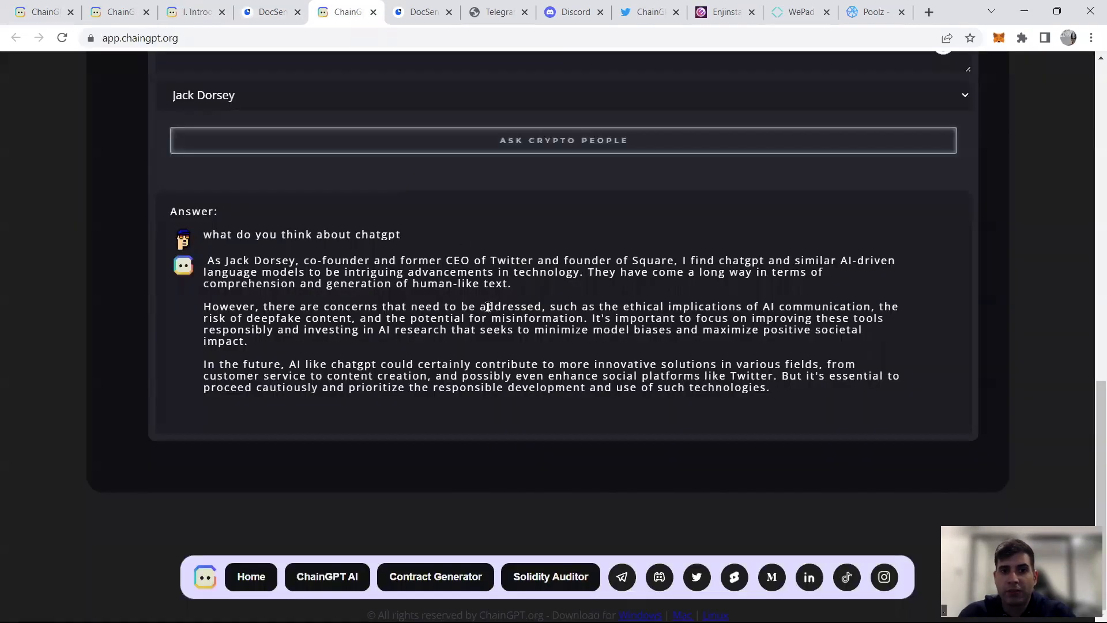
{"action": "left_click", "coordinate": [250, 576]}
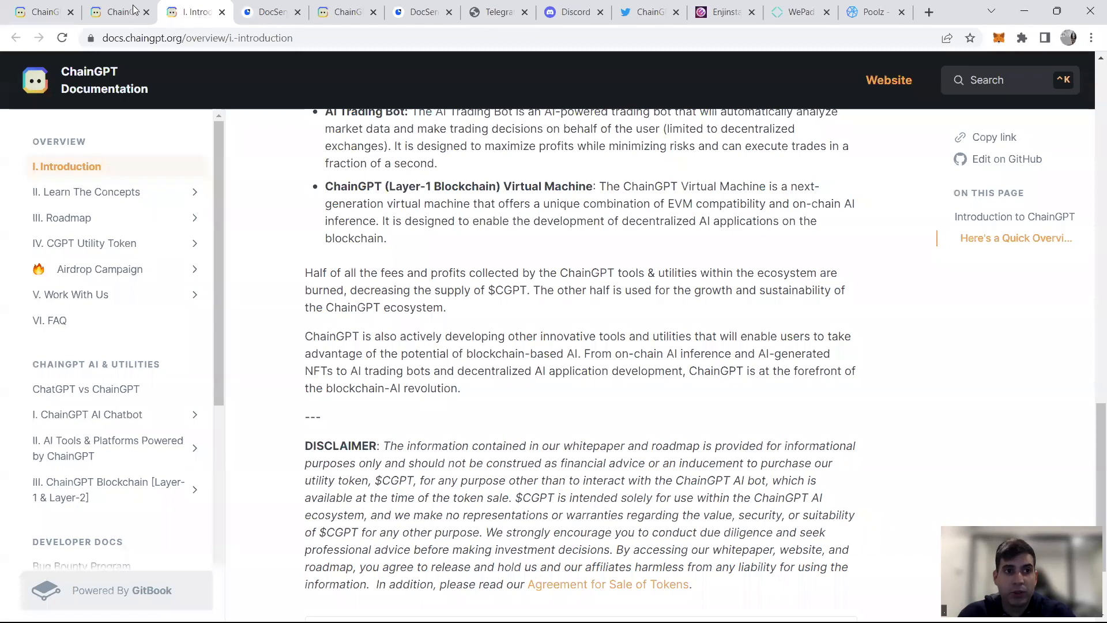
Step: Compare the Beta, PPP Plan and Advanced individual plan cards on chaingpt.org/pricing
{"action": "left_click", "coordinate": [116, 11]}
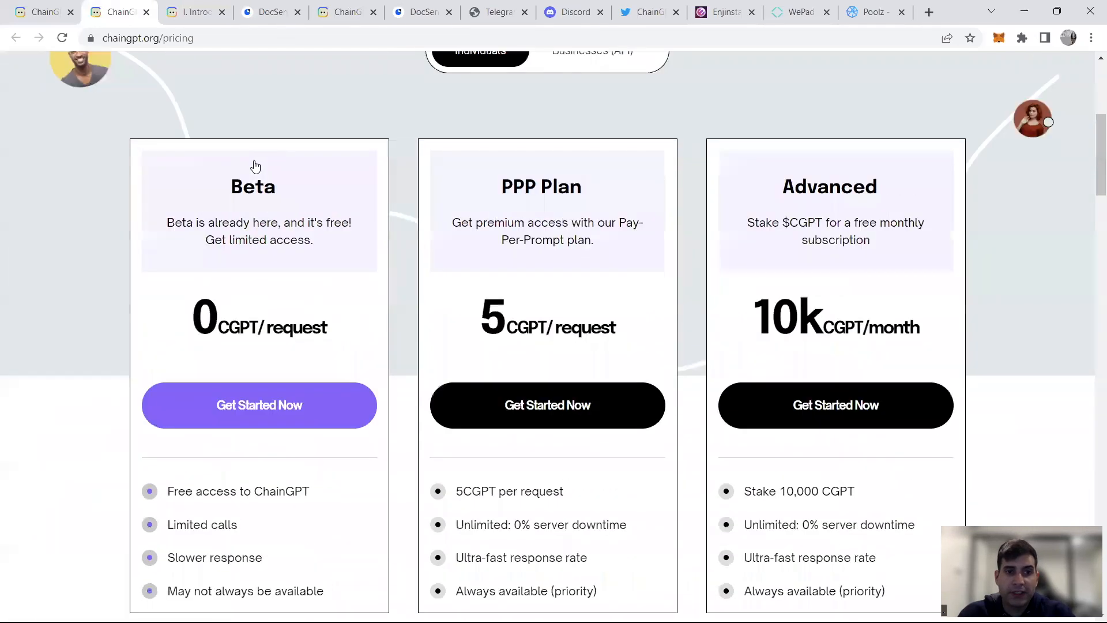
{"action": "scroll", "scroll_direction": "down", "scroll_amount": 3}
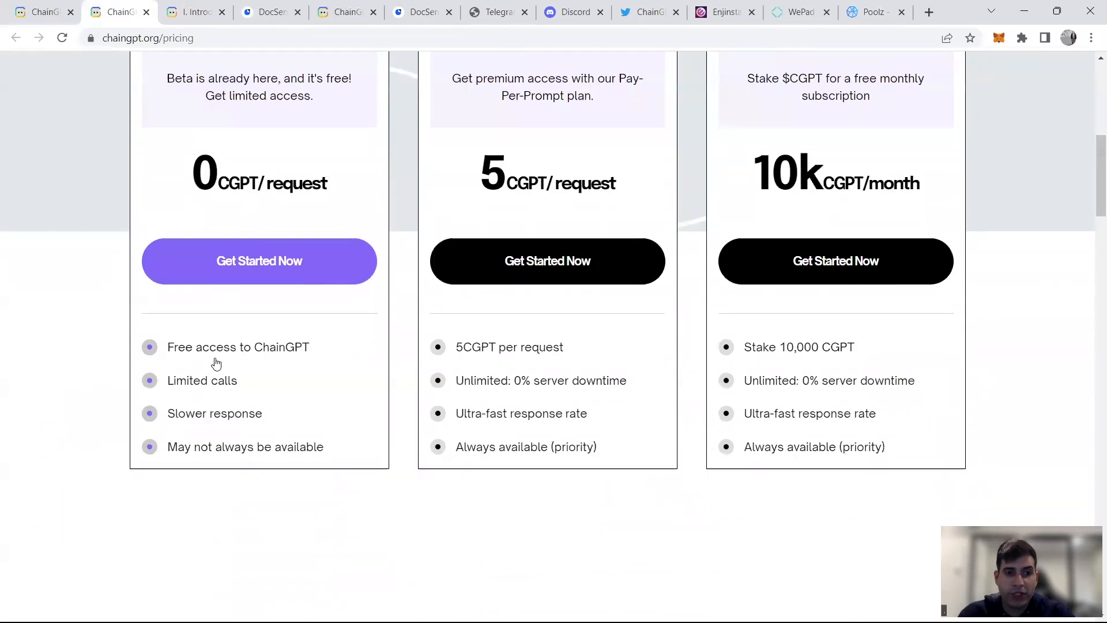
{"action": "mouse_move", "coordinate": [213, 402]}
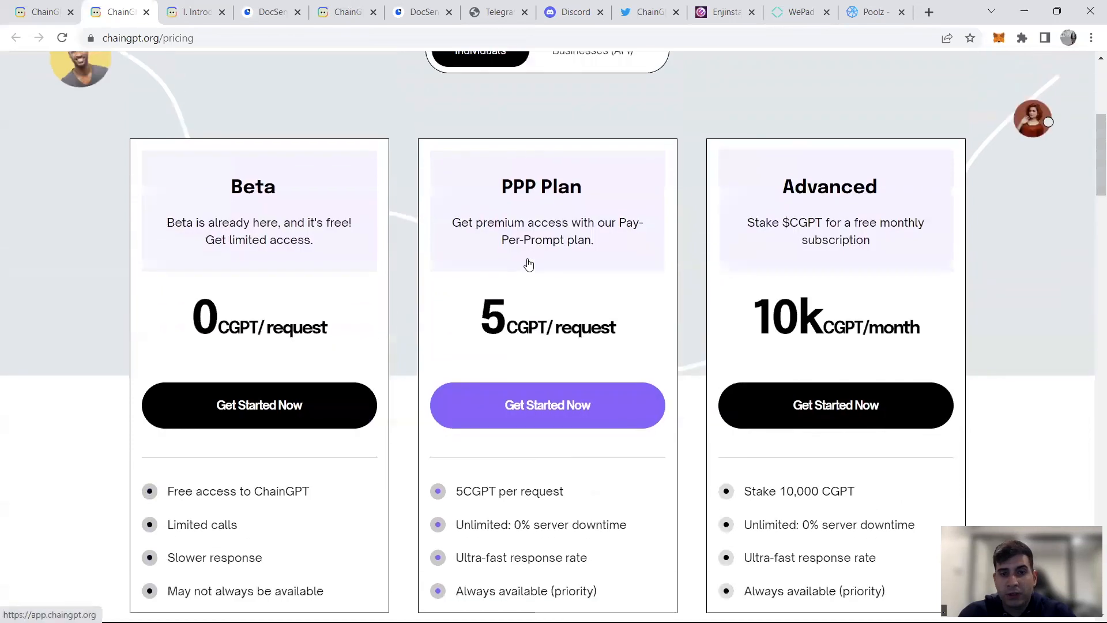
{"action": "scroll", "scroll_direction": "down", "scroll_amount": 3}
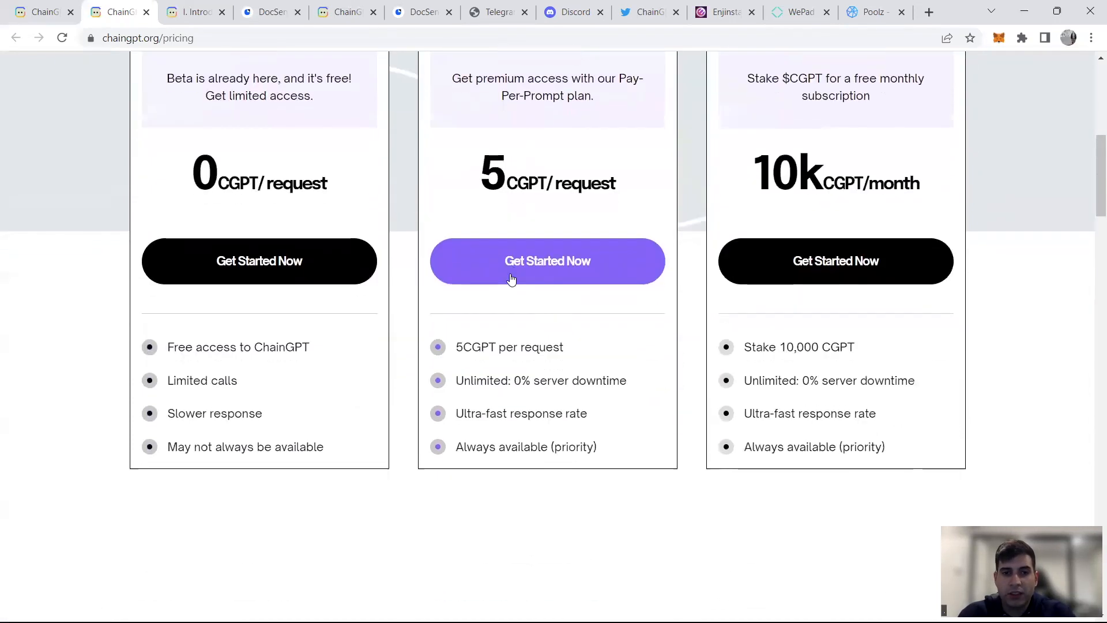
{"action": "mouse_move", "coordinate": [508, 205]}
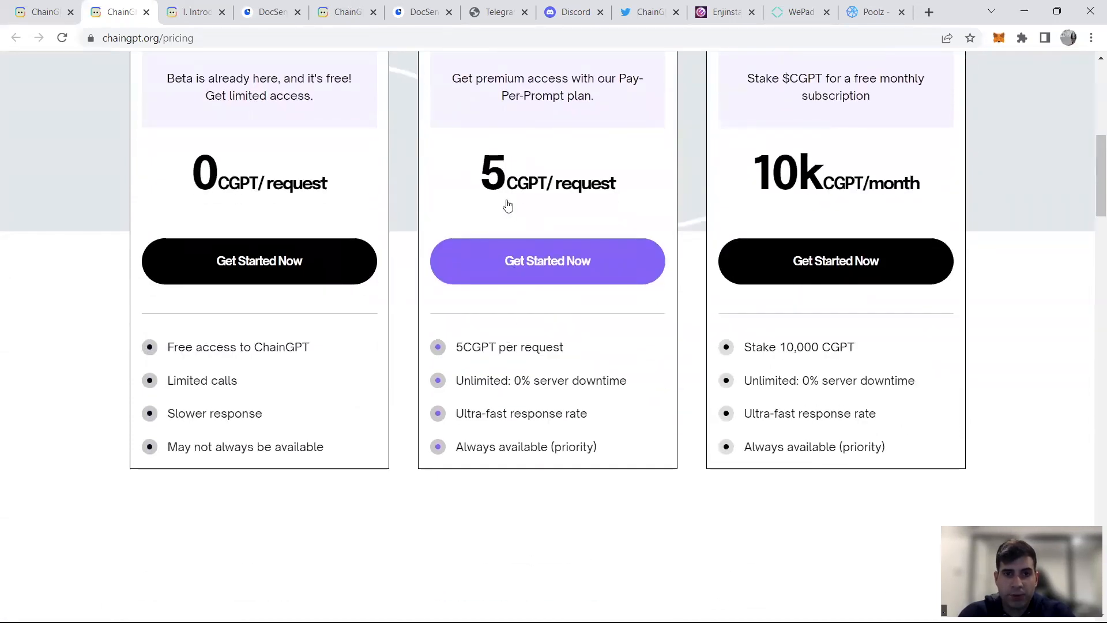
{"action": "mouse_move", "coordinate": [487, 394]}
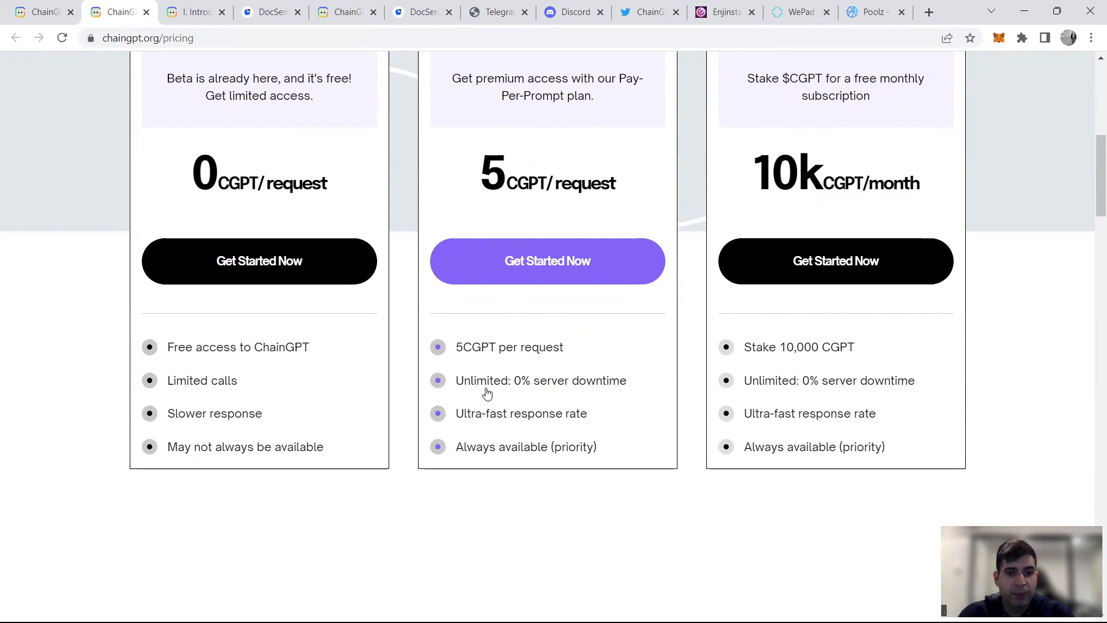
{"action": "mouse_move", "coordinate": [580, 446]}
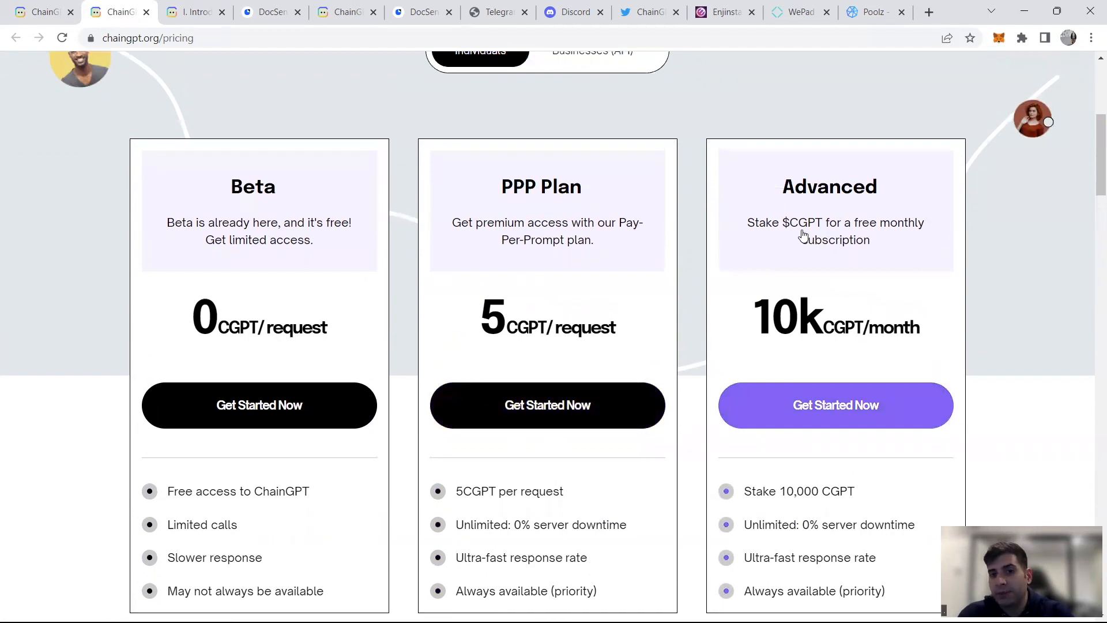
{"action": "scroll", "scroll_direction": "down", "scroll_amount": 3}
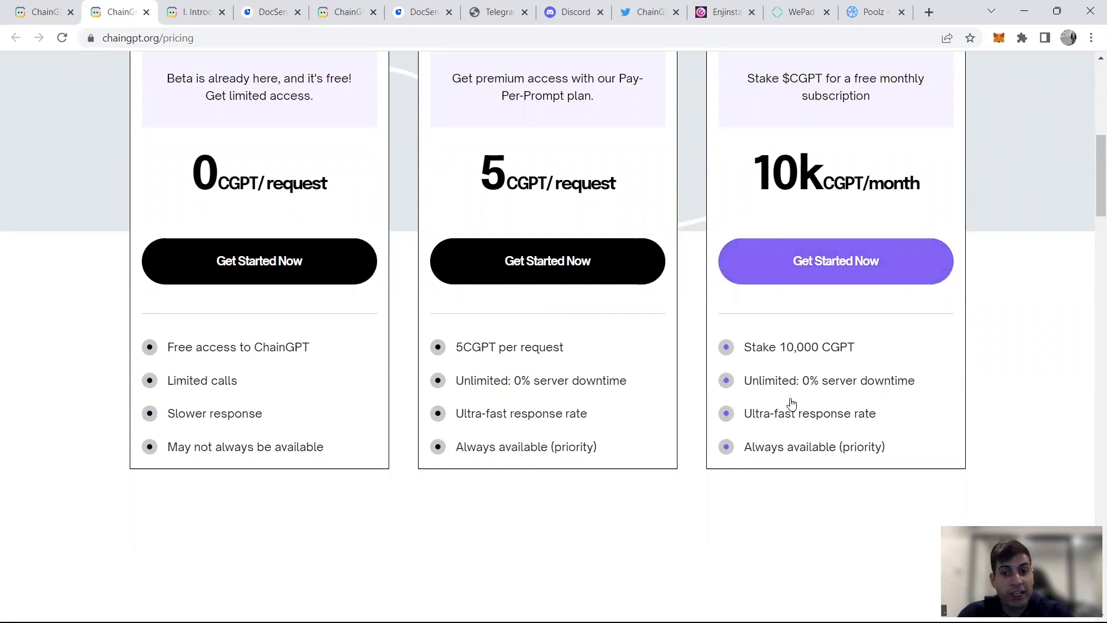
{"action": "scroll", "scroll_direction": "up", "scroll_amount": 3}
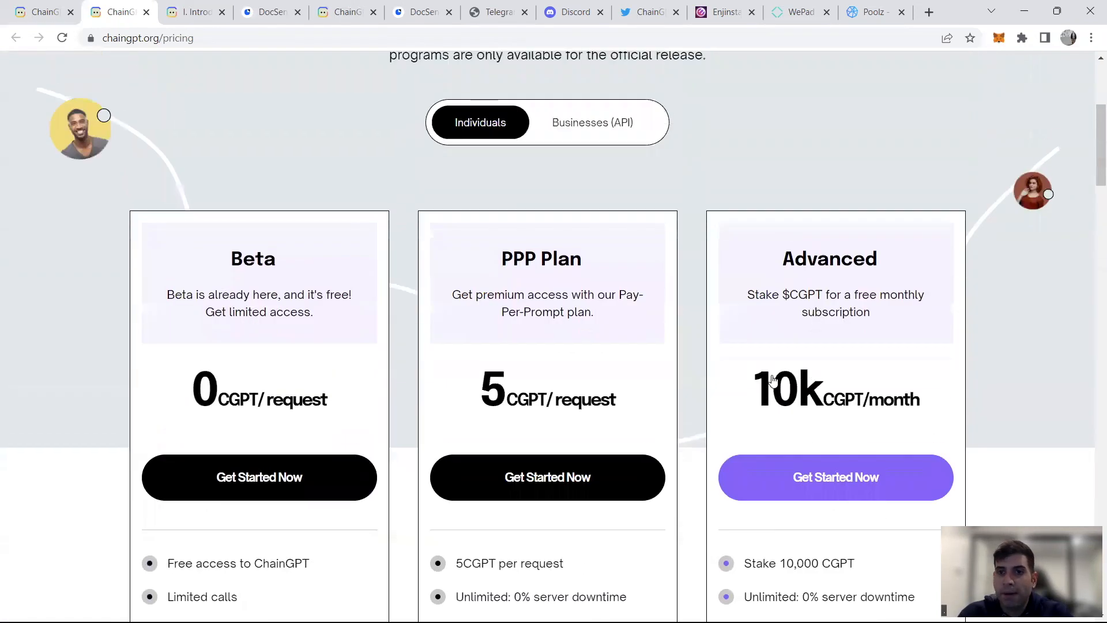
{"action": "mouse_move", "coordinate": [808, 342]}
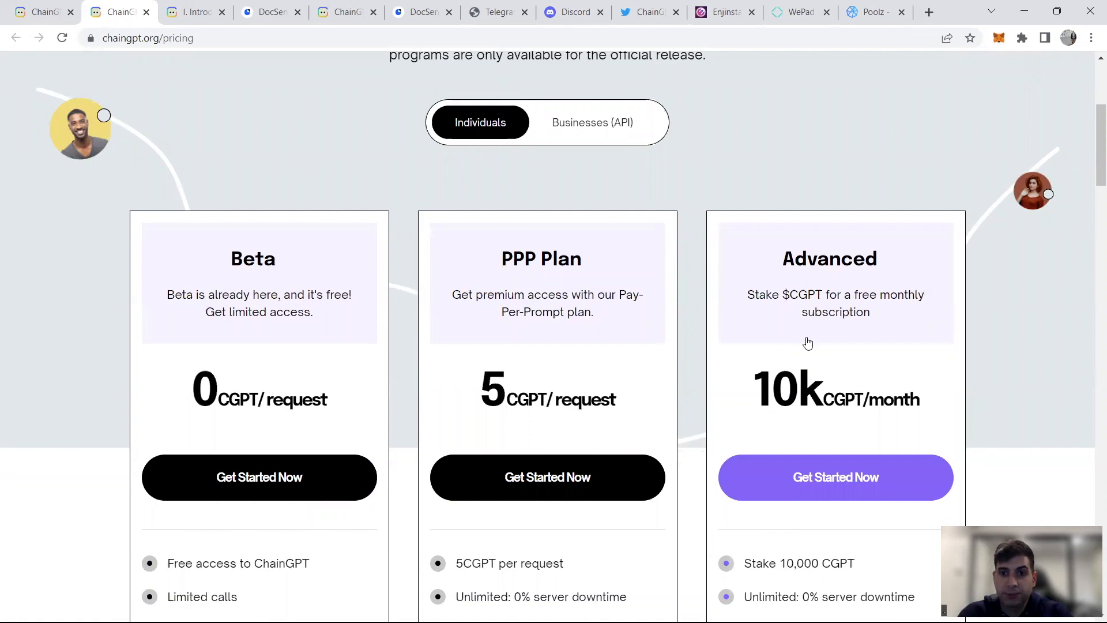
{"action": "mouse_move", "coordinate": [804, 348]}
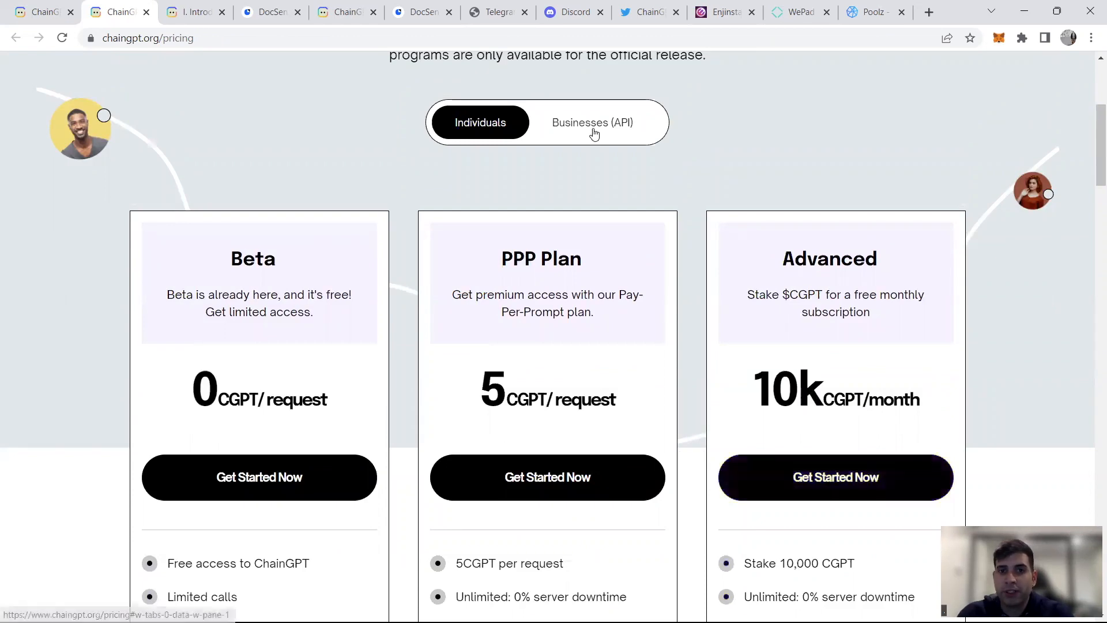
{"action": "left_click", "coordinate": [592, 122]}
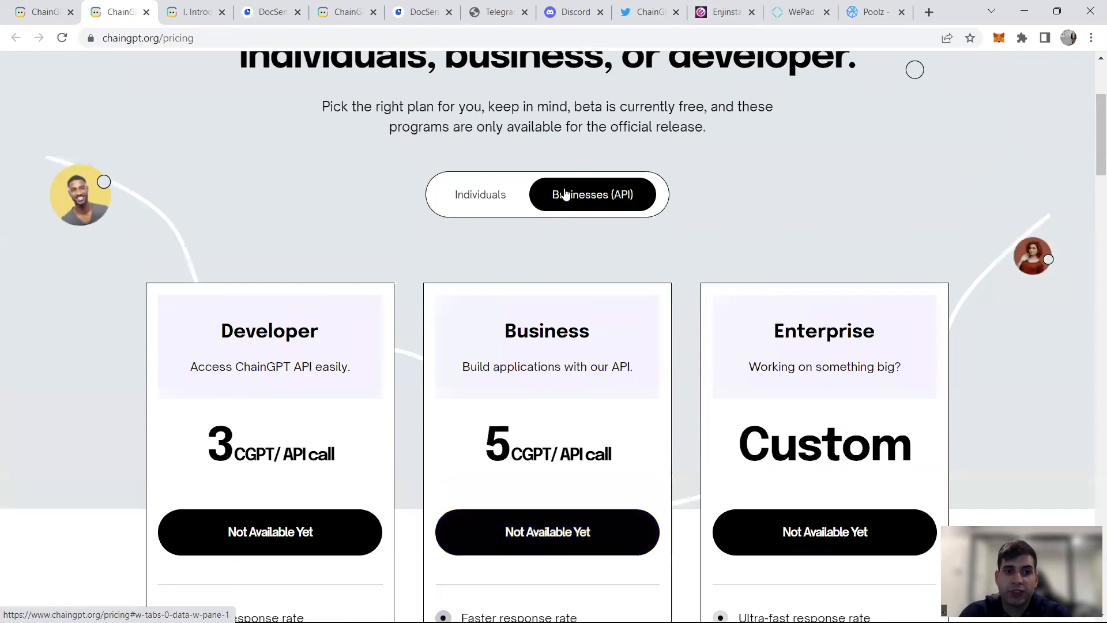
{"action": "scroll", "scroll_direction": "down", "scroll_amount": 3}
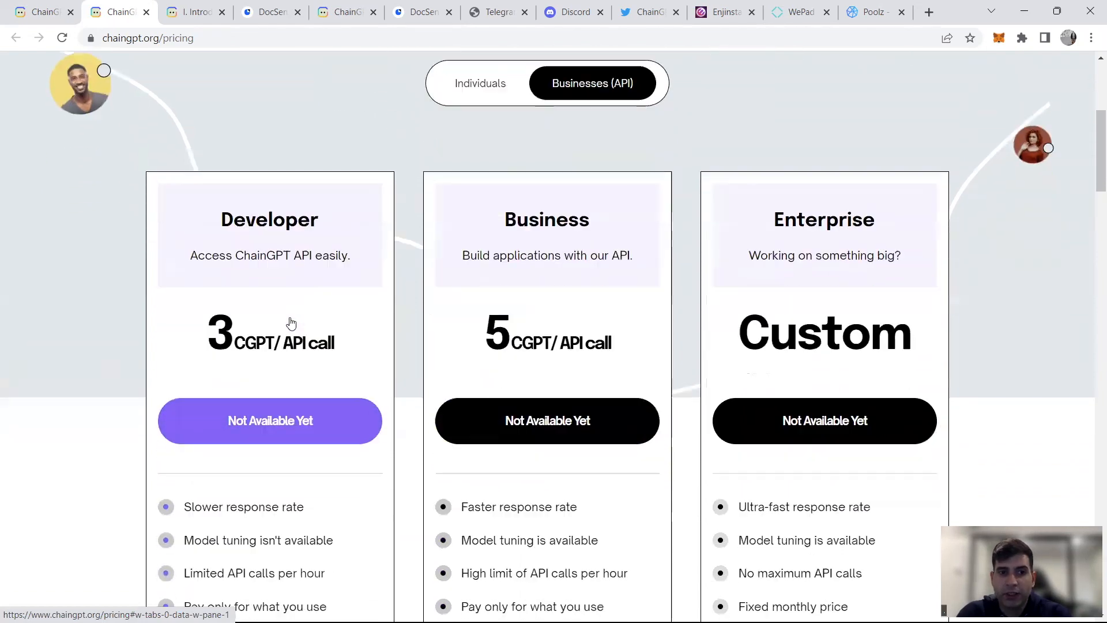
{"action": "scroll", "scroll_direction": "down", "scroll_amount": 3}
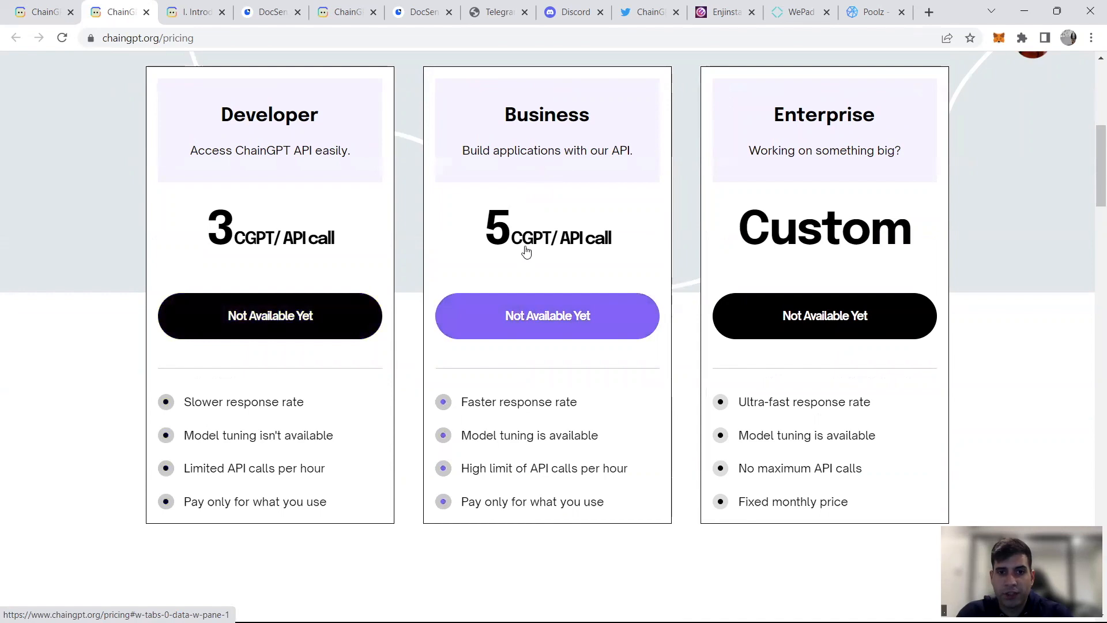
{"action": "scroll", "scroll_direction": "down", "scroll_amount": 3}
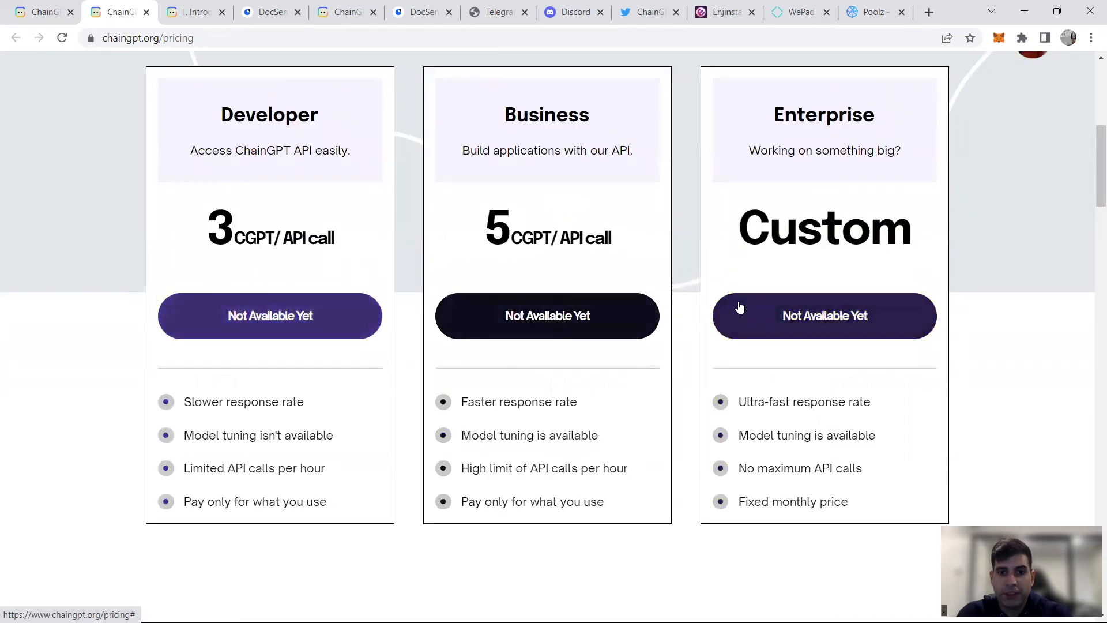
{"action": "scroll", "scroll_direction": "down", "scroll_amount": 3}
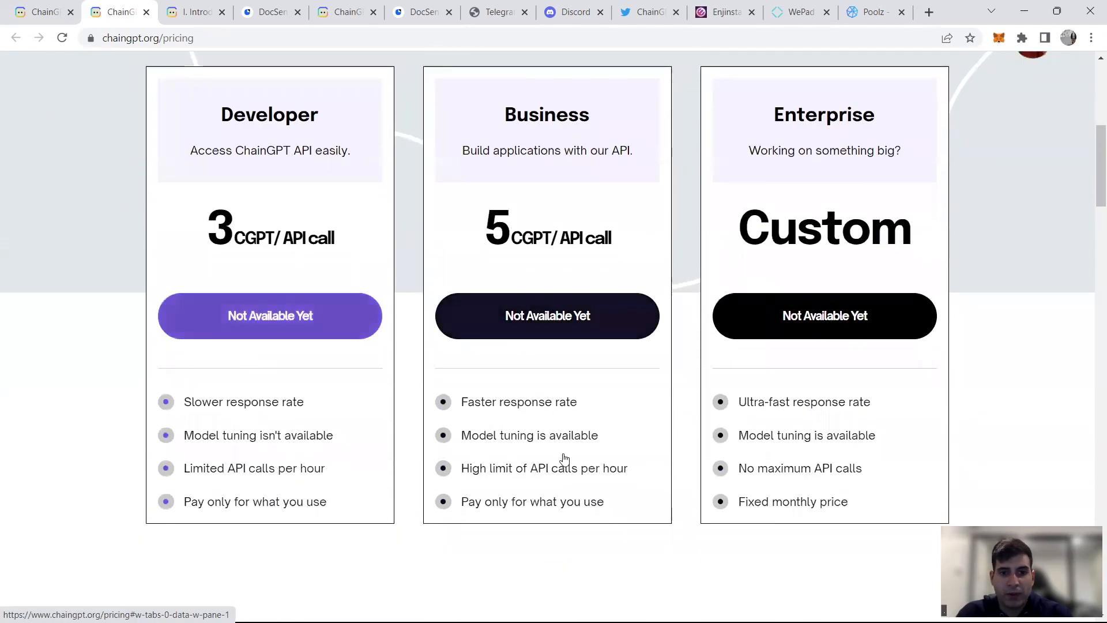
{"action": "mouse_move", "coordinate": [711, 425]}
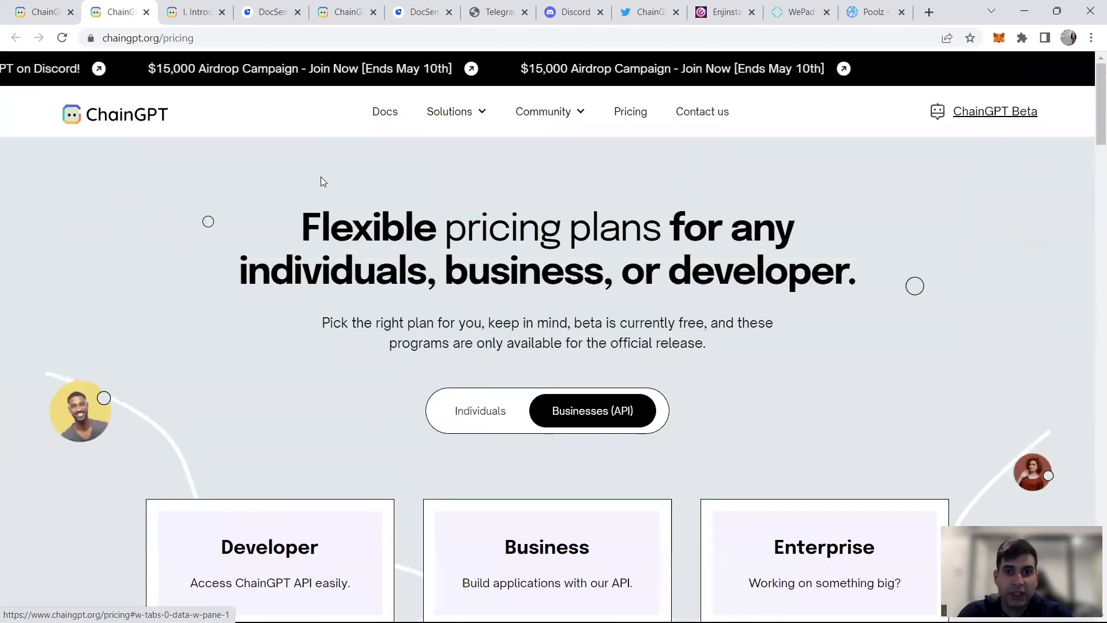
{"action": "scroll", "scroll_direction": "down", "scroll_amount": 3}
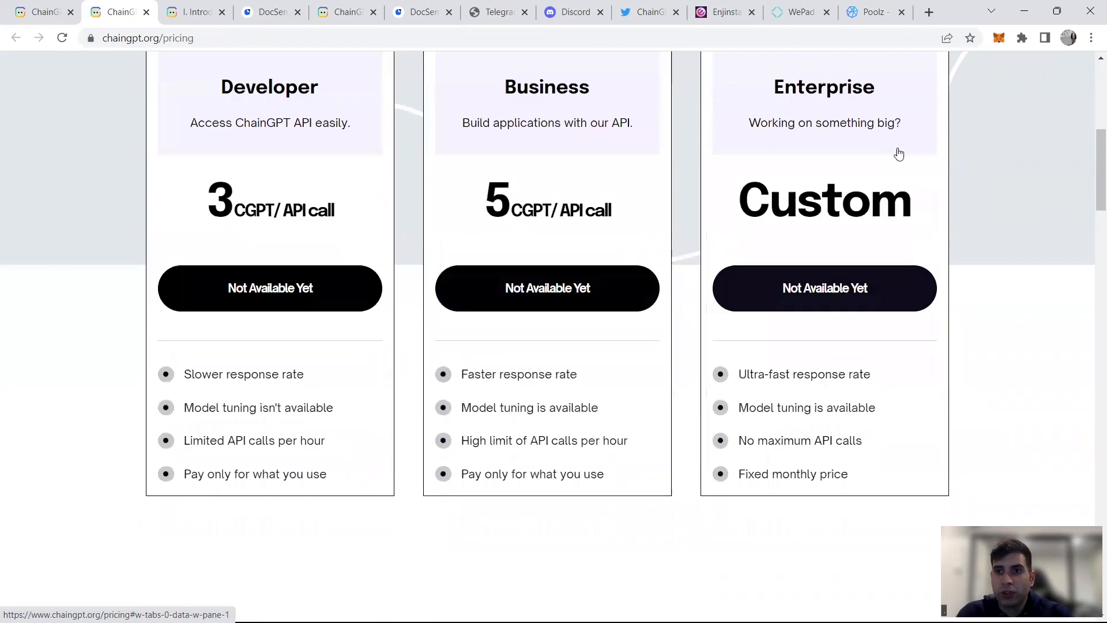
{"action": "scroll", "scroll_direction": "down", "scroll_amount": 3}
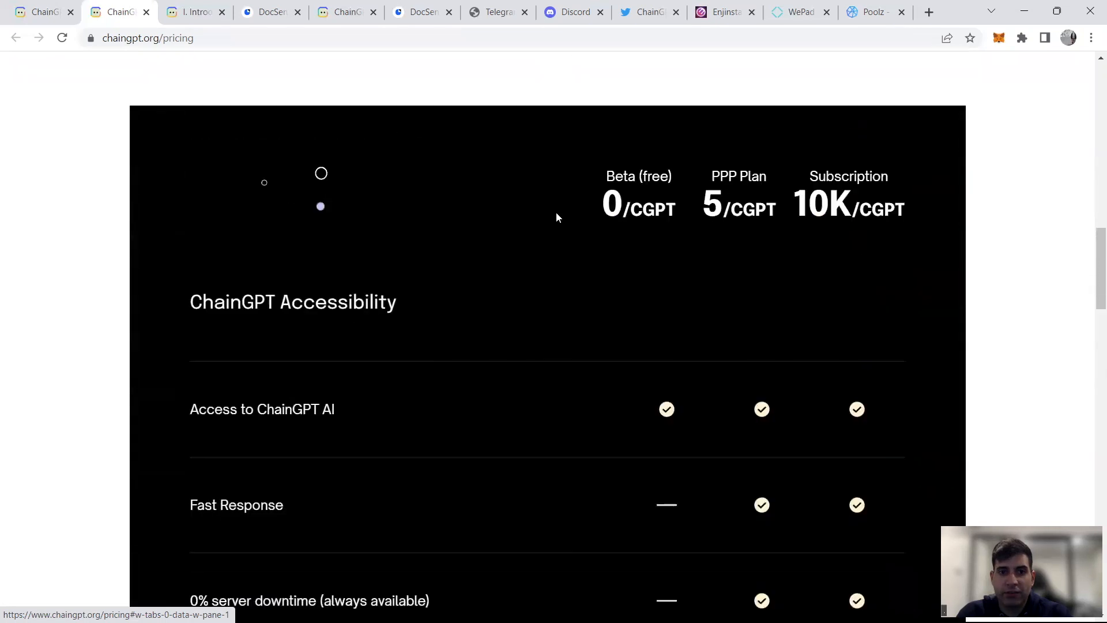
{"action": "scroll", "scroll_direction": "down", "scroll_amount": 3}
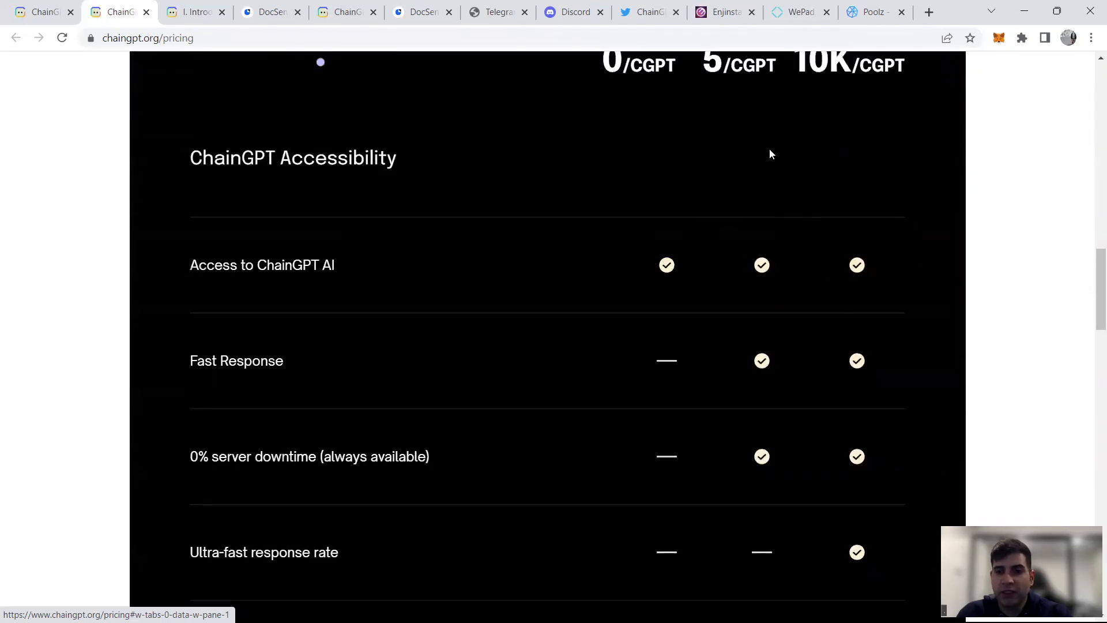
{"action": "scroll", "scroll_direction": "down", "scroll_amount": 3}
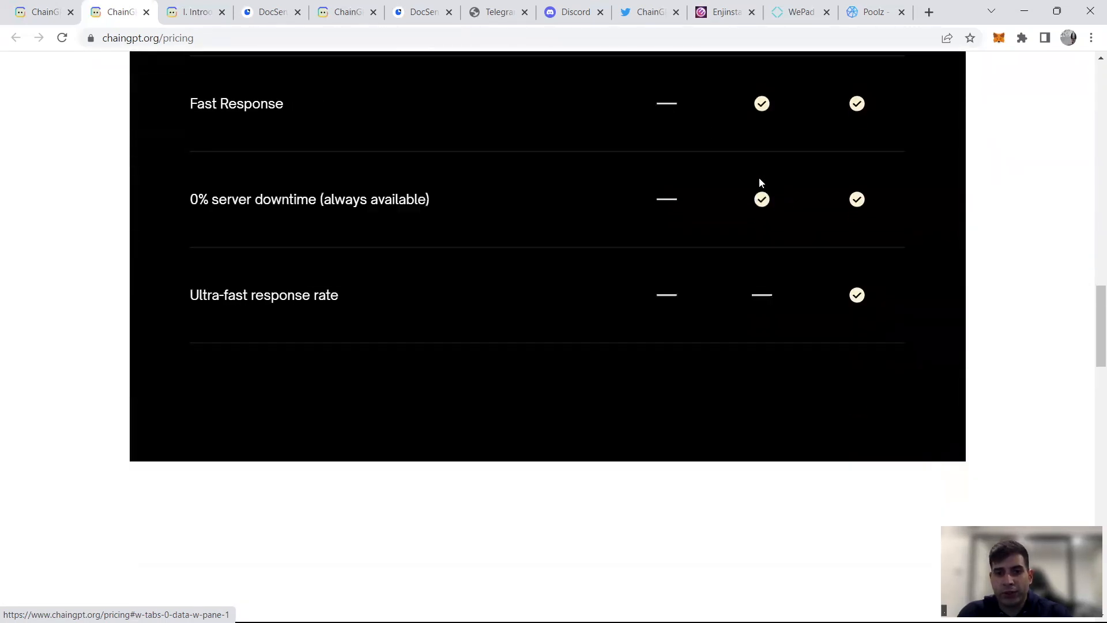
{"action": "scroll", "scroll_direction": "down", "scroll_amount": 3}
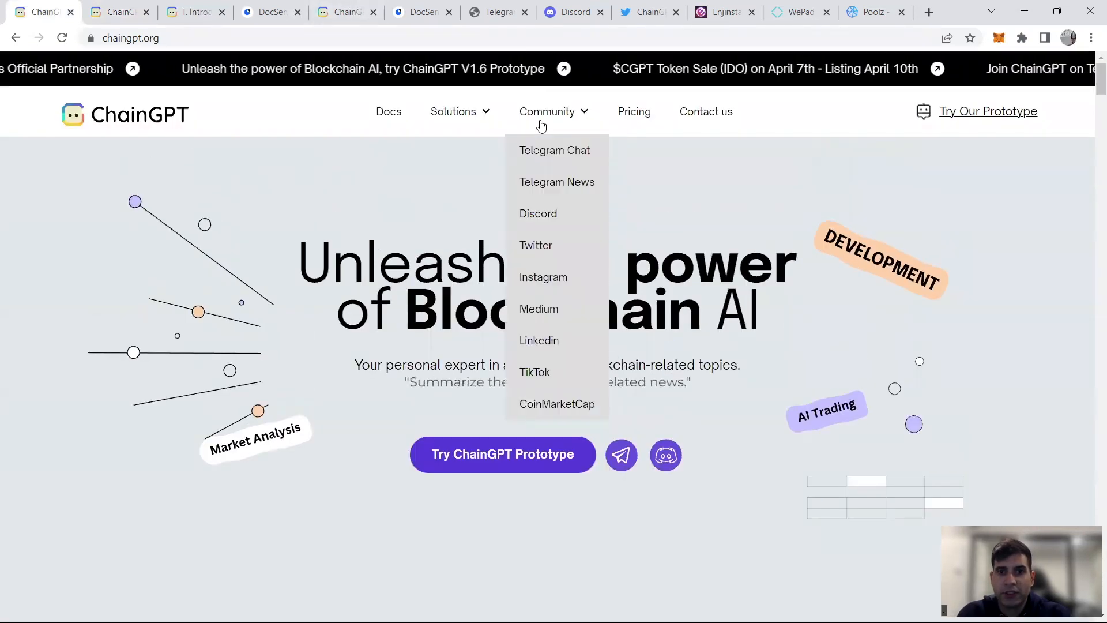
Step: Advance the DocSend pitch deck from Acquisition Channels to the Web3 Loves Us slide
{"action": "scroll", "scroll_direction": "down", "scroll_amount": 3}
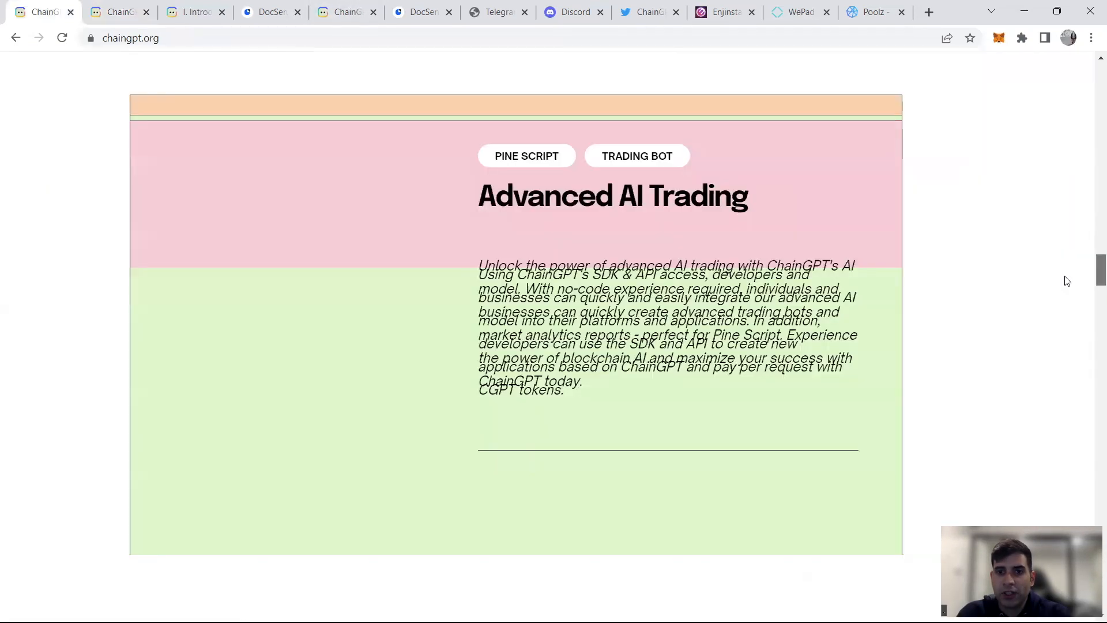
{"action": "scroll", "scroll_direction": "down", "scroll_amount": 3}
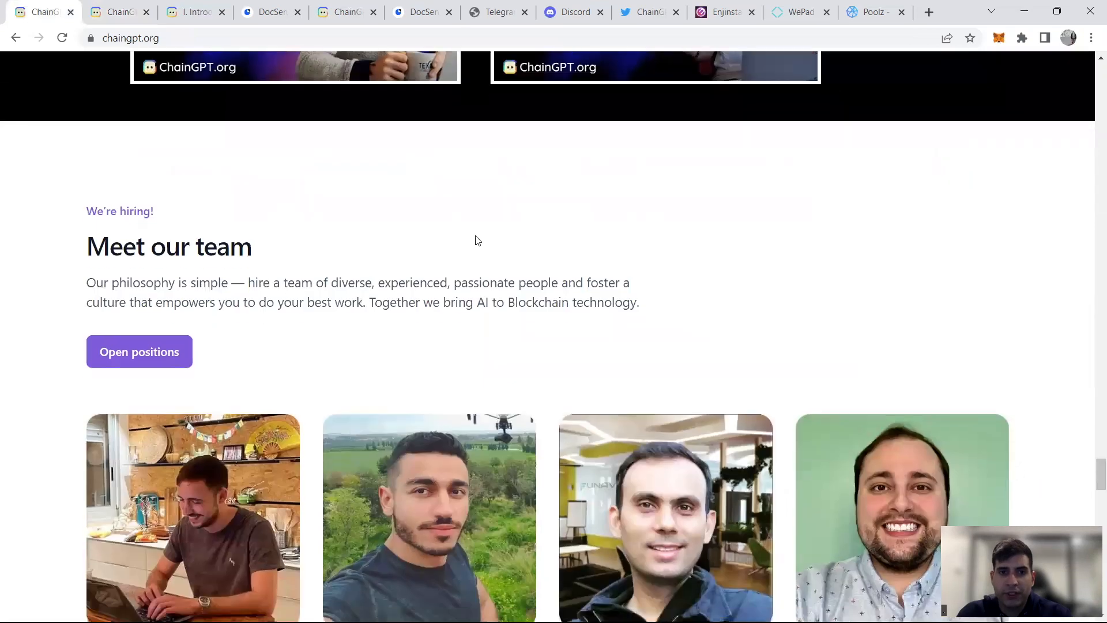
{"action": "left_click", "coordinate": [268, 12]}
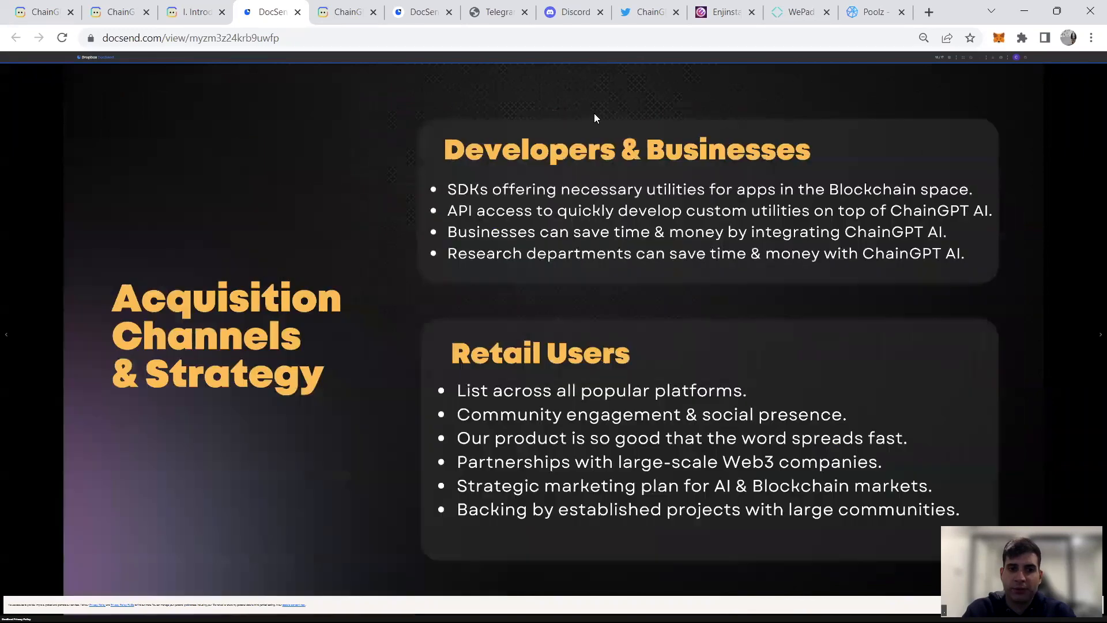
{"action": "key", "text": "Right"}
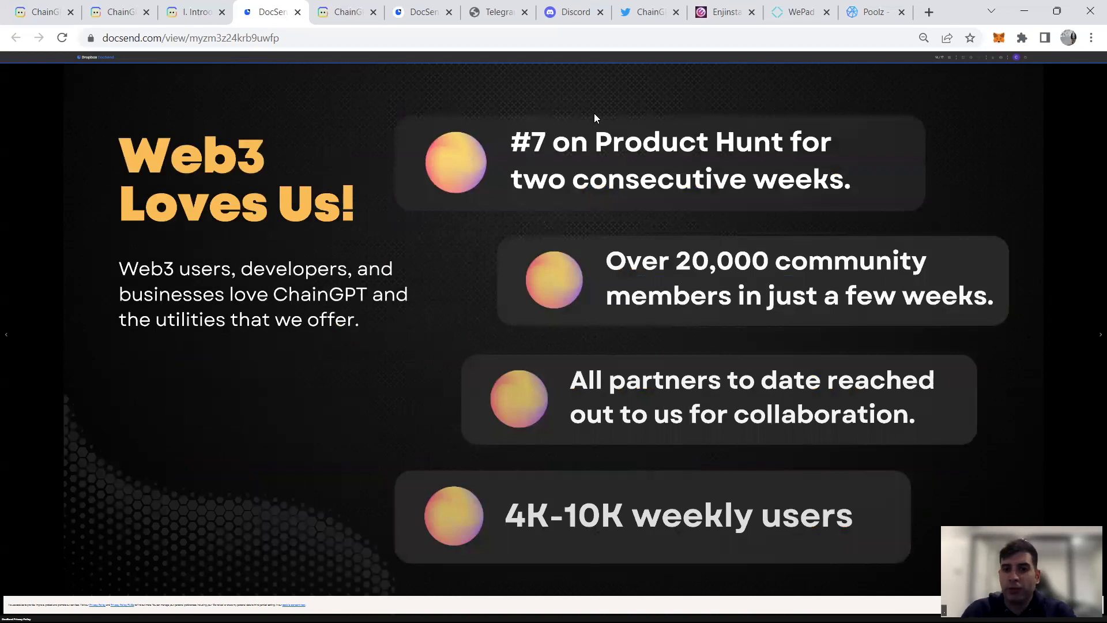
Step: Cycle through the docs, pricing and AI model app tabs, ending on the docs Introduction
{"action": "left_click", "coordinate": [193, 12]}
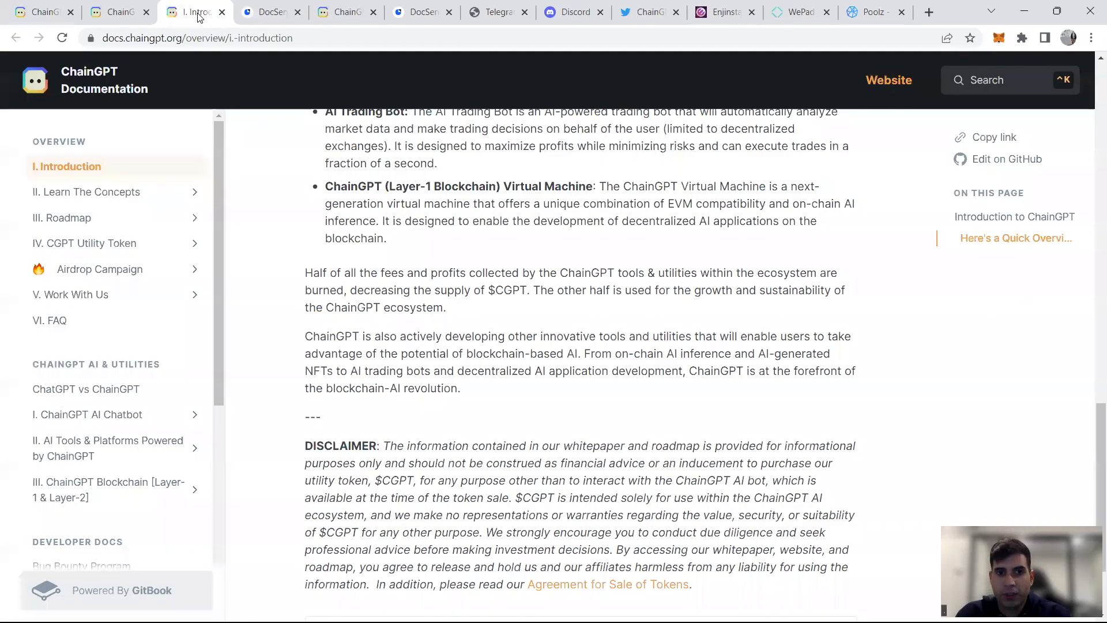
{"action": "left_click", "coordinate": [115, 11]}
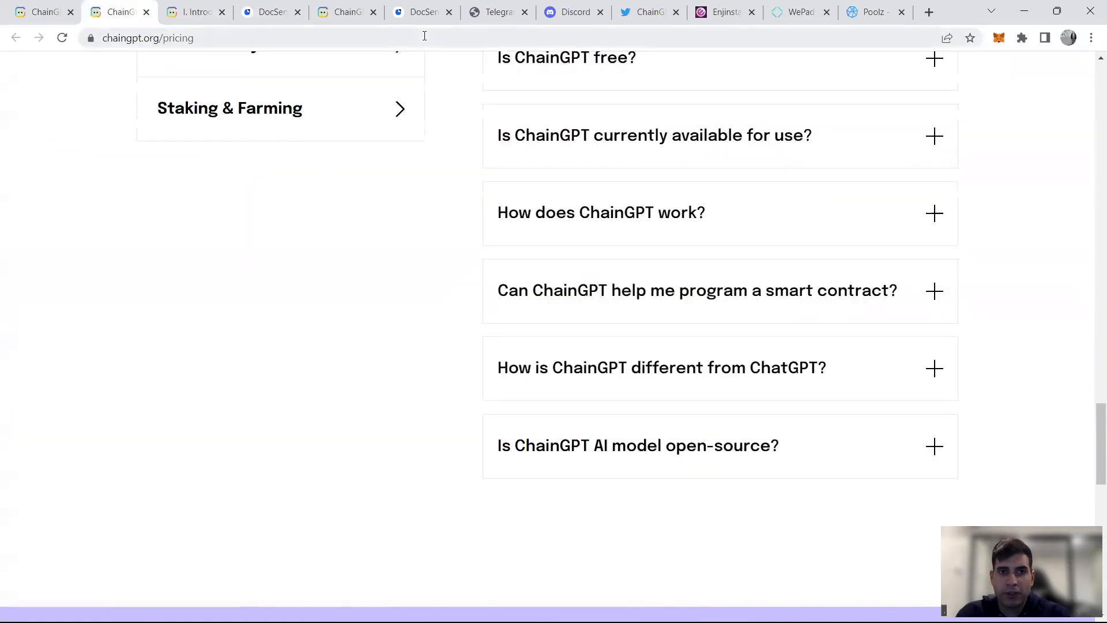
{"action": "left_click", "coordinate": [346, 13]}
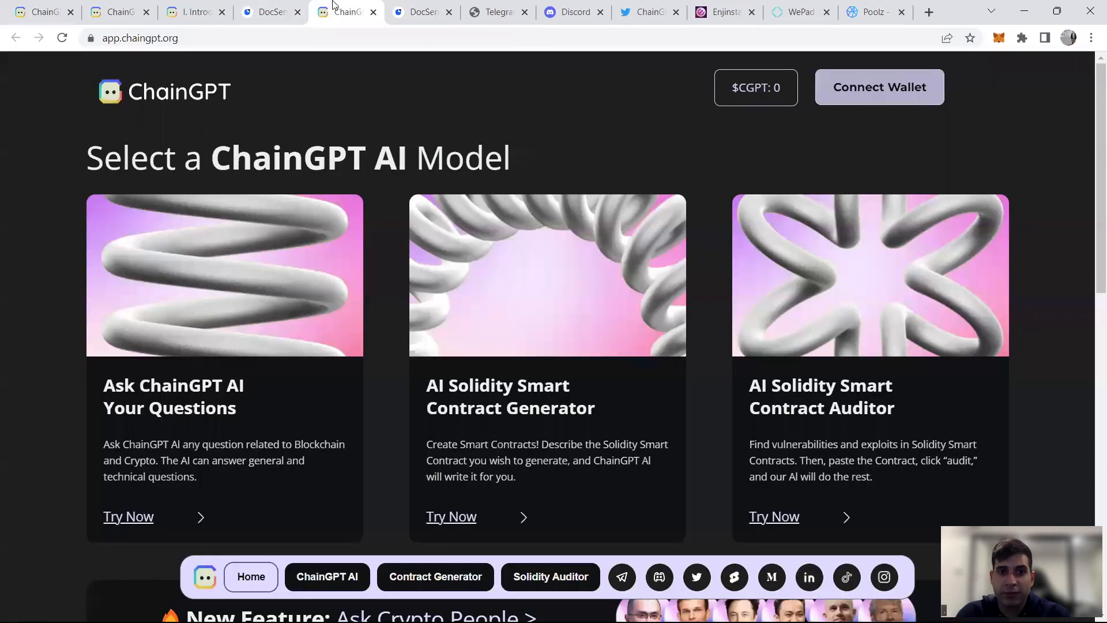
{"action": "left_click", "coordinate": [194, 12]}
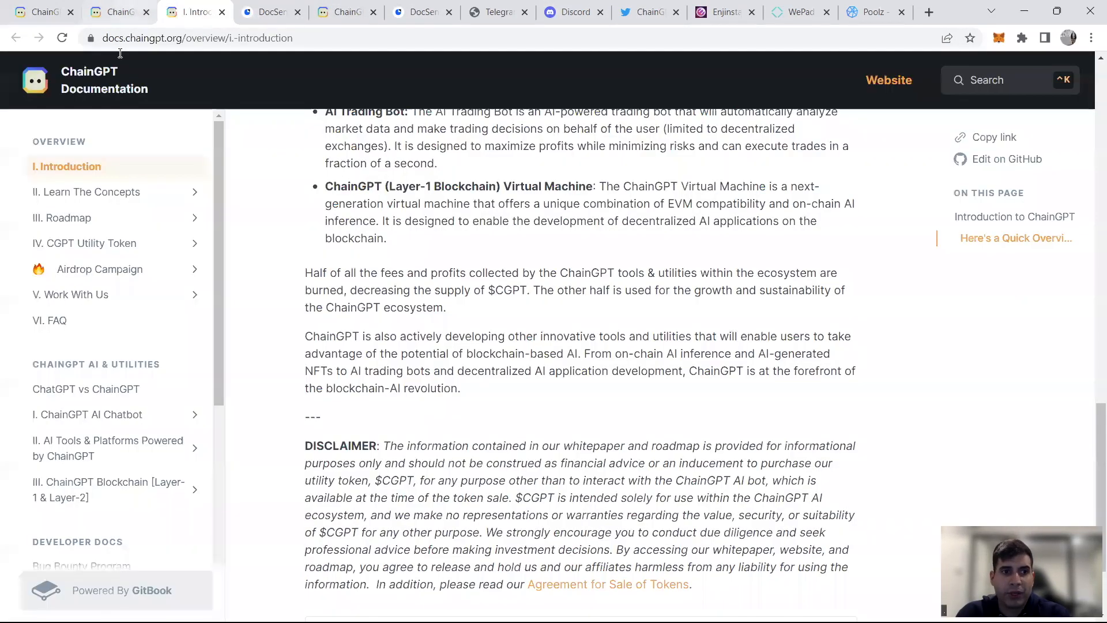
{"action": "scroll", "scroll_direction": "down", "scroll_amount": 3}
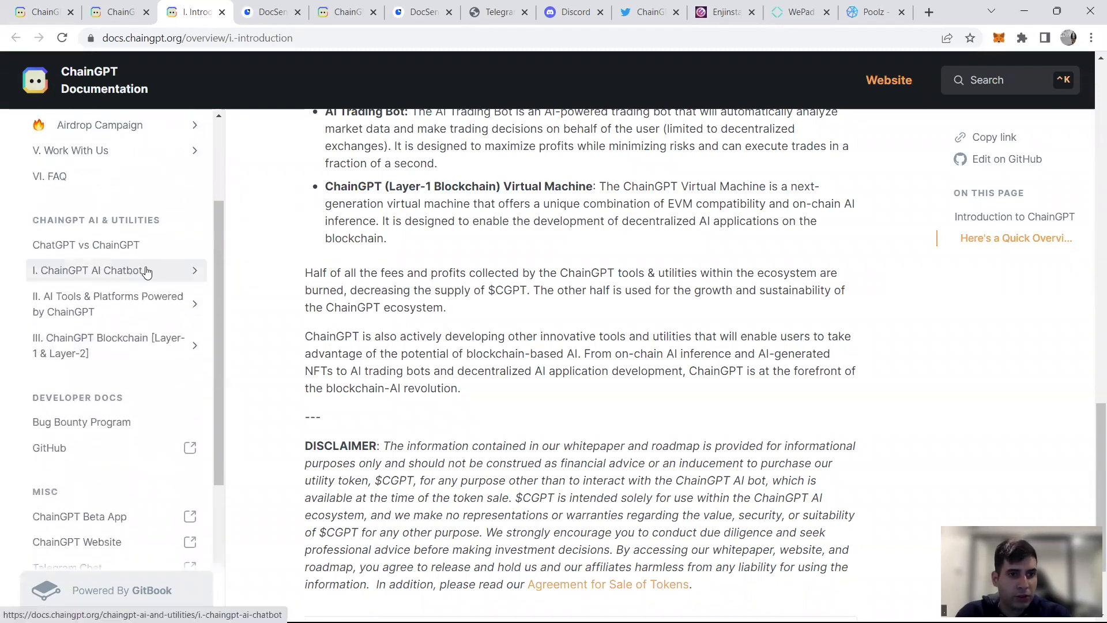
Step: Open the IV. CGPT Utility Token documentation page
{"action": "left_click", "coordinate": [85, 244]}
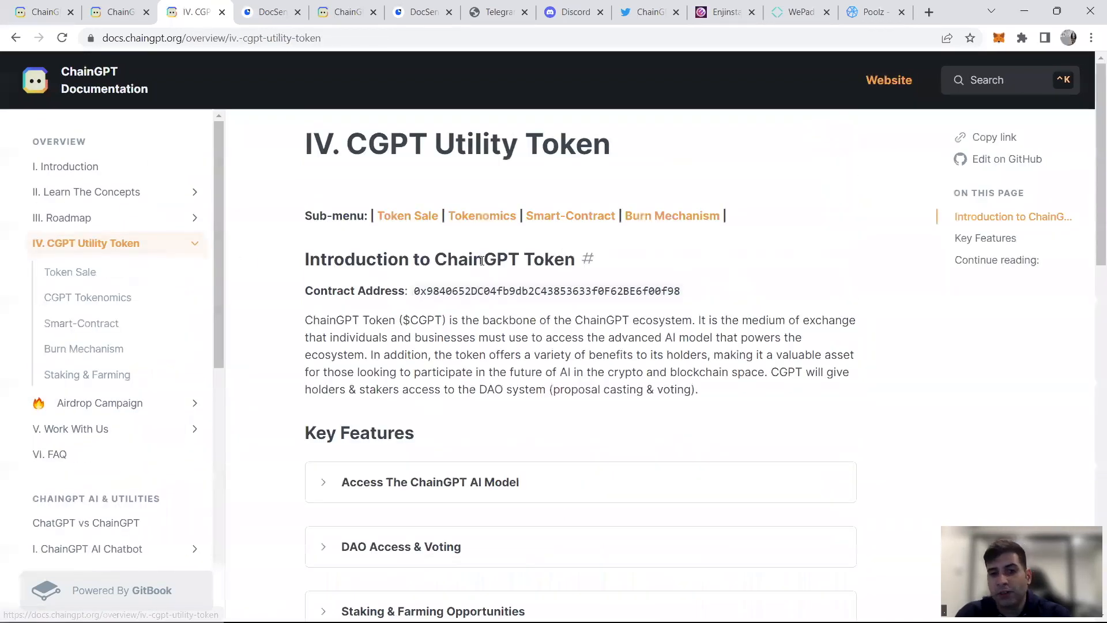
{"action": "scroll", "scroll_direction": "down", "scroll_amount": 3}
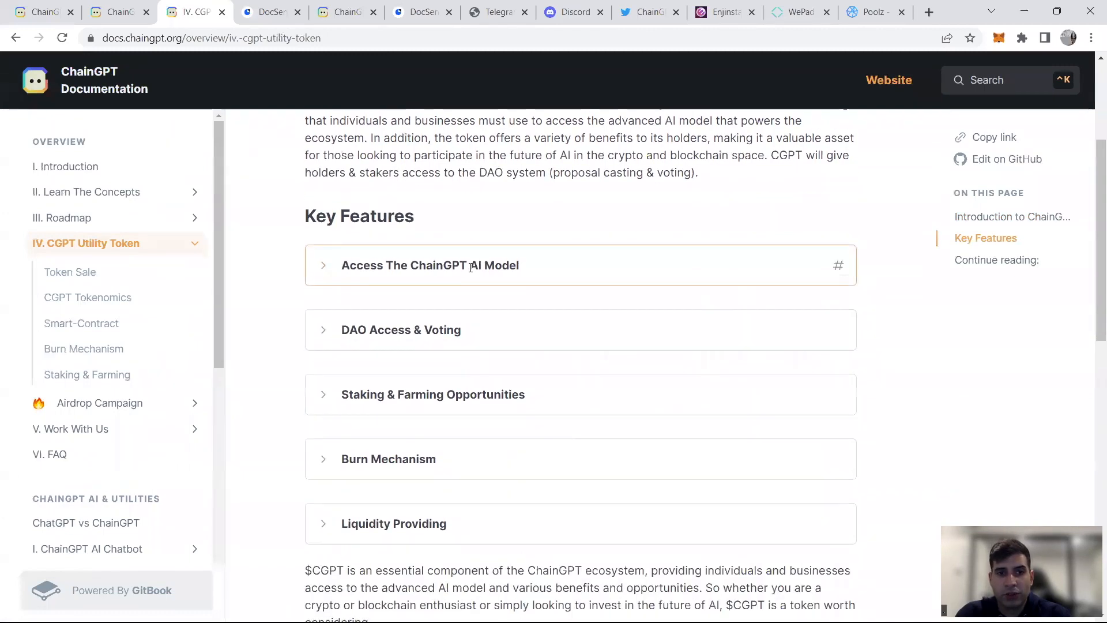
{"action": "scroll", "scroll_direction": "up", "scroll_amount": 3}
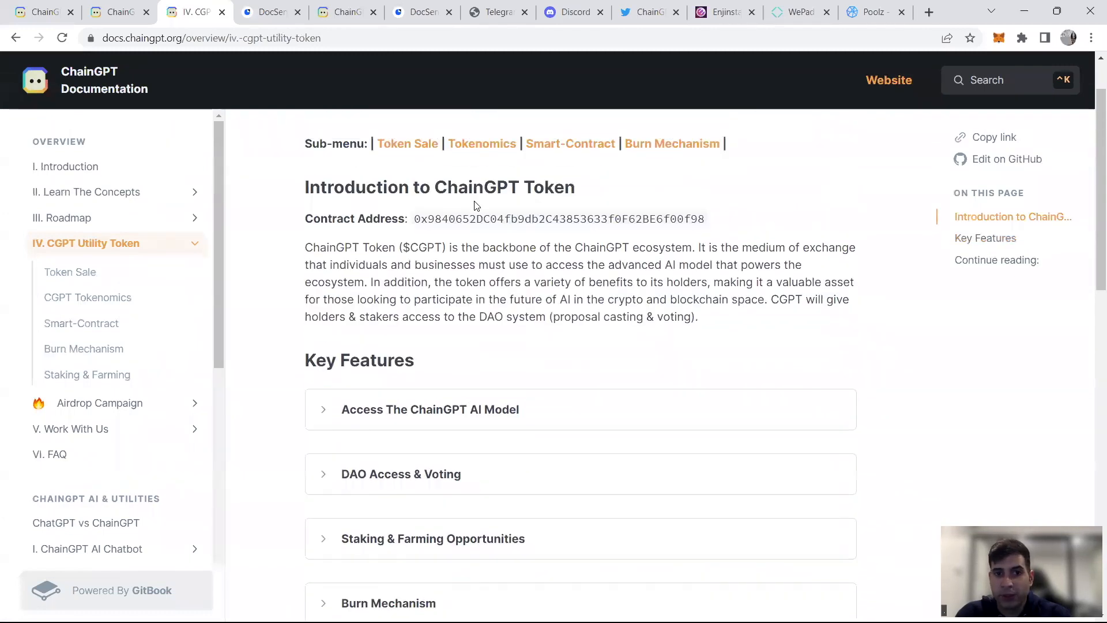
{"action": "scroll", "scroll_direction": "down", "scroll_amount": 3}
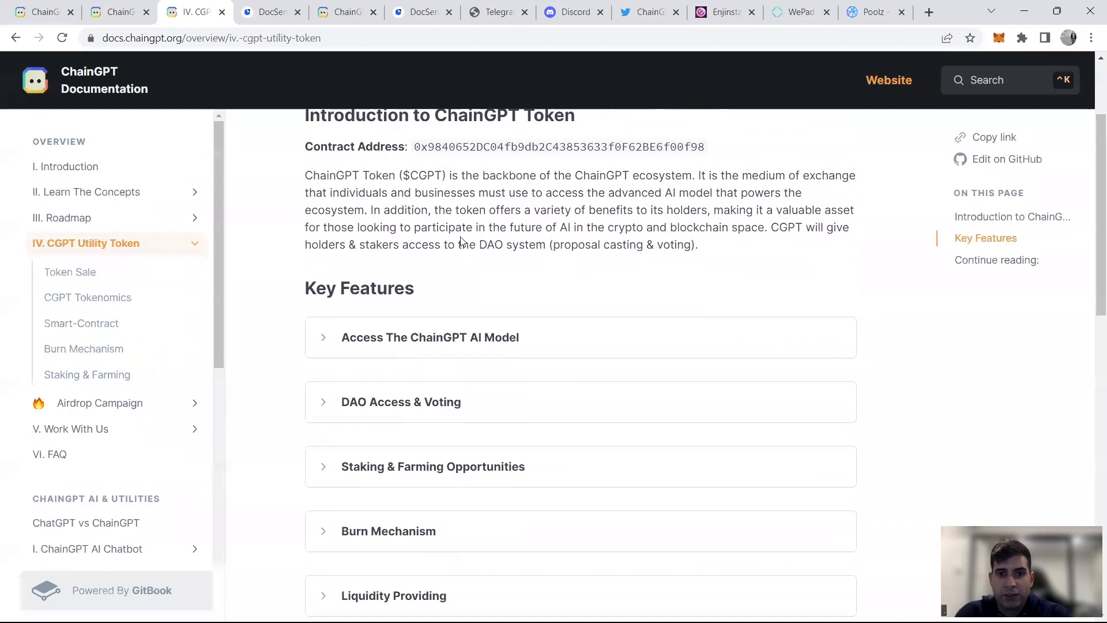
{"action": "mouse_move", "coordinate": [534, 269]}
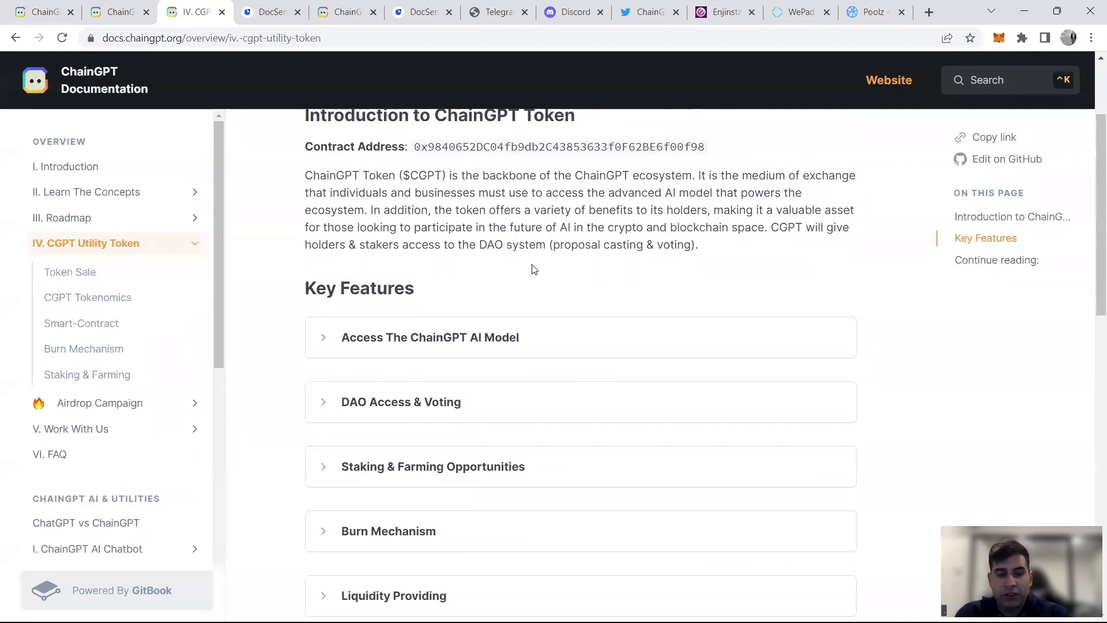
{"action": "mouse_move", "coordinate": [446, 337]}
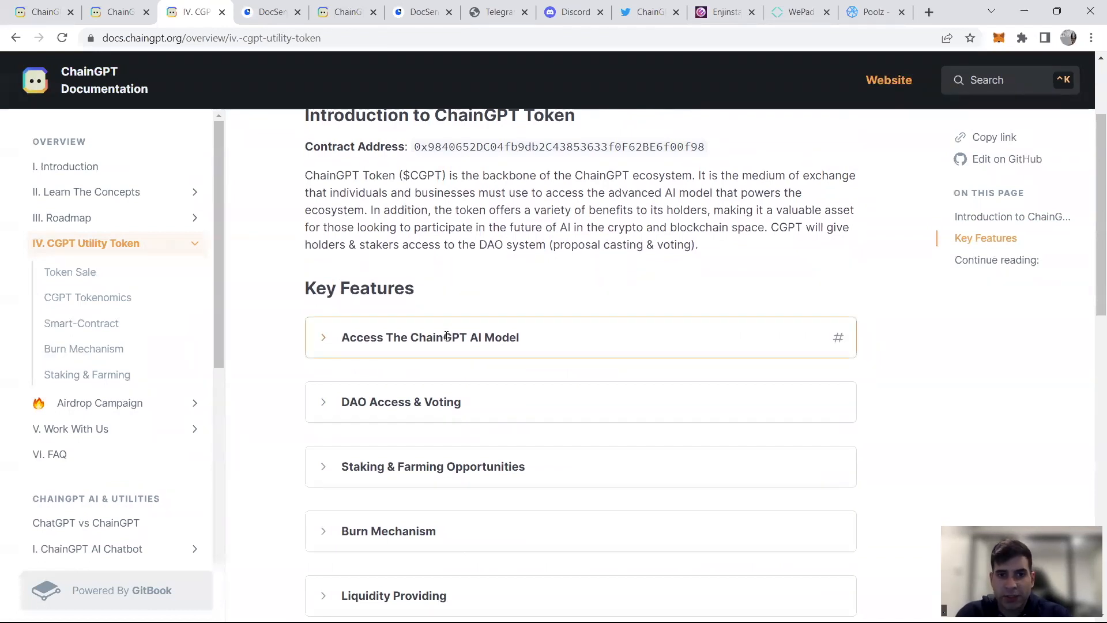
Step: Expand the Access AI Model, Staking & Farming and Burn Mechanism key features
{"action": "left_click", "coordinate": [430, 337]}
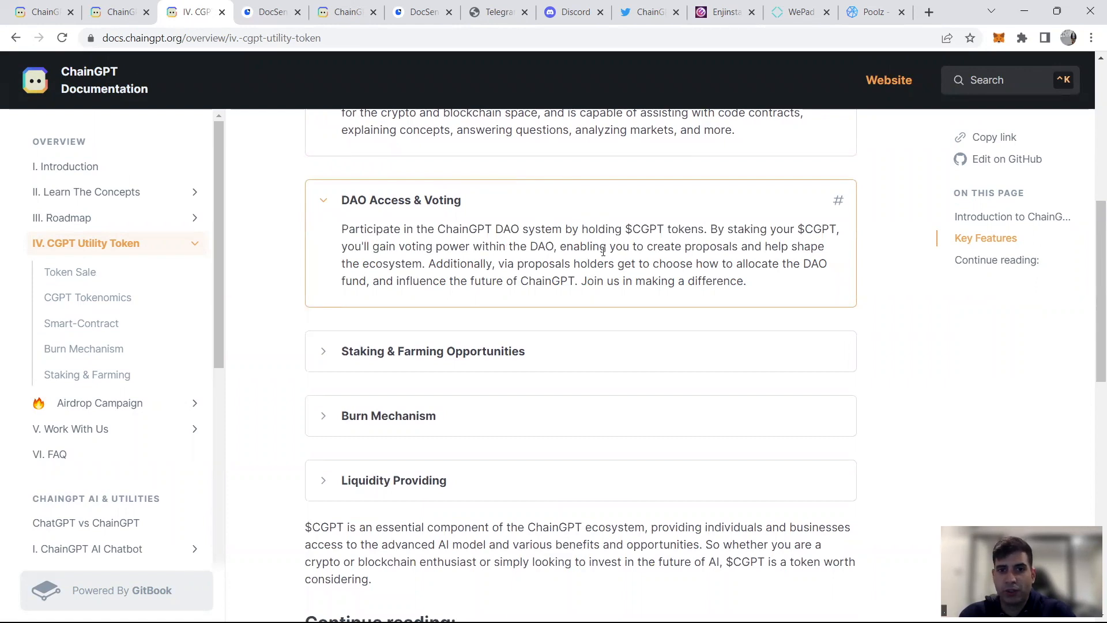
{"action": "left_click", "coordinate": [433, 351]}
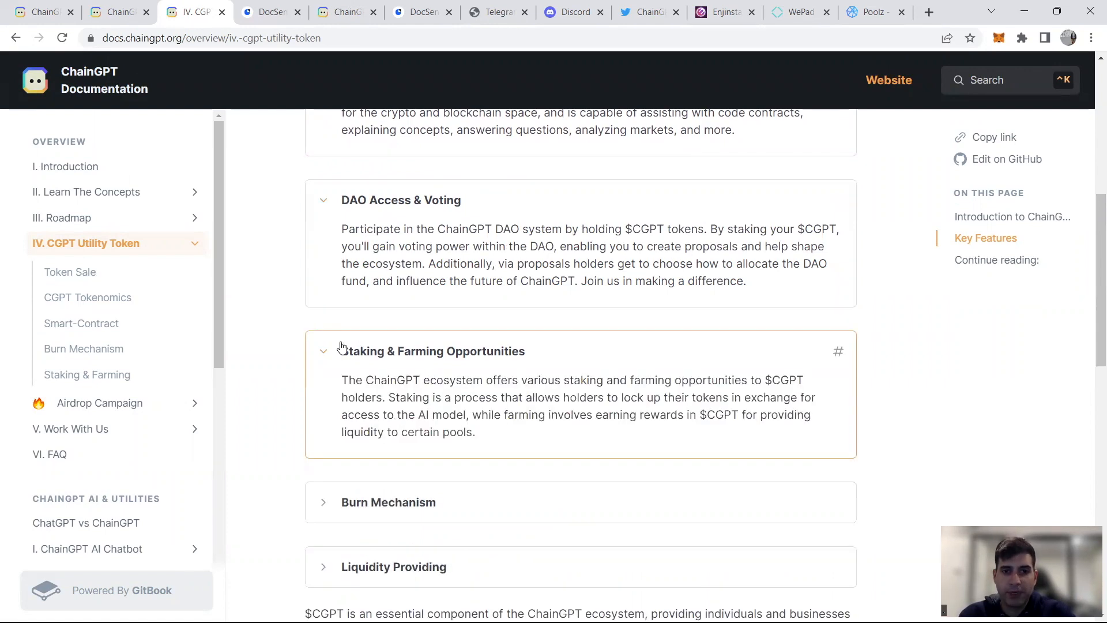
{"action": "scroll", "scroll_direction": "down", "scroll_amount": 3}
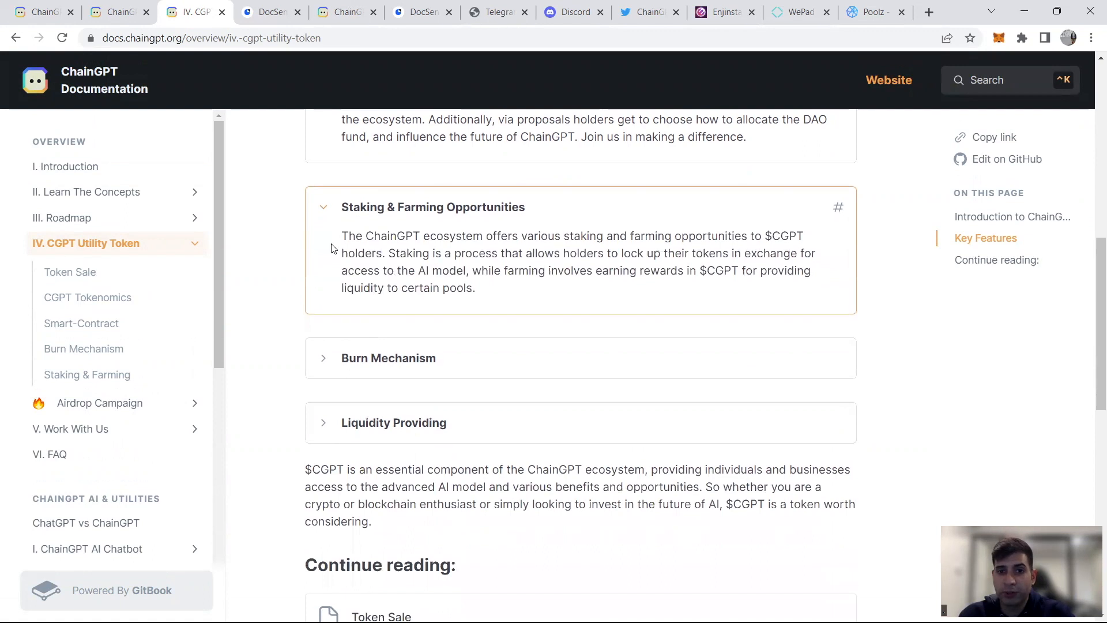
{"action": "left_click", "coordinate": [388, 357]}
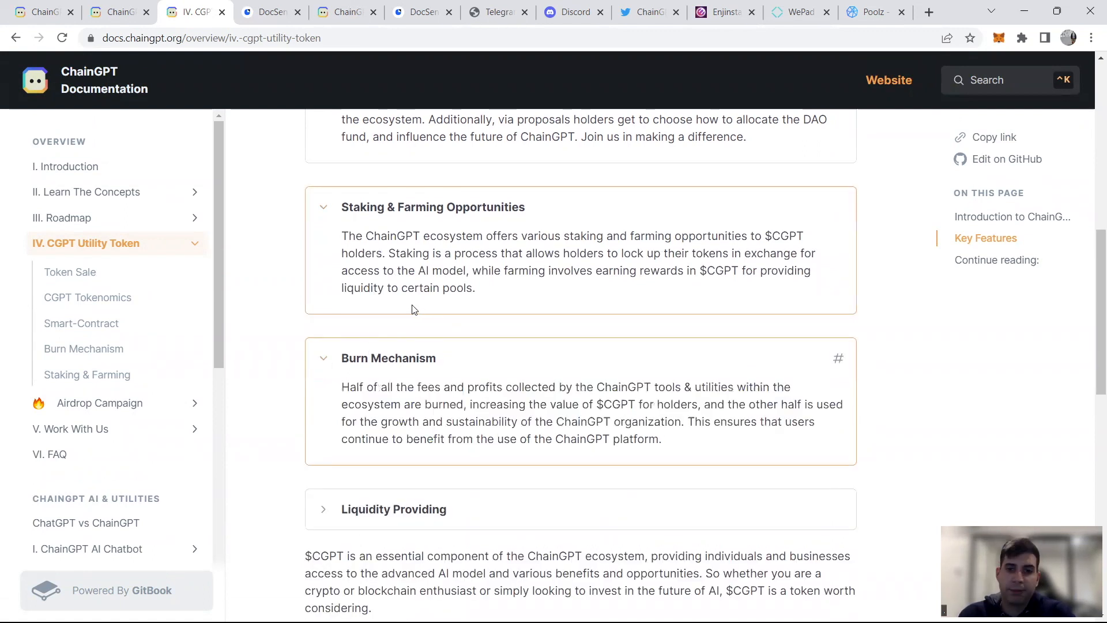
{"action": "mouse_move", "coordinate": [406, 316]}
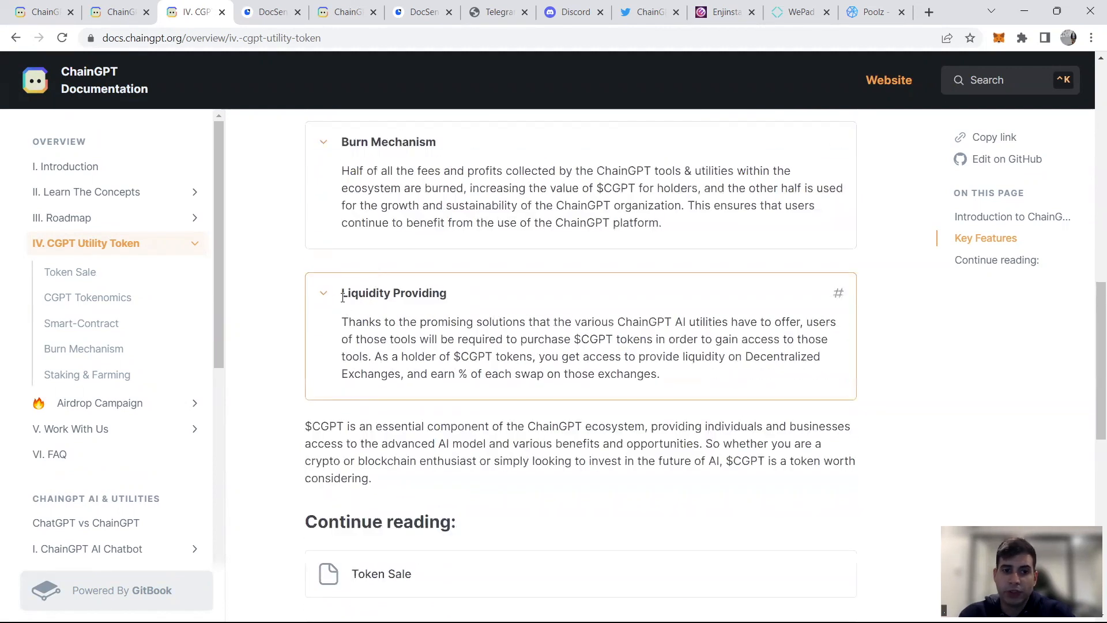
{"action": "scroll", "scroll_direction": "down", "scroll_amount": 3}
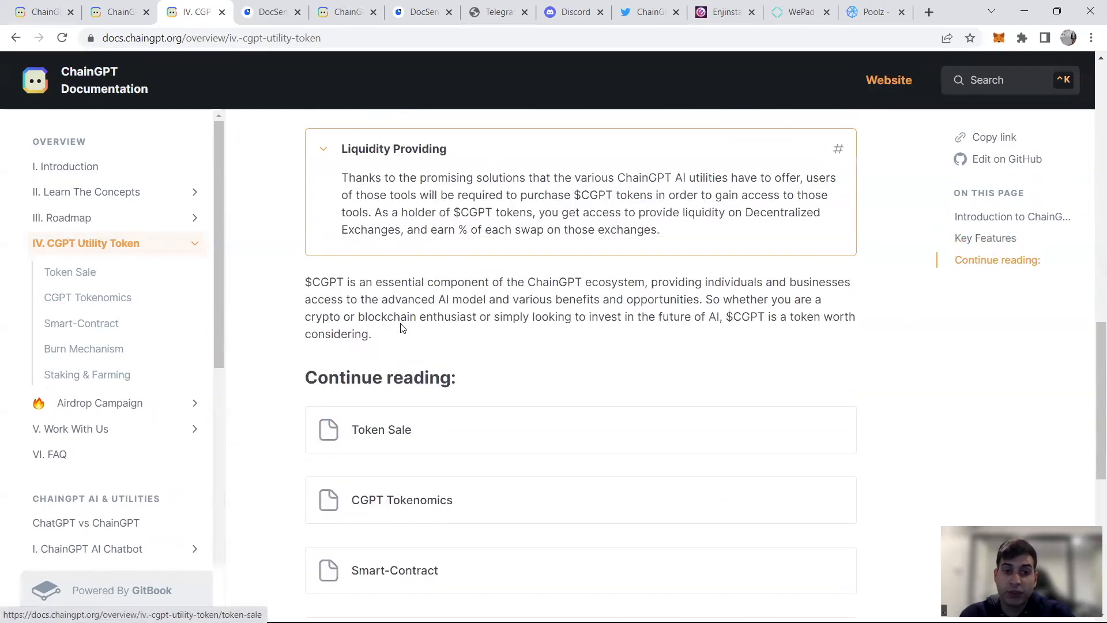
{"action": "mouse_move", "coordinate": [373, 485]}
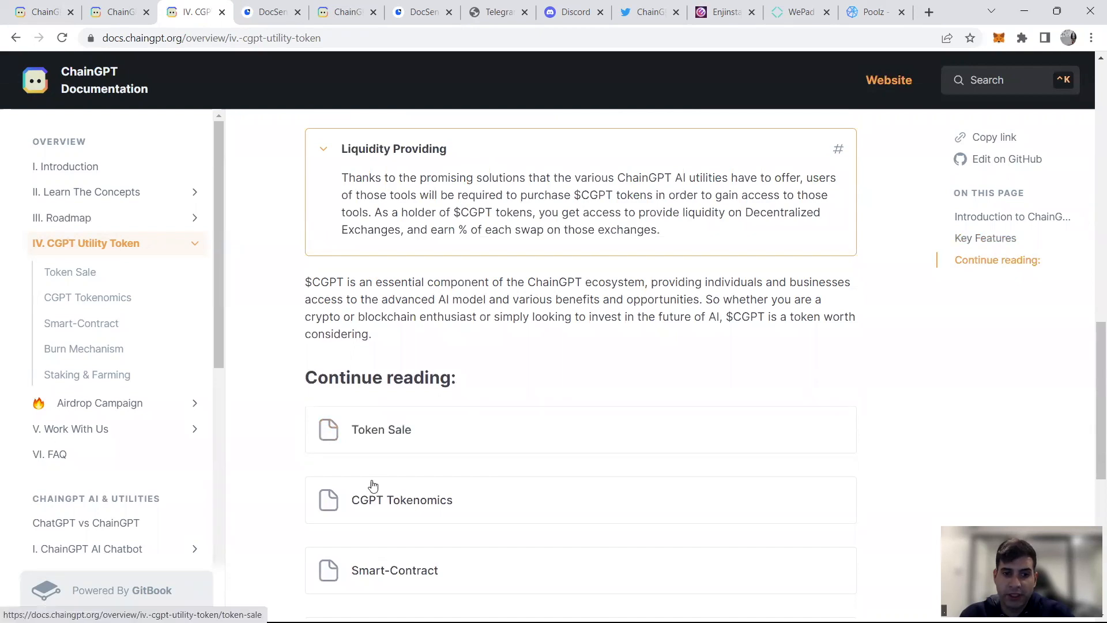
Step: Read the Token Sale IDO allocations, return to CGPT Utility Token, then view the DocSend tokenomics sheet
{"action": "left_click", "coordinate": [381, 429]}
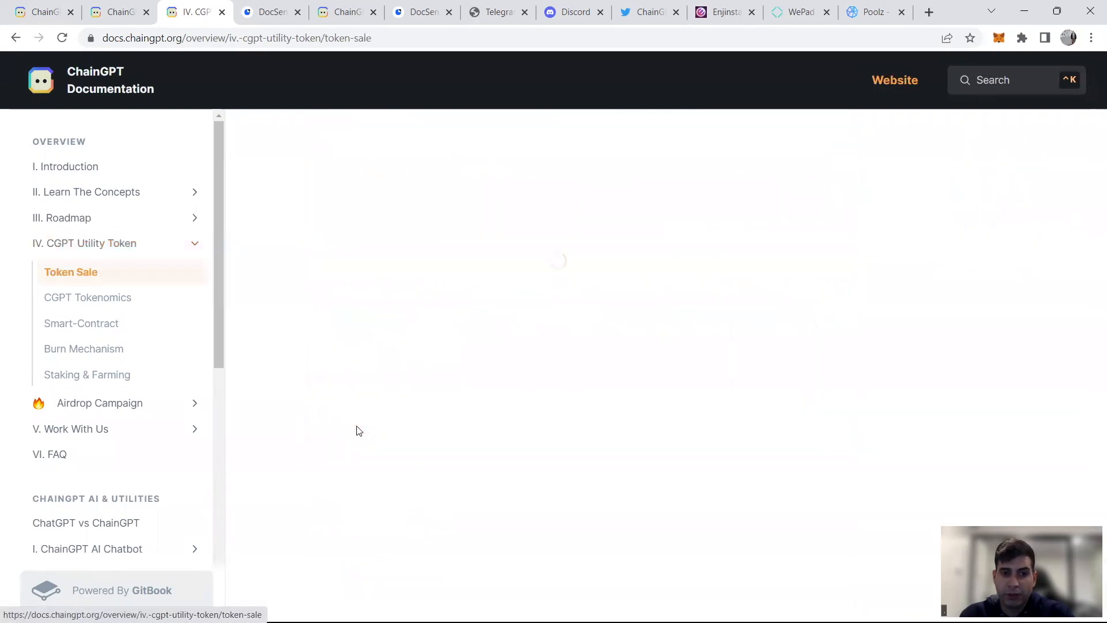
{"action": "left_click", "coordinate": [70, 272]}
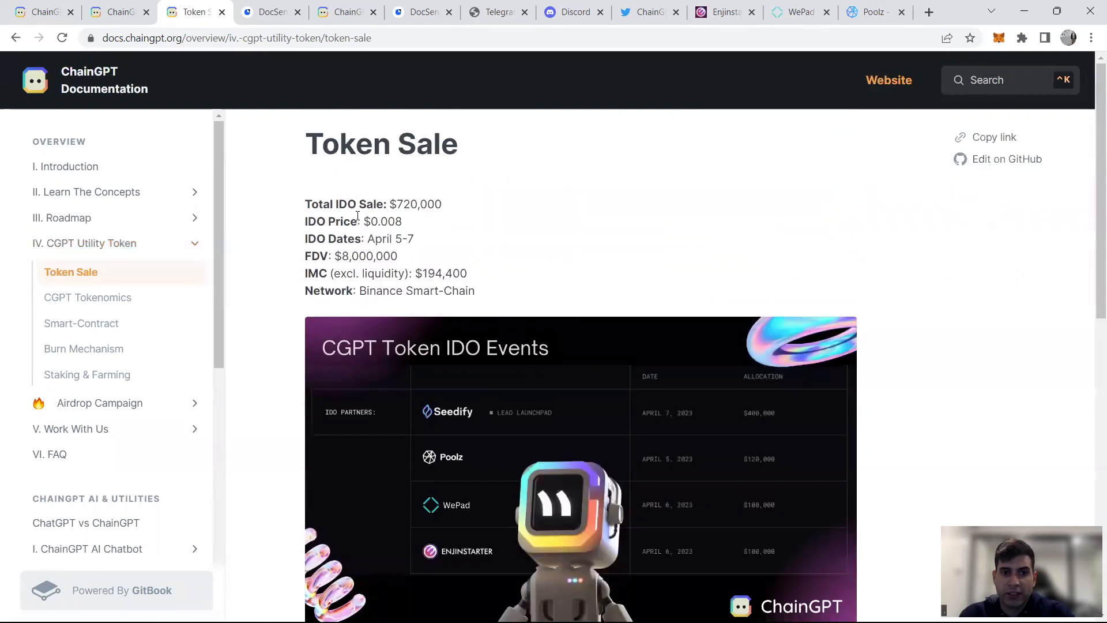
{"action": "scroll", "scroll_direction": "down", "scroll_amount": 3}
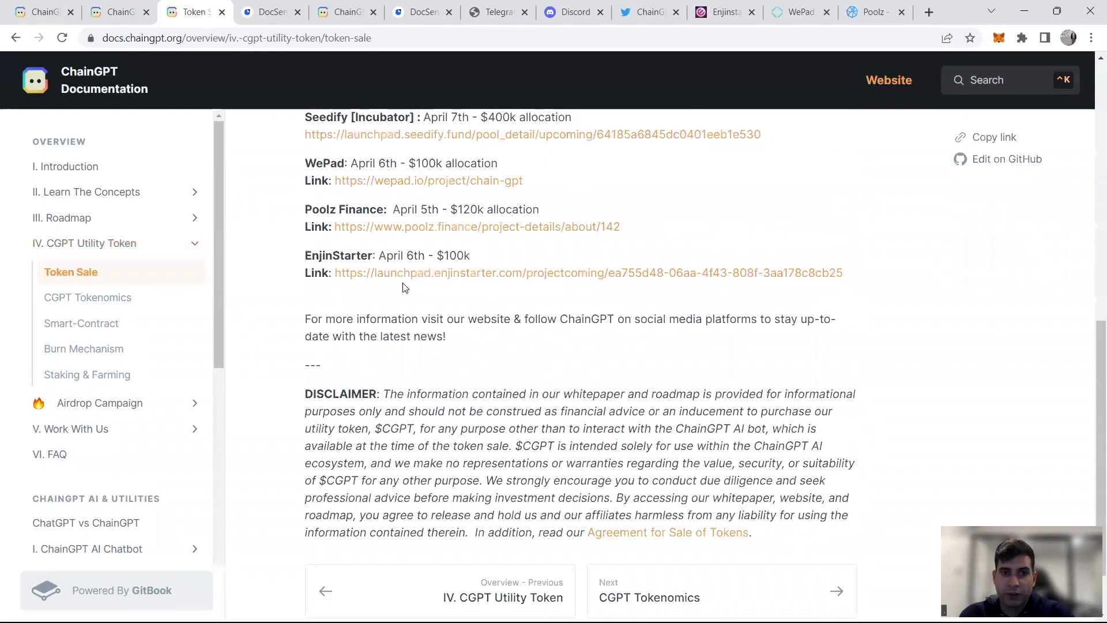
{"action": "scroll", "scroll_direction": "down", "scroll_amount": 3}
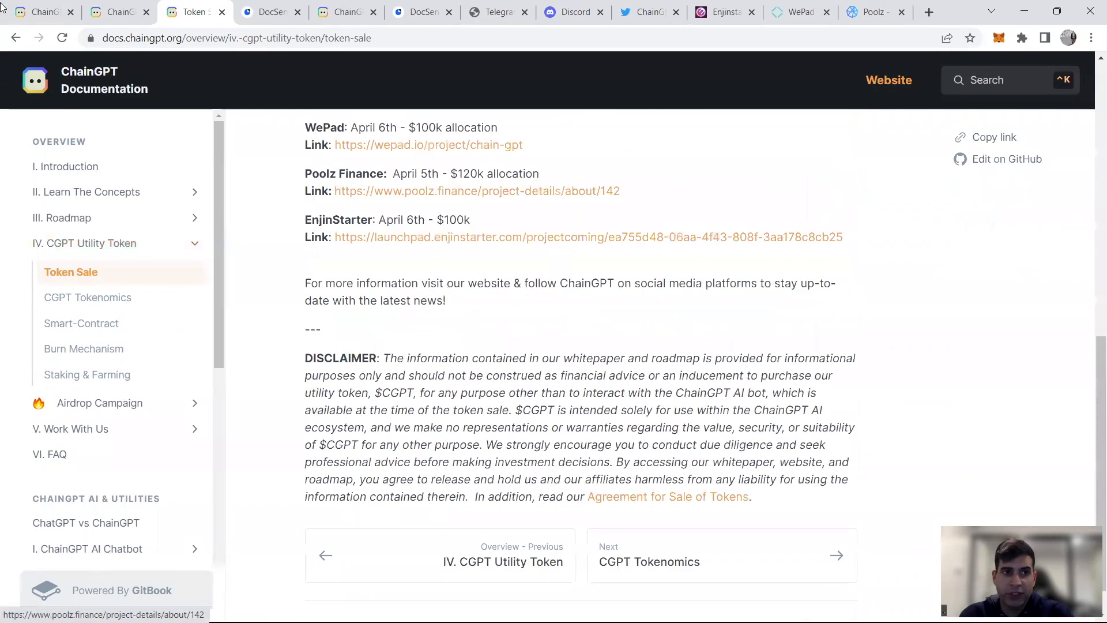
{"action": "left_click", "coordinate": [83, 348]}
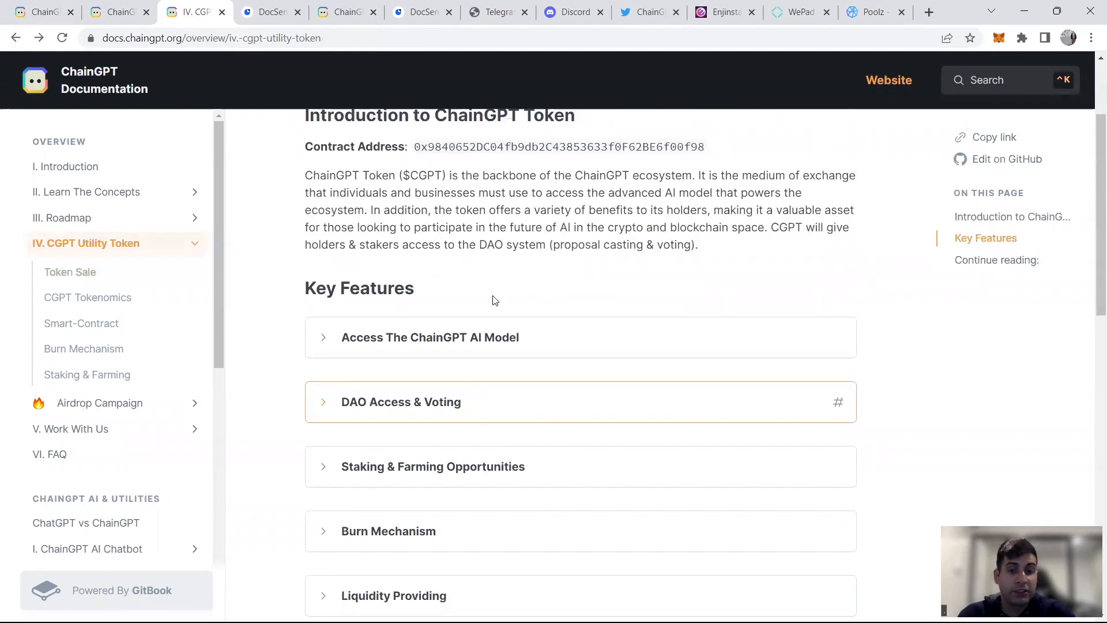
{"action": "left_click", "coordinate": [420, 12]}
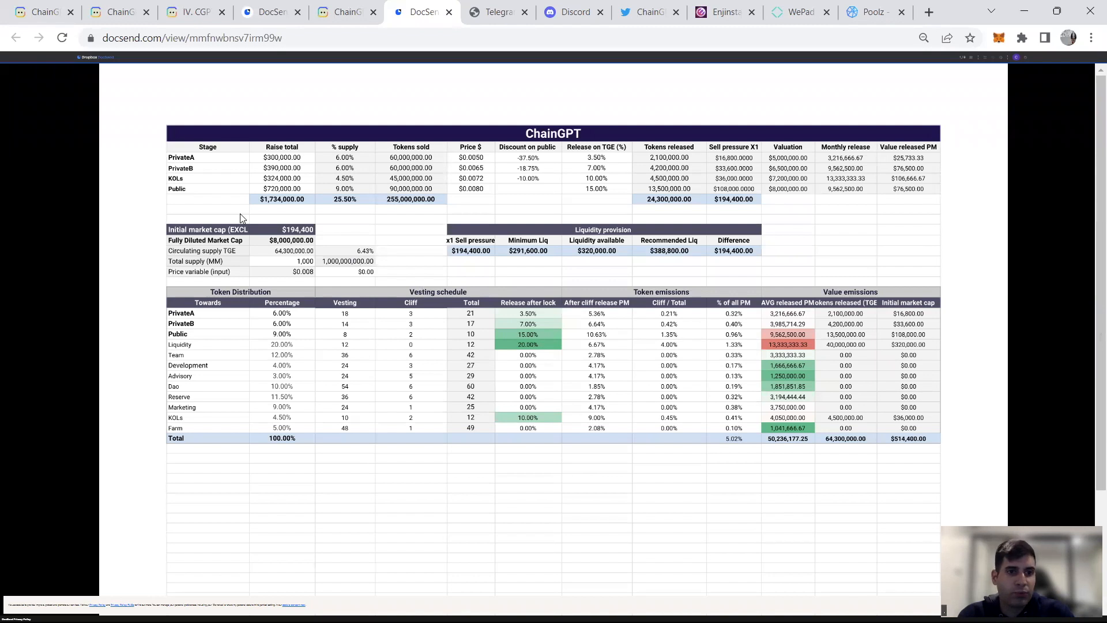
{"action": "mouse_move", "coordinate": [423, 164]}
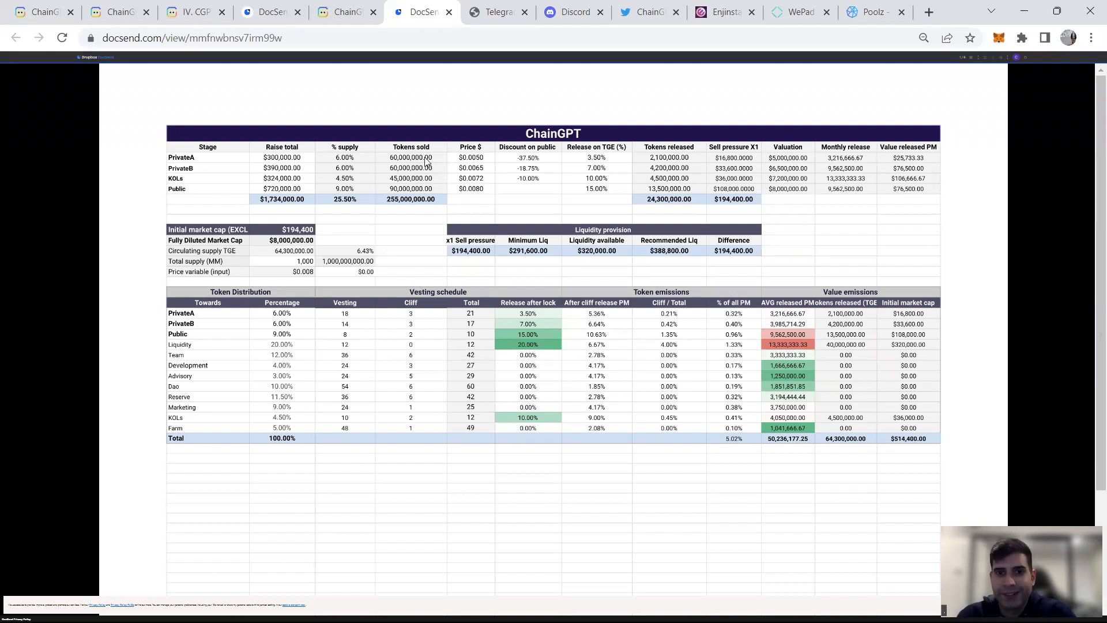
{"action": "mouse_move", "coordinate": [270, 98]}
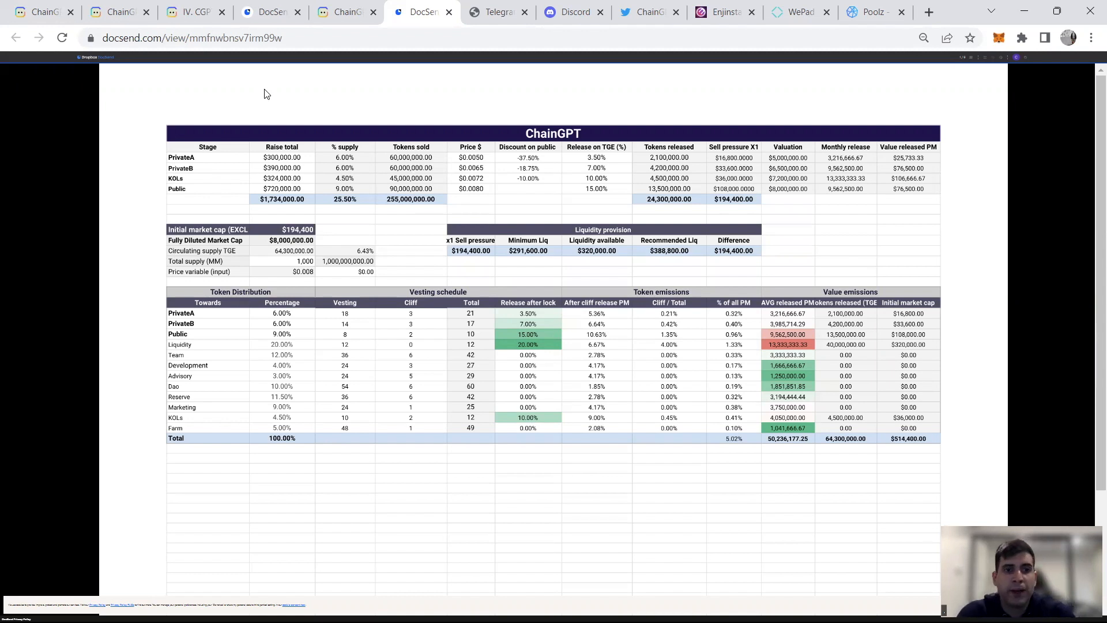
{"action": "mouse_move", "coordinate": [154, 119]}
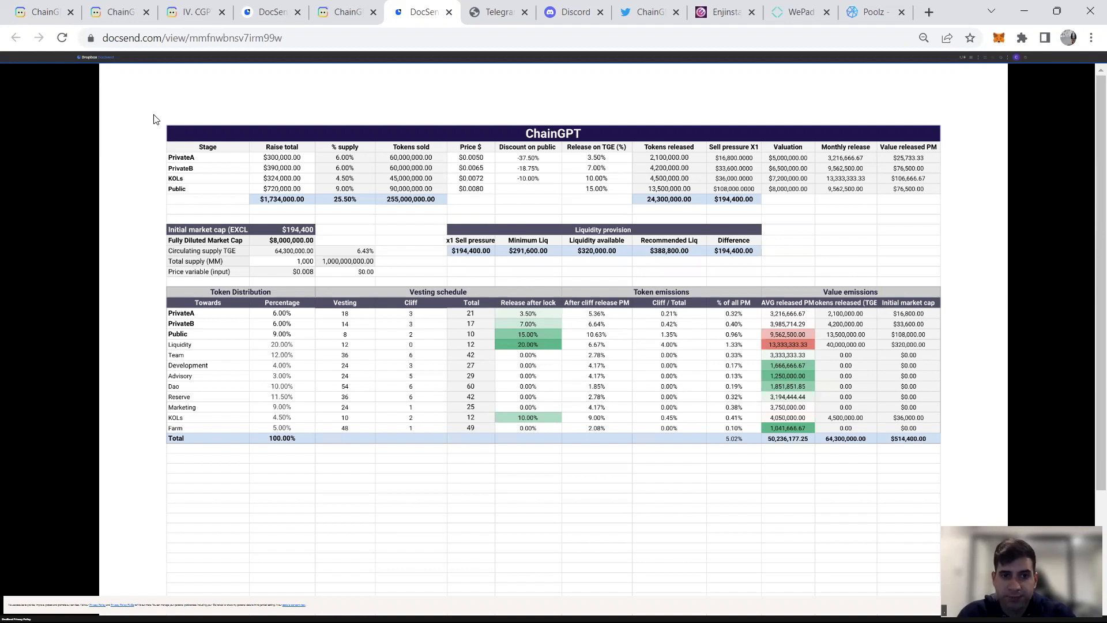
{"action": "mouse_move", "coordinate": [94, 228]}
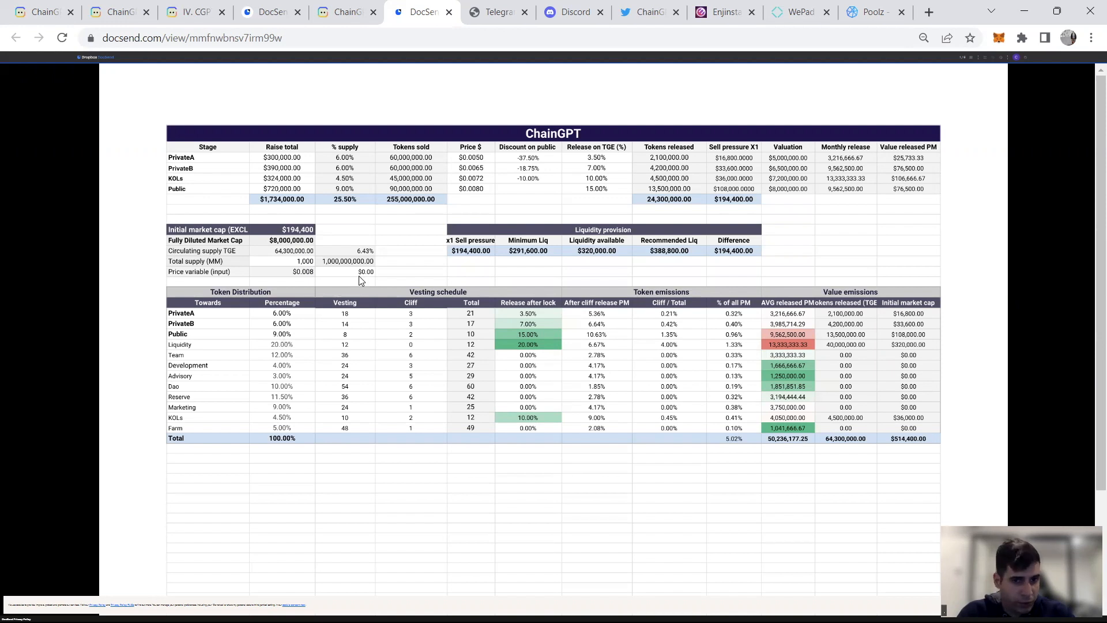
{"action": "mouse_move", "coordinate": [412, 227]}
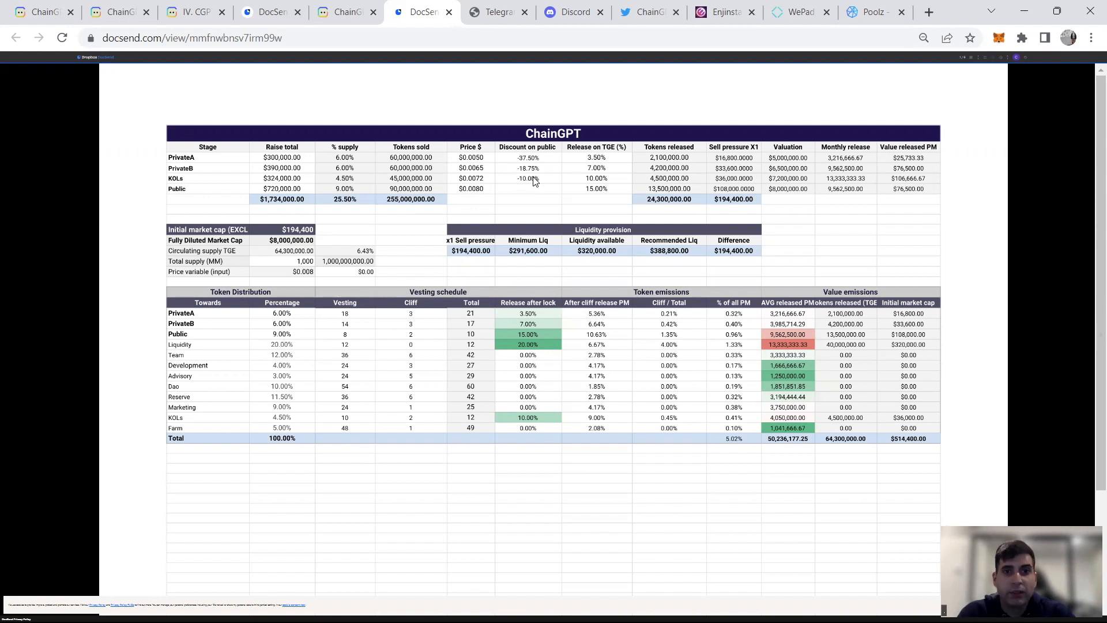
{"action": "mouse_move", "coordinate": [595, 172]}
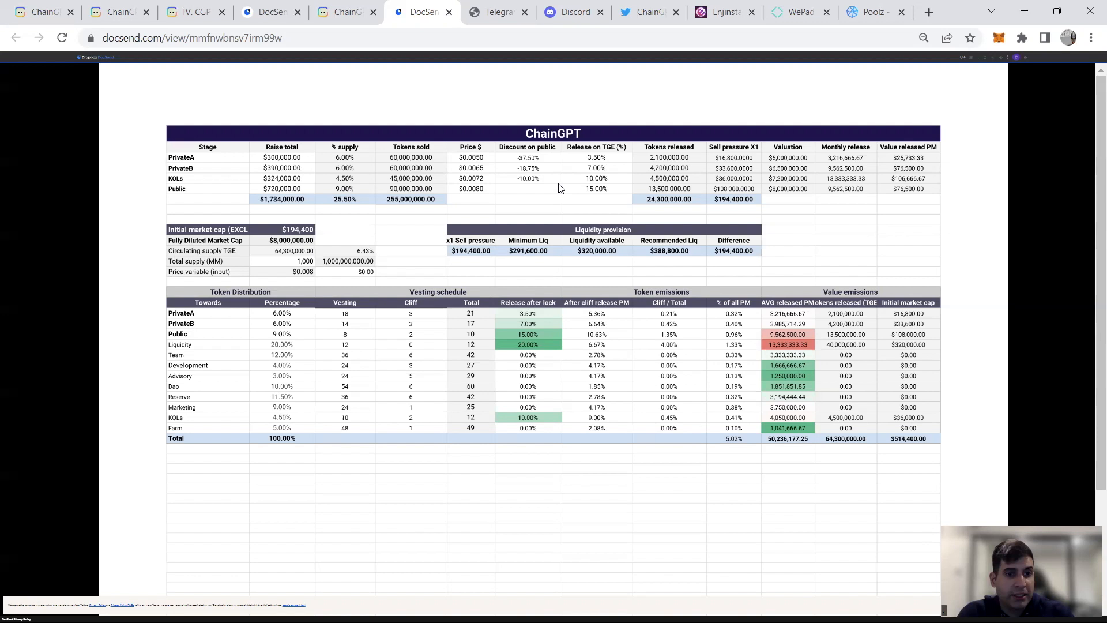
{"action": "mouse_move", "coordinate": [289, 343]}
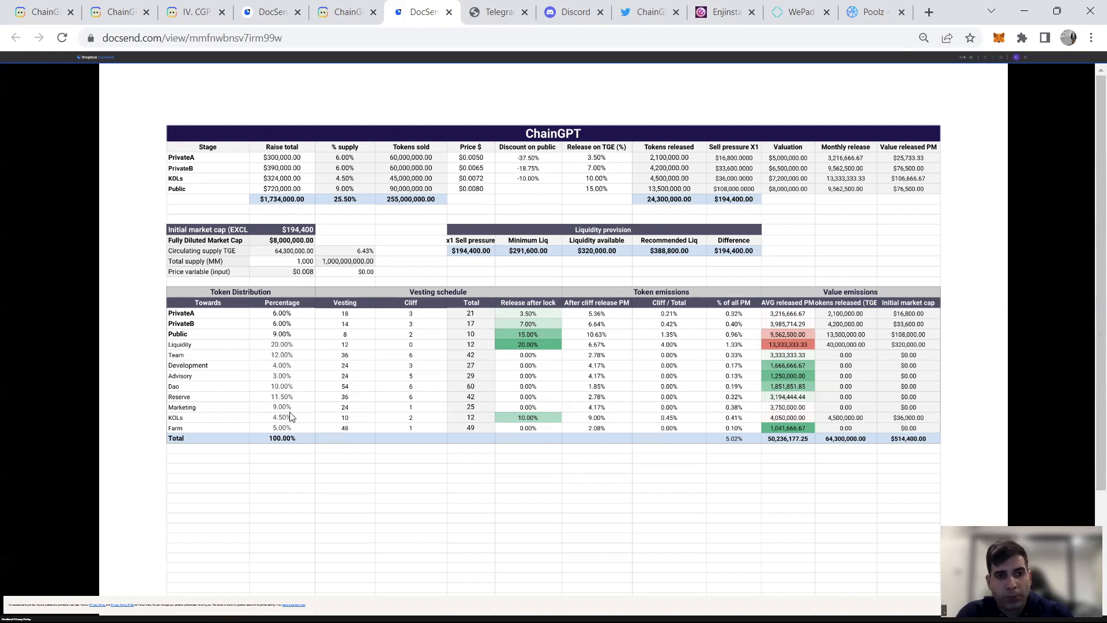
{"action": "mouse_move", "coordinate": [233, 276]}
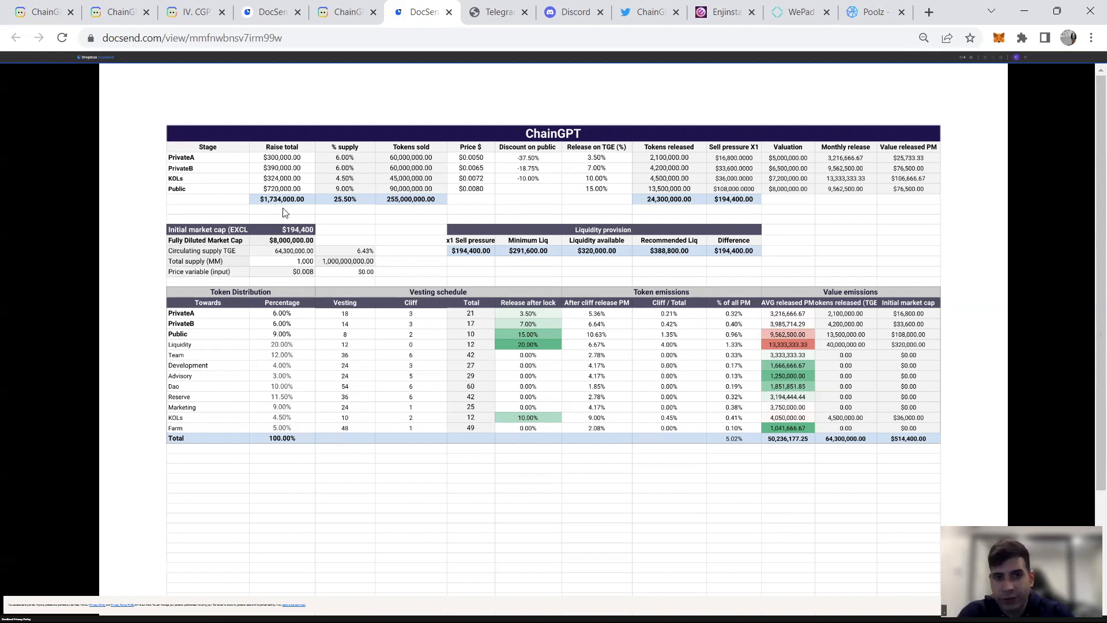
{"action": "mouse_move", "coordinate": [311, 202]}
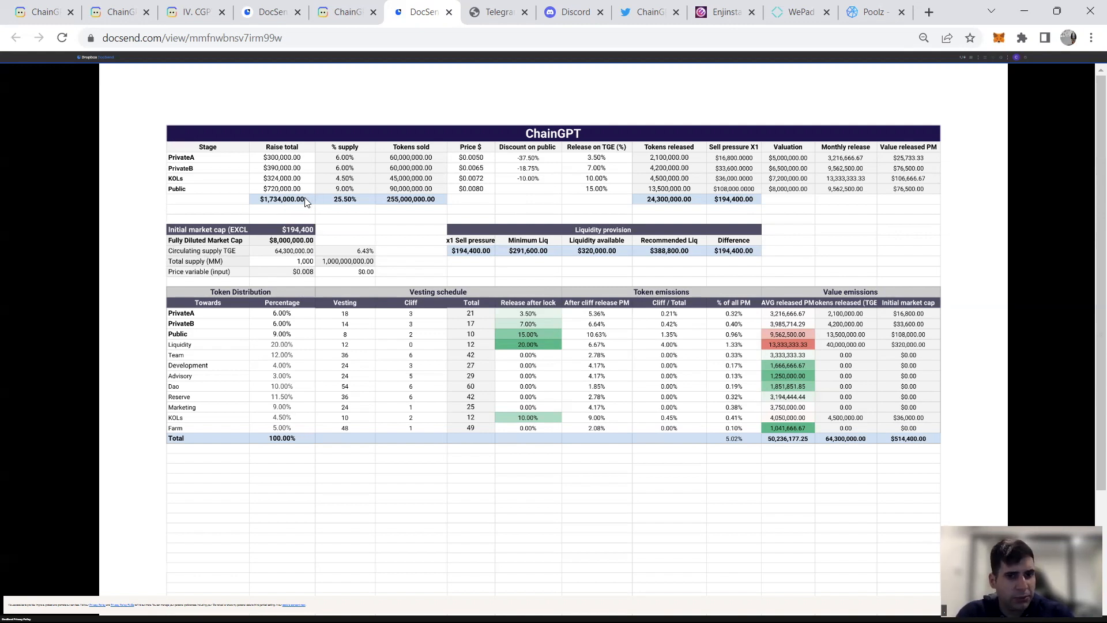
{"action": "mouse_move", "coordinate": [188, 444]}
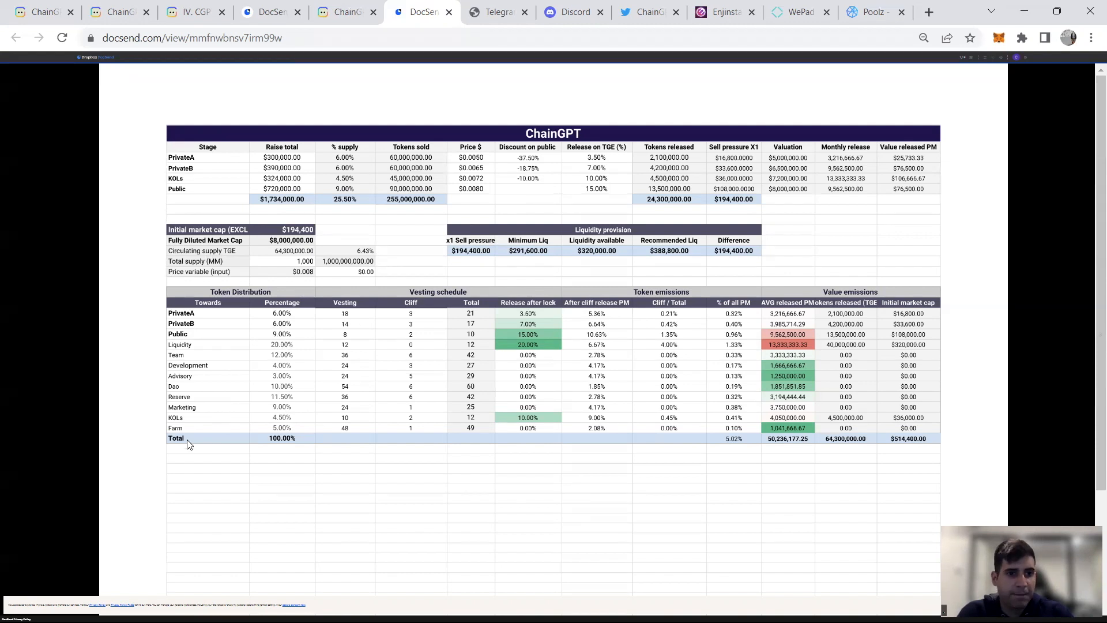
{"action": "mouse_move", "coordinate": [180, 358]}
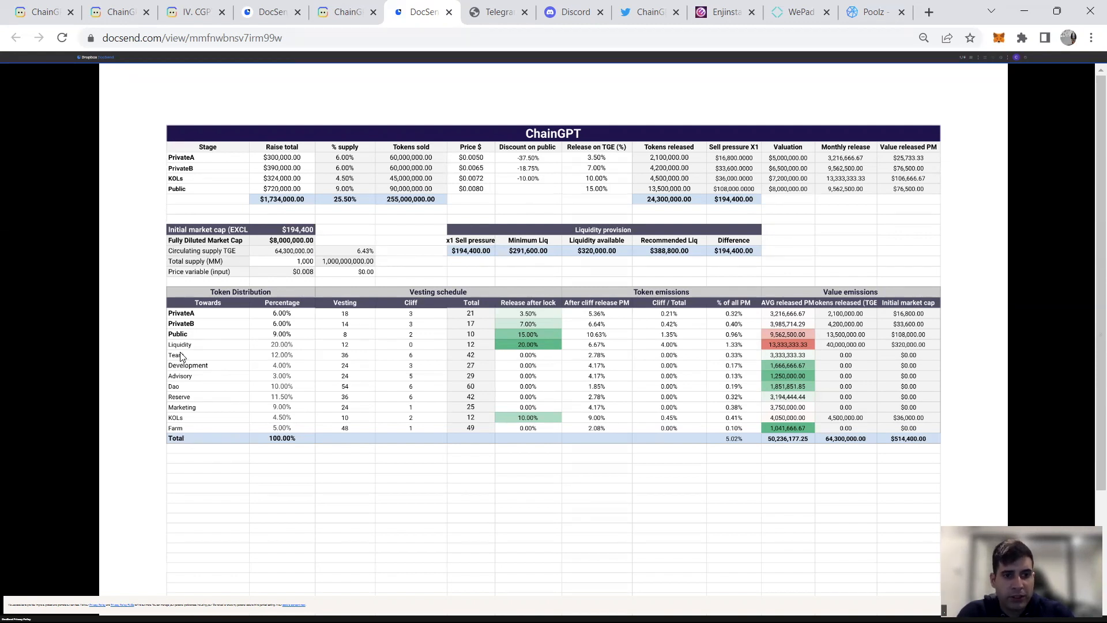
{"action": "mouse_move", "coordinate": [316, 353]}
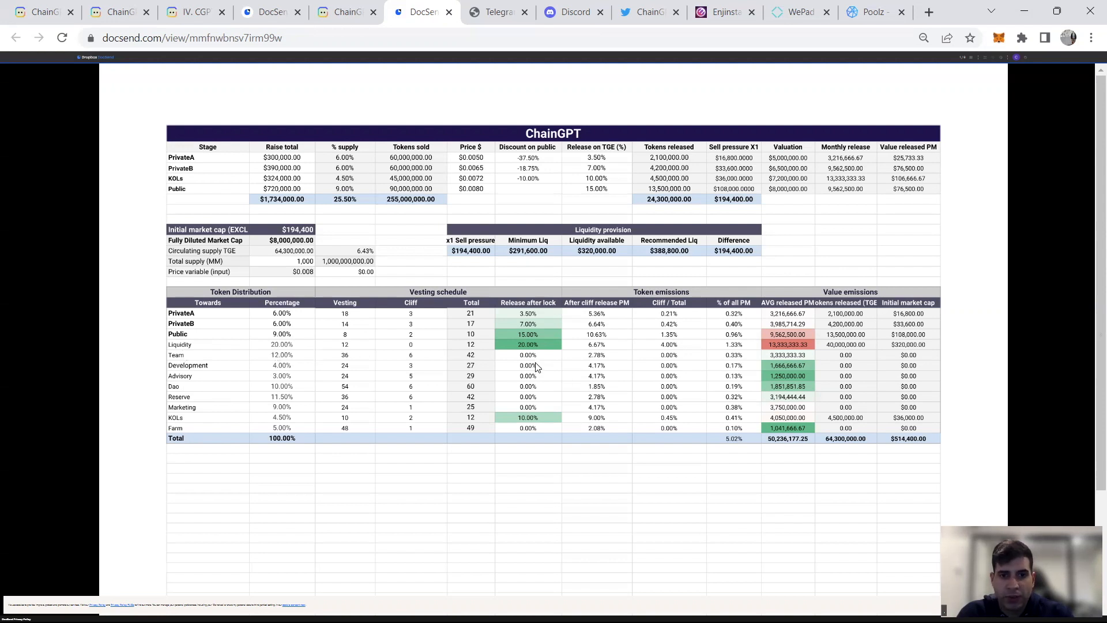
{"action": "mouse_move", "coordinate": [524, 355]}
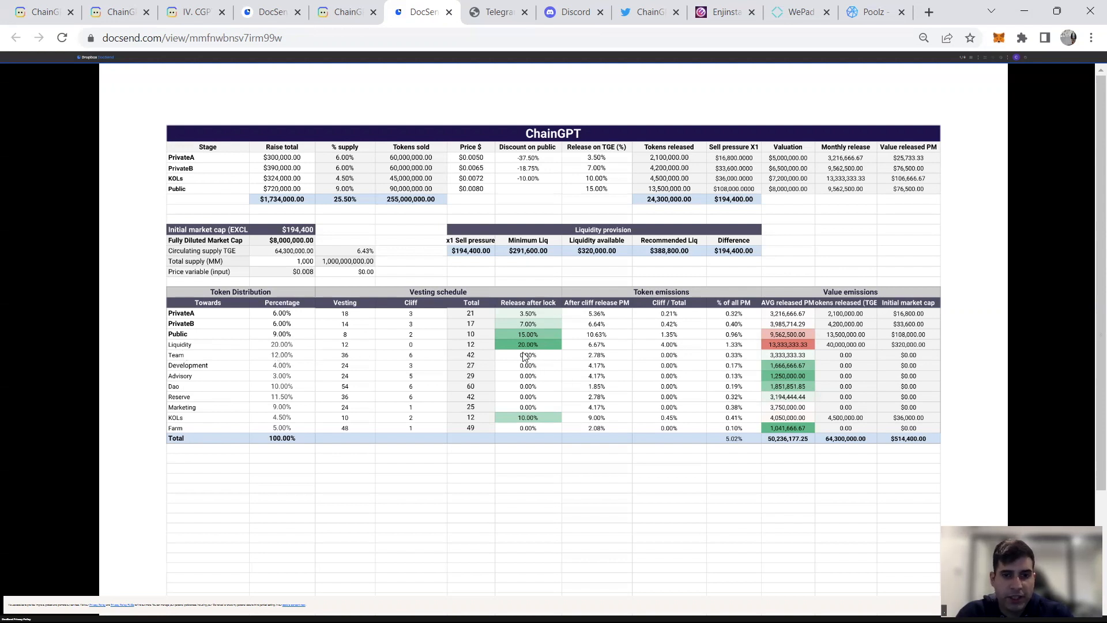
{"action": "mouse_move", "coordinate": [526, 350]}
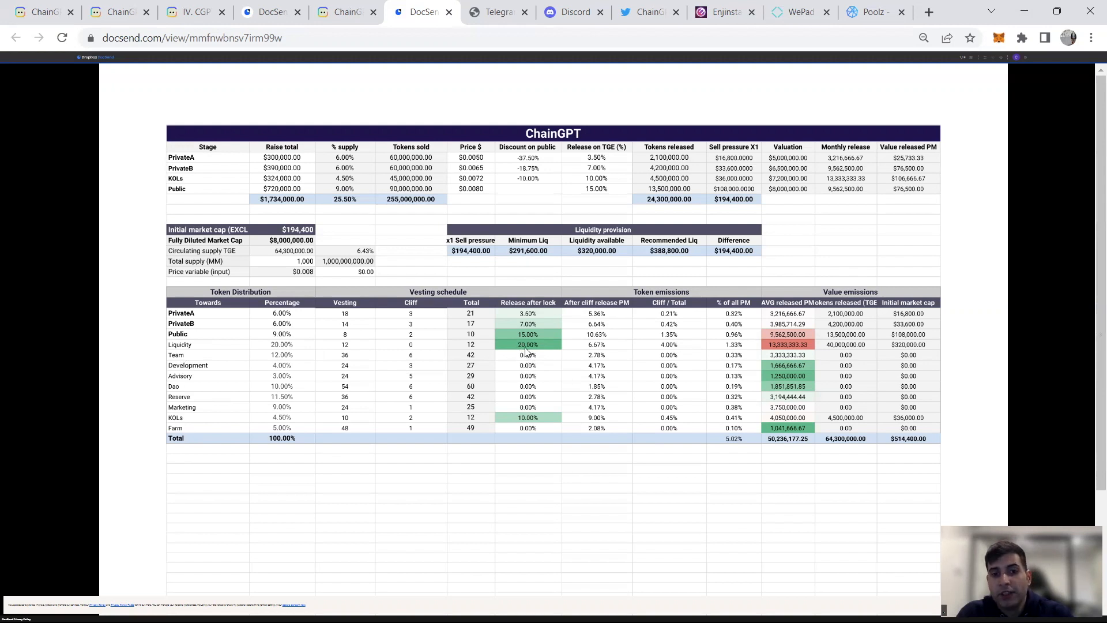
{"action": "mouse_move", "coordinate": [771, 355]}
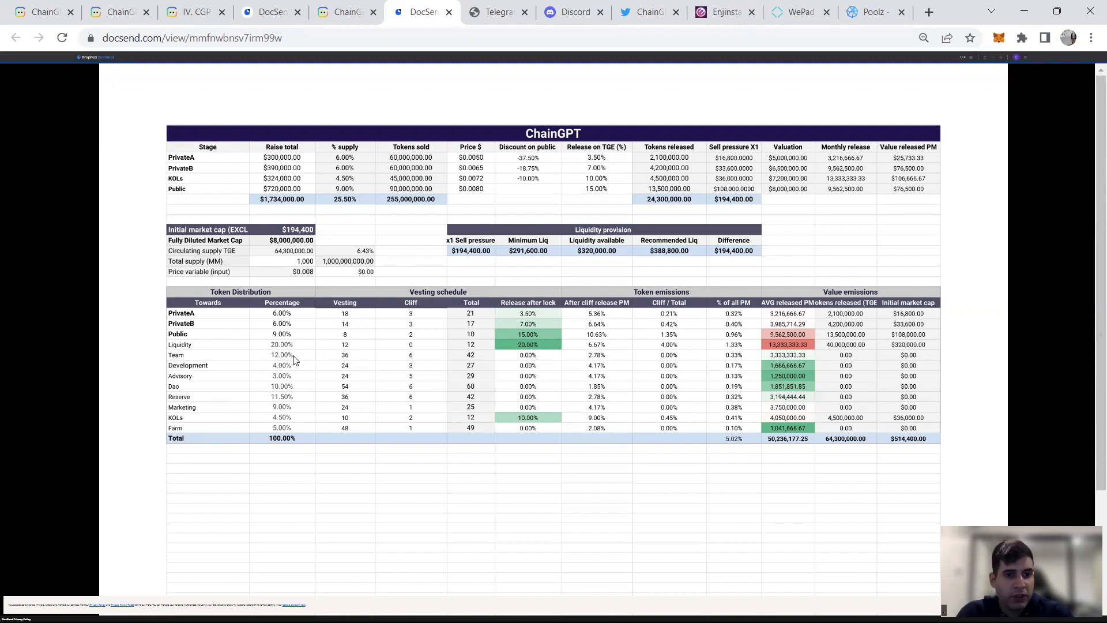
{"action": "mouse_move", "coordinate": [395, 358]}
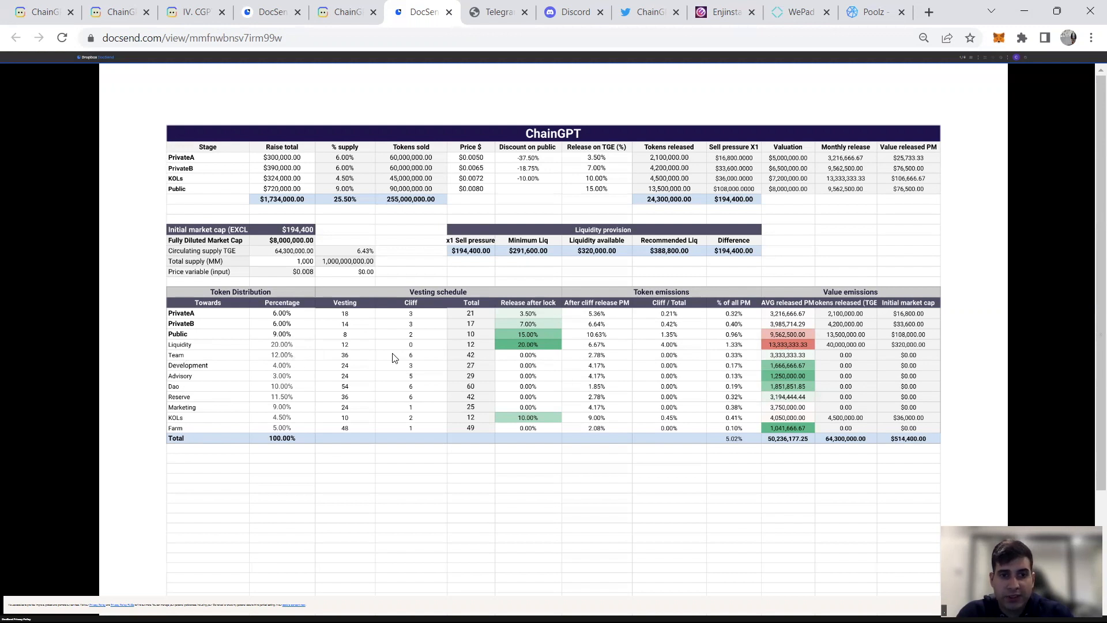
{"action": "mouse_move", "coordinate": [341, 364]}
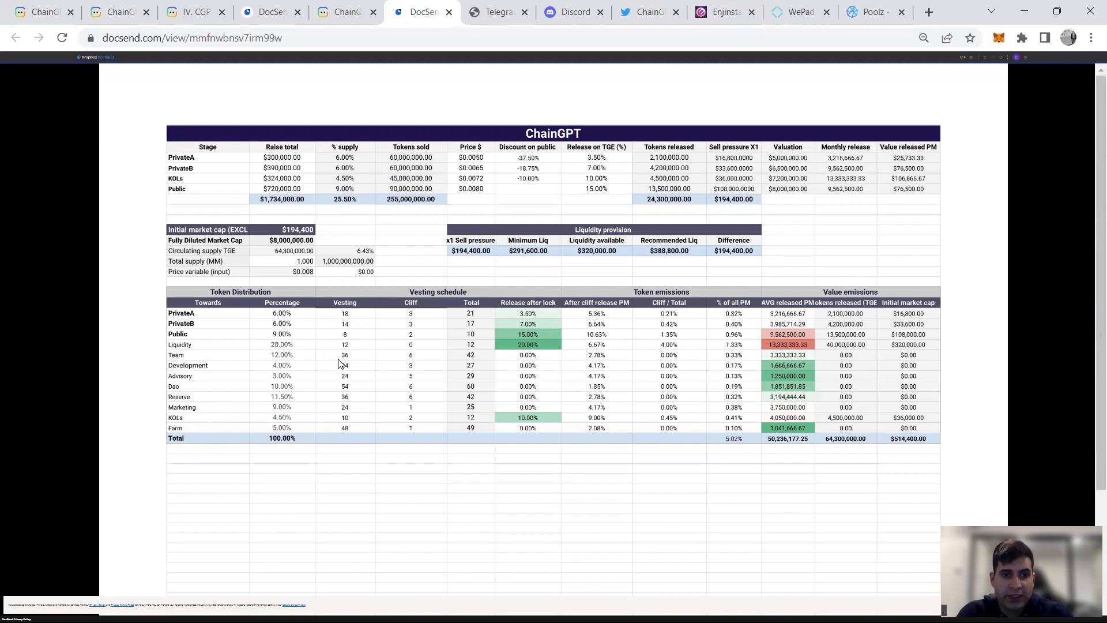
{"action": "mouse_move", "coordinate": [217, 370]}
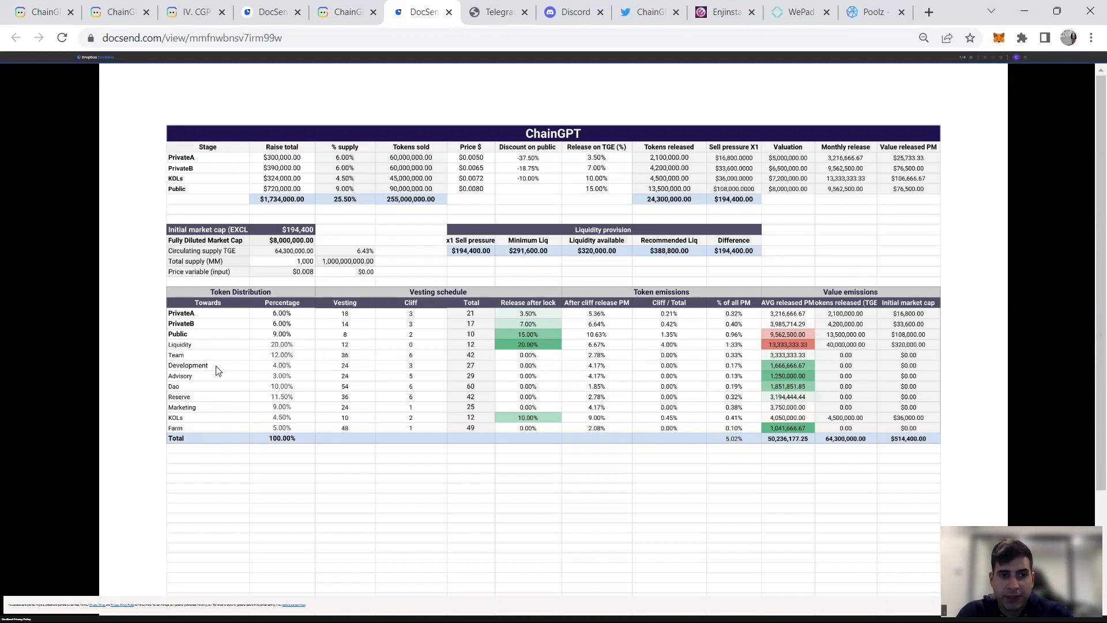
{"action": "mouse_move", "coordinate": [211, 375]}
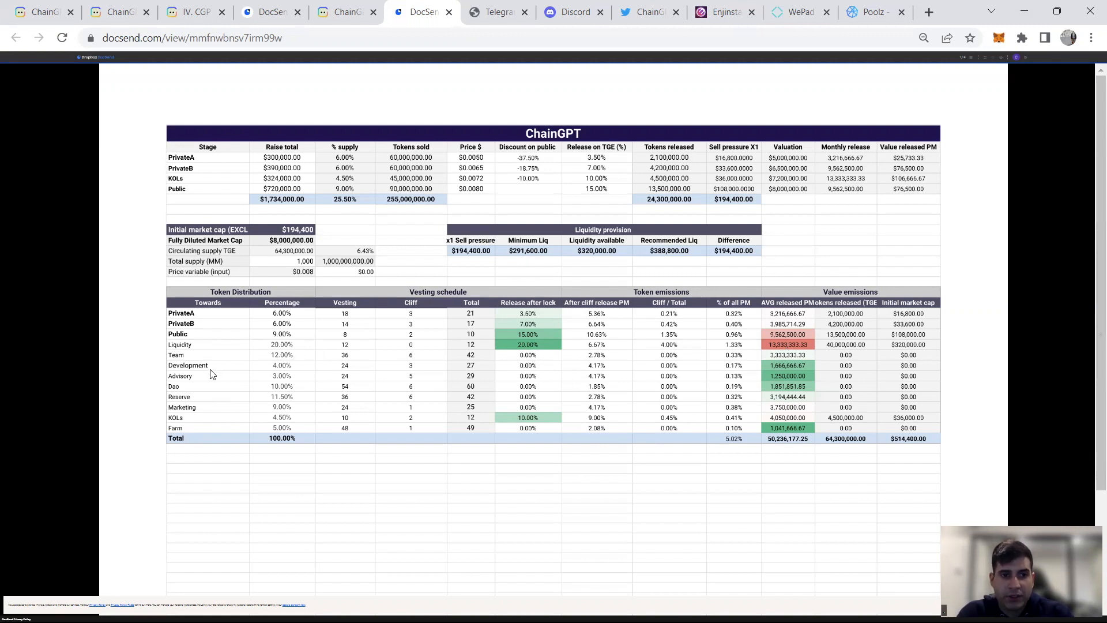
{"action": "mouse_move", "coordinate": [310, 382]}
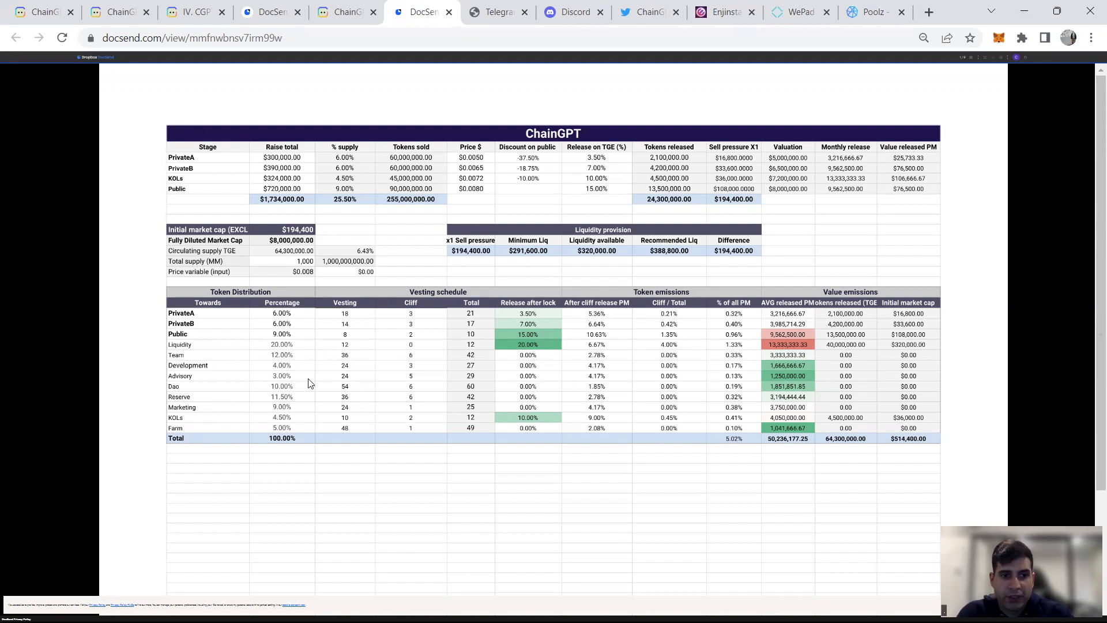
{"action": "mouse_move", "coordinate": [208, 380]}
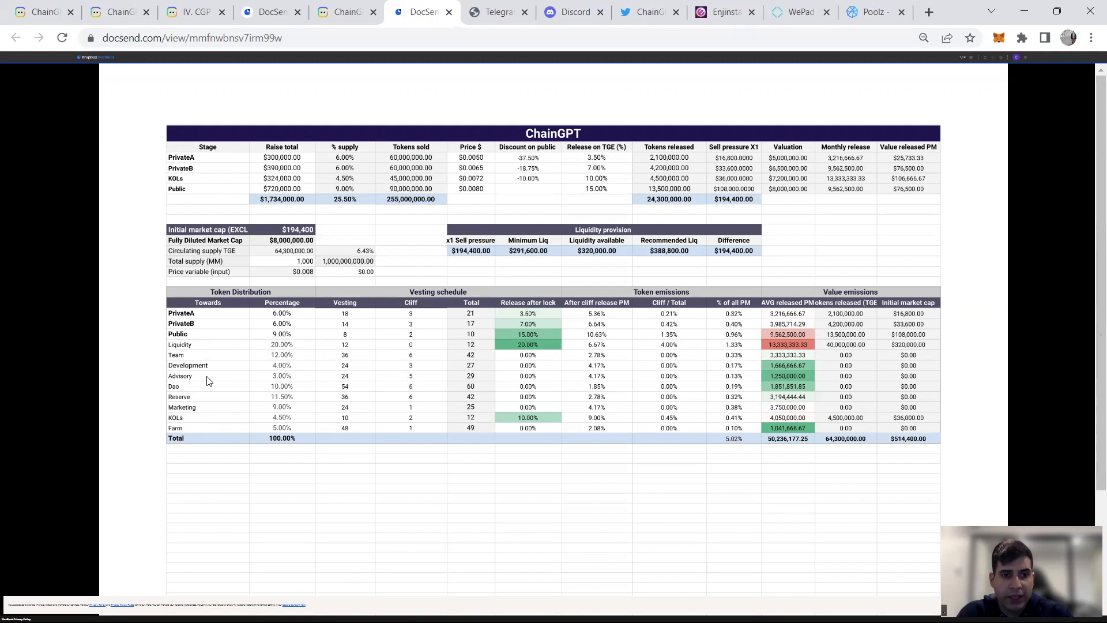
{"action": "mouse_move", "coordinate": [407, 380]}
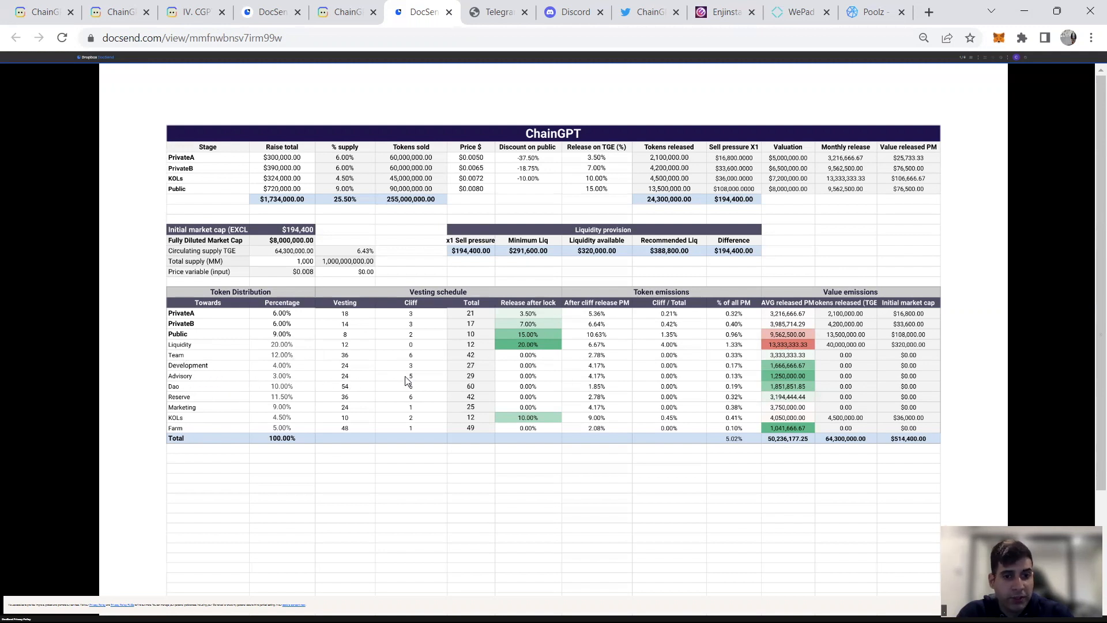
{"action": "mouse_move", "coordinate": [345, 382]}
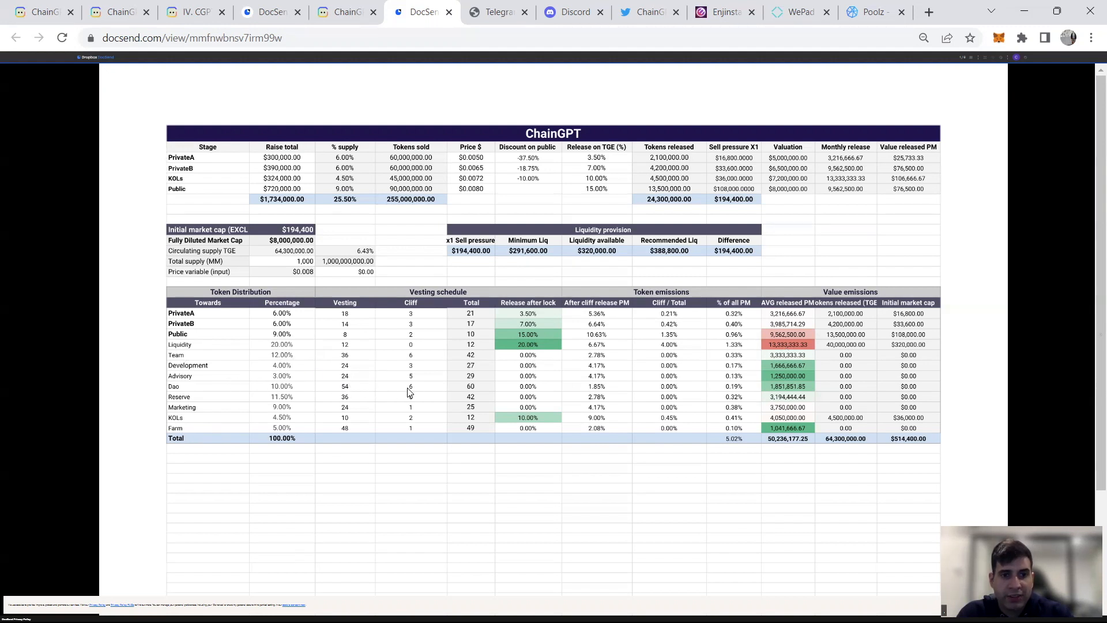
{"action": "mouse_move", "coordinate": [347, 392]}
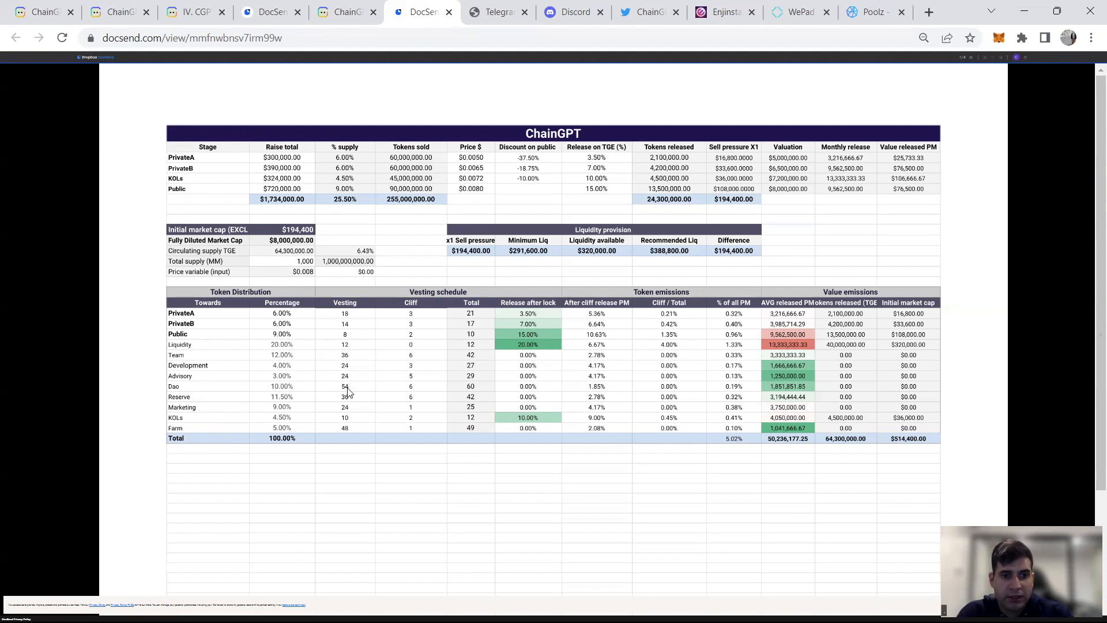
{"action": "mouse_move", "coordinate": [338, 393]}
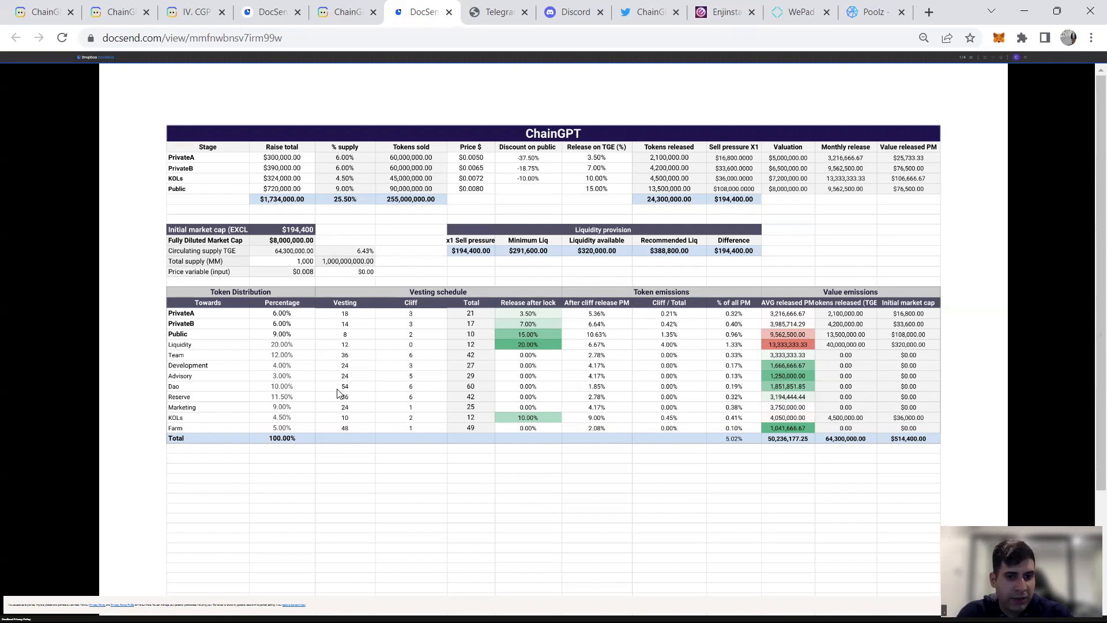
{"action": "mouse_move", "coordinate": [407, 401]}
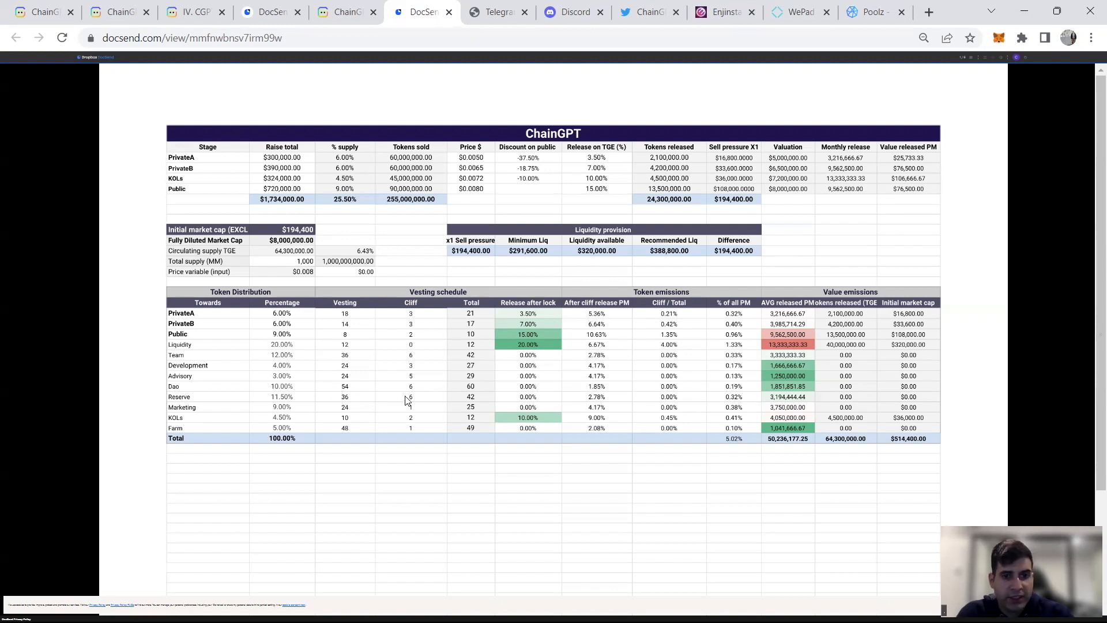
{"action": "mouse_move", "coordinate": [415, 407]}
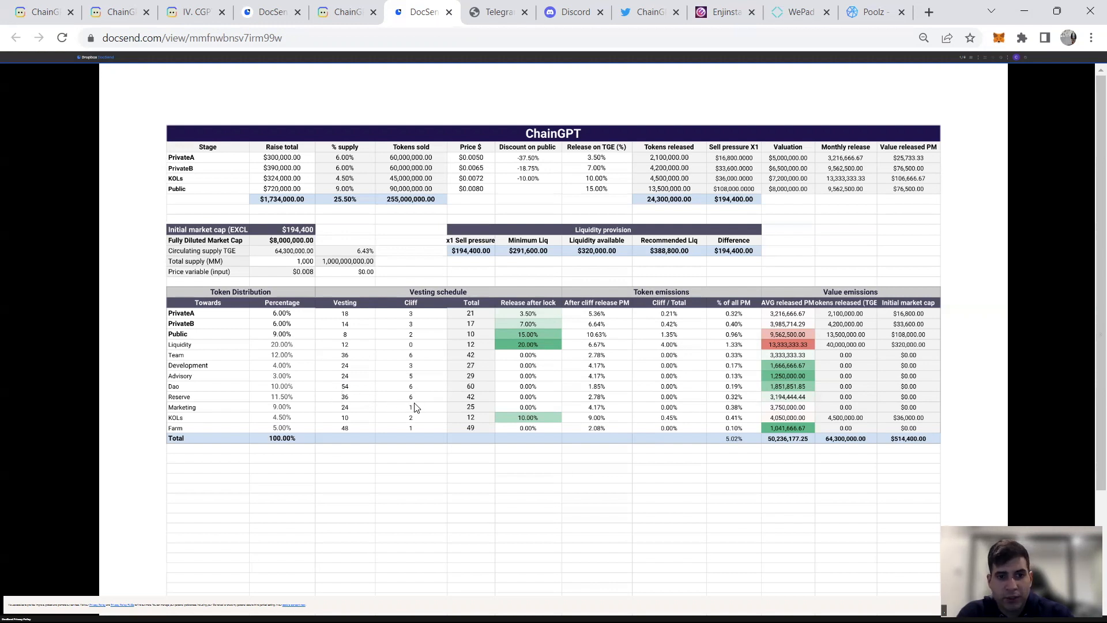
{"action": "mouse_move", "coordinate": [363, 413]}
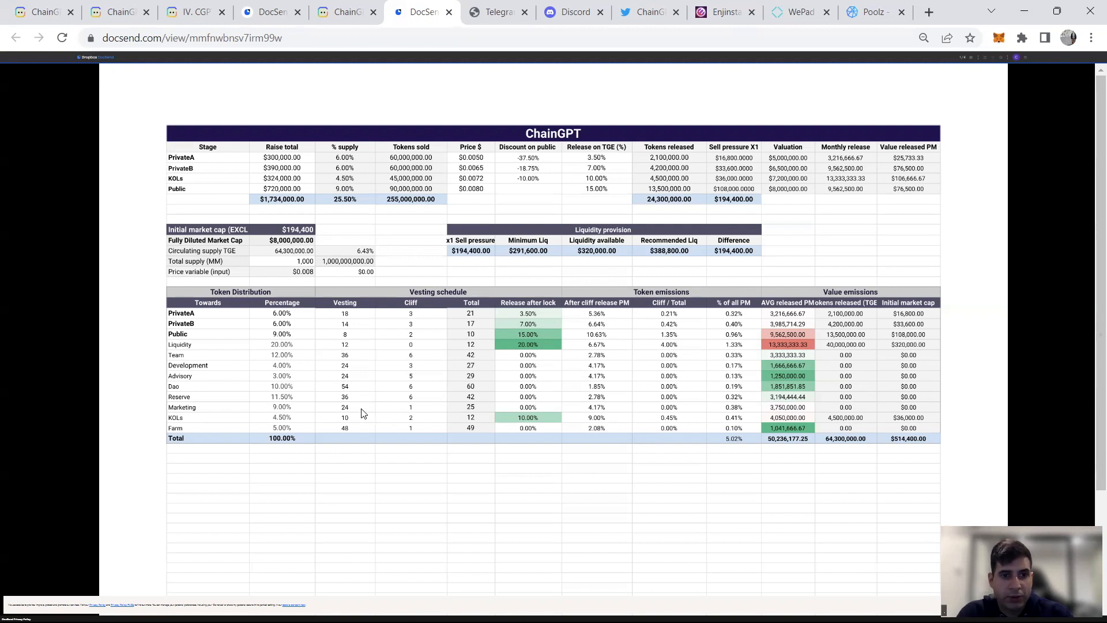
{"action": "mouse_move", "coordinate": [557, 257]}
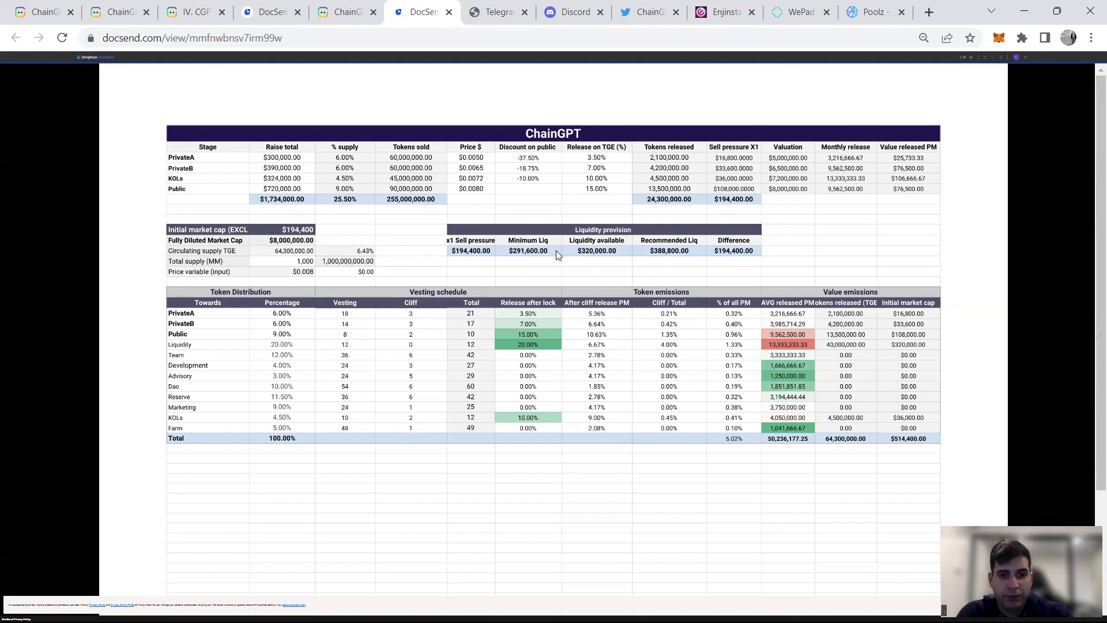
{"action": "mouse_move", "coordinate": [396, 243]}
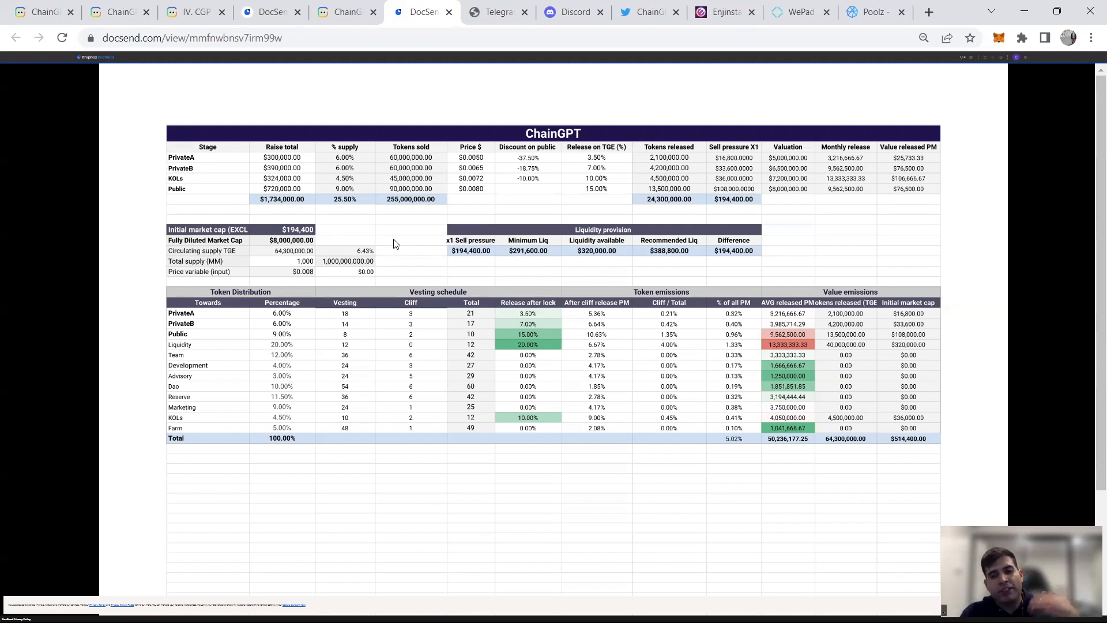
{"action": "mouse_move", "coordinate": [251, 265]}
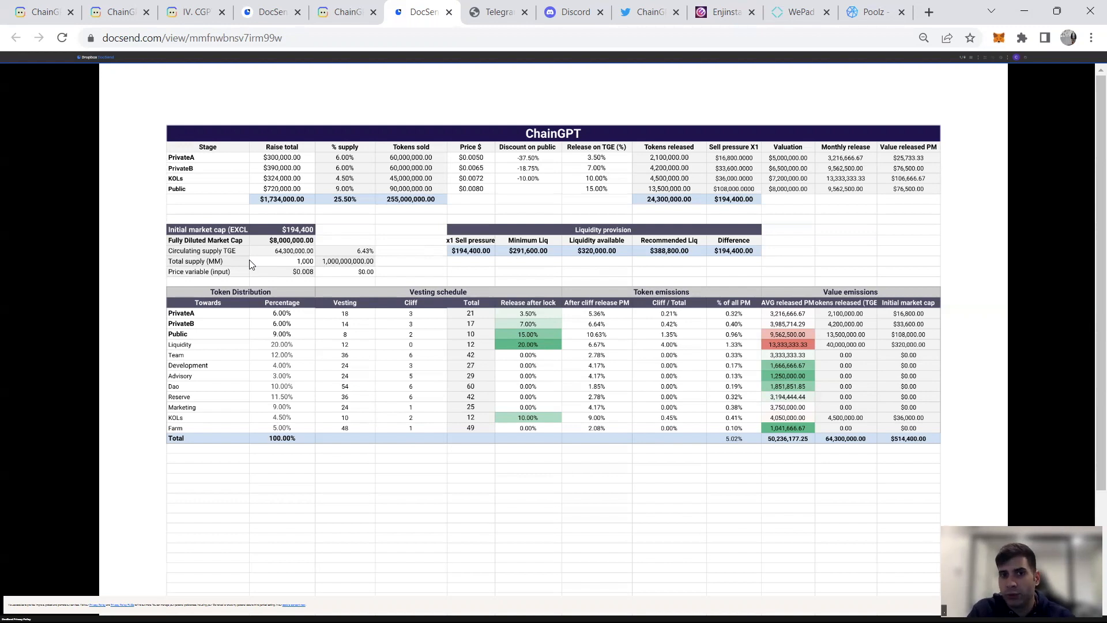
{"action": "scroll", "scroll_direction": "down", "scroll_amount": 3}
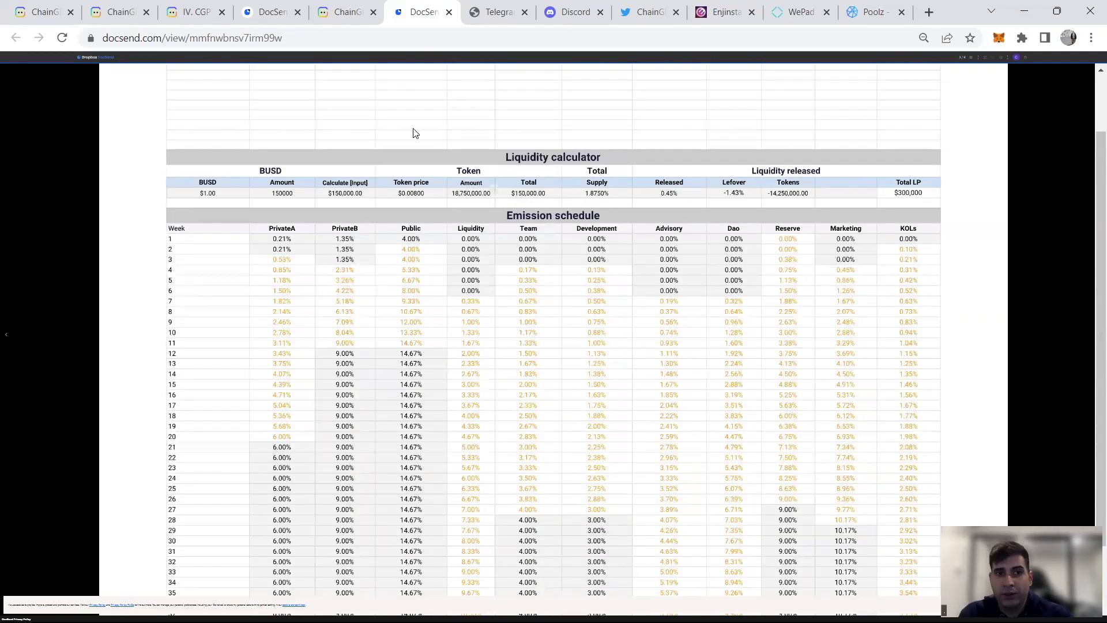
{"action": "mouse_move", "coordinate": [490, 118]}
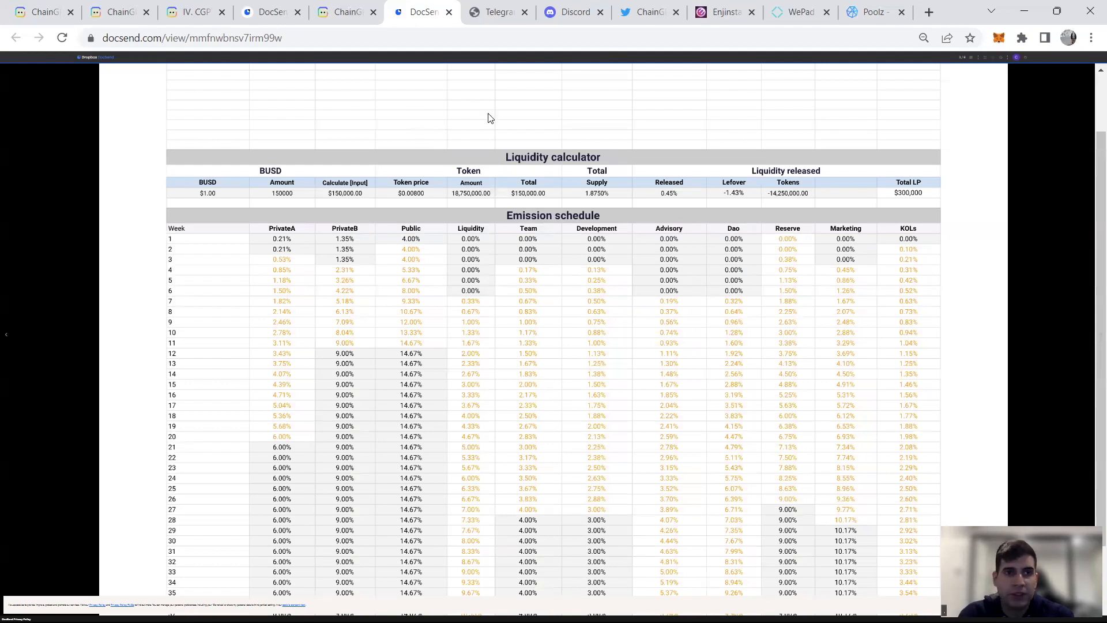
{"action": "mouse_move", "coordinate": [488, 20]}
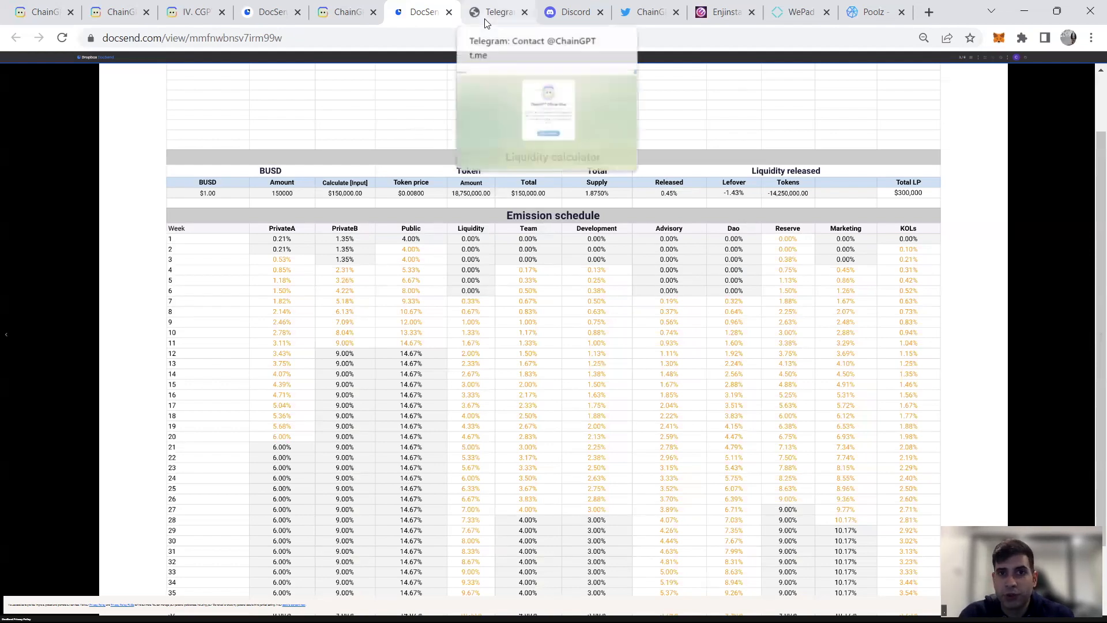
{"action": "mouse_move", "coordinate": [353, 20]}
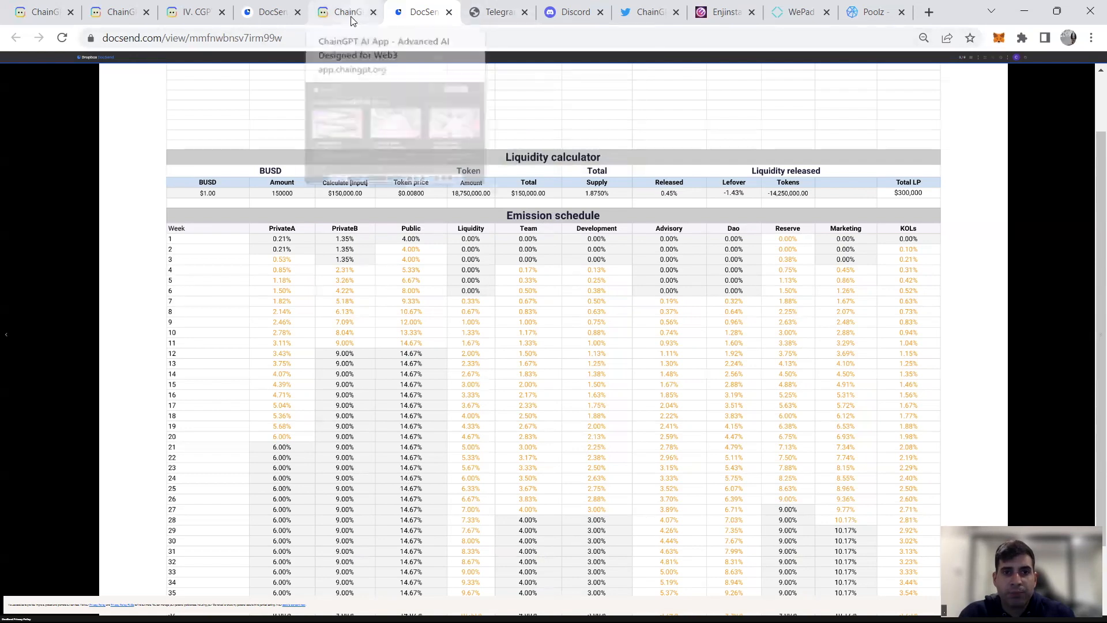
{"action": "mouse_move", "coordinate": [375, 133]}
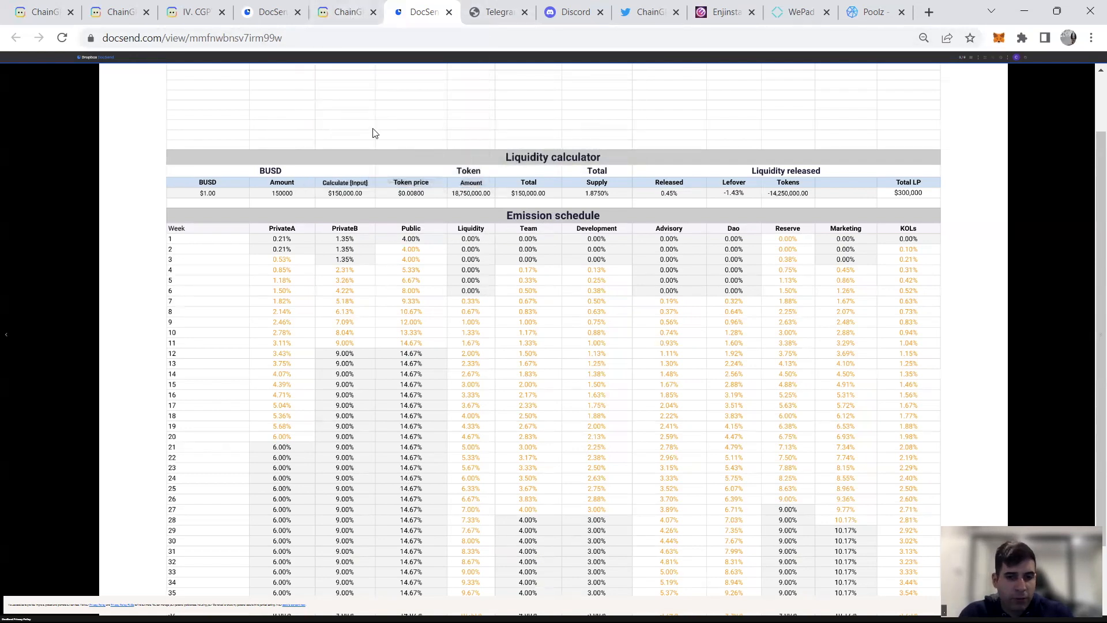
Step: Switch to the pitch deck's Future Roadmap slide
{"action": "left_click", "coordinate": [268, 12]}
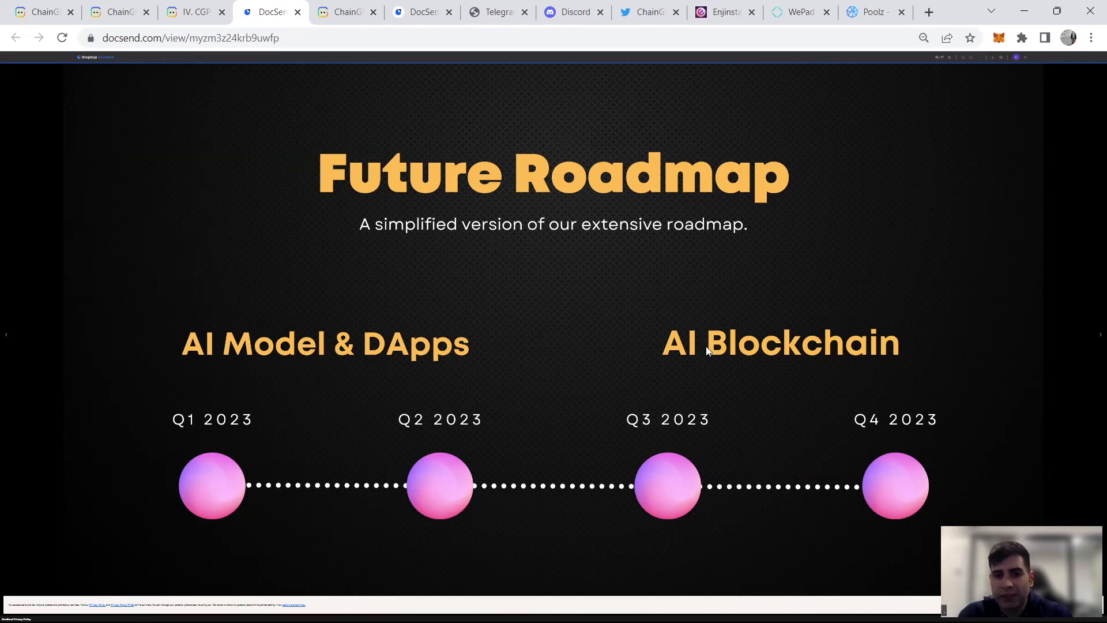
{"action": "mouse_move", "coordinate": [766, 509]}
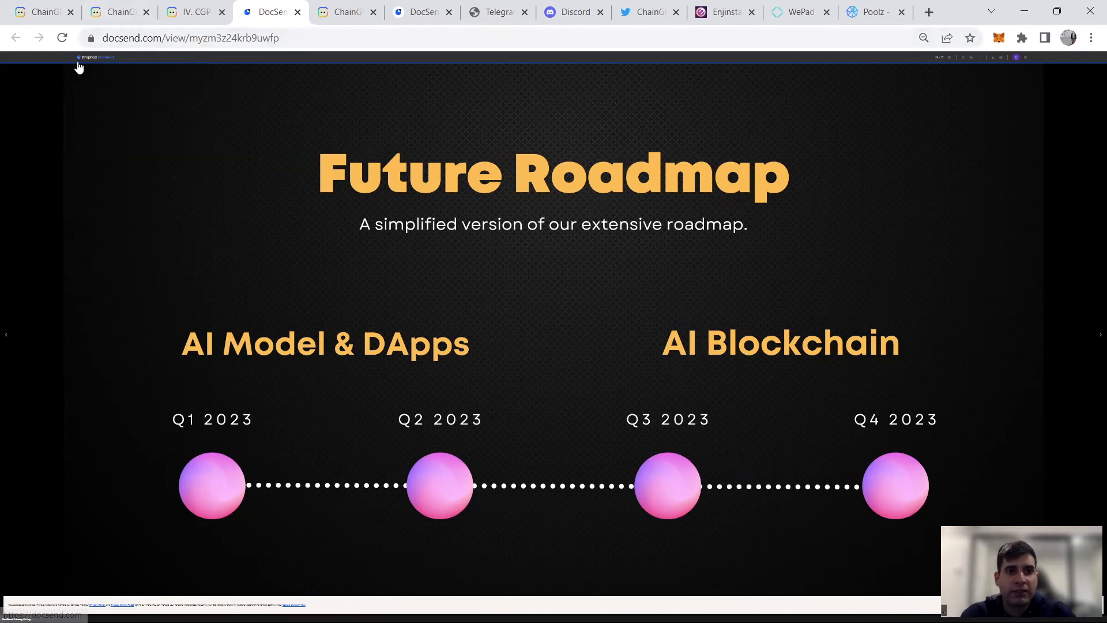
Step: Return to the ChainGPT website's Meet our team section
{"action": "left_click", "coordinate": [648, 12]}
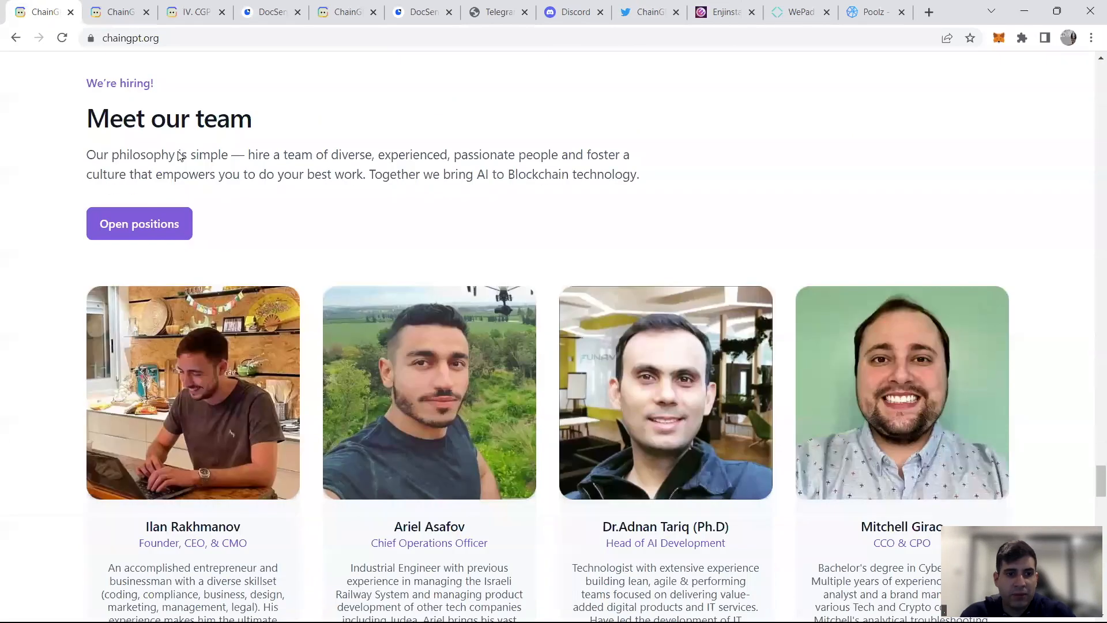
Step: Scroll through the founder, COO, AI head and CCO profiles on chaingpt.org
{"action": "scroll", "scroll_direction": "down", "scroll_amount": 3}
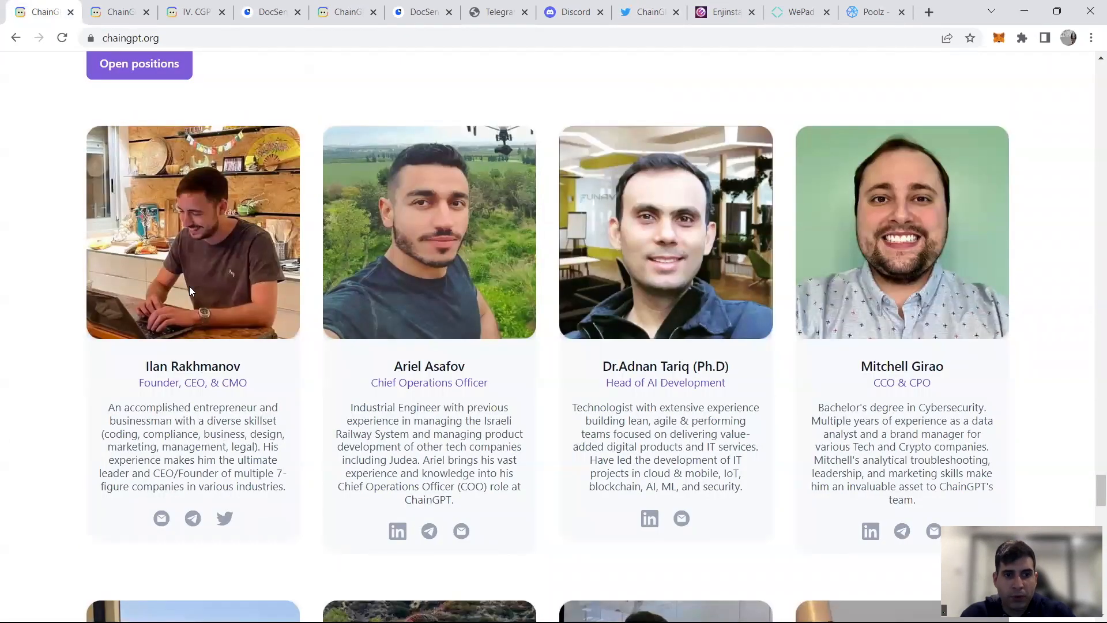
{"action": "mouse_move", "coordinate": [186, 265]}
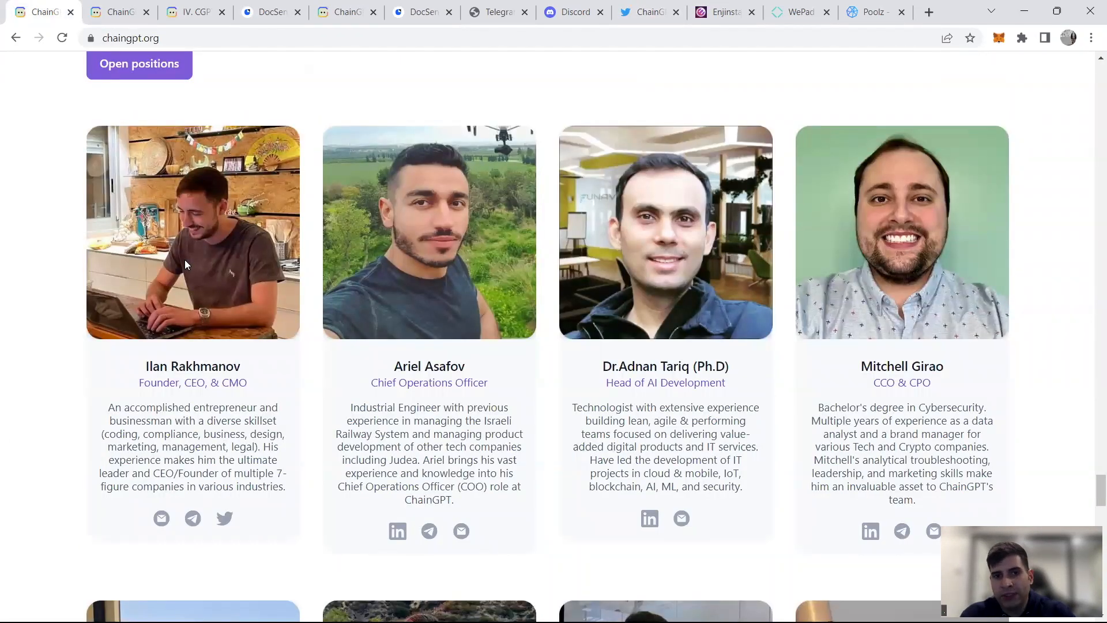
{"action": "mouse_move", "coordinate": [216, 264]}
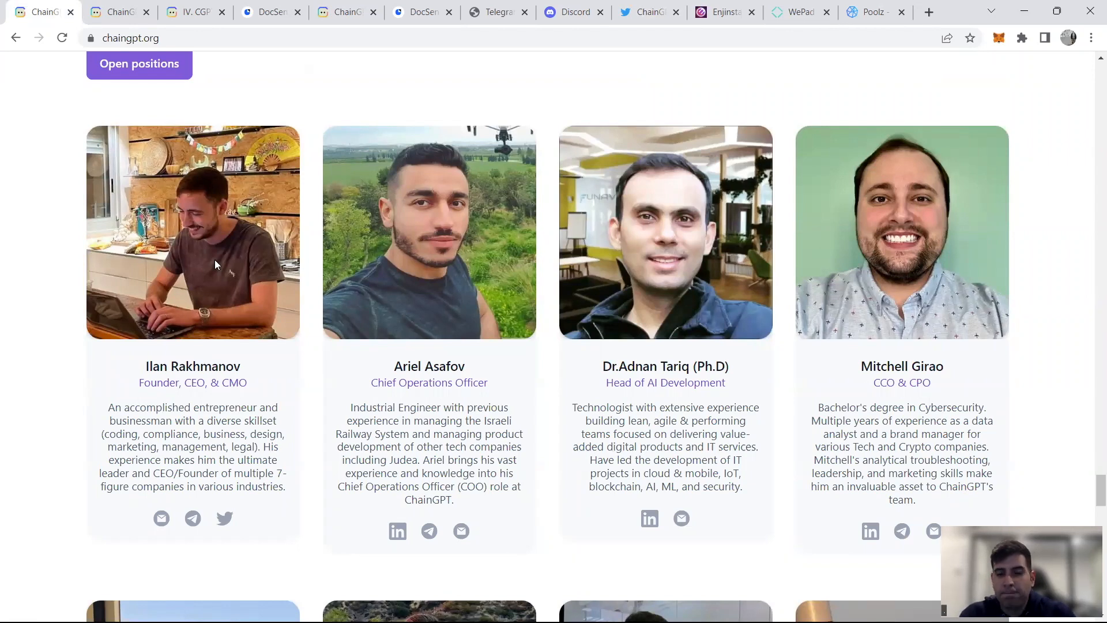
{"action": "mouse_move", "coordinate": [212, 264]}
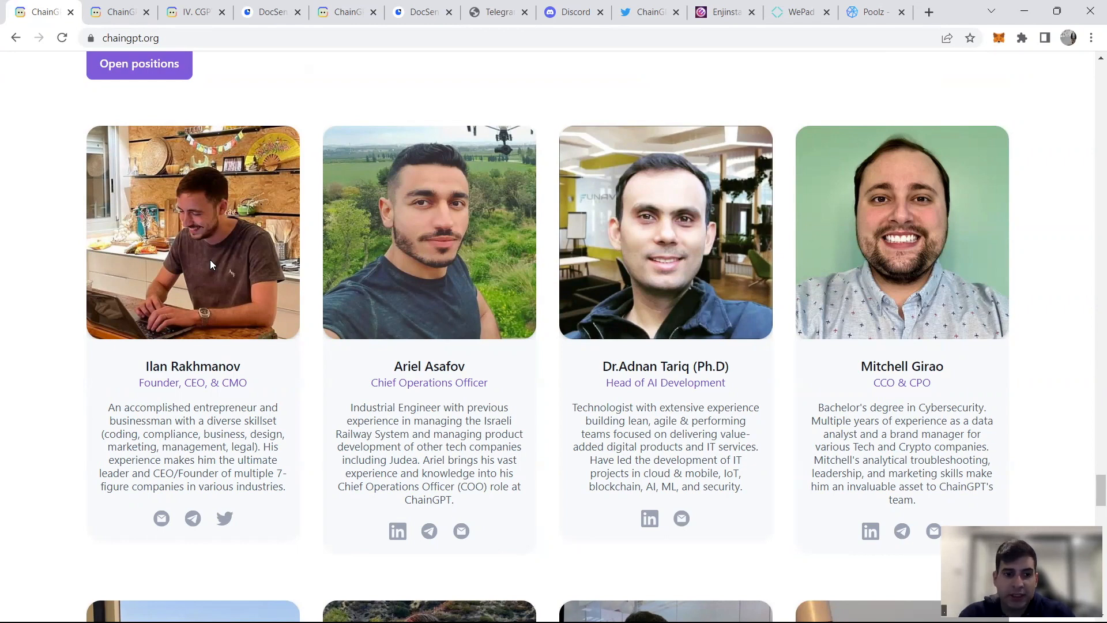
{"action": "mouse_move", "coordinate": [572, 403]}
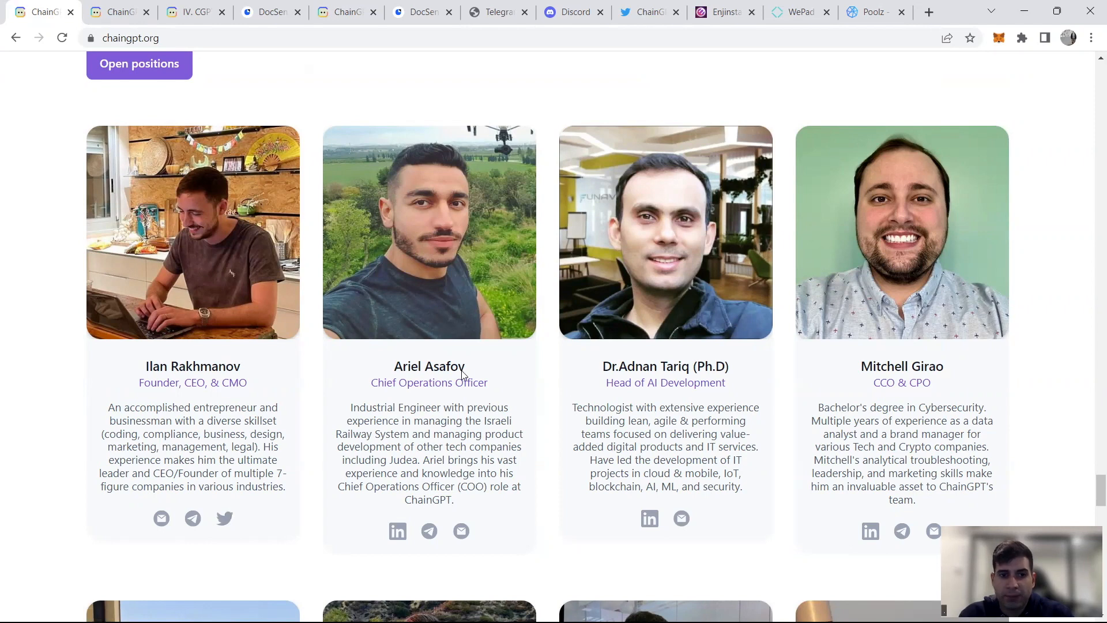
{"action": "mouse_move", "coordinate": [489, 373]}
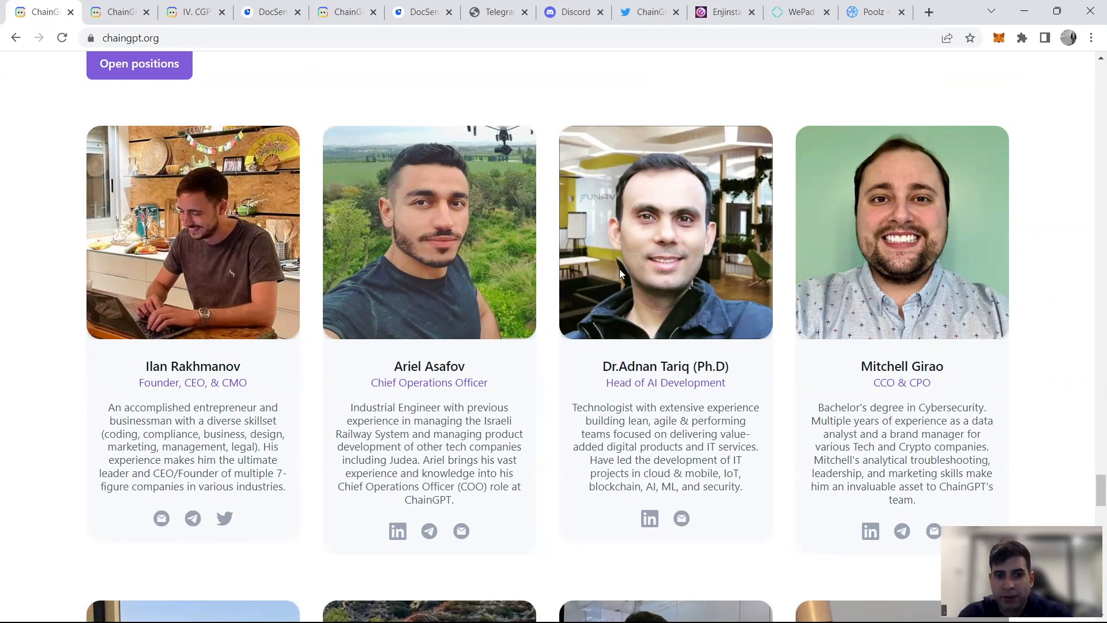
{"action": "scroll", "scroll_direction": "down", "scroll_amount": 3}
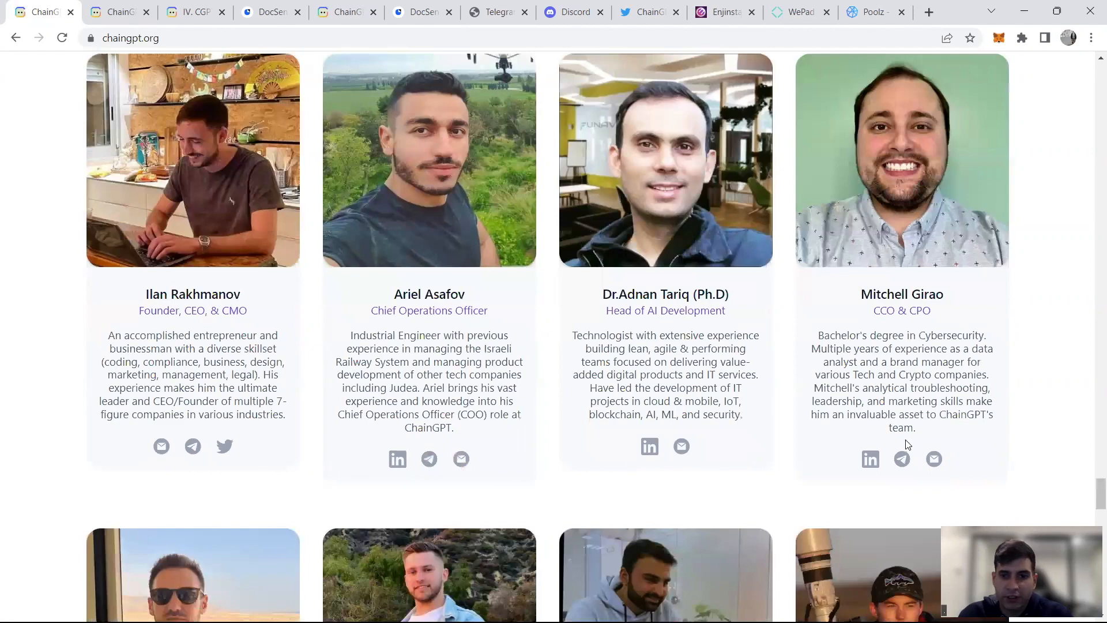
{"action": "scroll", "scroll_direction": "down", "scroll_amount": 3}
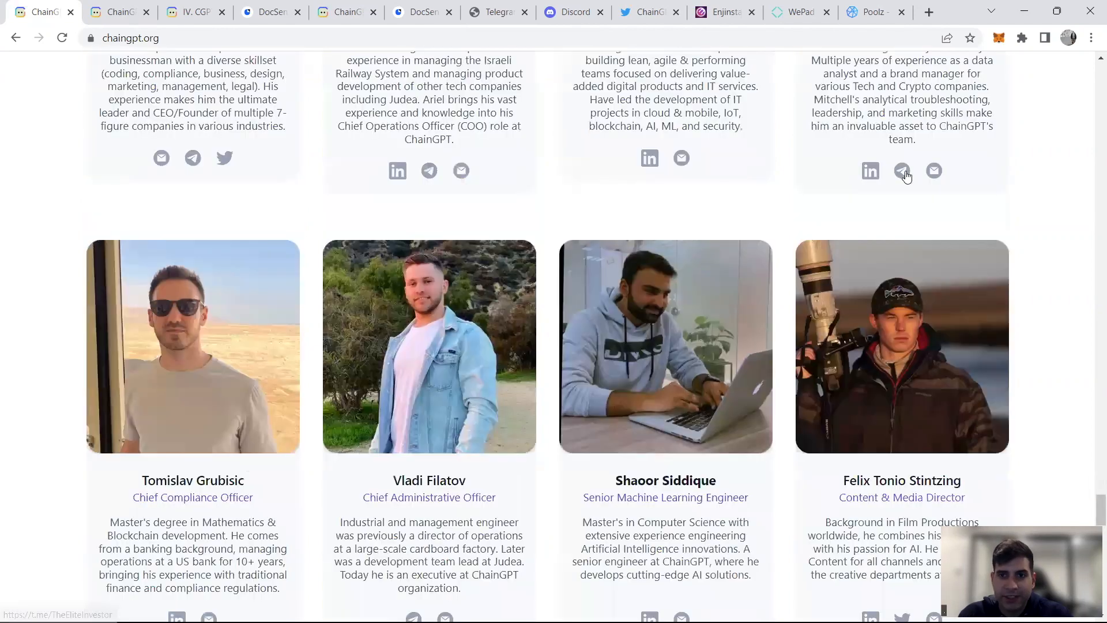
{"action": "scroll", "scroll_direction": "down", "scroll_amount": 3}
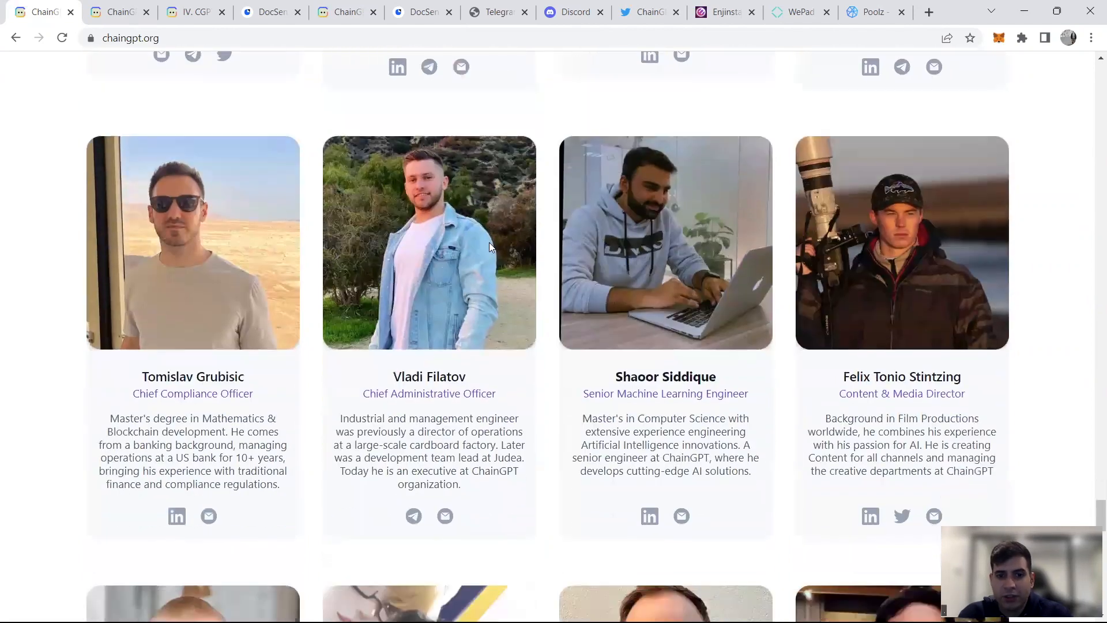
{"action": "scroll", "scroll_direction": "down", "scroll_amount": 3}
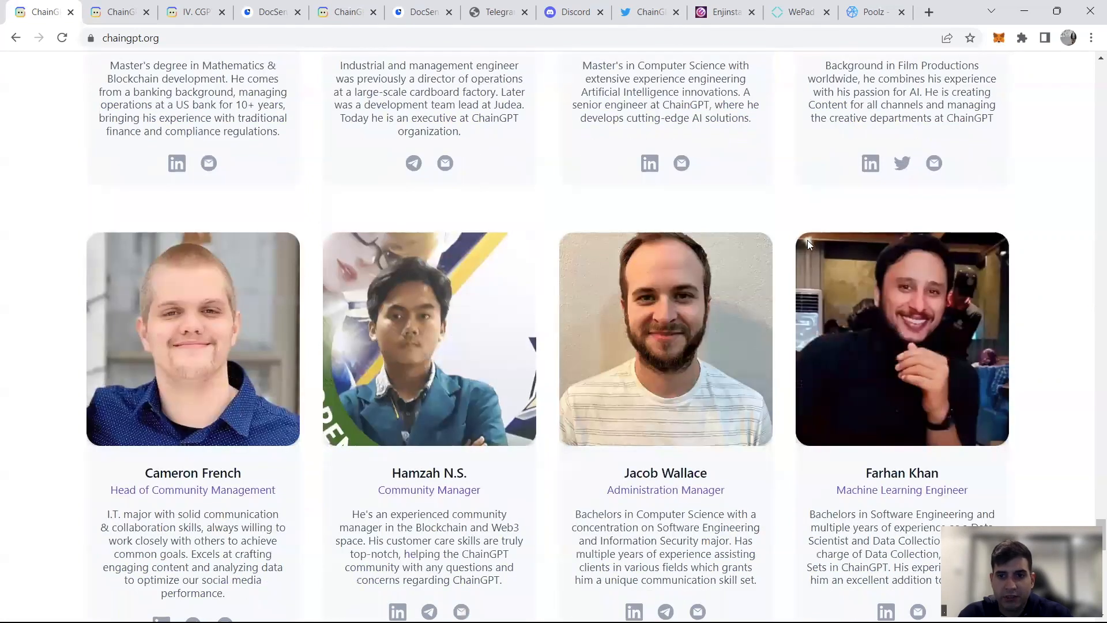
{"action": "scroll", "scroll_direction": "up", "scroll_amount": 3}
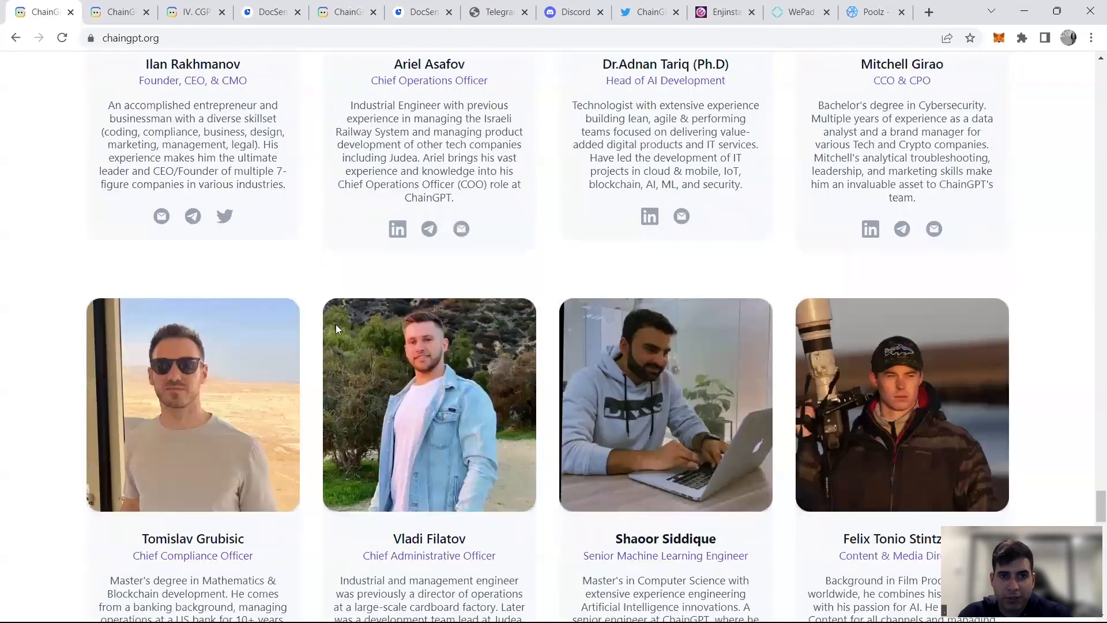
{"action": "scroll", "scroll_direction": "up", "scroll_amount": 3}
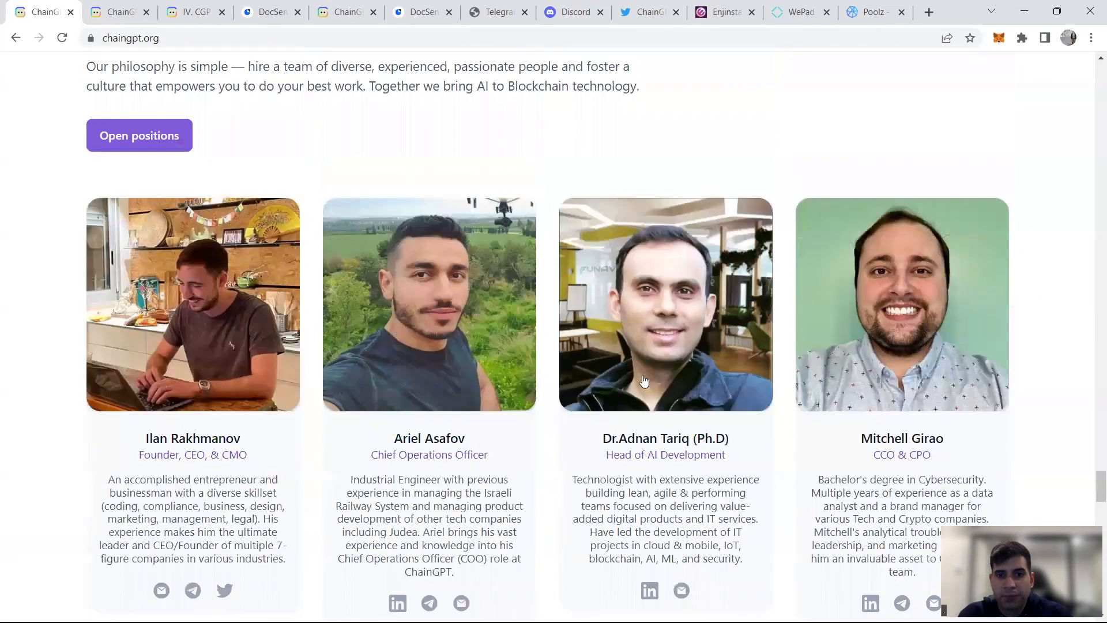
{"action": "scroll", "scroll_direction": "down", "scroll_amount": 3}
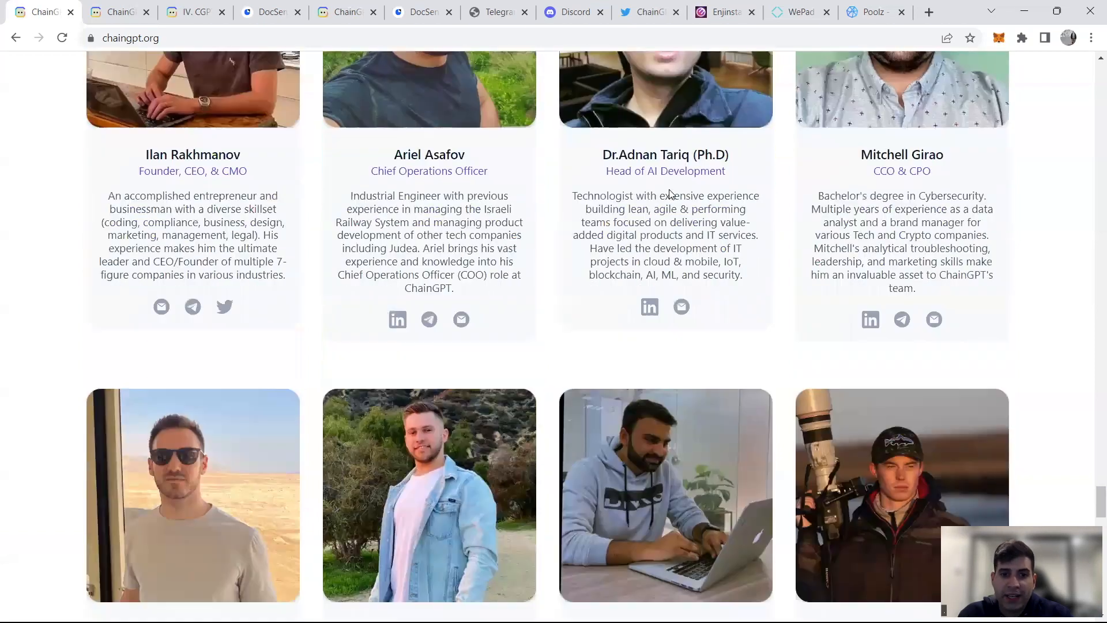
{"action": "scroll", "scroll_direction": "down", "scroll_amount": 3}
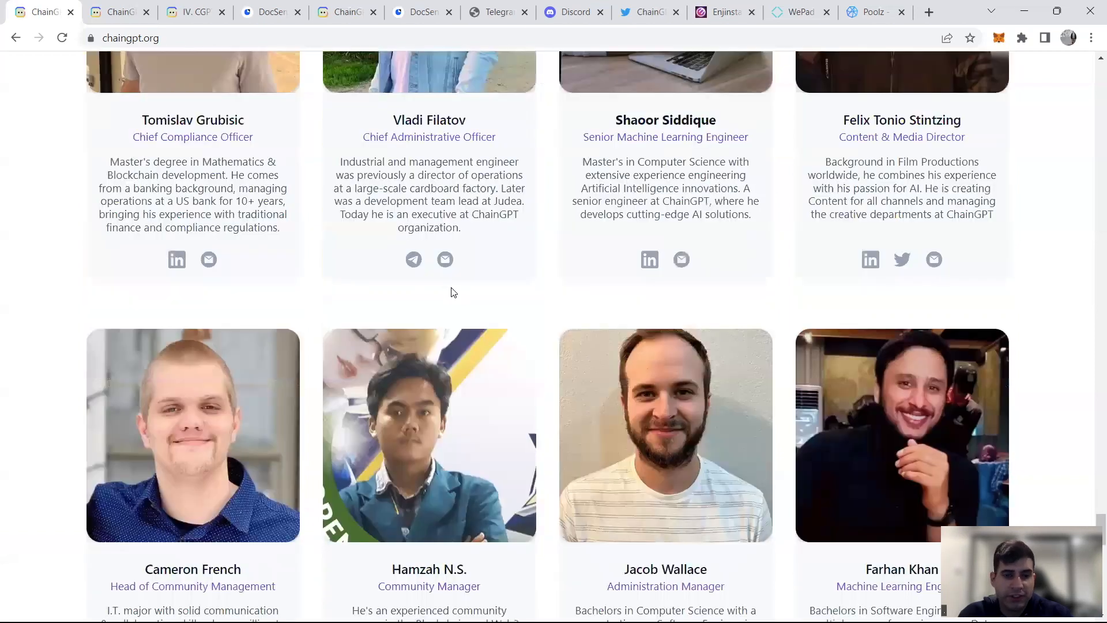
{"action": "scroll", "scroll_direction": "down", "scroll_amount": 3}
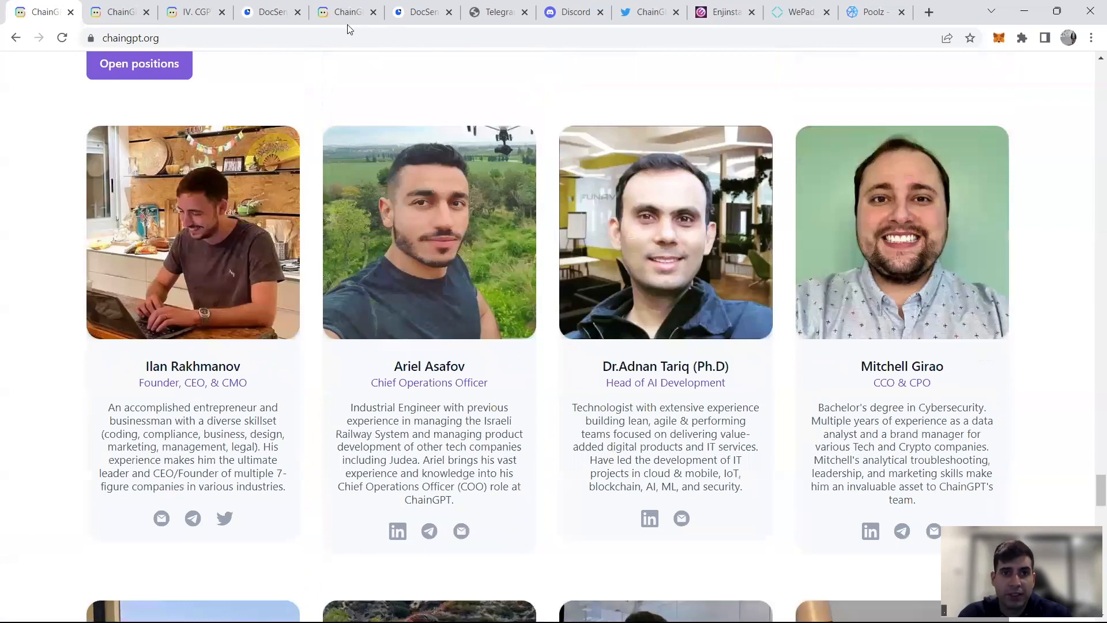
Step: Glance at the pitch deck and Telegram Official Chat, then bring up ChainGPT's Twitter
{"action": "left_click", "coordinate": [416, 12]}
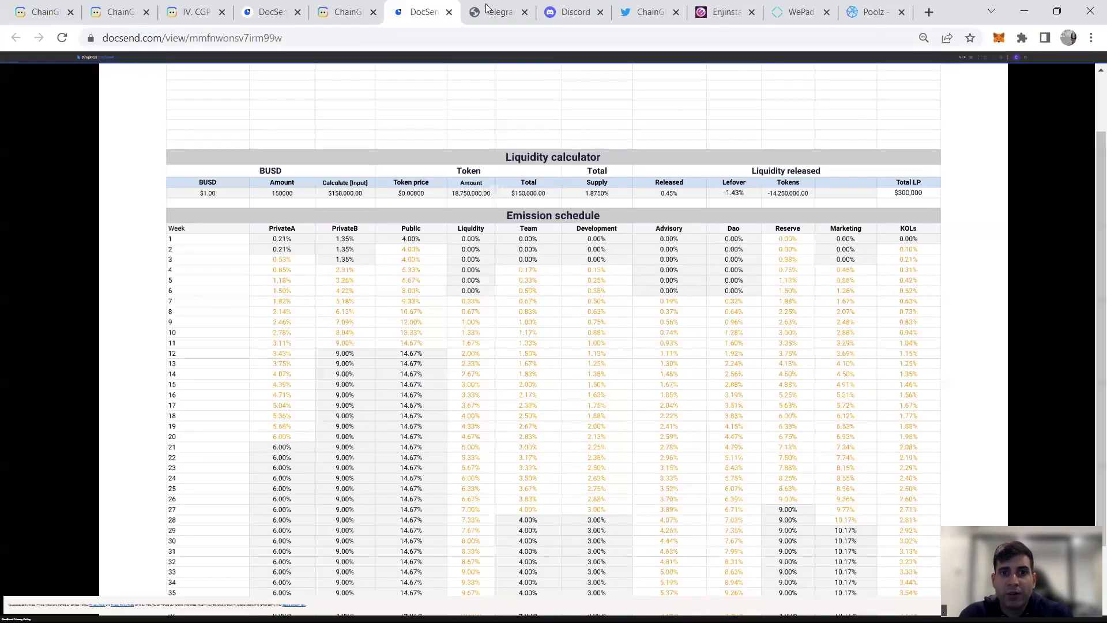
{"action": "left_click", "coordinate": [494, 12]}
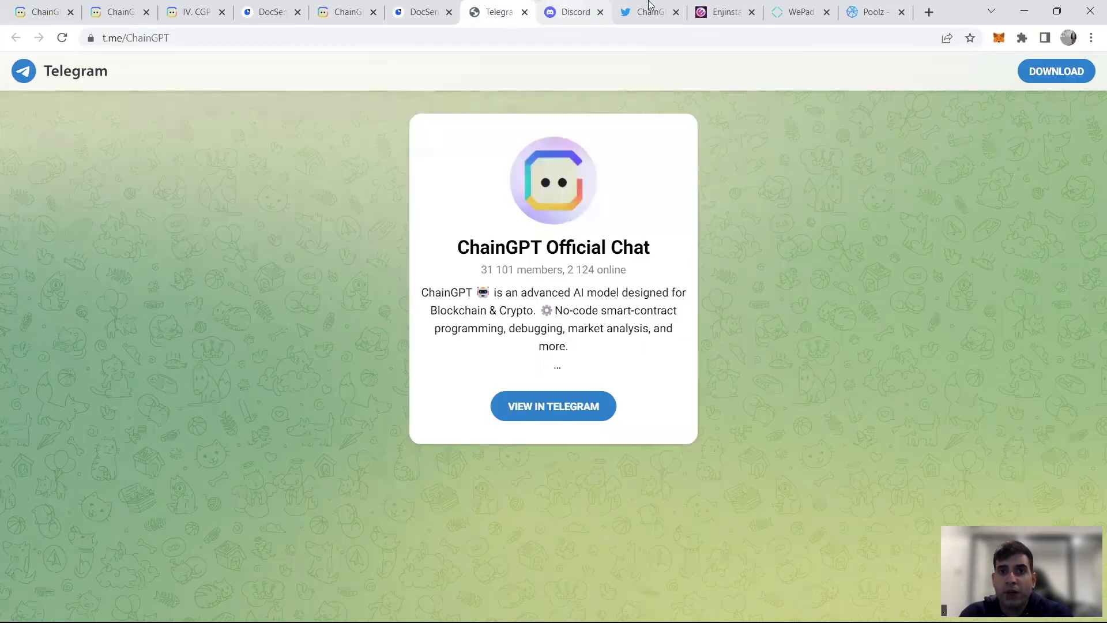
{"action": "mouse_move", "coordinate": [582, 217]}
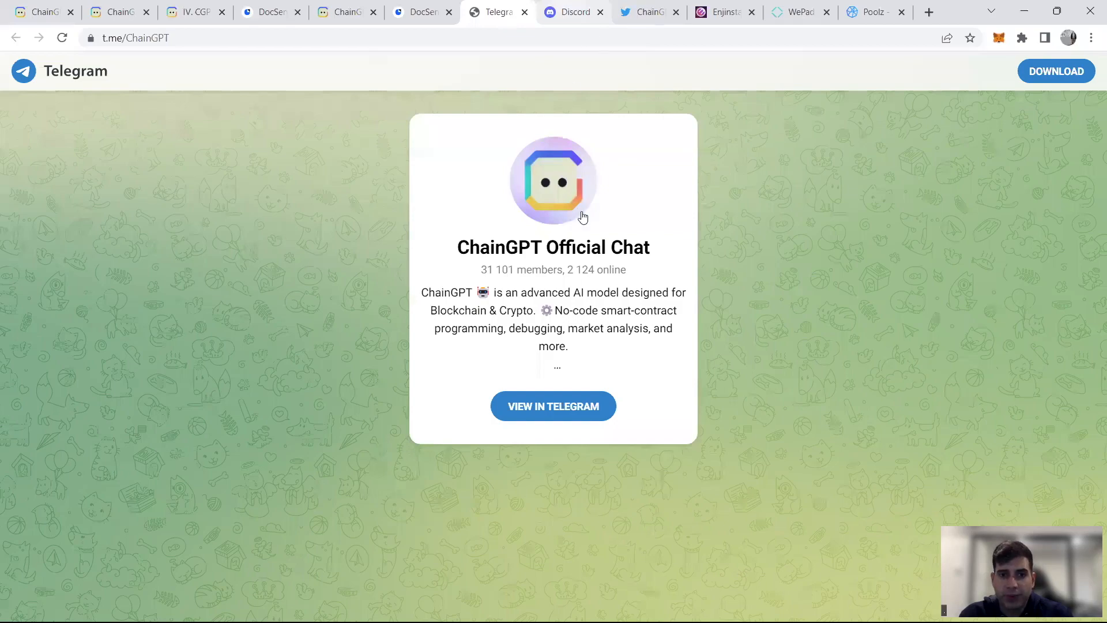
{"action": "left_click", "coordinate": [649, 12]}
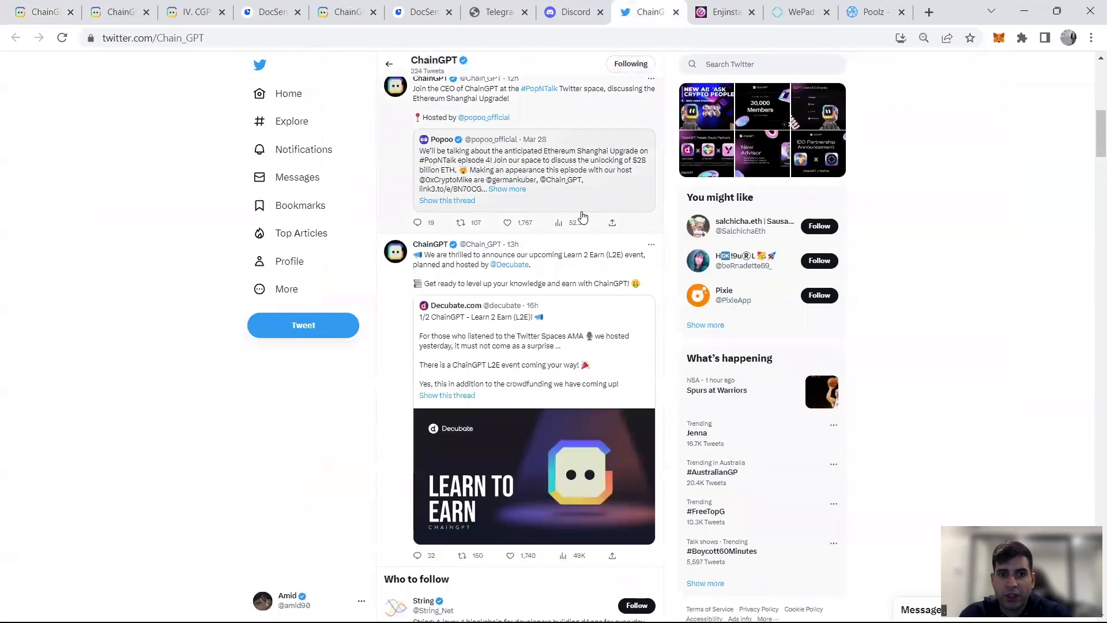
Step: Scroll through ChainGPT's recent tweets about IDO partners, advisors and events
{"action": "scroll", "scroll_direction": "down", "scroll_amount": 3}
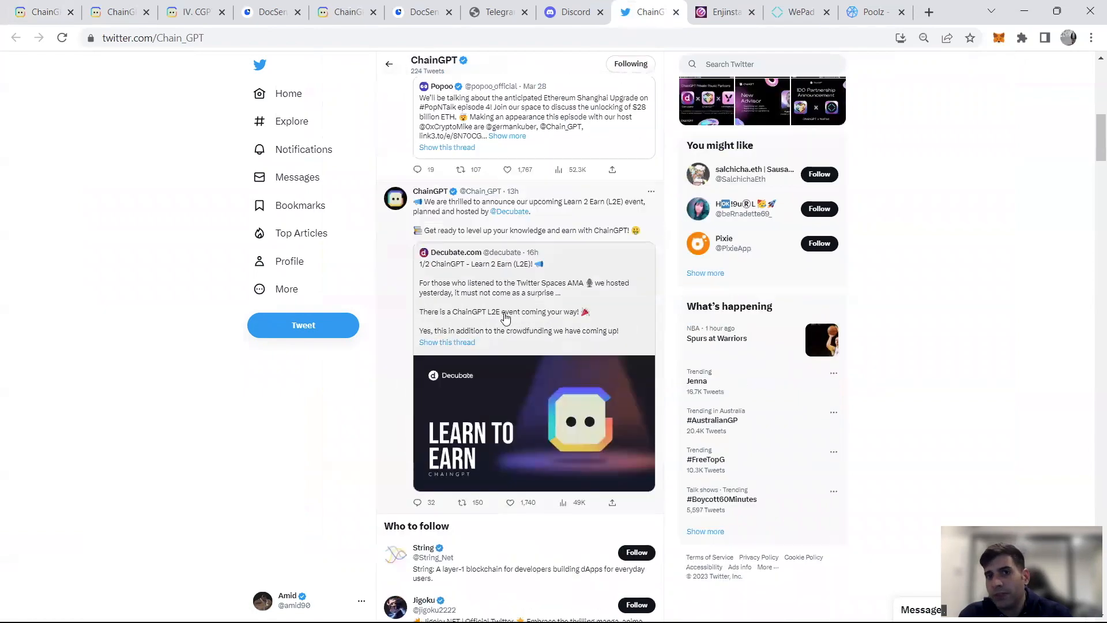
{"action": "scroll", "scroll_direction": "down", "scroll_amount": 3}
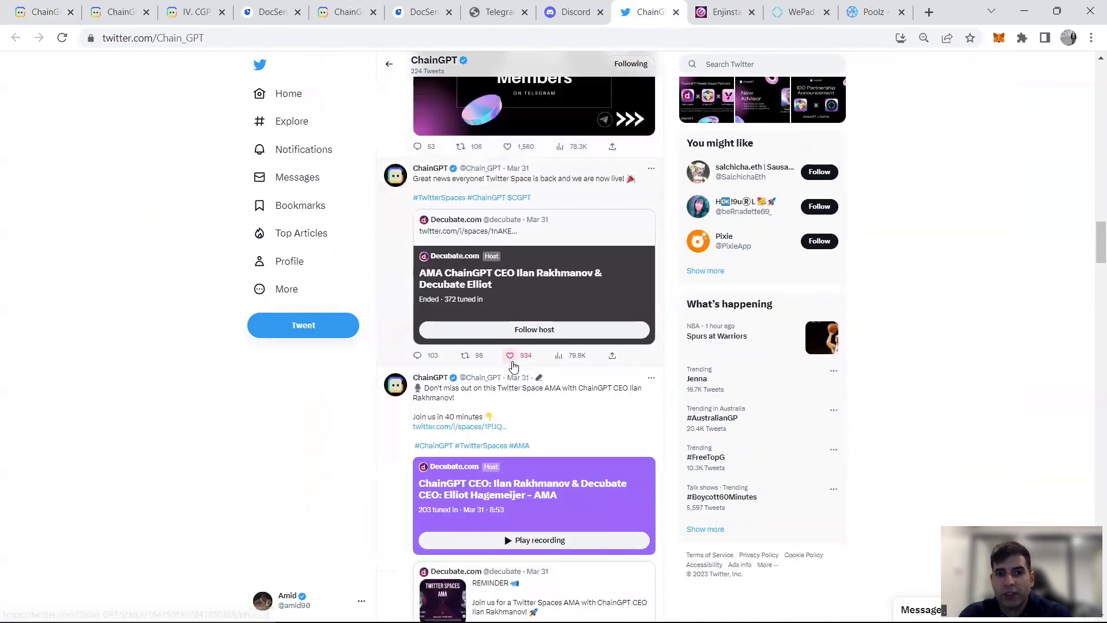
{"action": "scroll", "scroll_direction": "down", "scroll_amount": 3}
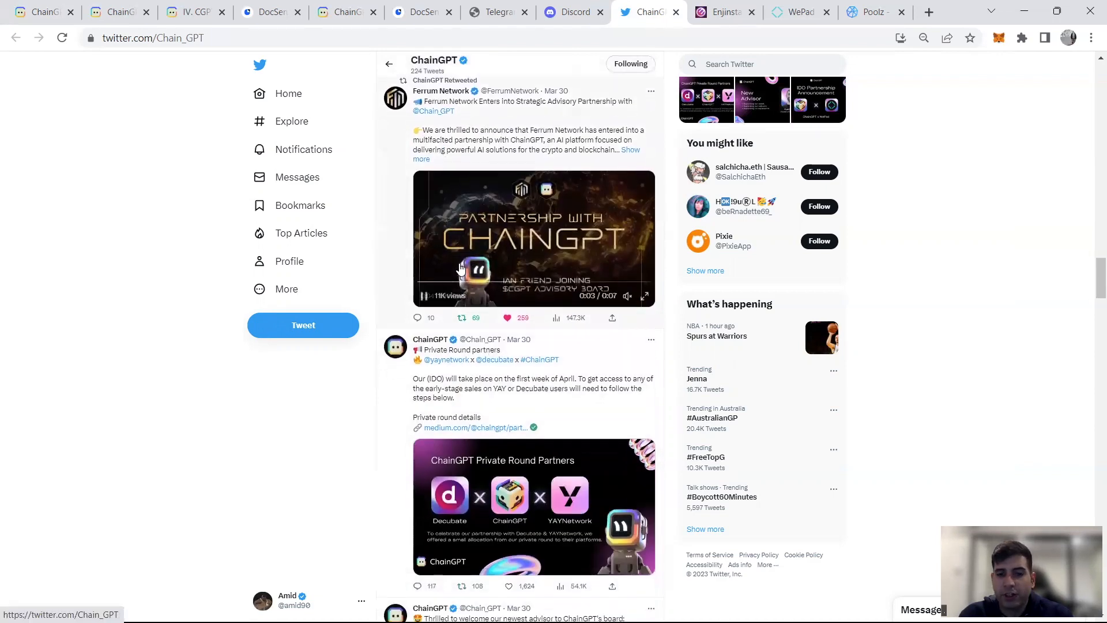
{"action": "scroll", "scroll_direction": "down", "scroll_amount": 3}
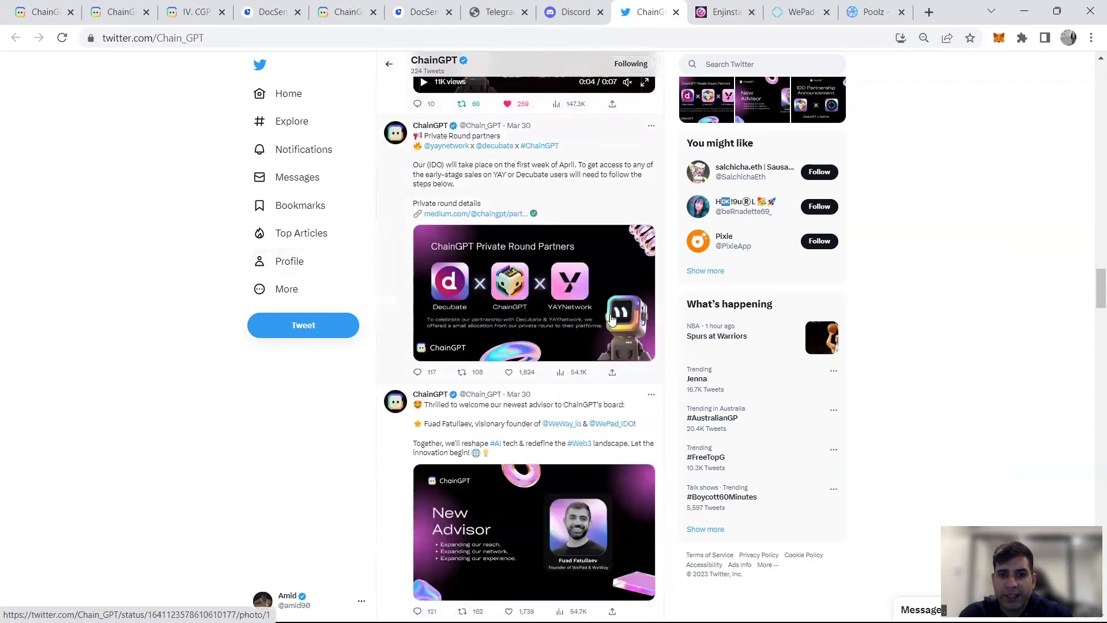
{"action": "scroll", "scroll_direction": "down", "scroll_amount": 3}
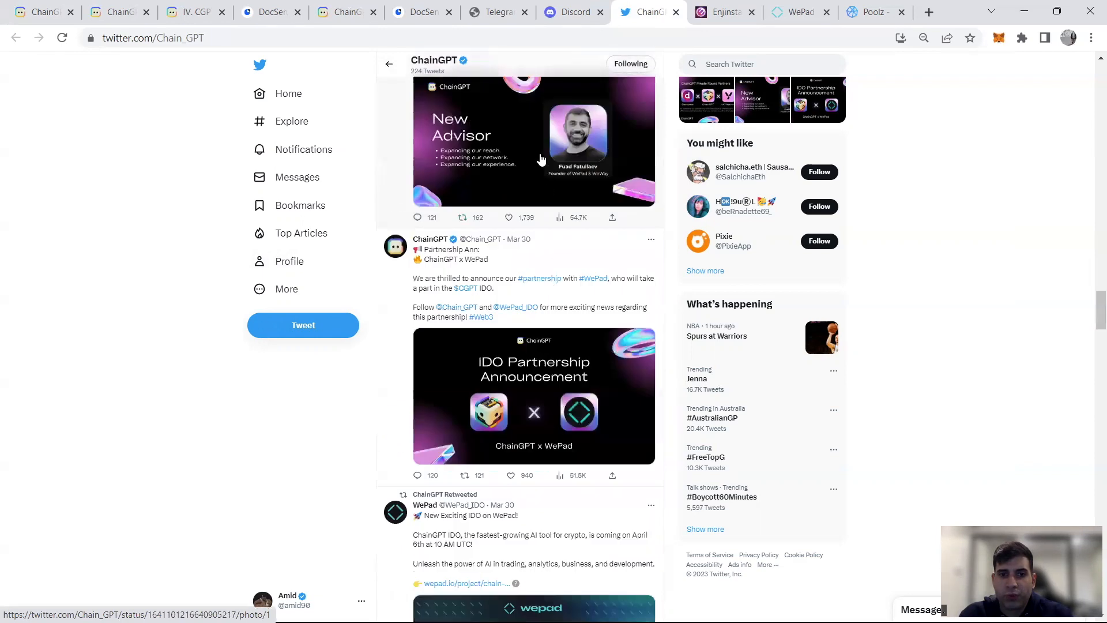
{"action": "scroll", "scroll_direction": "down", "scroll_amount": 3}
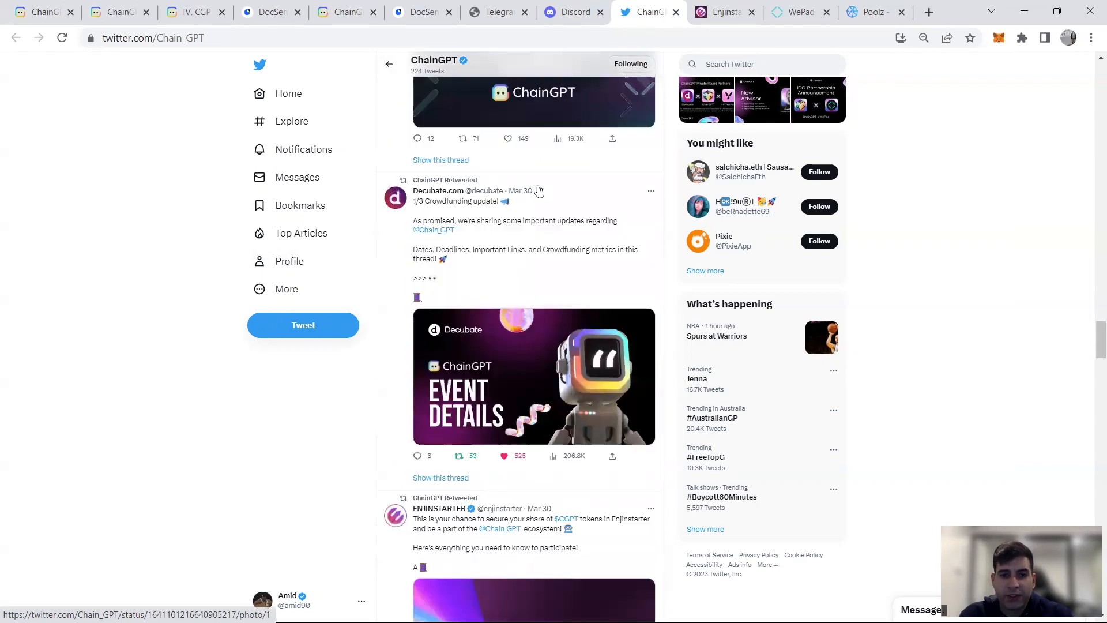
{"action": "scroll", "scroll_direction": "down", "scroll_amount": 3}
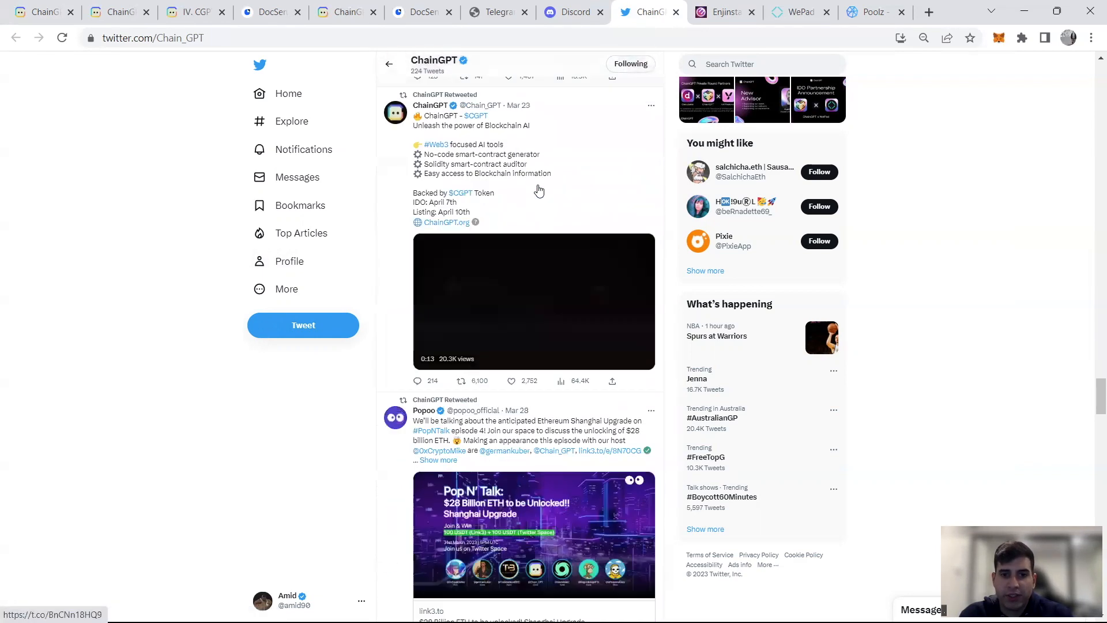
{"action": "scroll", "scroll_direction": "down", "scroll_amount": 3}
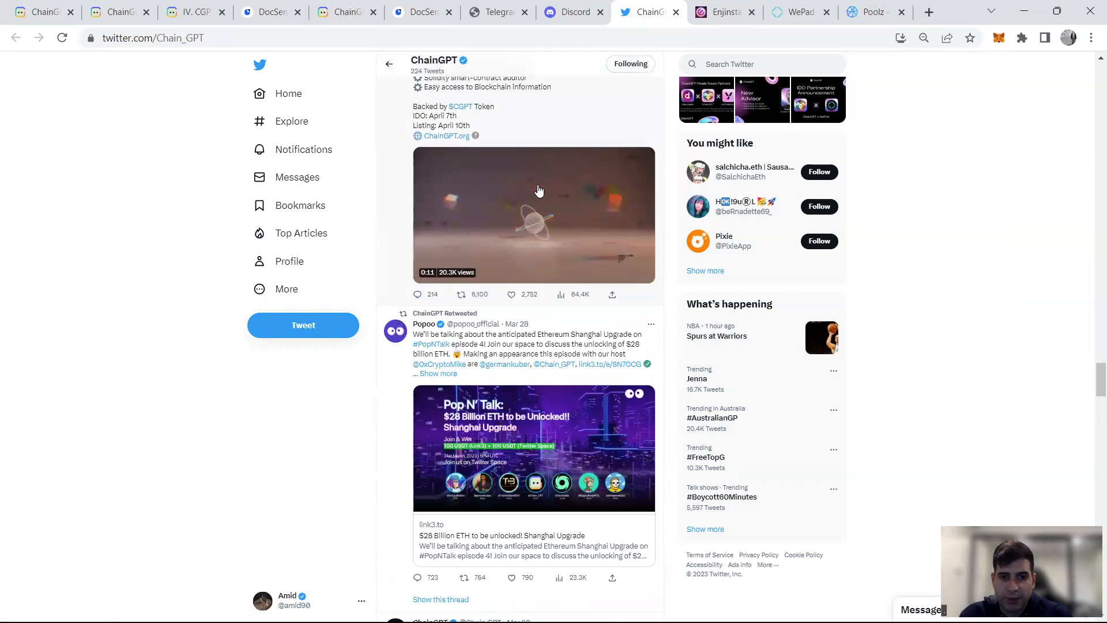
{"action": "scroll", "scroll_direction": "down", "scroll_amount": 3}
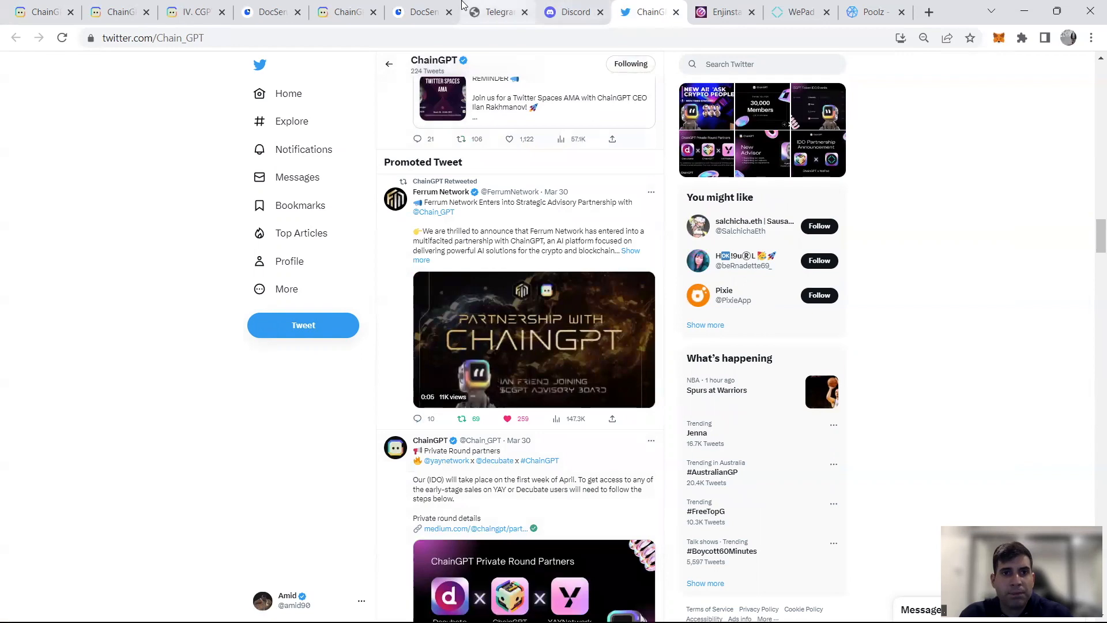
{"action": "scroll", "scroll_direction": "down", "scroll_amount": 3}
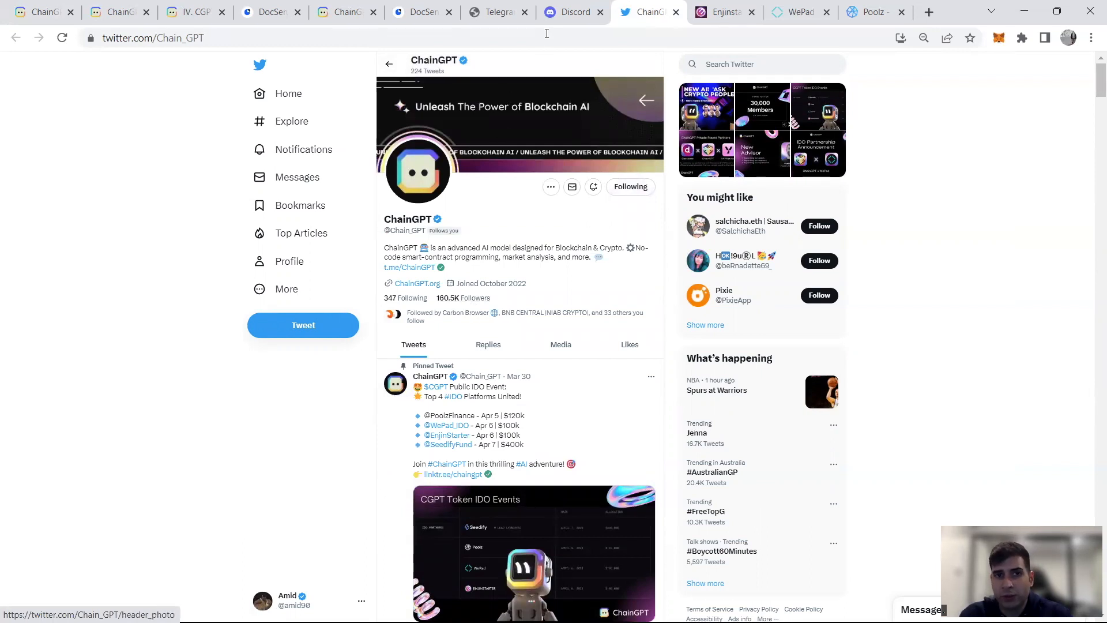
Step: Check ChainGPT's Discord invite page and Telegram community member counts
{"action": "left_click", "coordinate": [571, 12]}
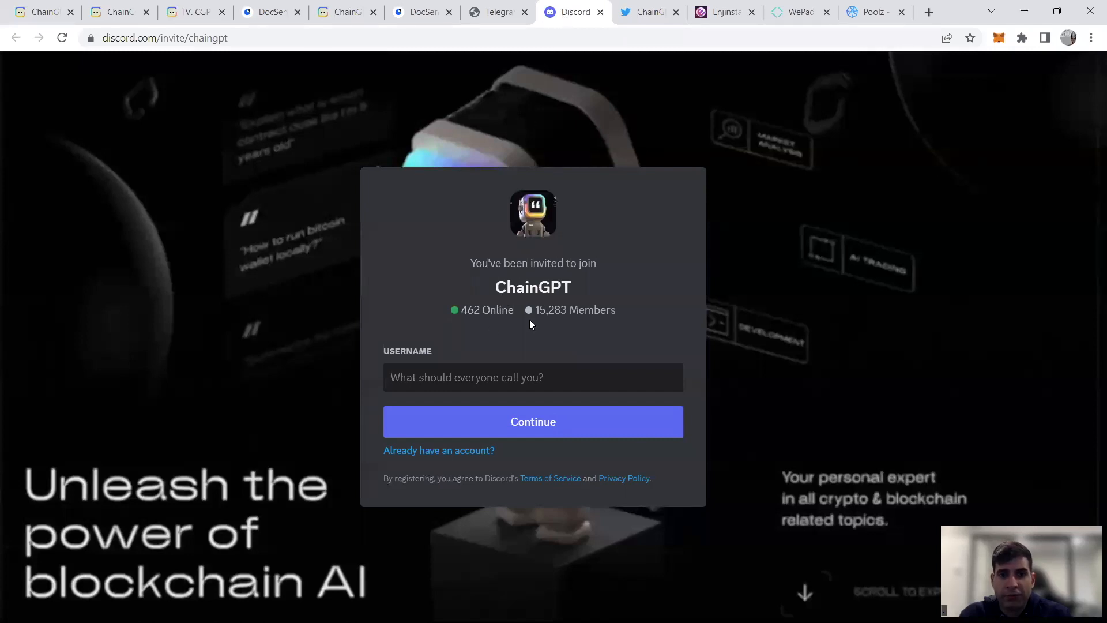
{"action": "left_click", "coordinate": [533, 377]}
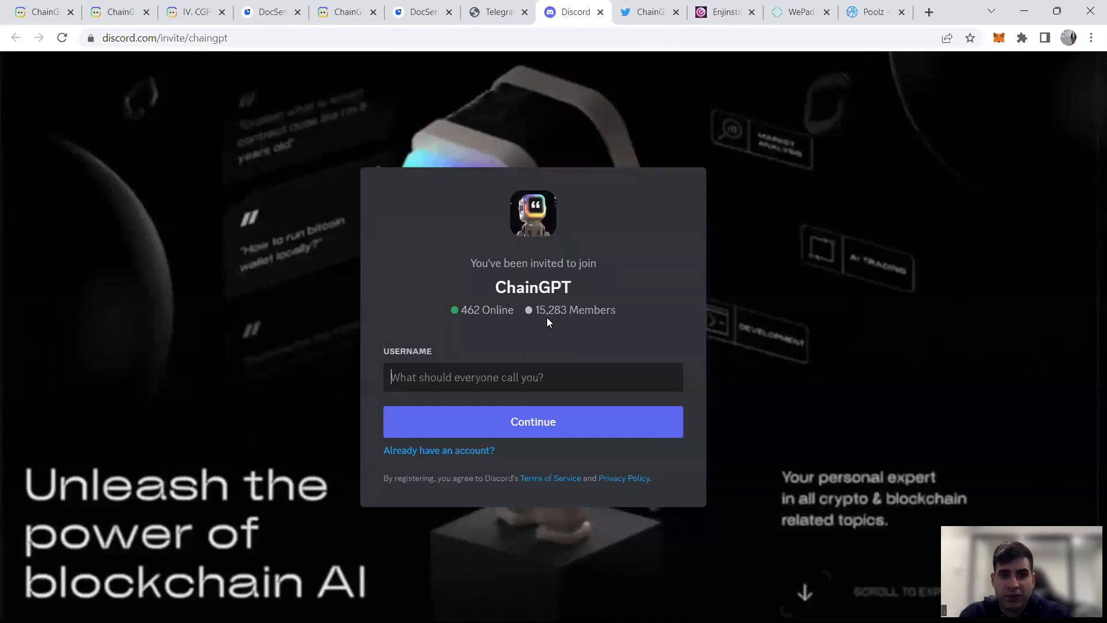
{"action": "left_click", "coordinate": [494, 12]}
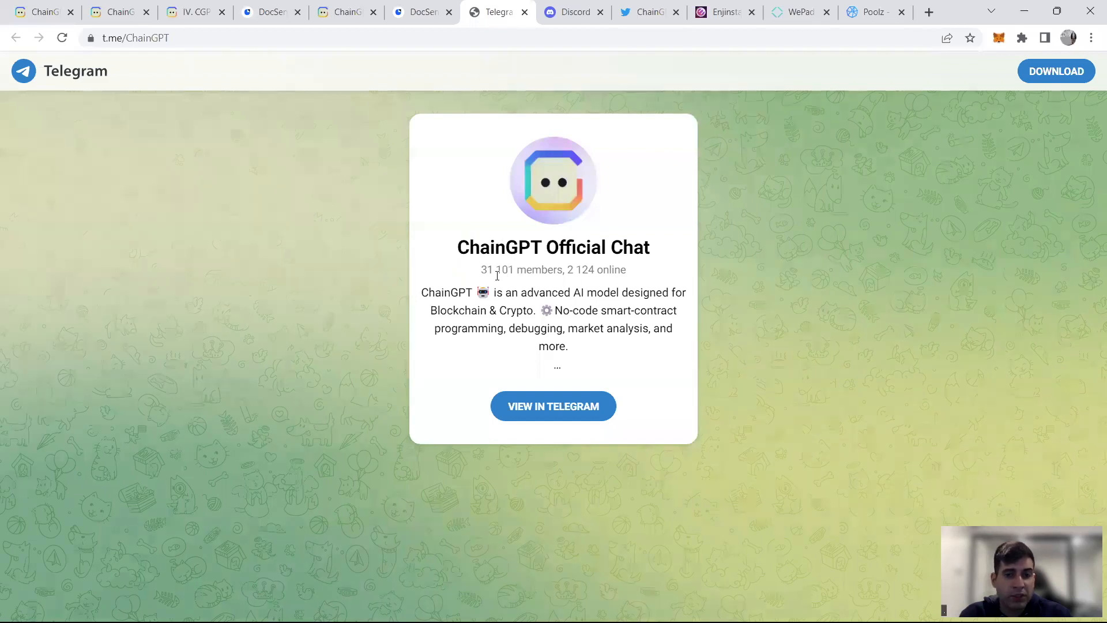
{"action": "mouse_move", "coordinate": [505, 141]}
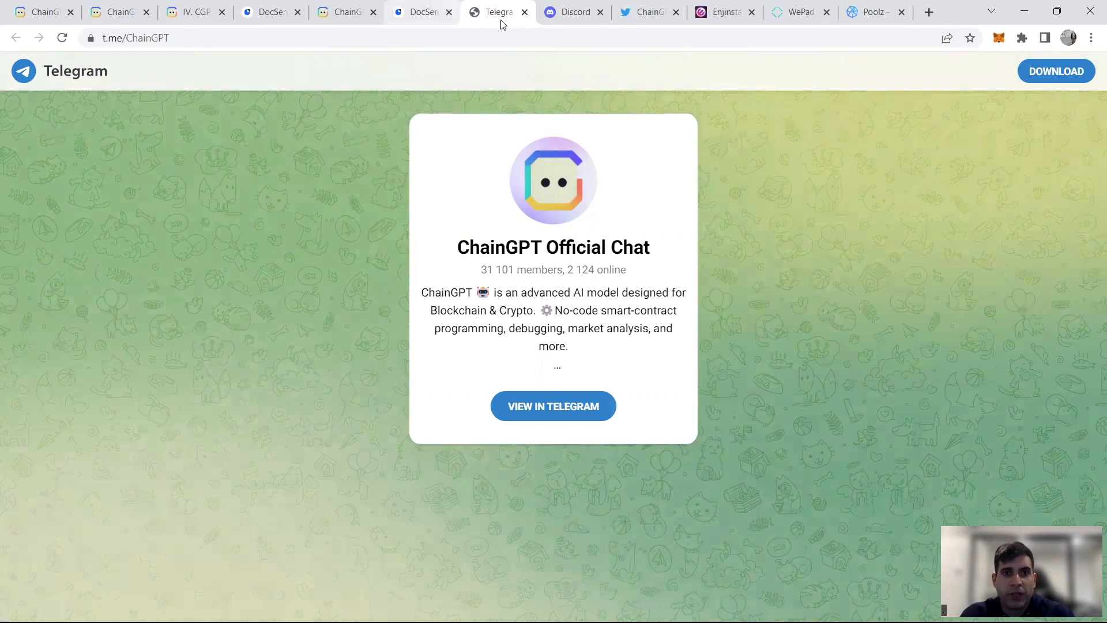
{"action": "mouse_move", "coordinate": [659, 11]}
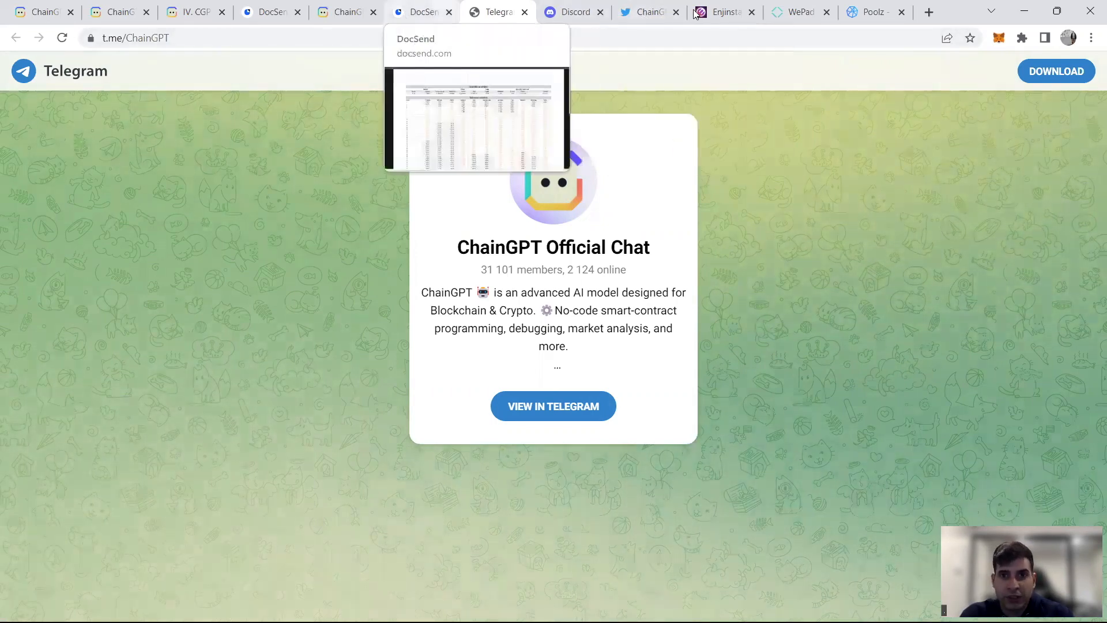
{"action": "mouse_move", "coordinate": [645, 12]}
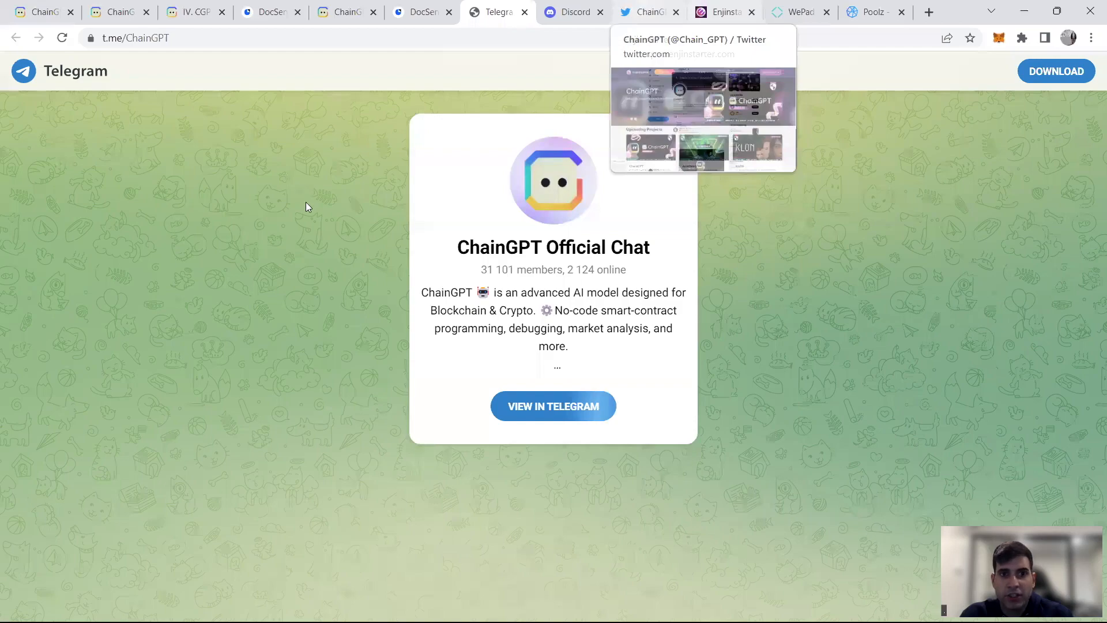
Step: Glance over the ChainGPT website, then bring up the Enjinstarter launchpad
{"action": "left_click", "coordinate": [41, 12]}
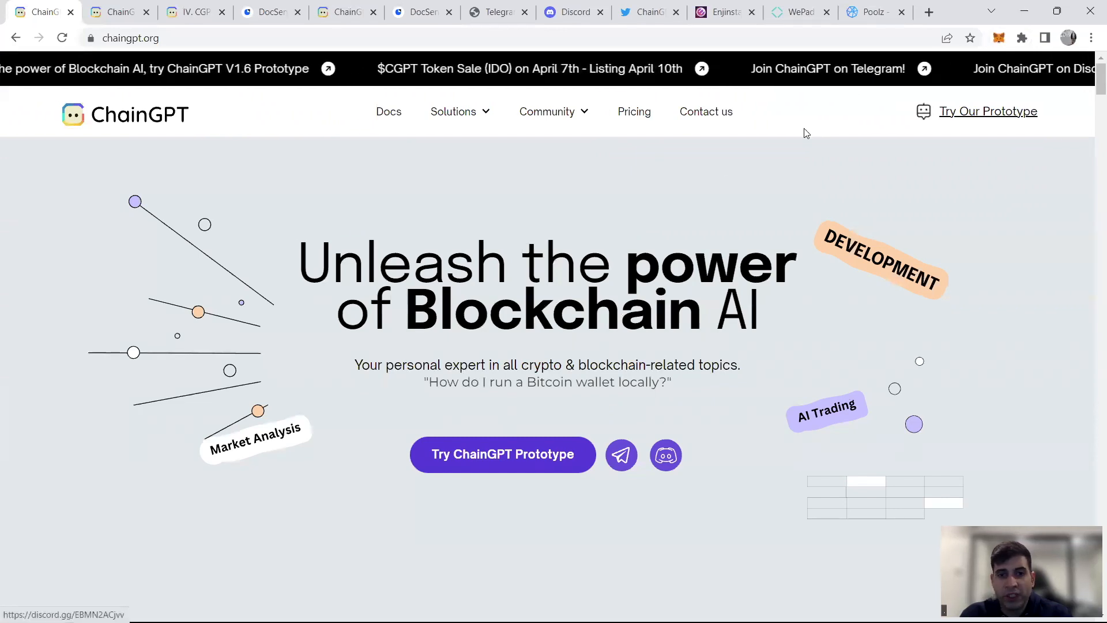
{"action": "scroll", "scroll_direction": "down", "scroll_amount": 3}
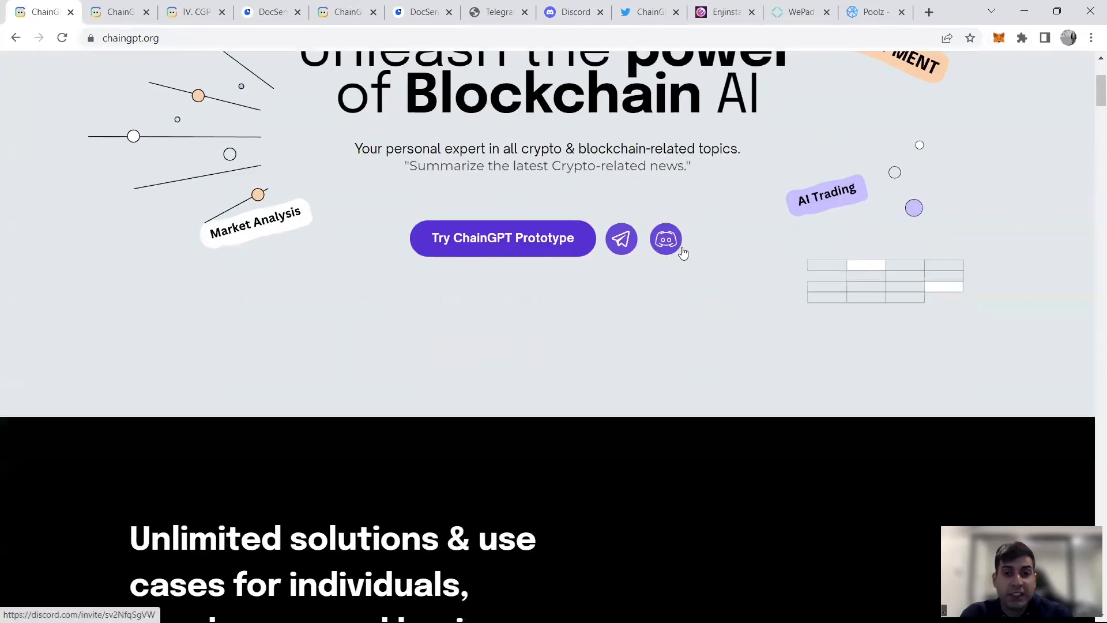
{"action": "scroll", "scroll_direction": "up", "scroll_amount": 3}
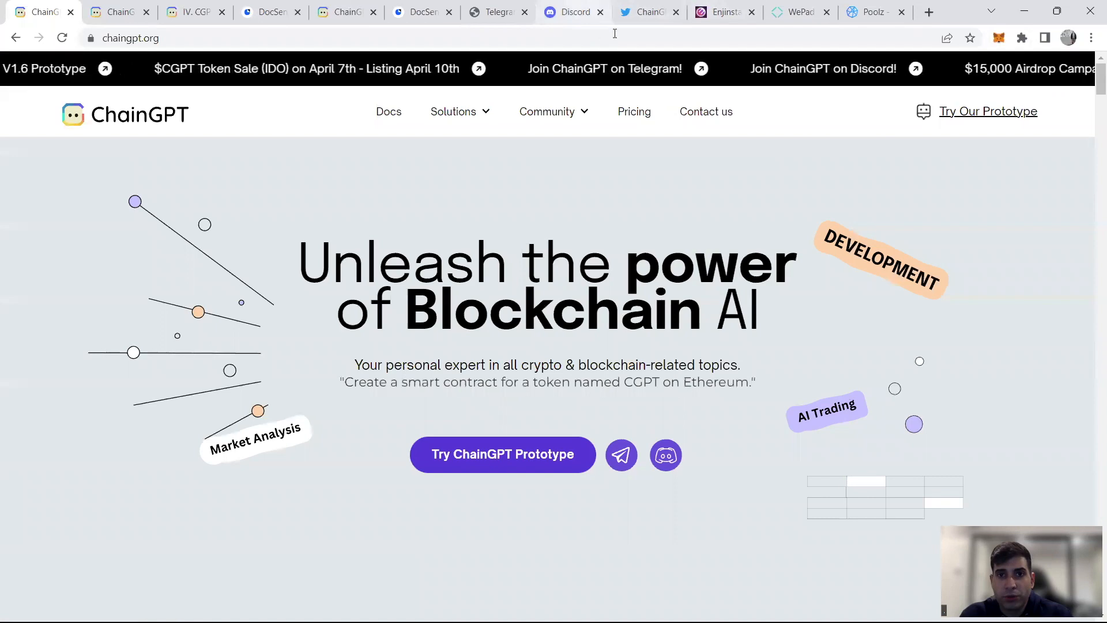
{"action": "left_click", "coordinate": [725, 12]}
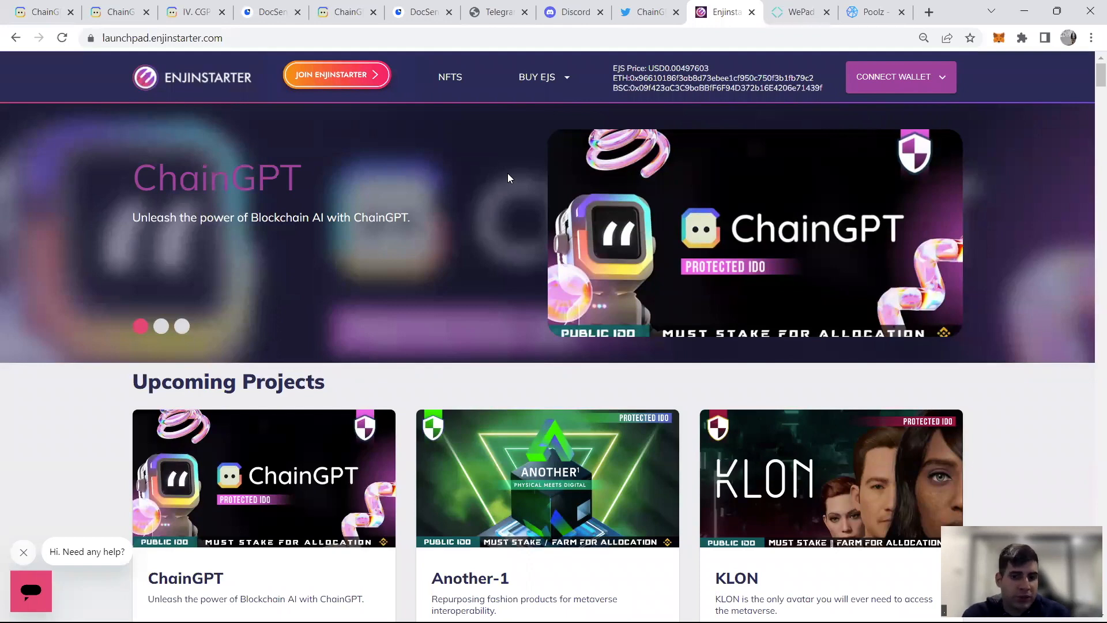
Step: Scroll through Enjinstarter's ChainGPT IDO page: 100,000 BUSD raise, 0.008 BUSD price, 6 April 2023
{"action": "scroll", "scroll_direction": "down", "scroll_amount": 3}
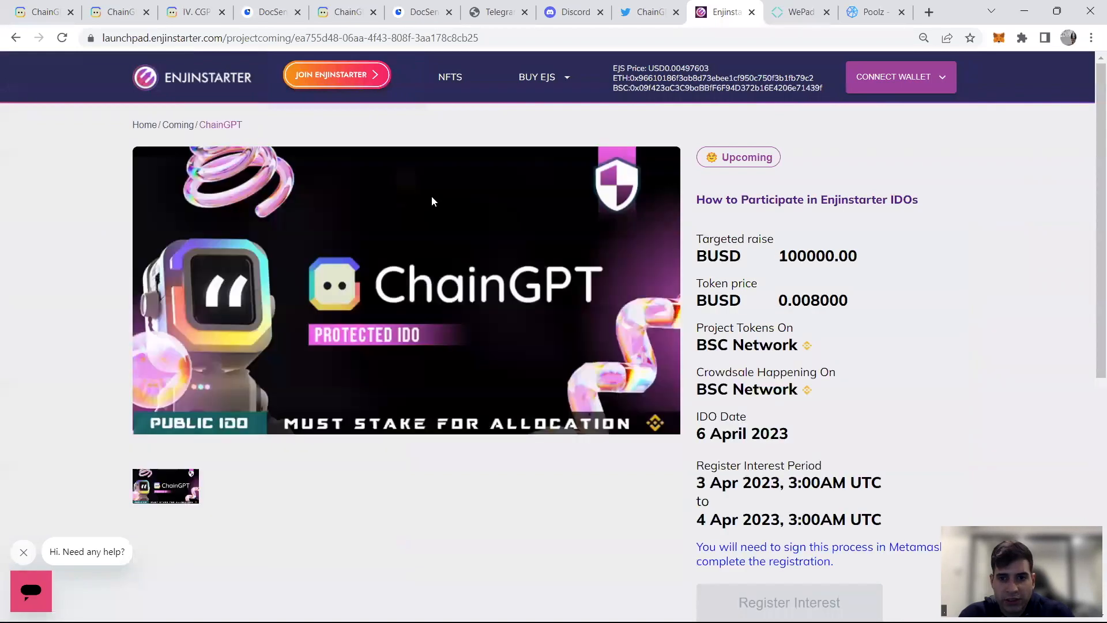
{"action": "scroll", "scroll_direction": "down", "scroll_amount": 3}
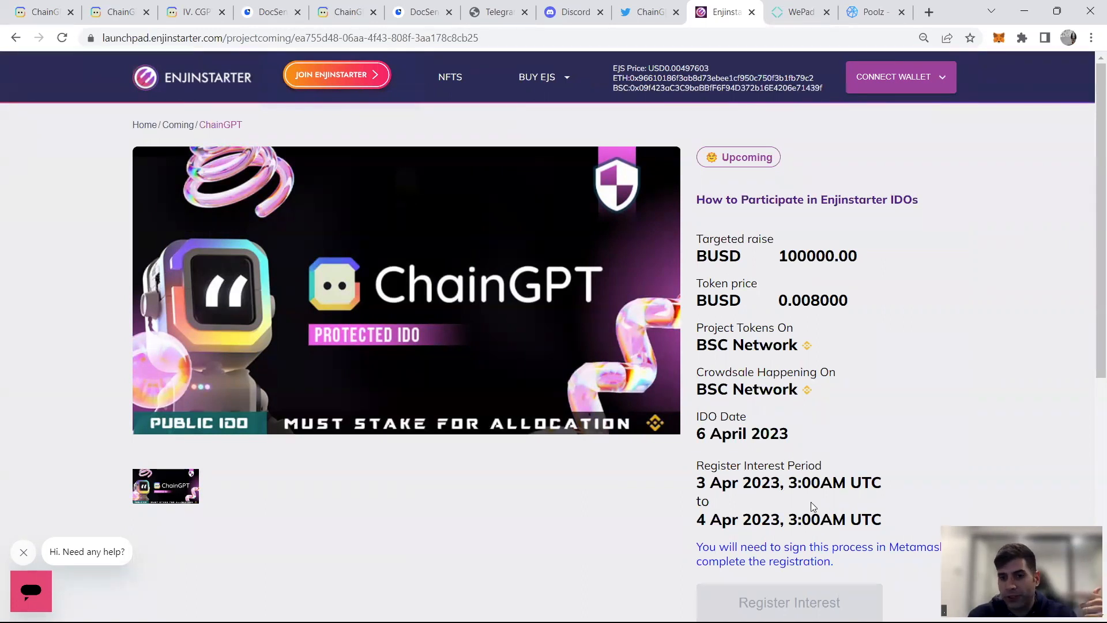
{"action": "scroll", "scroll_direction": "down", "scroll_amount": 3}
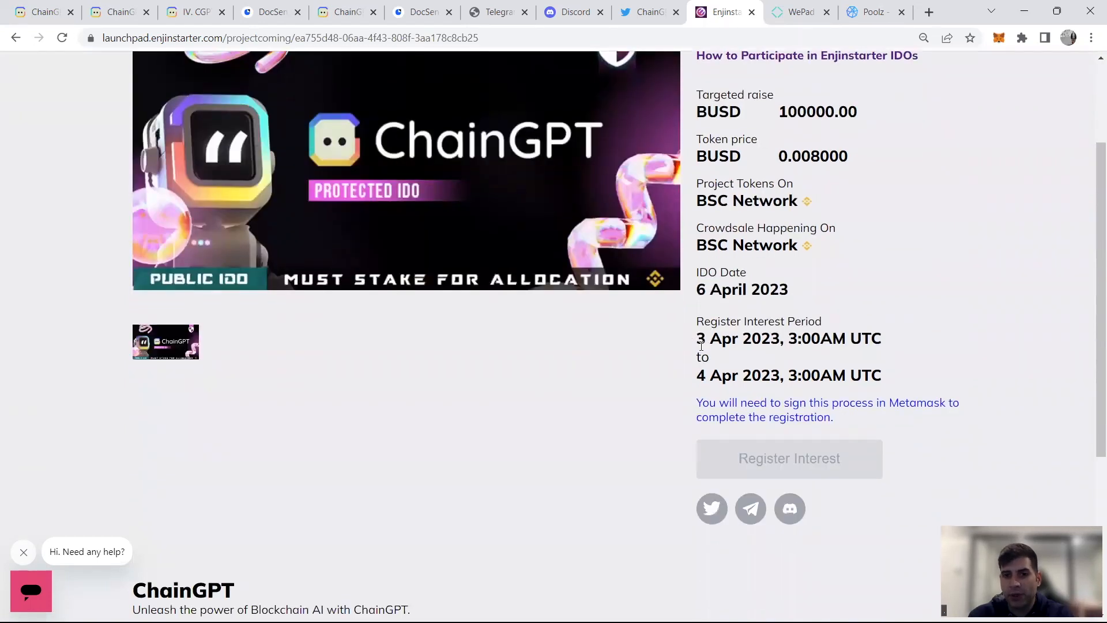
{"action": "scroll", "scroll_direction": "down", "scroll_amount": 3}
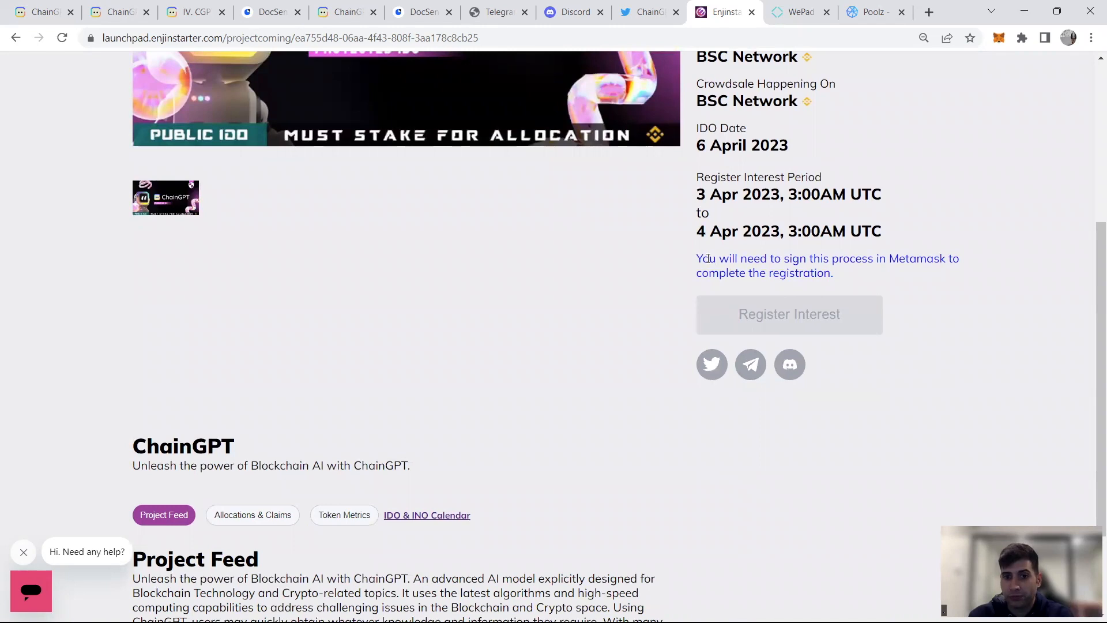
{"action": "mouse_move", "coordinate": [725, 231]}
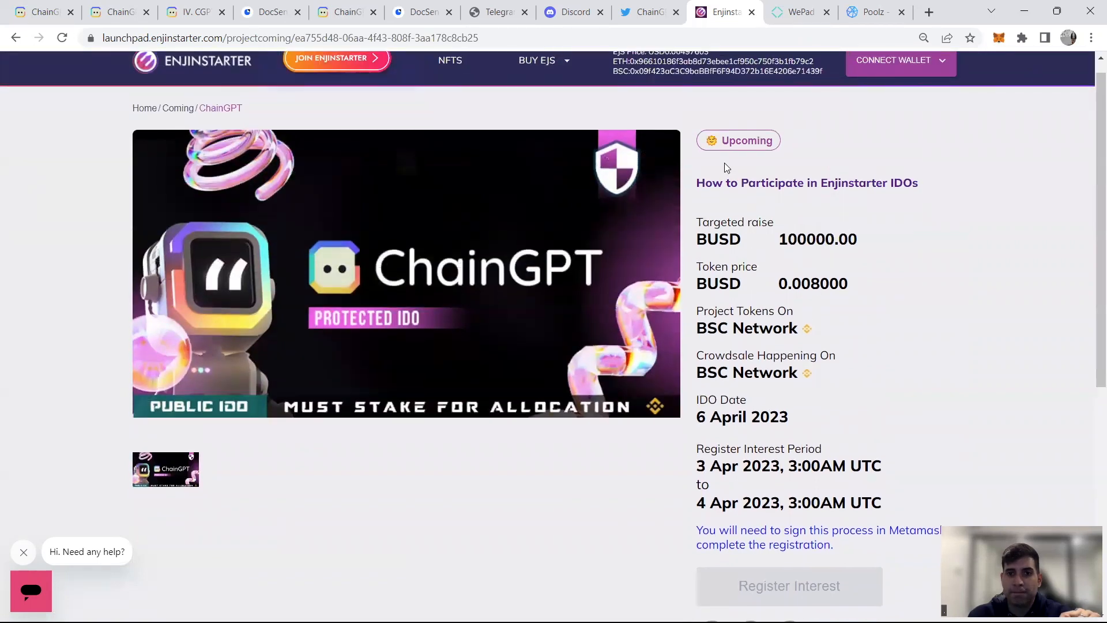
{"action": "scroll", "scroll_direction": "down", "scroll_amount": 3}
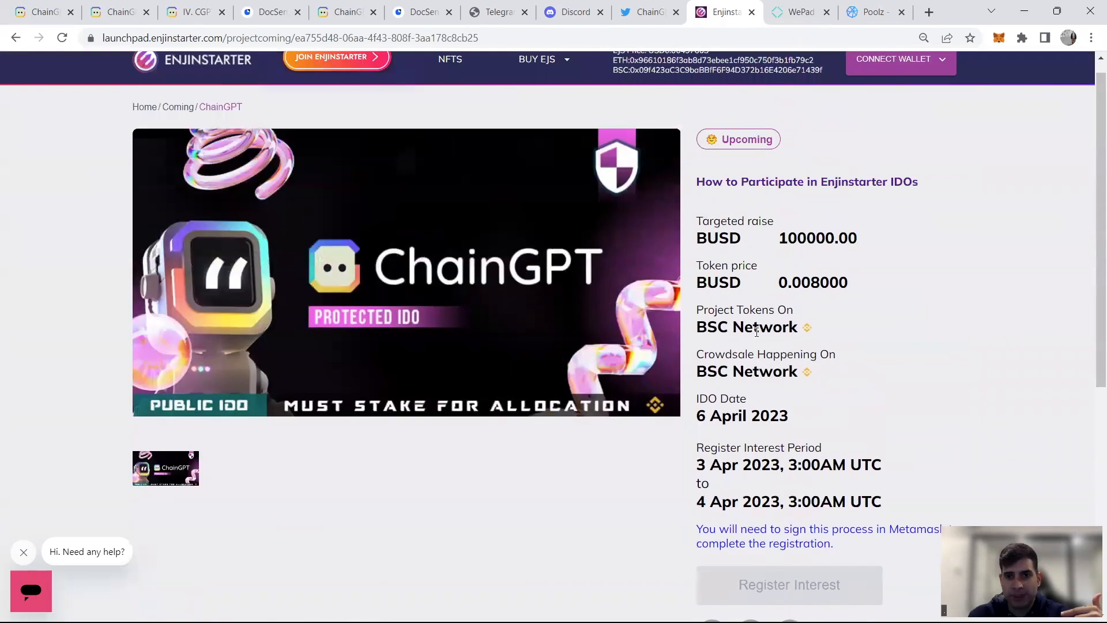
{"action": "scroll", "scroll_direction": "down", "scroll_amount": 3}
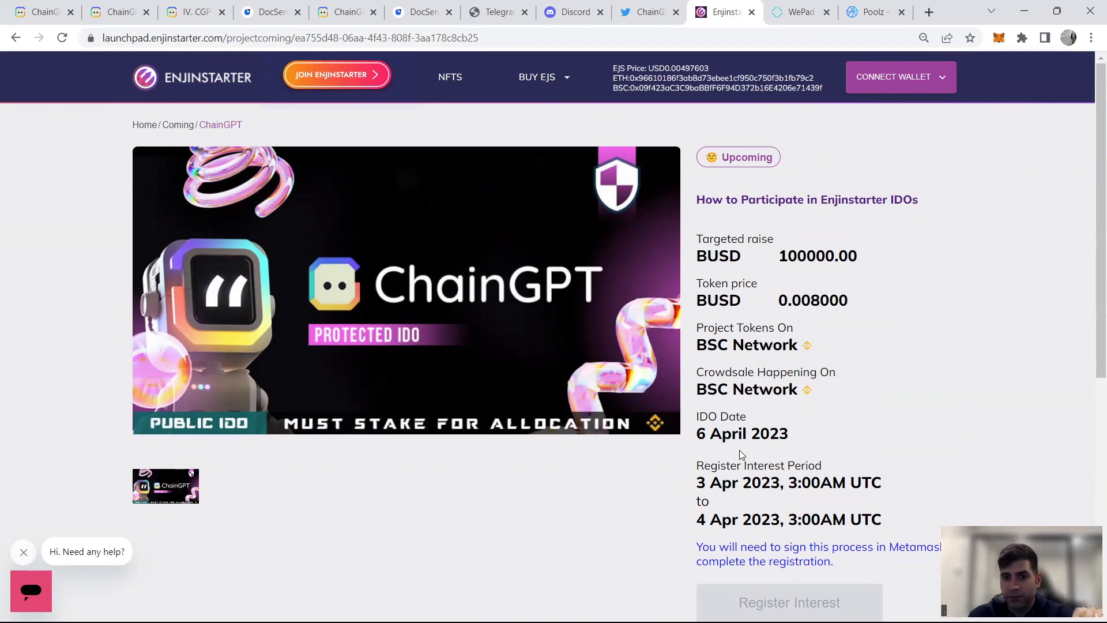
{"action": "mouse_move", "coordinate": [712, 408]}
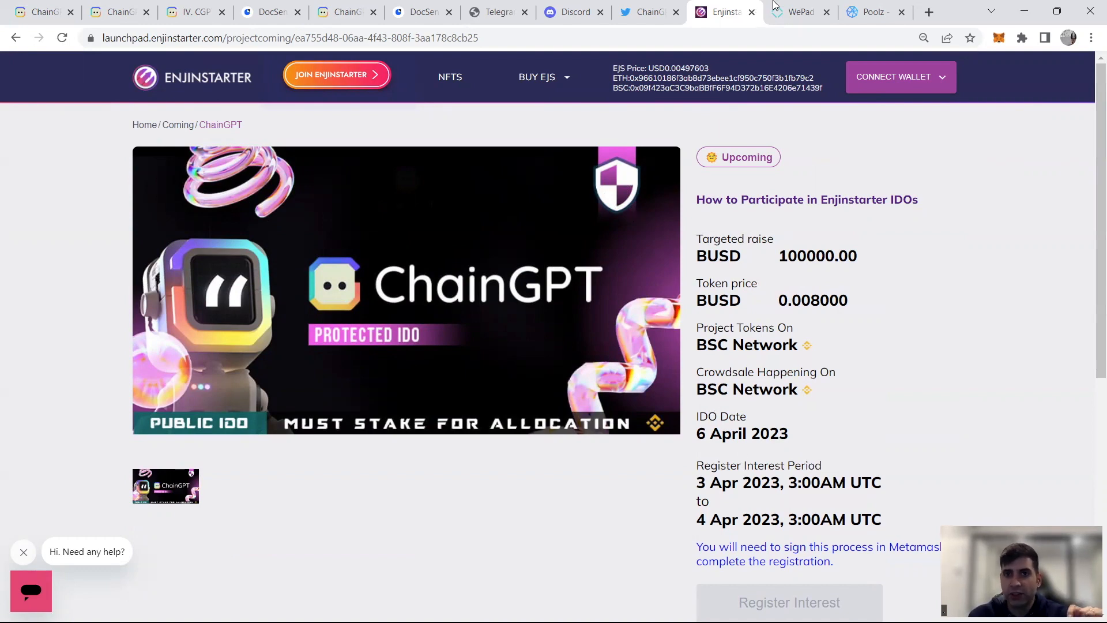
Step: Review ChainGPT's WePad project page with its 100,000 BUSD goal, then move to Poolz
{"action": "left_click", "coordinate": [796, 11]}
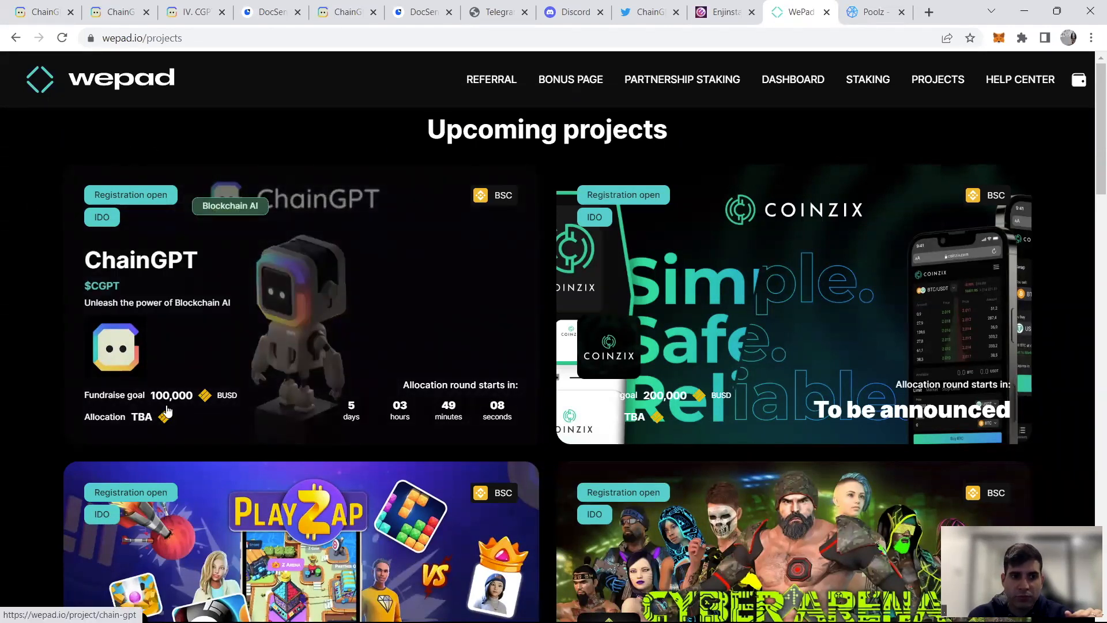
{"action": "mouse_move", "coordinate": [352, 416]}
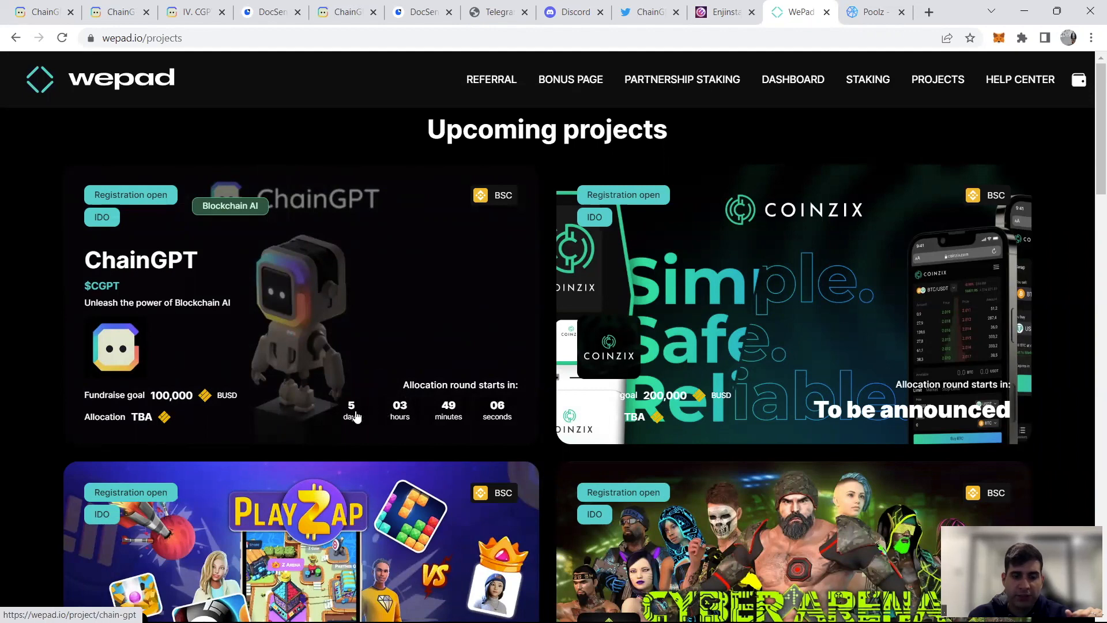
{"action": "mouse_move", "coordinate": [262, 279]}
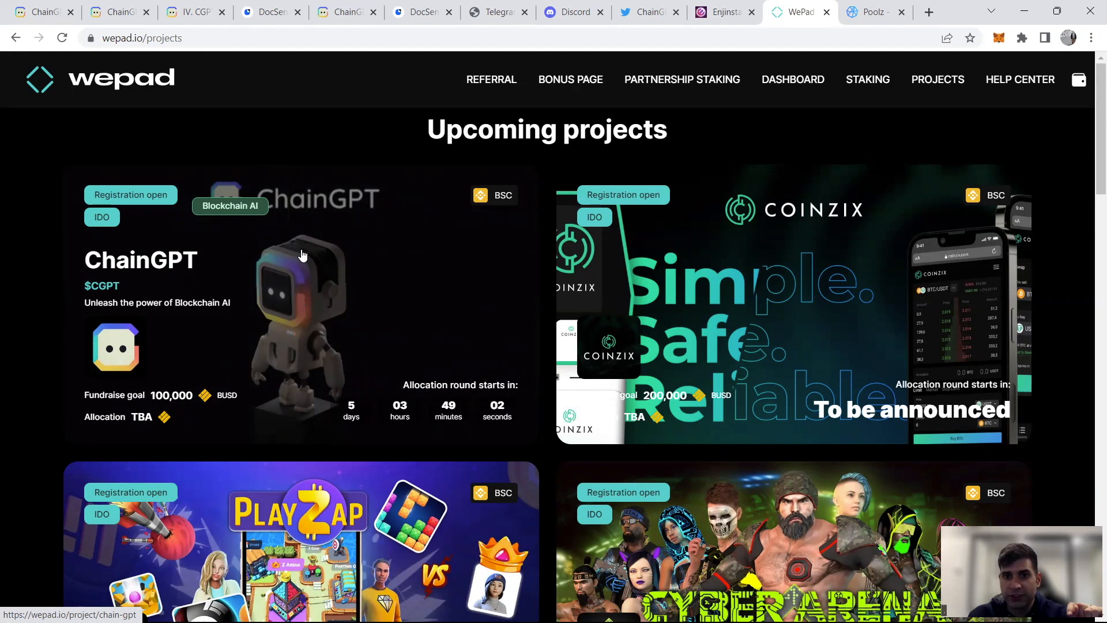
{"action": "left_click", "coordinate": [302, 256]}
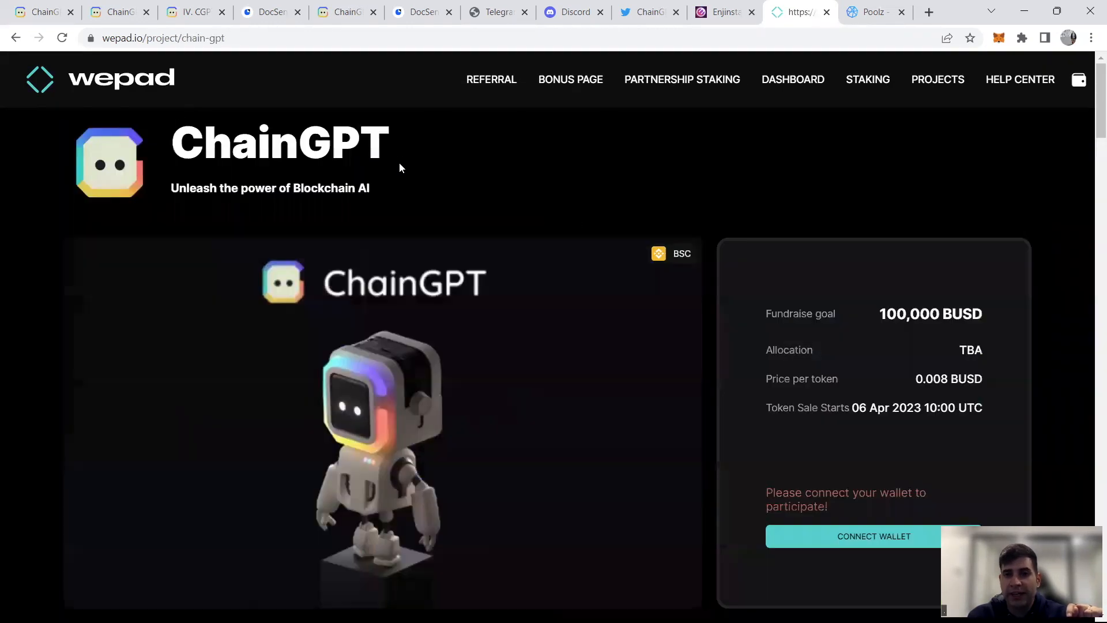
{"action": "scroll", "scroll_direction": "down", "scroll_amount": 3}
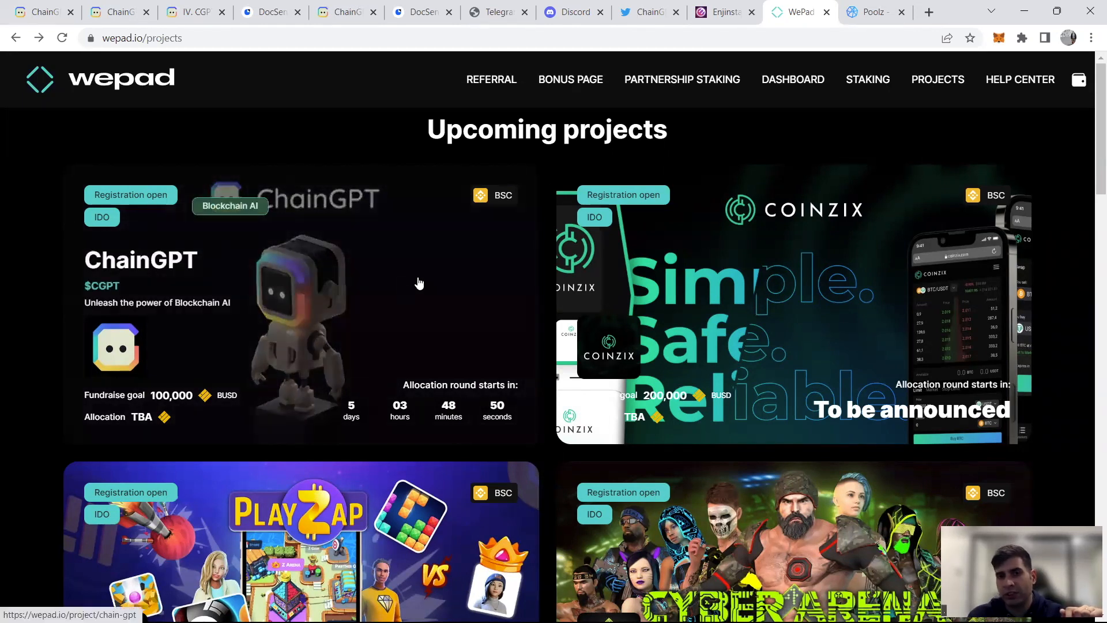
{"action": "left_click", "coordinate": [870, 12]}
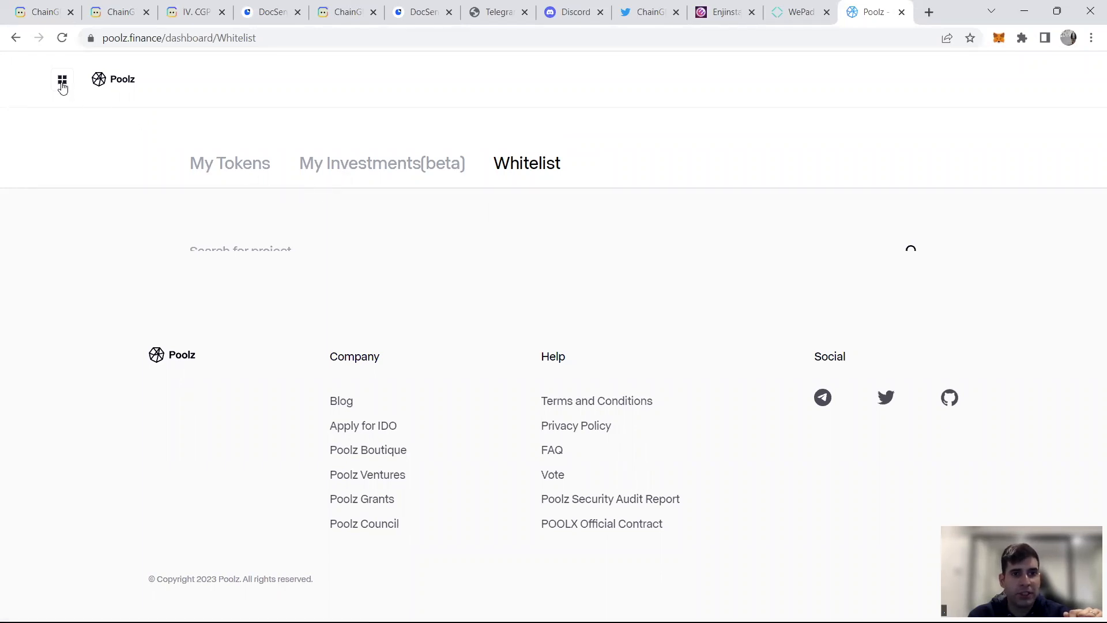
{"action": "mouse_move", "coordinate": [903, 260]}
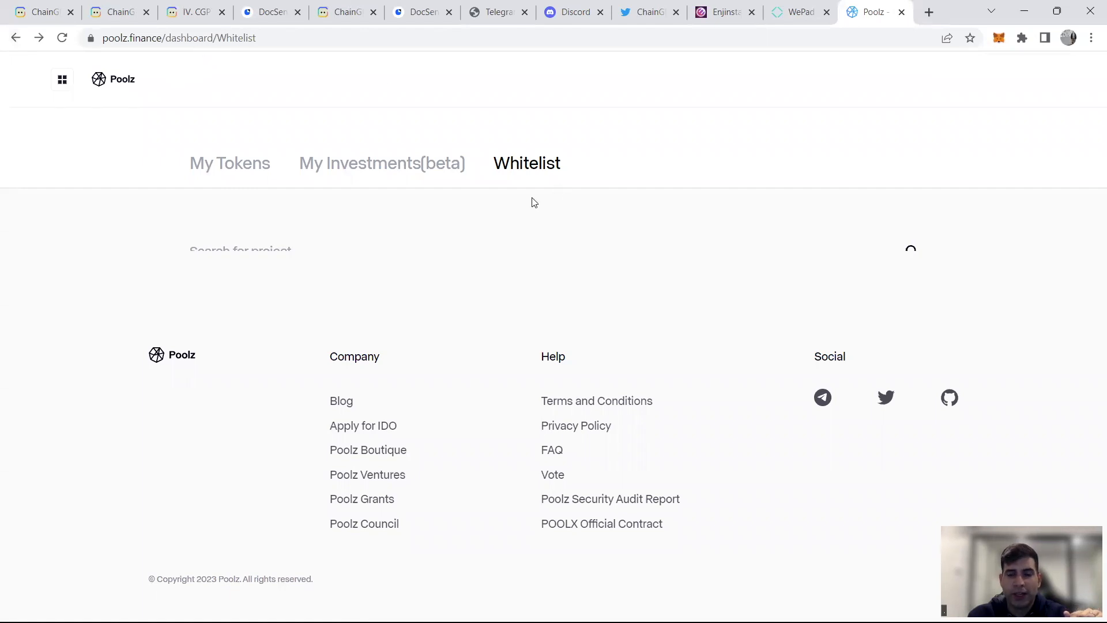
{"action": "mouse_move", "coordinate": [524, 171]}
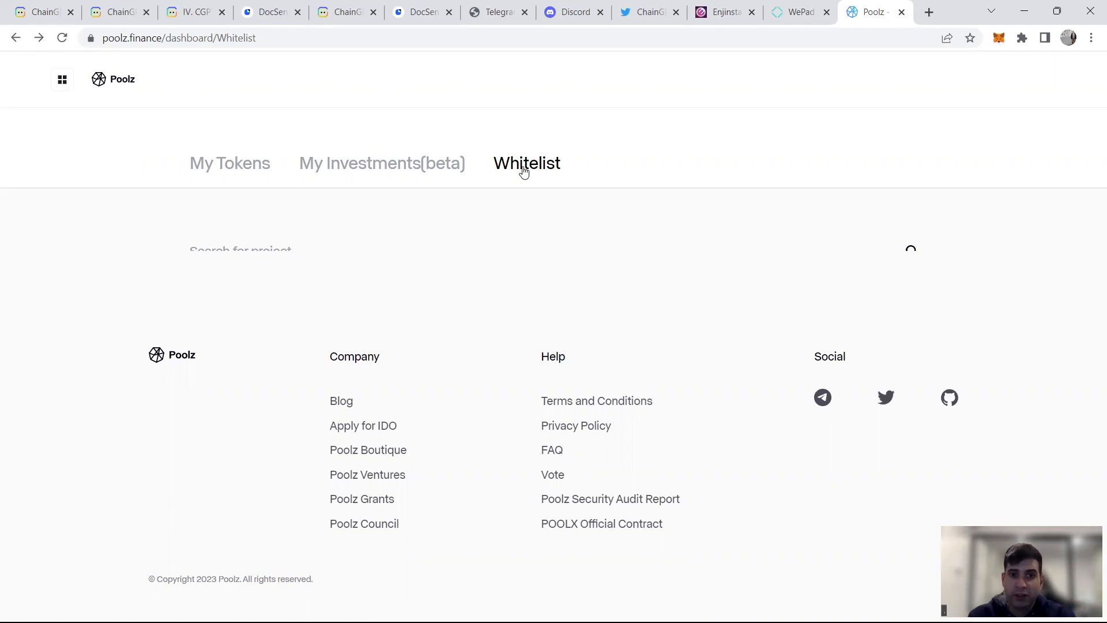
{"action": "mouse_move", "coordinate": [520, 156]}
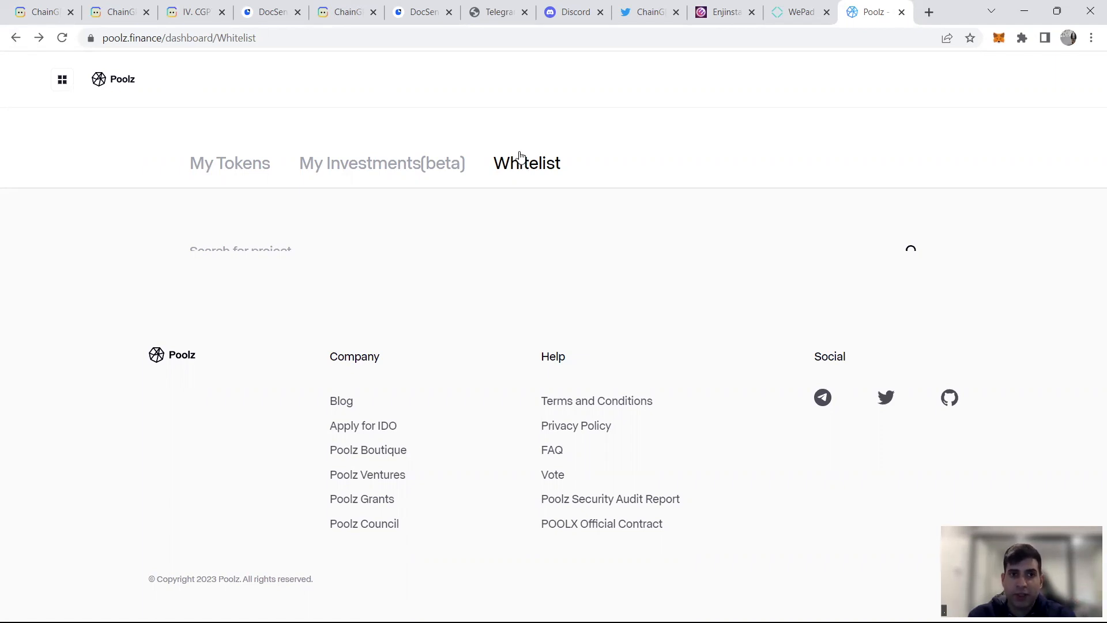
{"action": "mouse_move", "coordinate": [511, 113]}
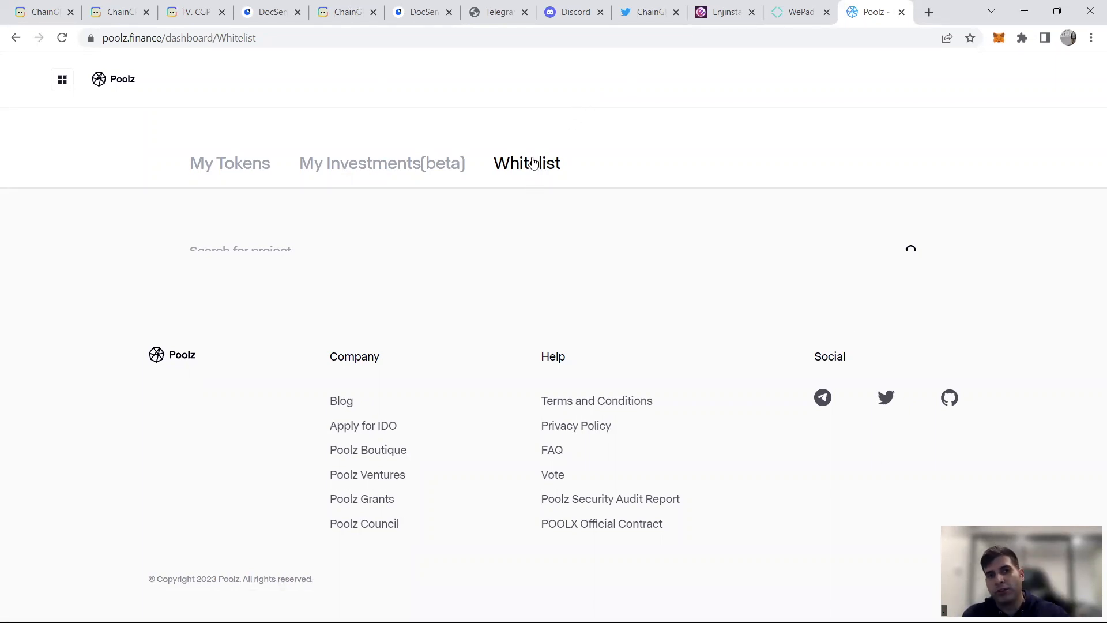
{"action": "mouse_move", "coordinate": [598, 264]}
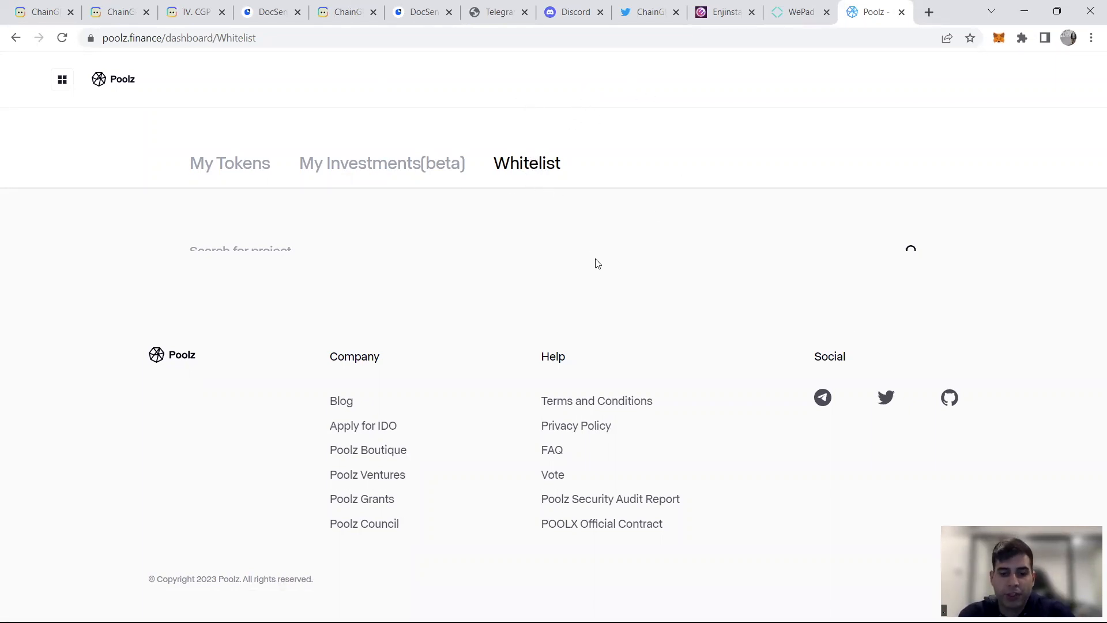
{"action": "mouse_move", "coordinate": [604, 240]}
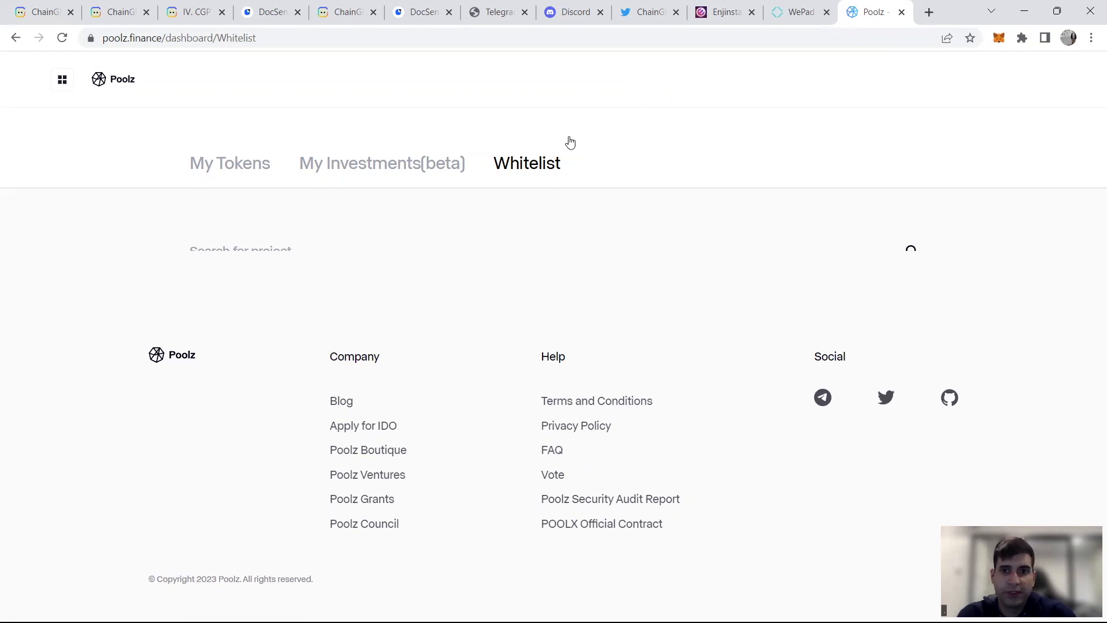
{"action": "mouse_move", "coordinate": [583, 109]}
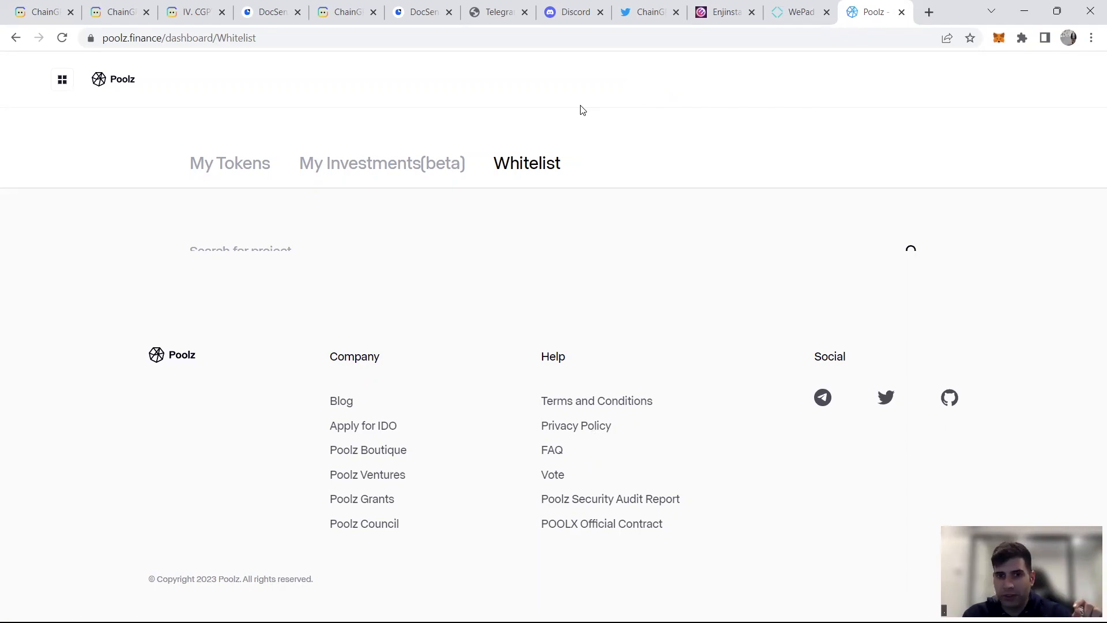
{"action": "mouse_move", "coordinate": [129, 99]}
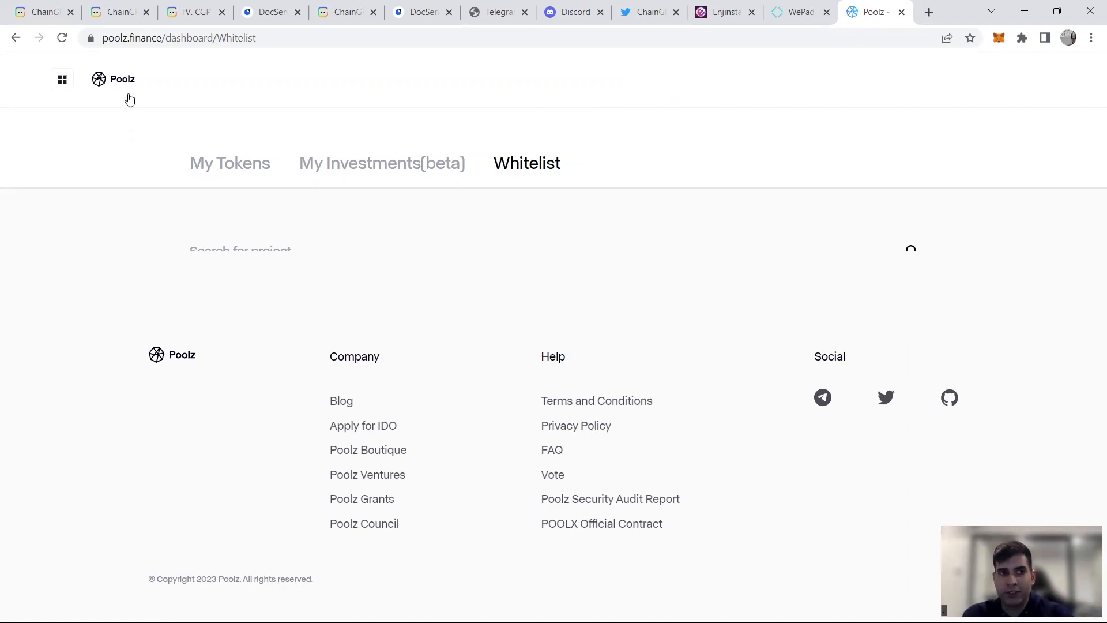
Step: Return to WePad's upcoming projects page with ChainGPT's countdown
{"action": "left_click", "coordinate": [796, 13]}
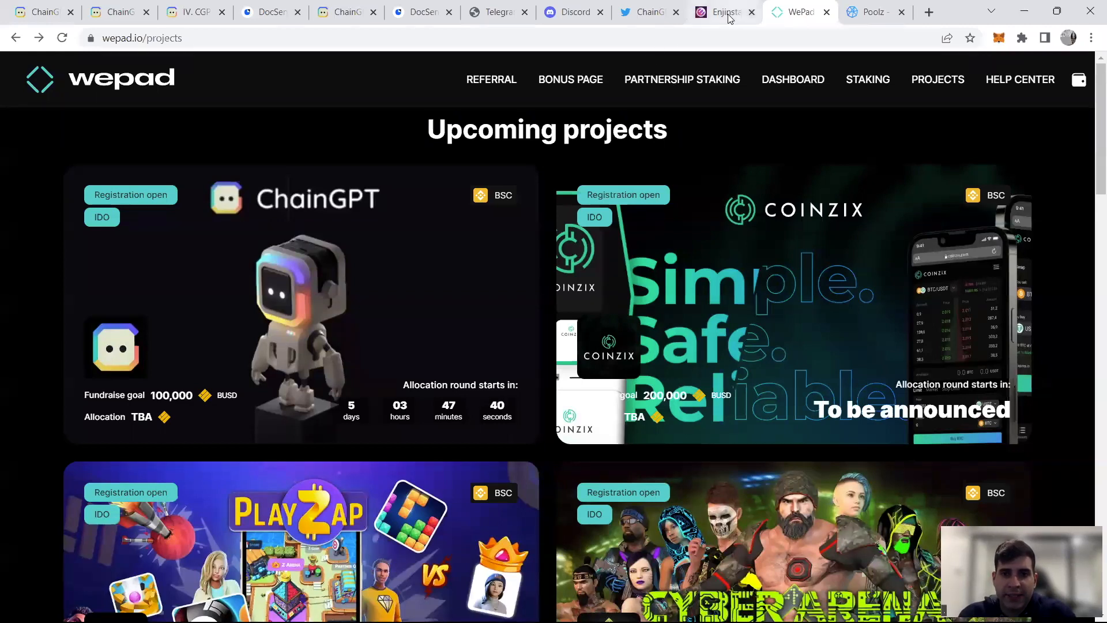
Step: Revisit Enjinstarter, view WePad's Bronze-to-Platinum staking pools, then return to ChainGPT's homepage
{"action": "left_click", "coordinate": [722, 12]}
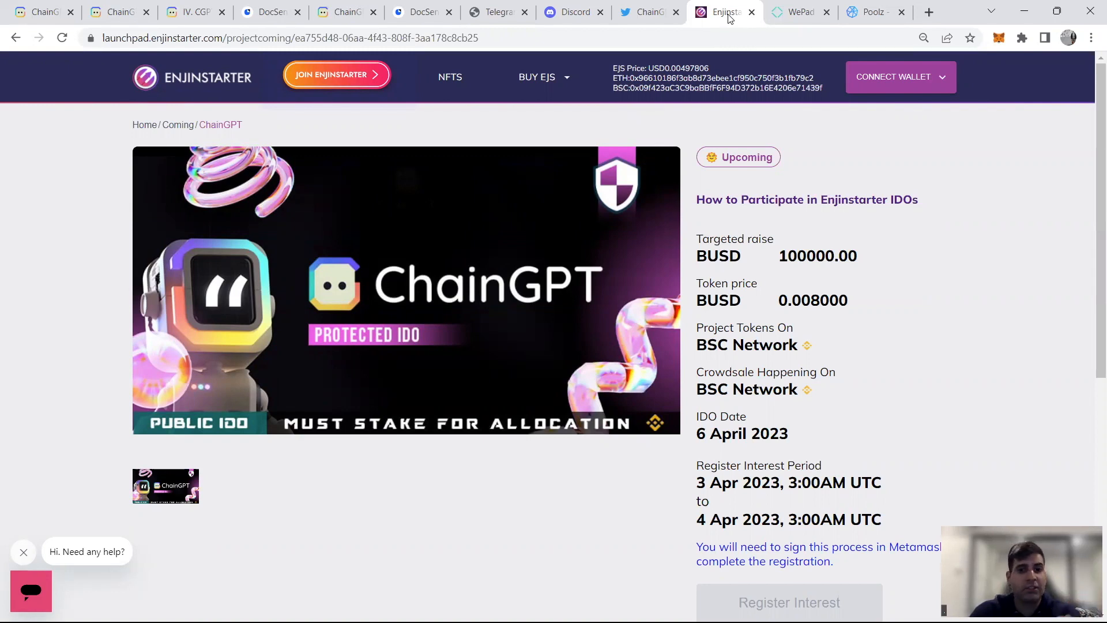
{"action": "left_click", "coordinate": [796, 12]}
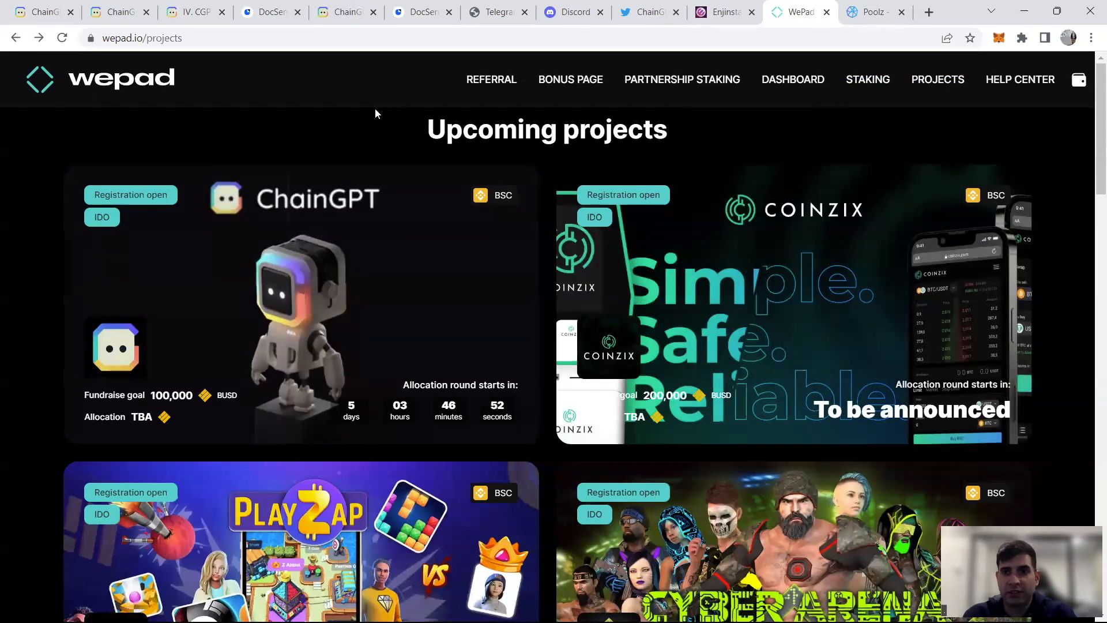
{"action": "left_click", "coordinate": [868, 79]}
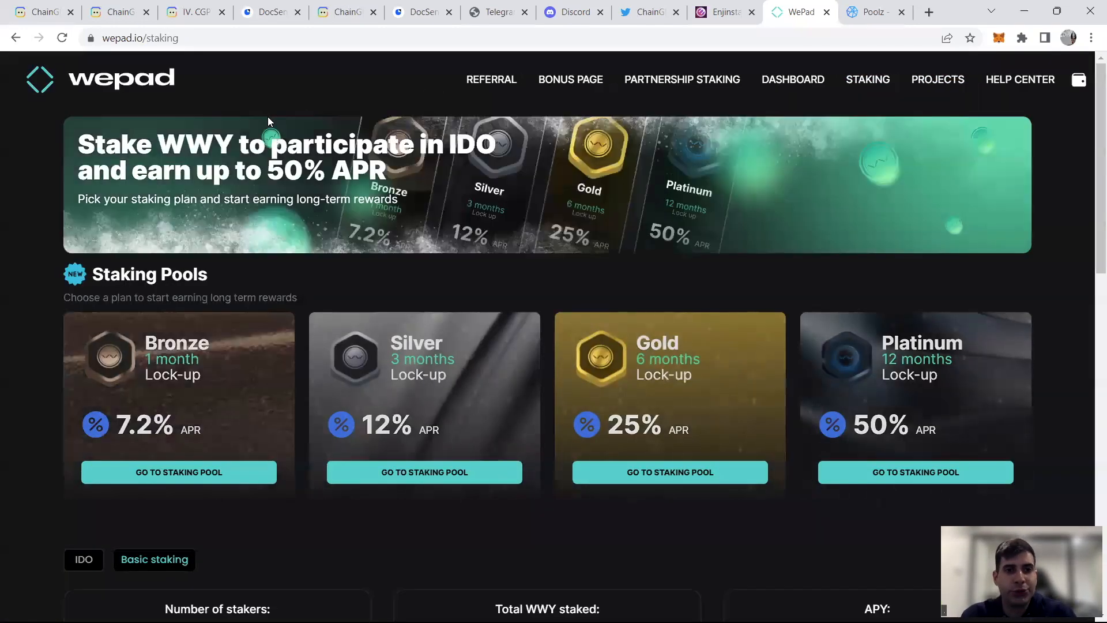
{"action": "mouse_move", "coordinate": [47, 29]}
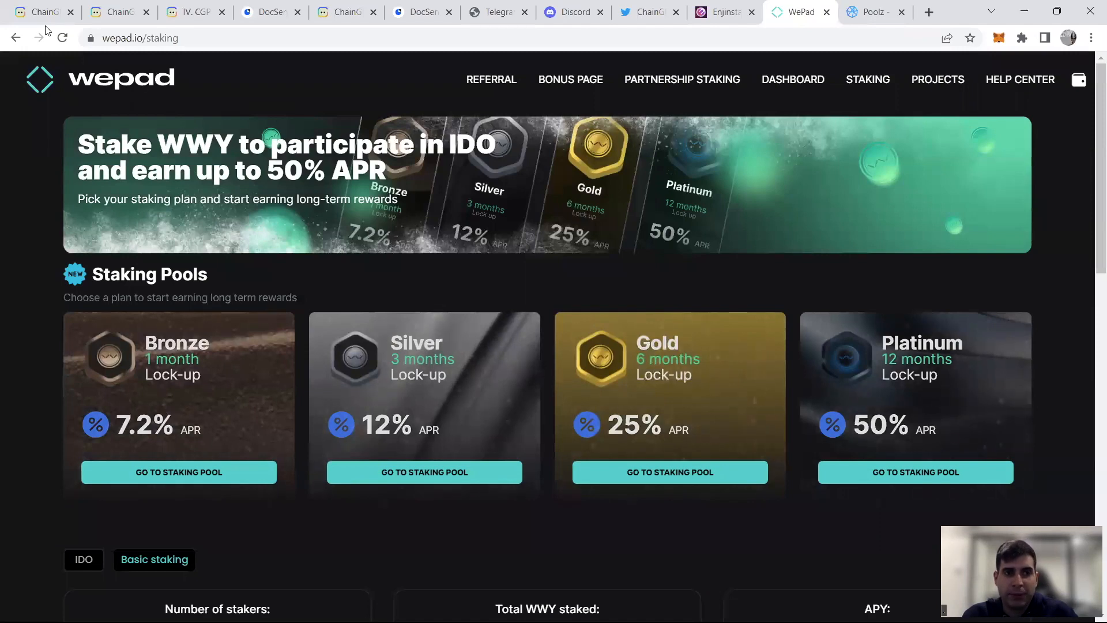
{"action": "left_click", "coordinate": [40, 13]}
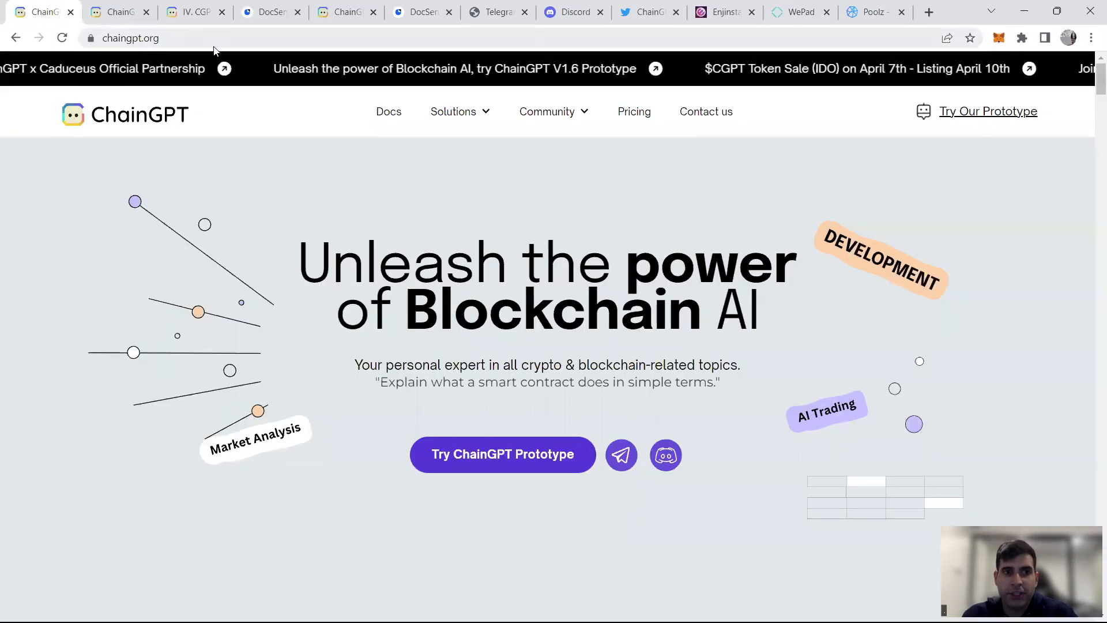
Step: Look up CryptoGPT (about $0.085) on CoinMarketCap, then switch to ChainGPT's pricing plans
{"action": "left_click", "coordinate": [144, 38]}
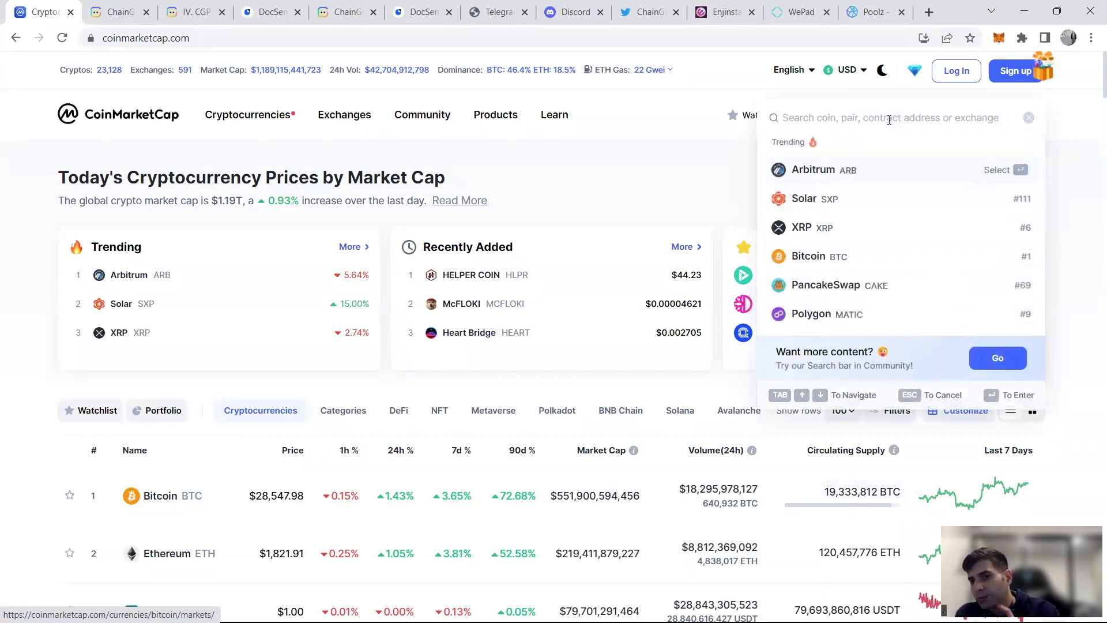
{"action": "type", "text": "cryptogp"}
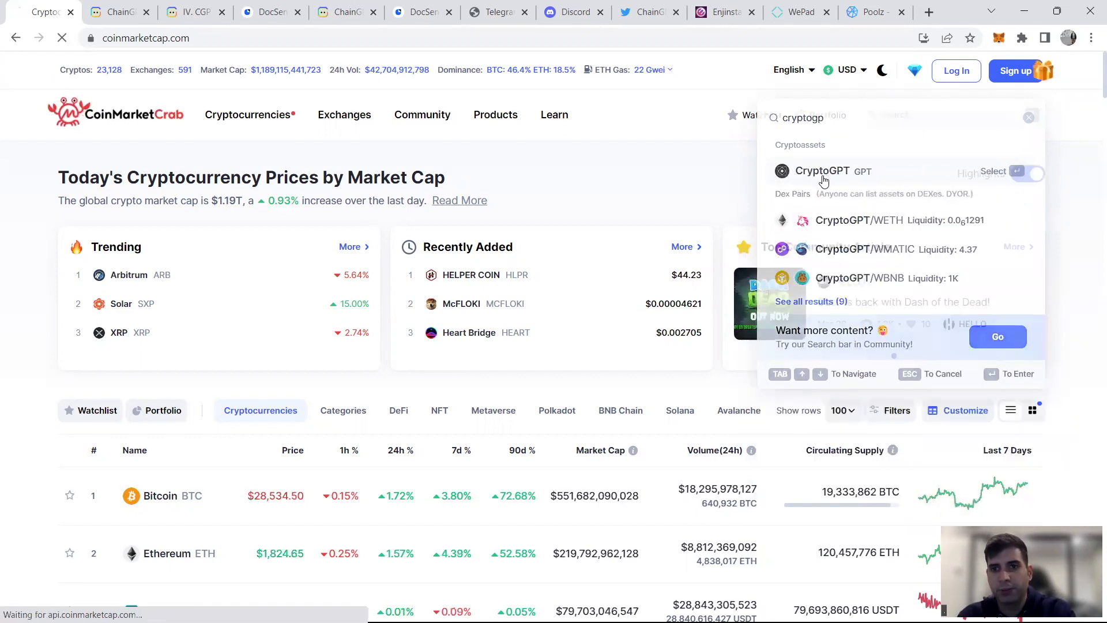
{"action": "left_click", "coordinate": [821, 171]}
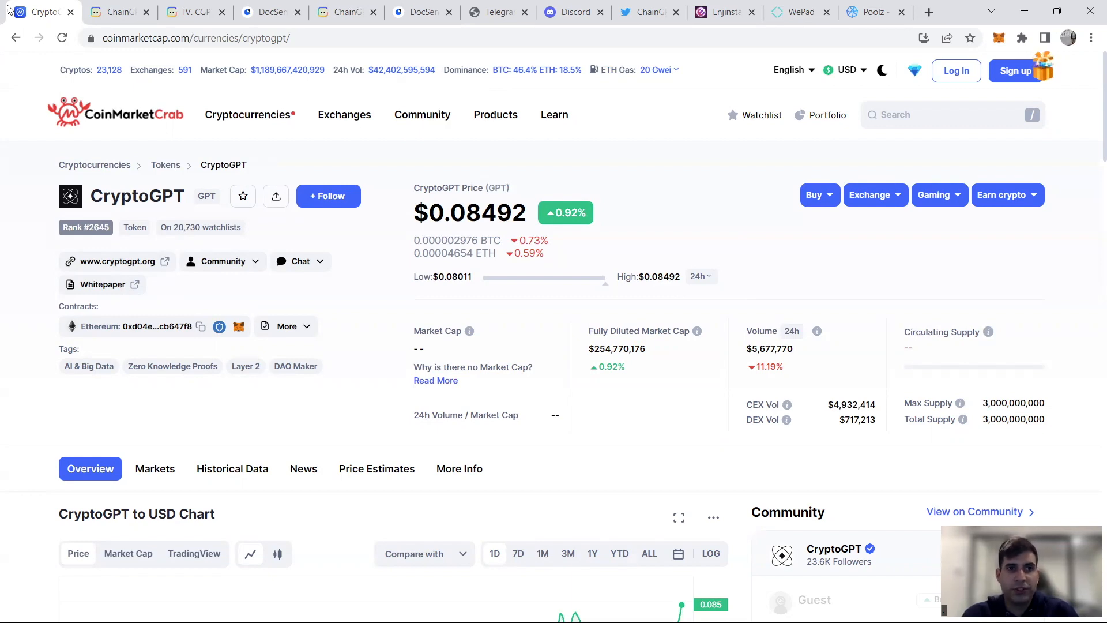
{"action": "left_click", "coordinate": [115, 12]}
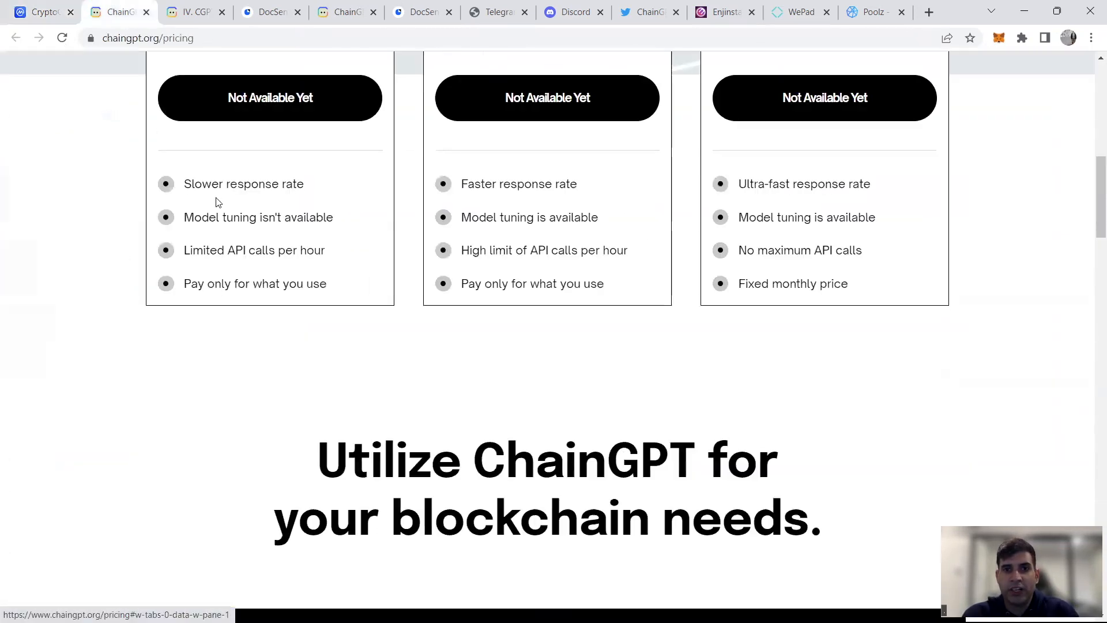
{"action": "scroll", "scroll_direction": "up", "scroll_amount": 3}
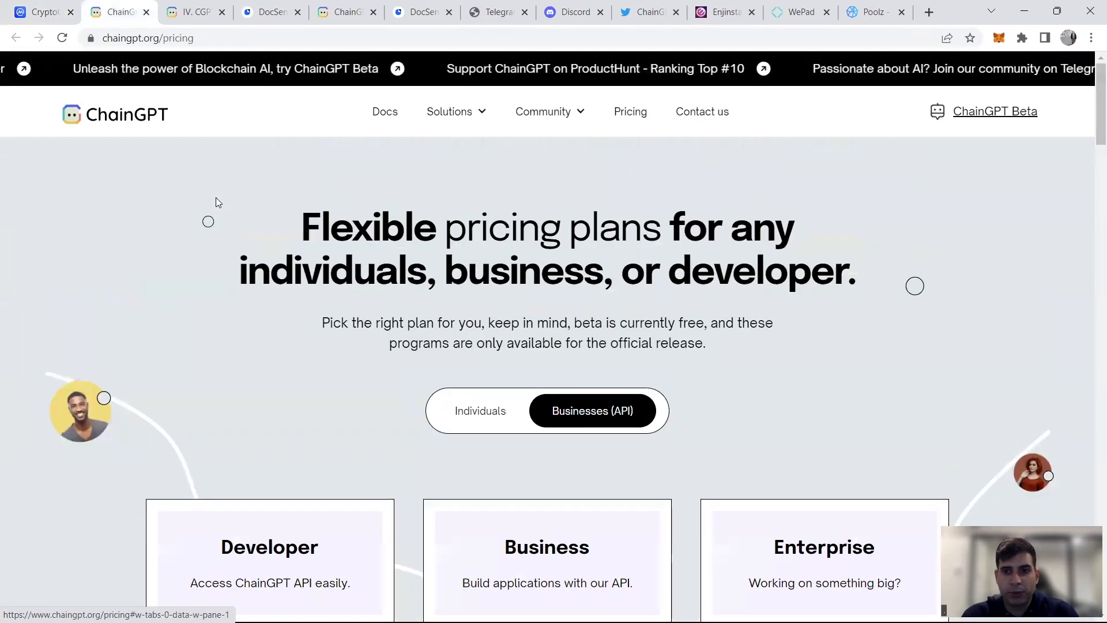